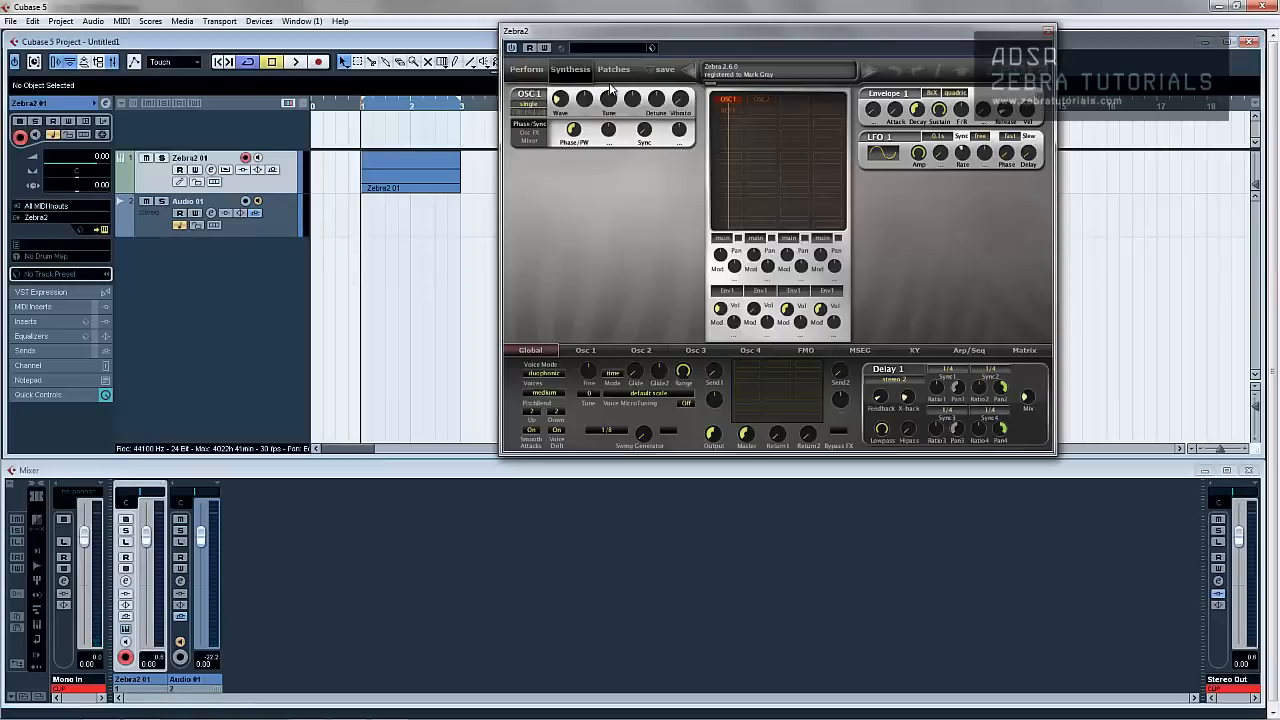
# Step: Show the Patches browser with the Local folders and scroll down the HS patch list
pyautogui.click(612, 68)
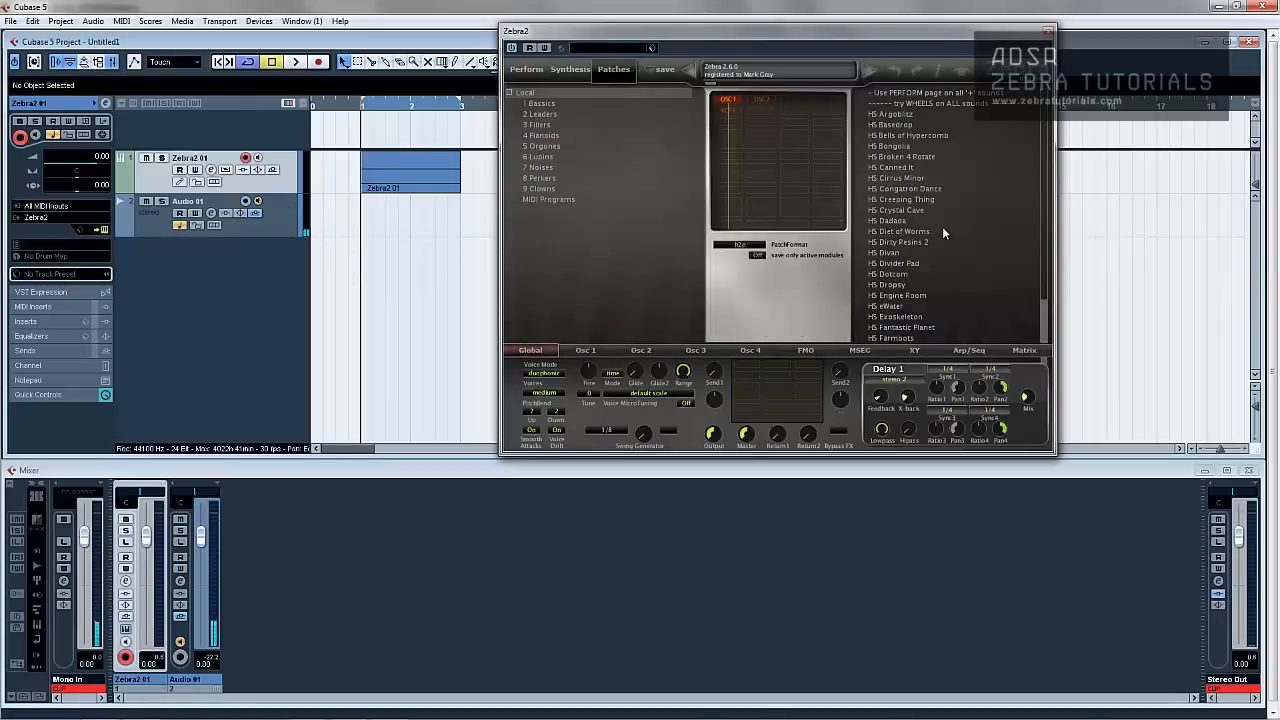
pyautogui.click(1228, 42)
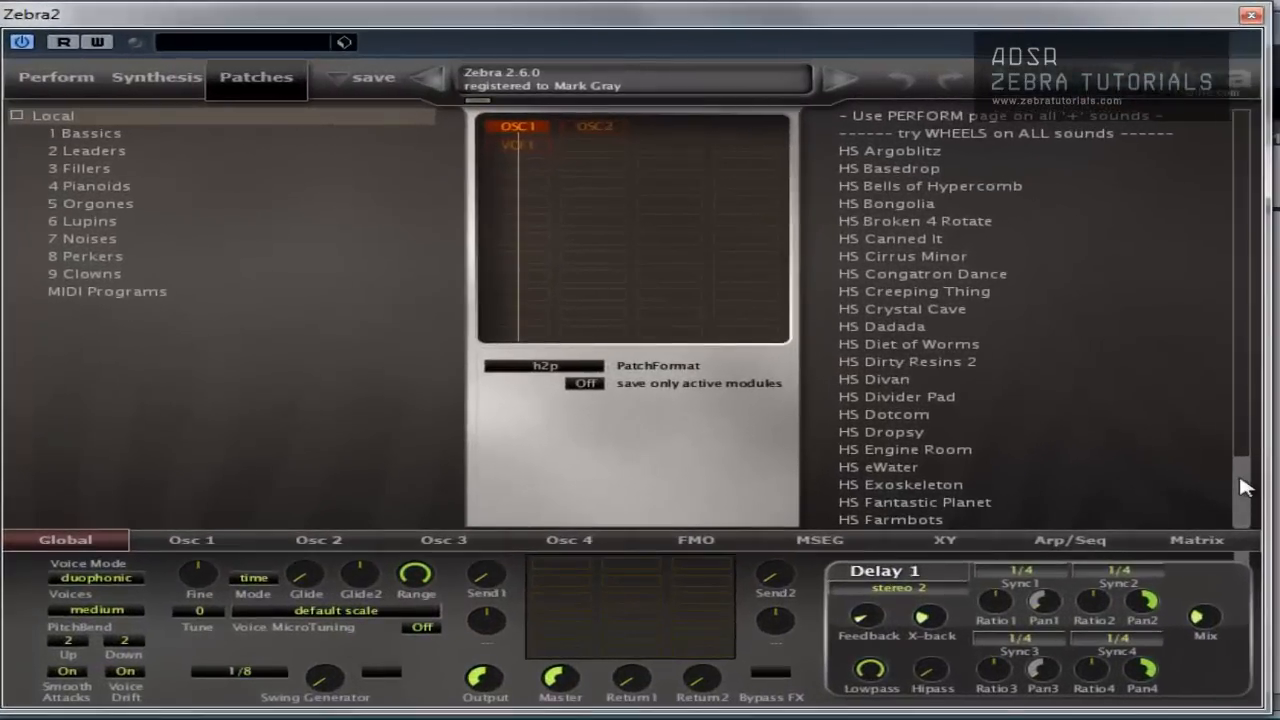
pyautogui.scroll(-3)
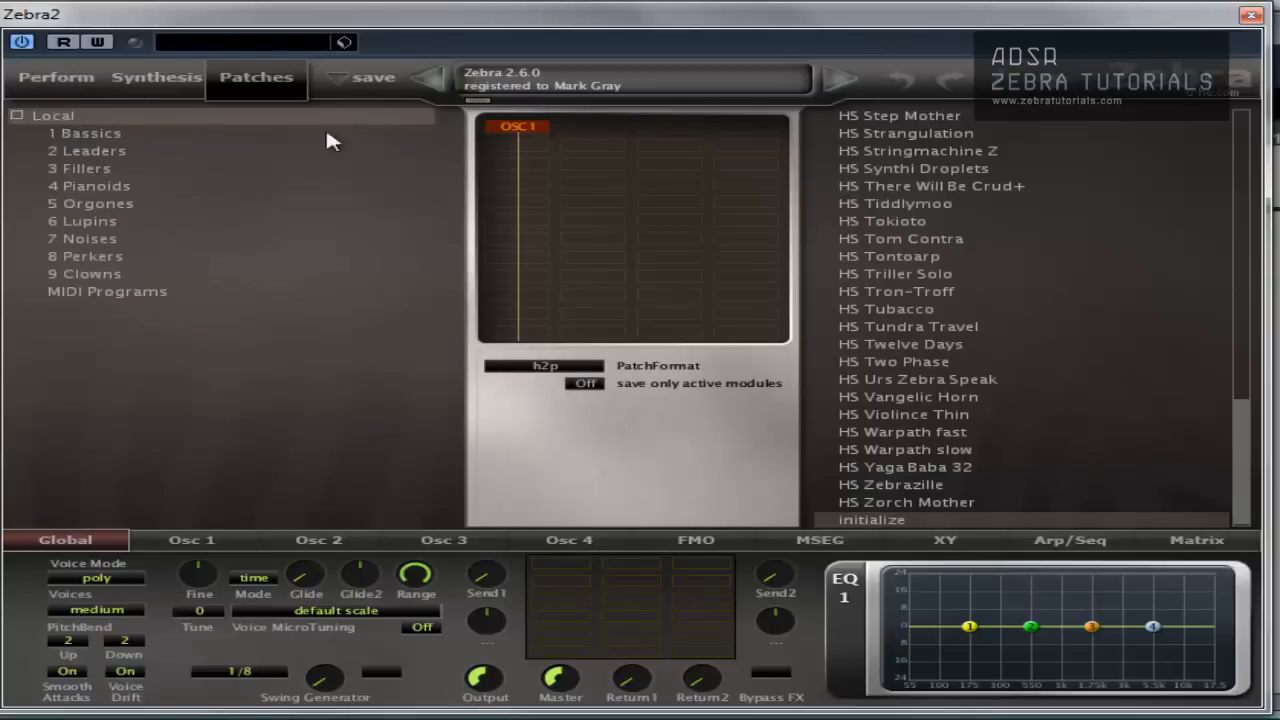
pyautogui.moveTo(270, 370)
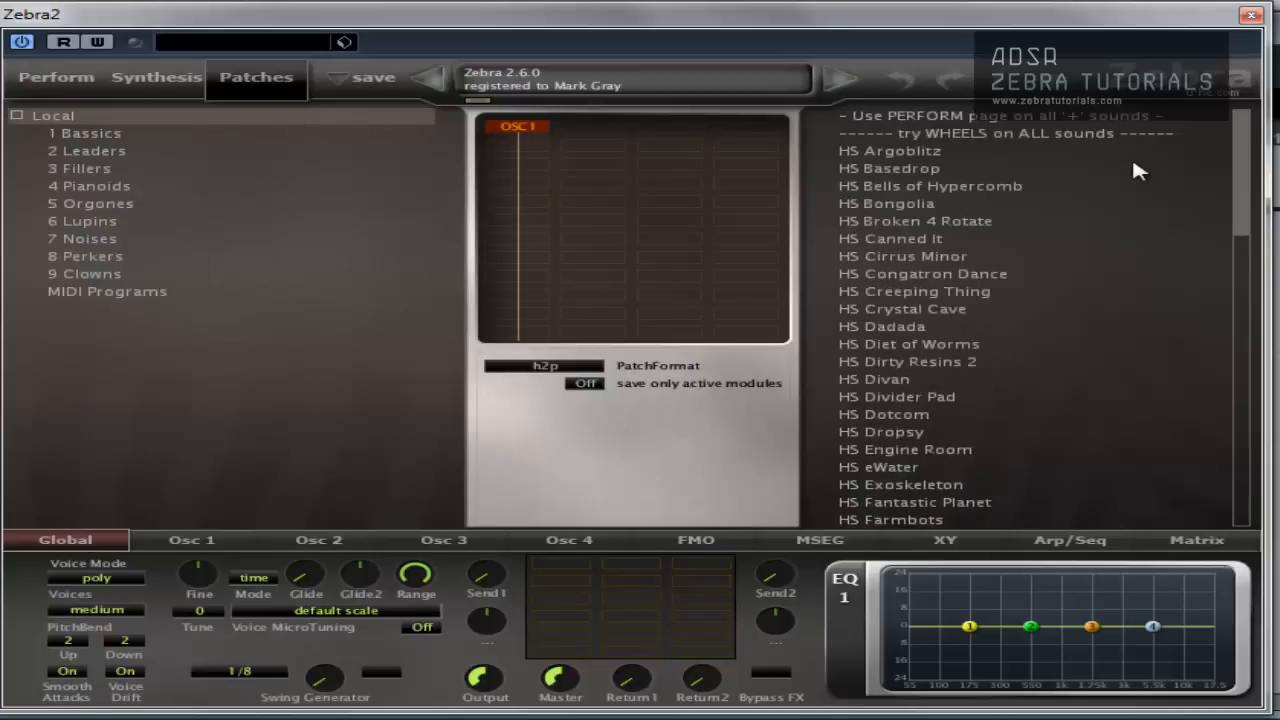
pyautogui.moveTo(62, 382)
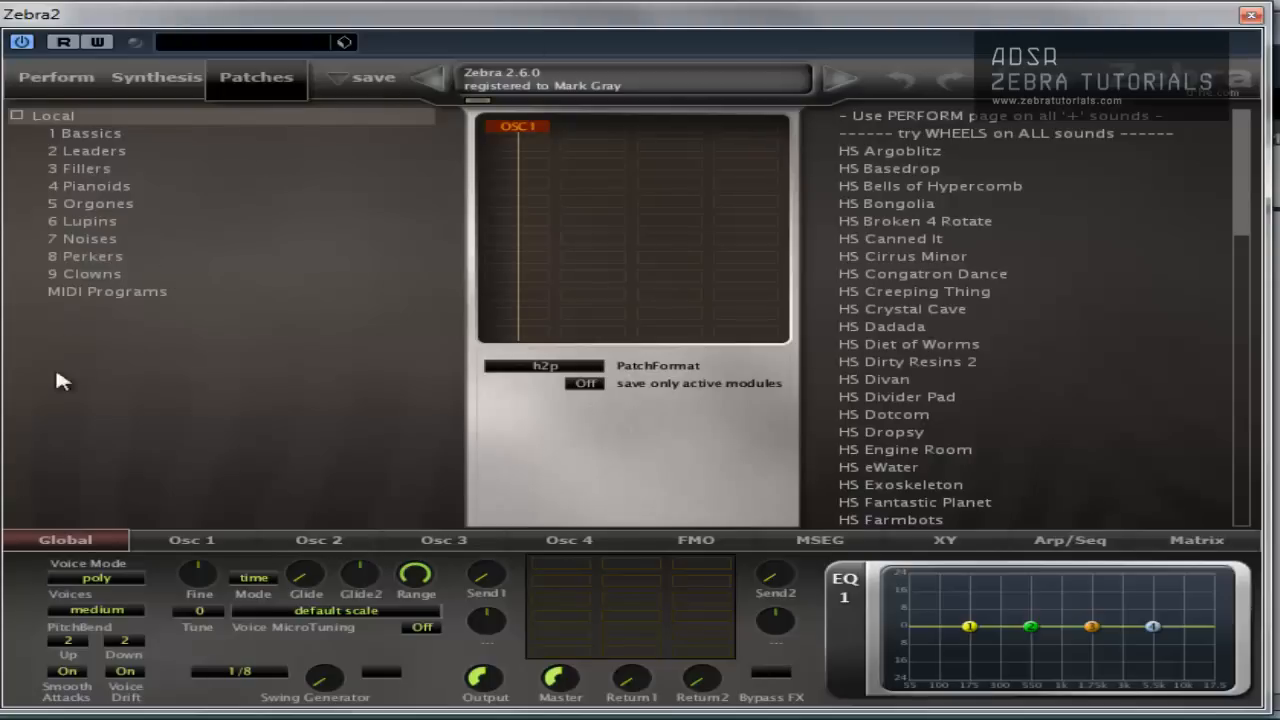
pyautogui.moveTo(30, 120)
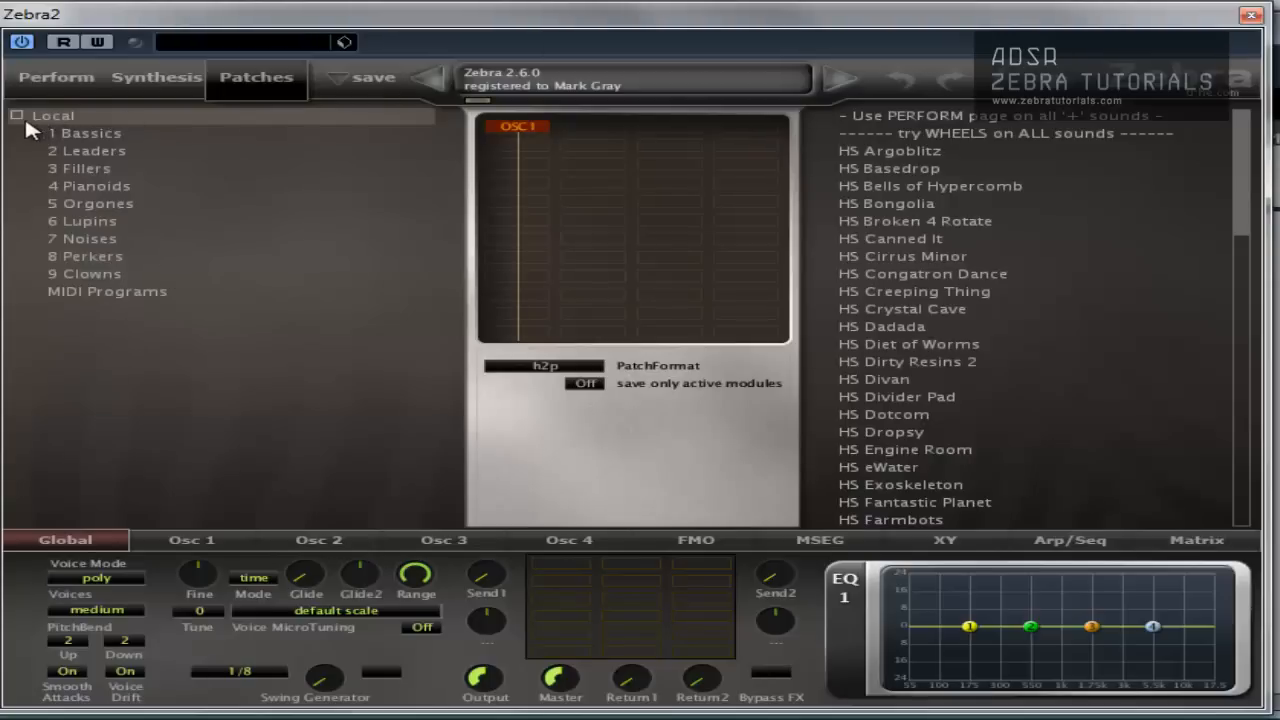
pyautogui.moveTo(116, 176)
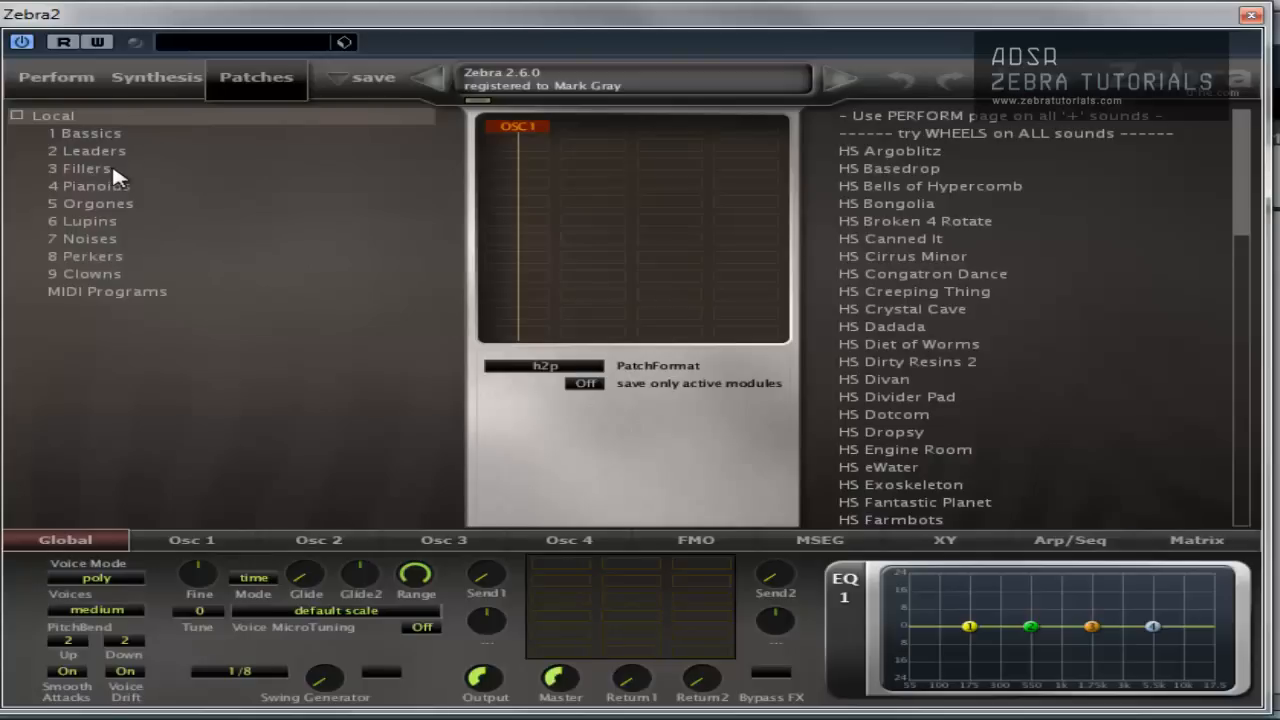
pyautogui.moveTo(88, 88)
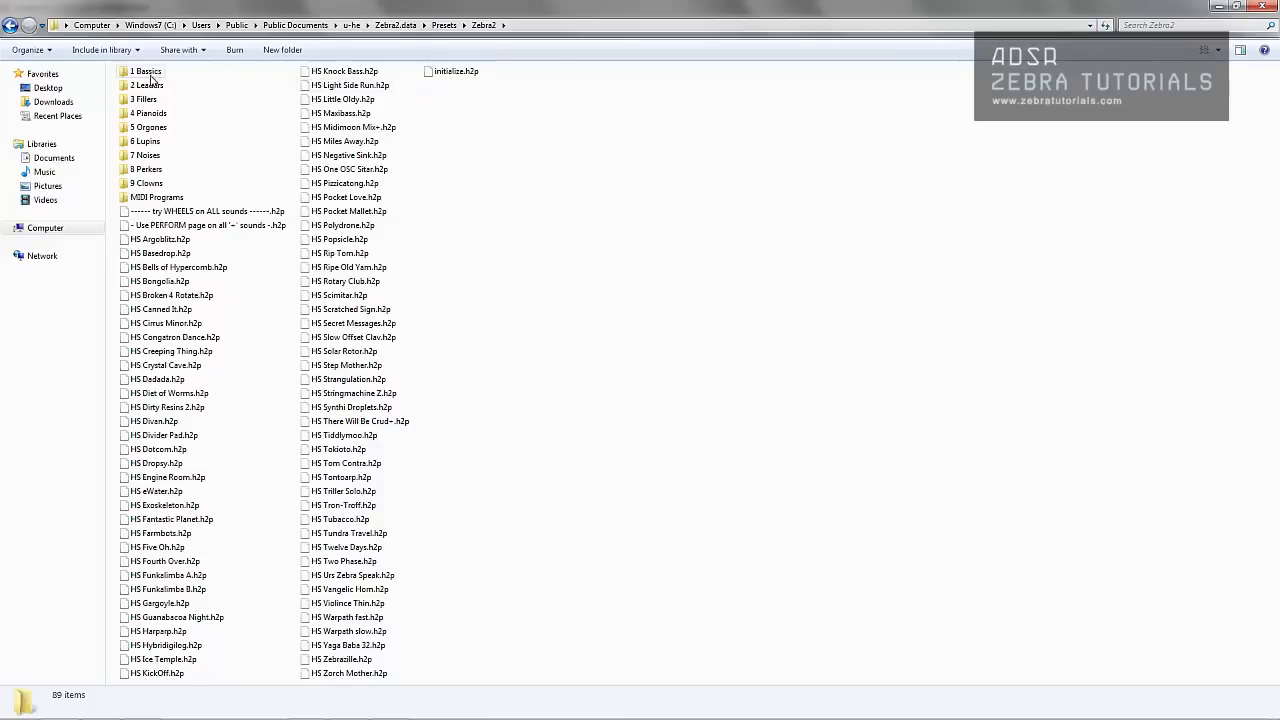
# Step: Enter the 1 Basics folder in Explorer to list its HS bass patch files
pyautogui.doubleClick(146, 72)
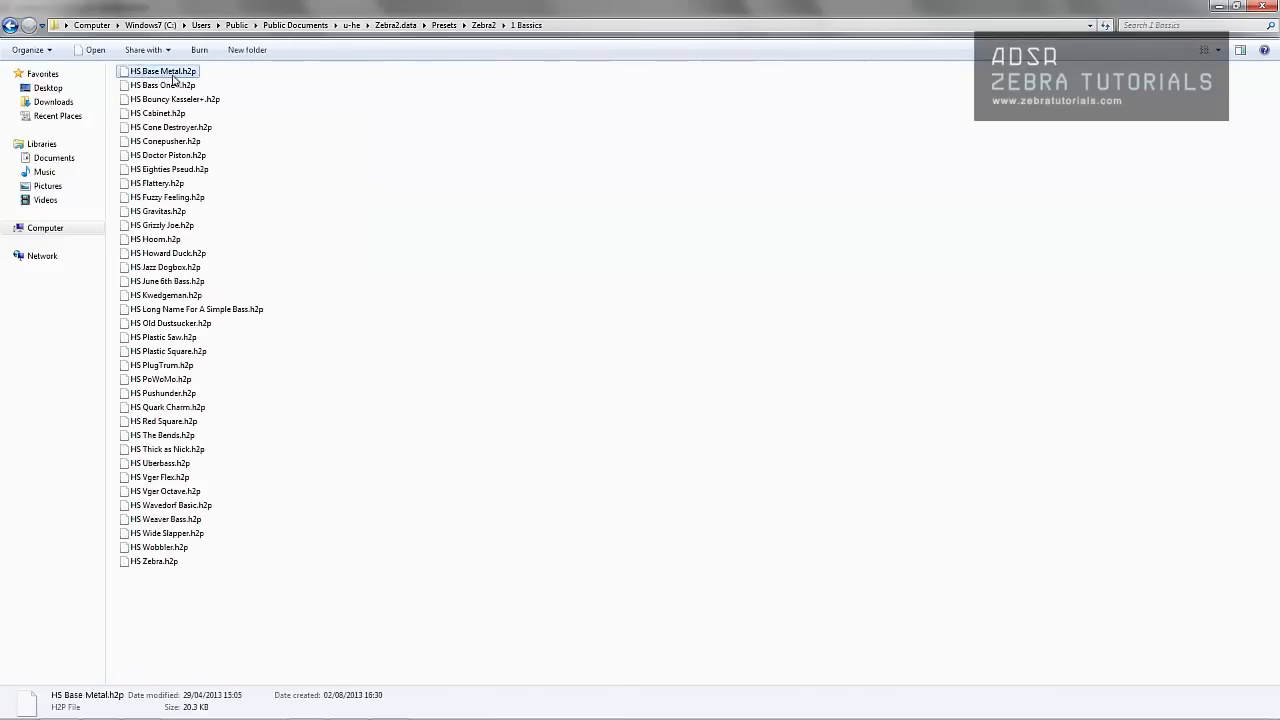
pyautogui.moveTo(30, 50)
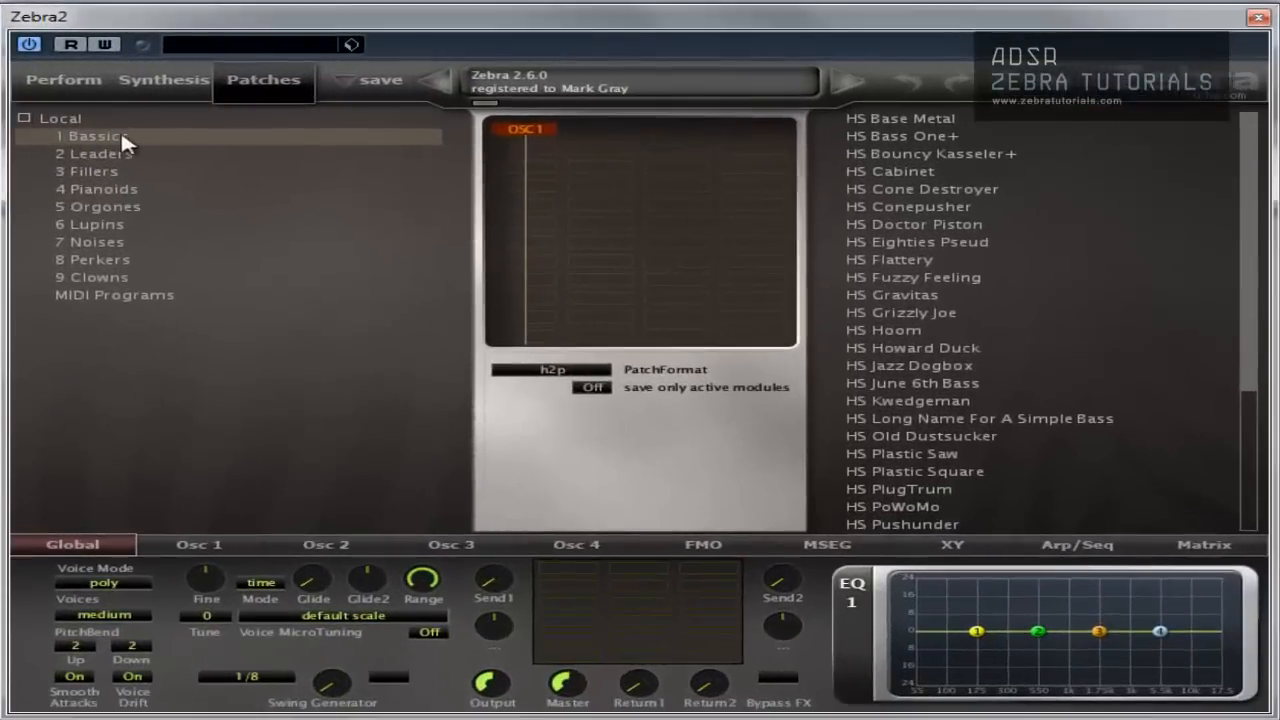
# Step: Load the HS Hoom bass patch from the 1 Basics folder
pyautogui.scroll(-3)
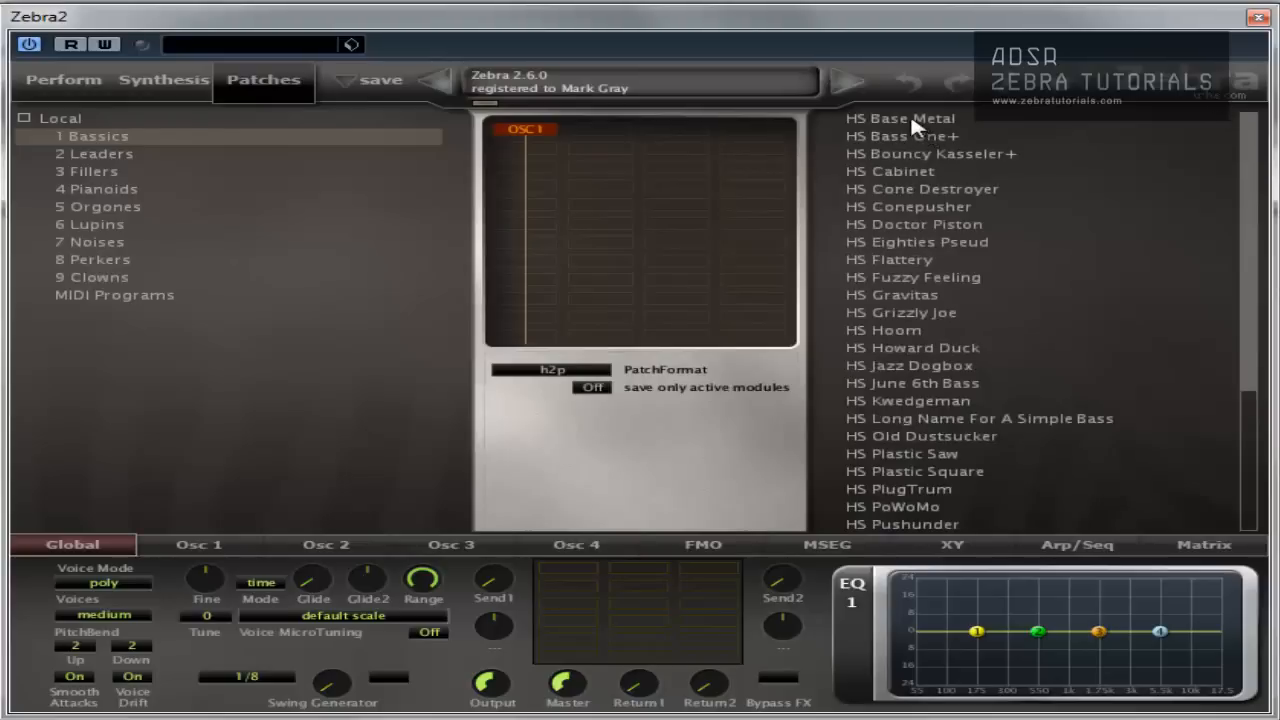
pyautogui.moveTo(780, 140)
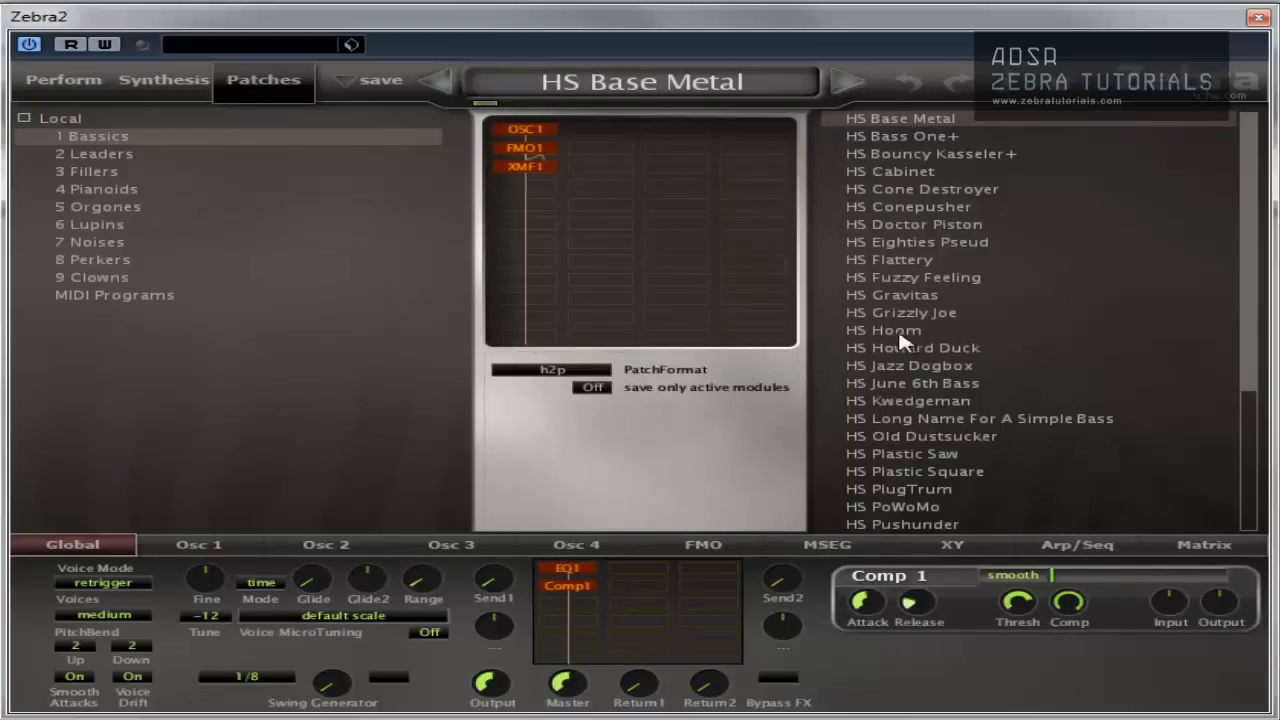
pyautogui.doubleClick(884, 330)
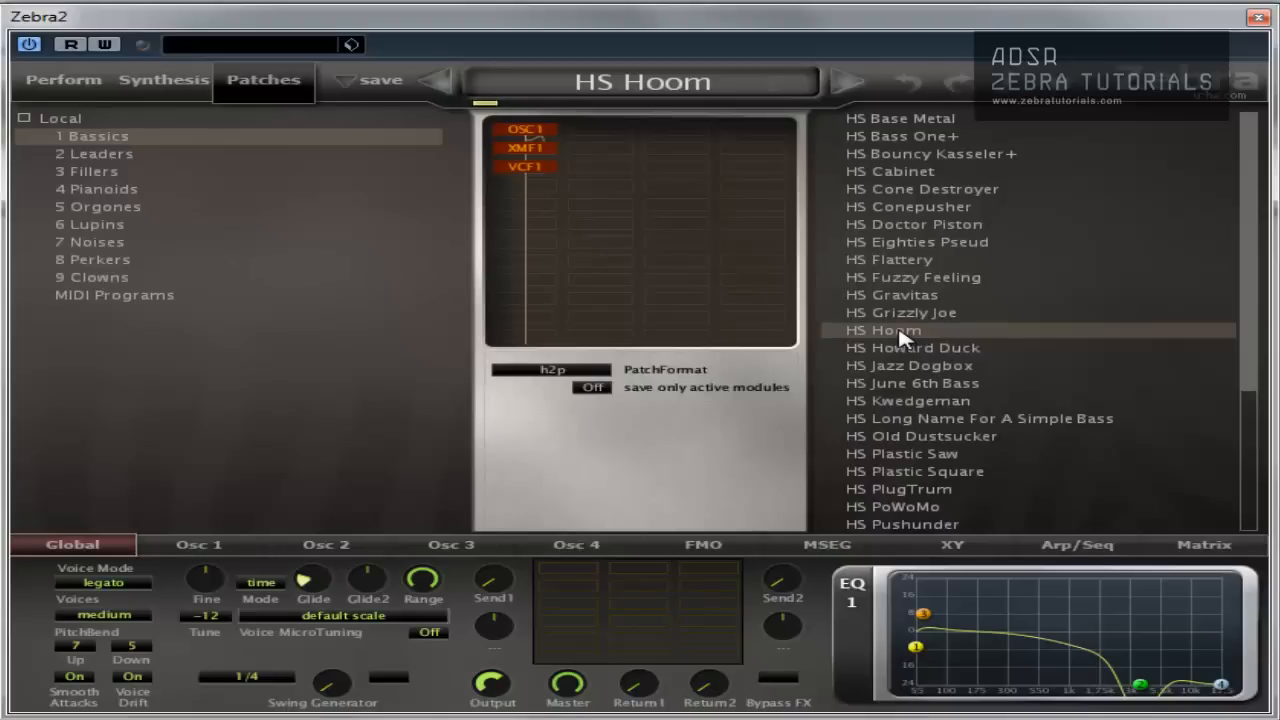
pyautogui.moveTo(880, 292)
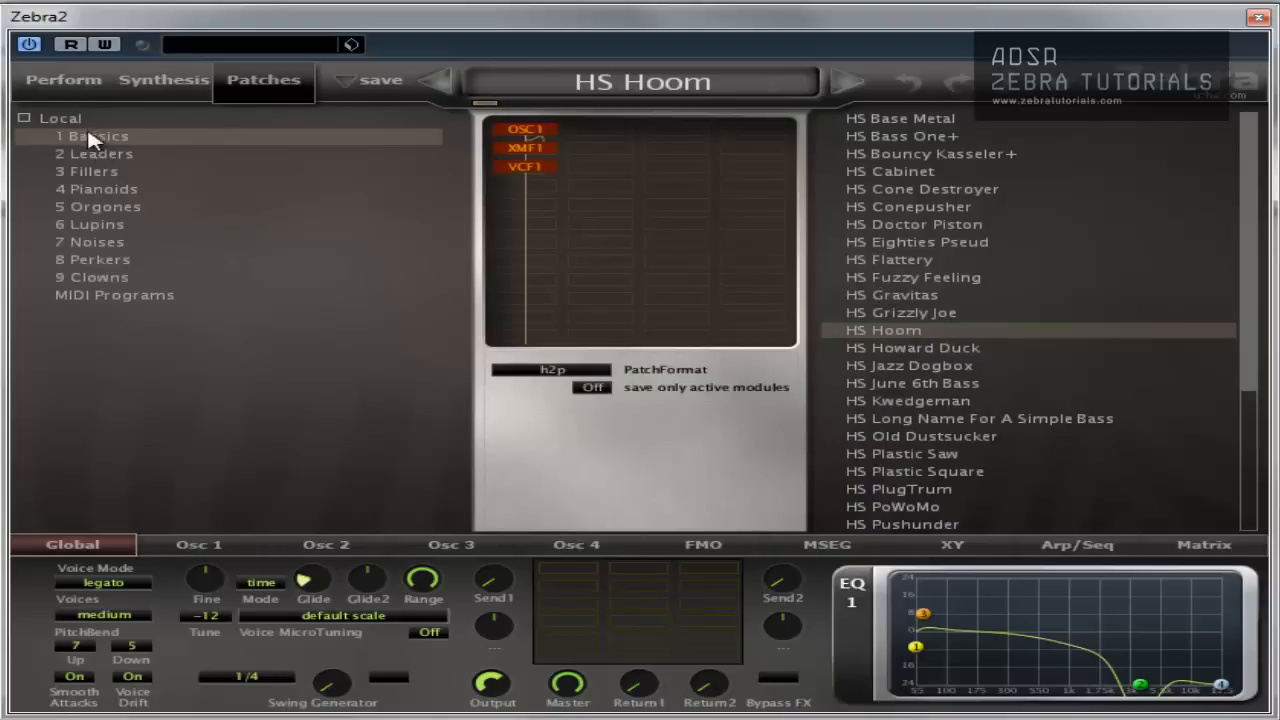
pyautogui.moveTo(1180, 338)
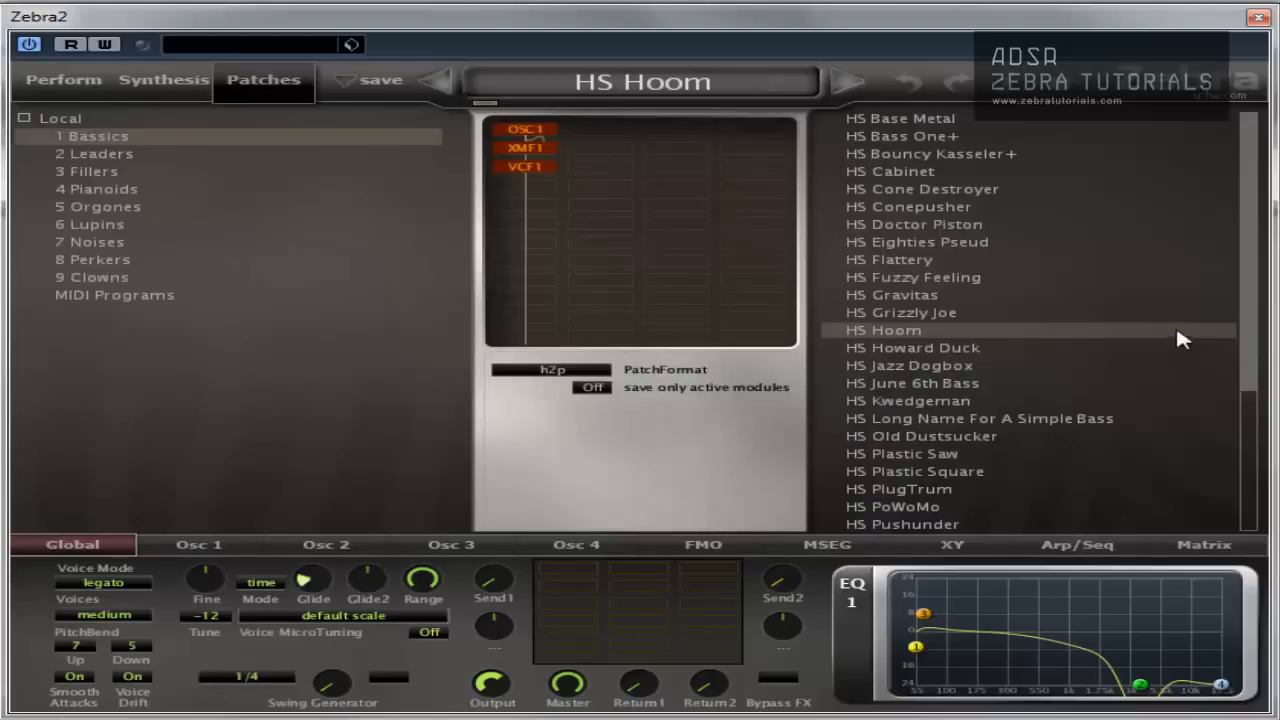
# Step: On the Synthesis page set OSC1's waveform to quad and raise VCF1 cutoff to about 101
pyautogui.click(526, 148)
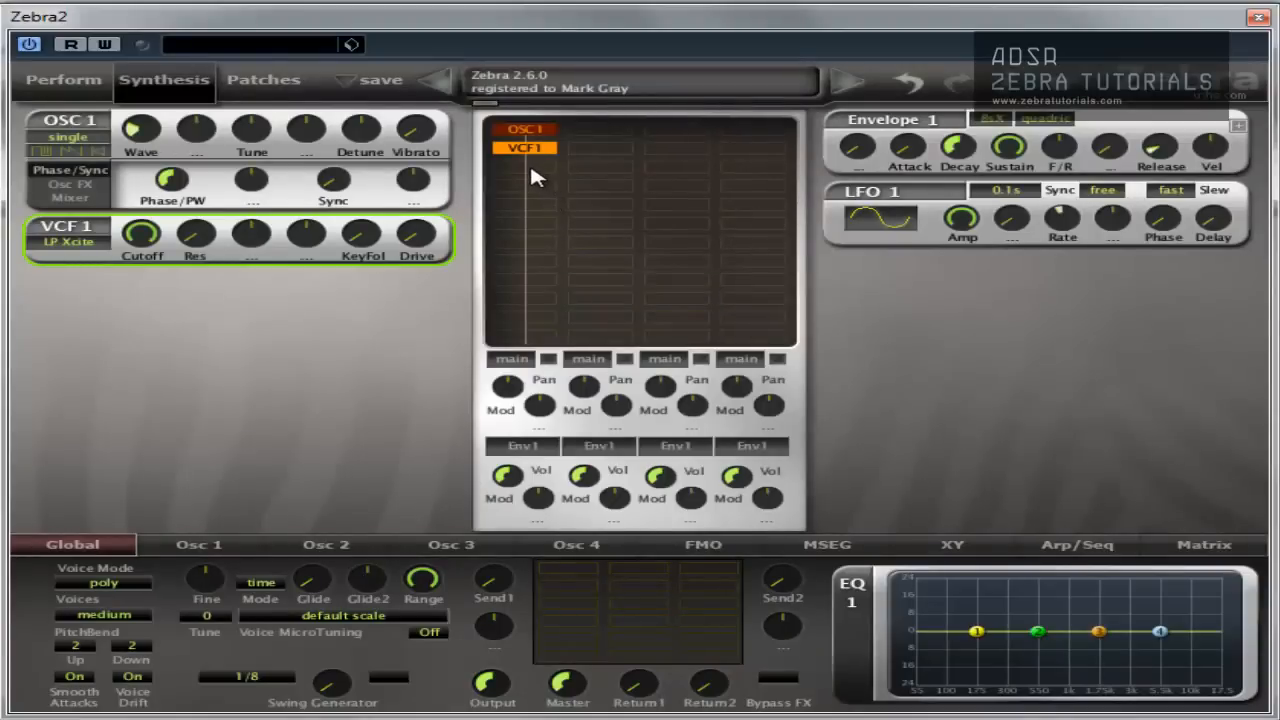
pyautogui.moveTo(512, 188)
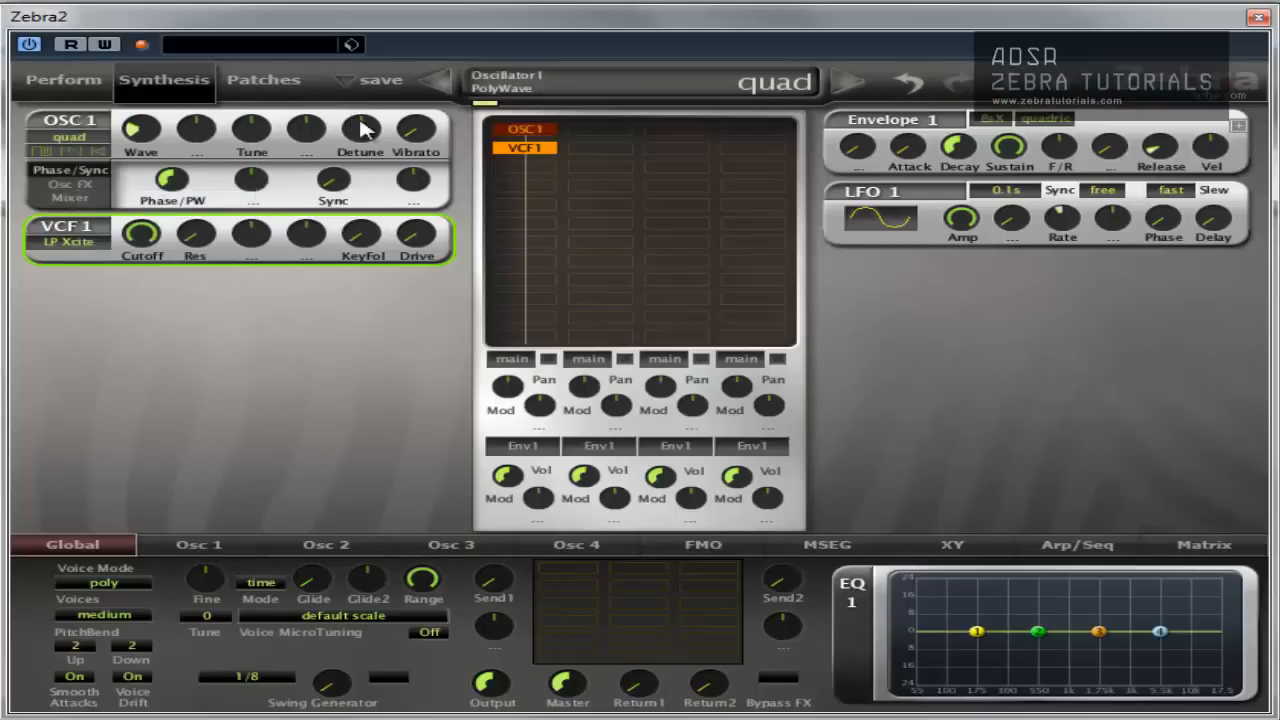
pyautogui.moveTo(360, 130); pyautogui.dragTo(360, 110)
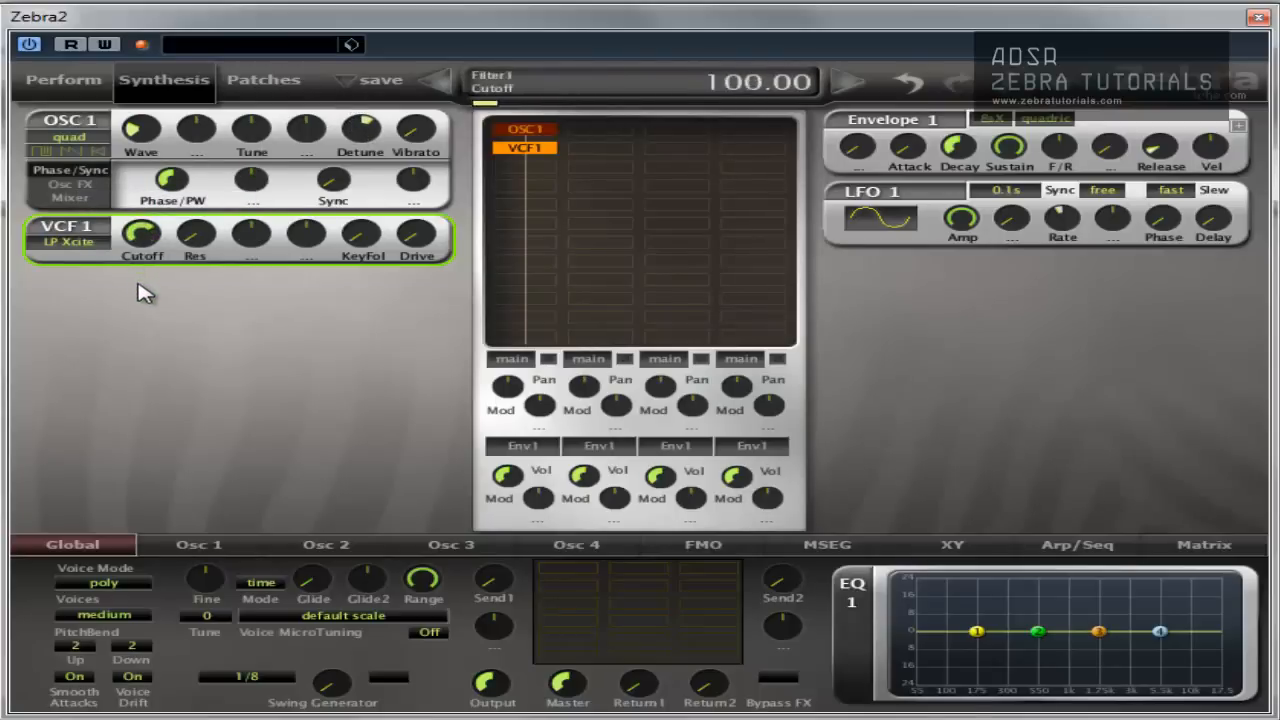
pyautogui.moveTo(142, 236); pyautogui.dragTo(142, 230)
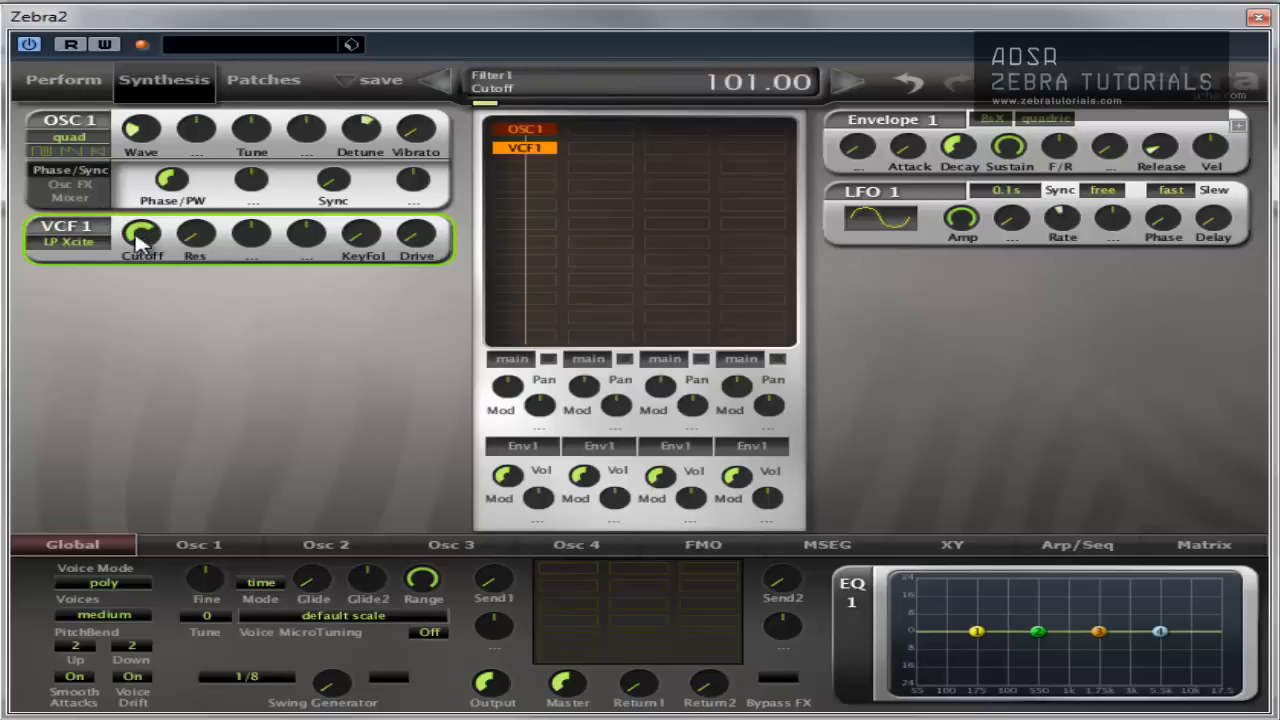
pyautogui.moveTo(142, 236); pyautogui.dragTo(142, 210)
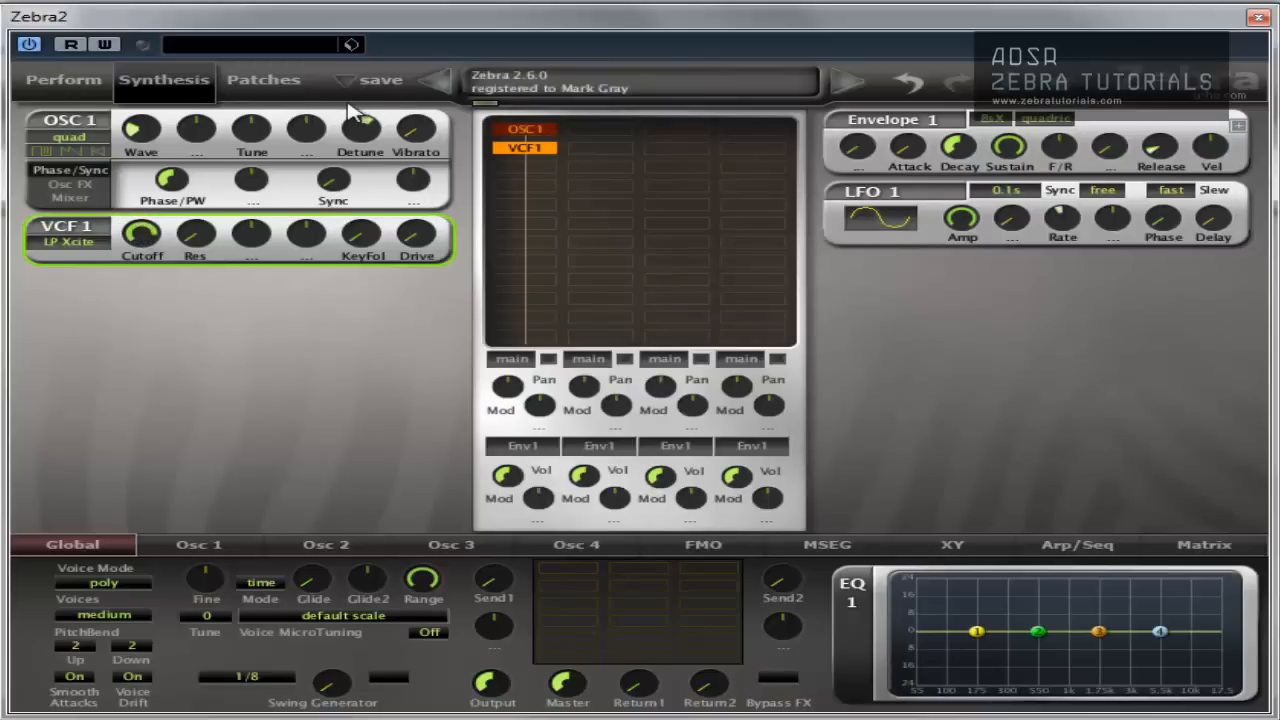
# Step: Start saving the patch as 'Mark test patch 1' with author initials MG
pyautogui.click(380, 80)
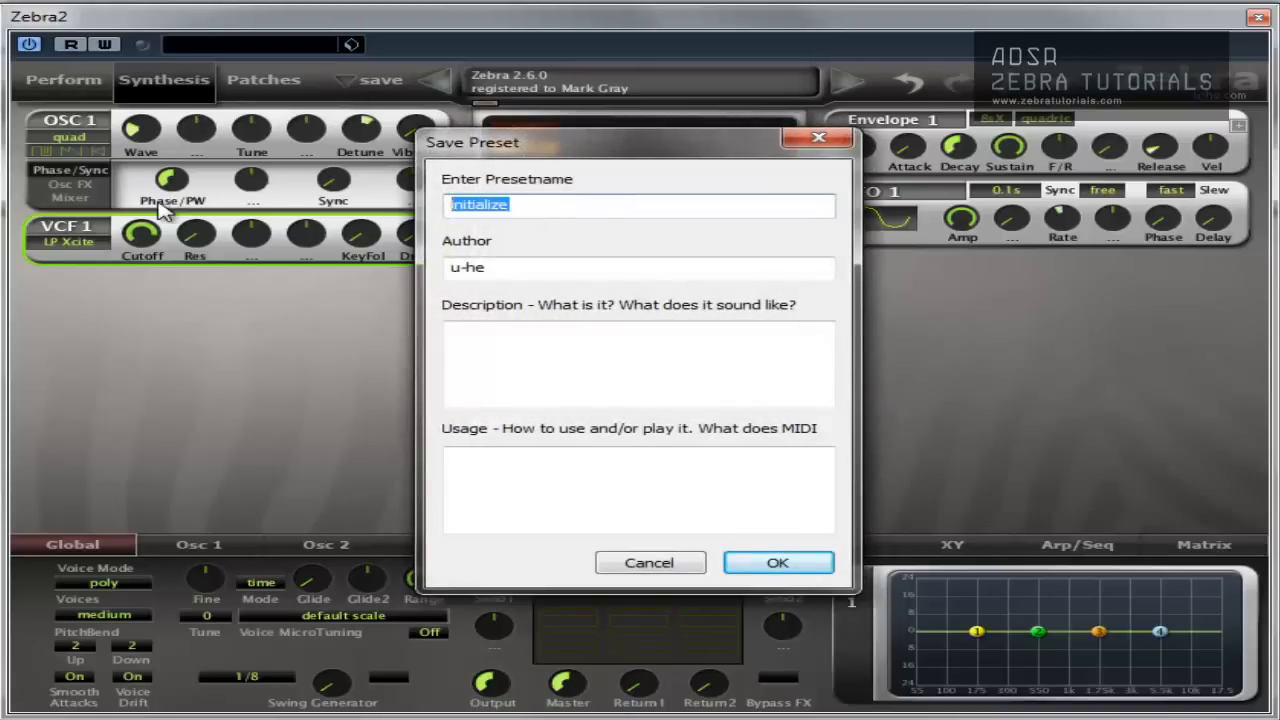
pyautogui.write('Ma')
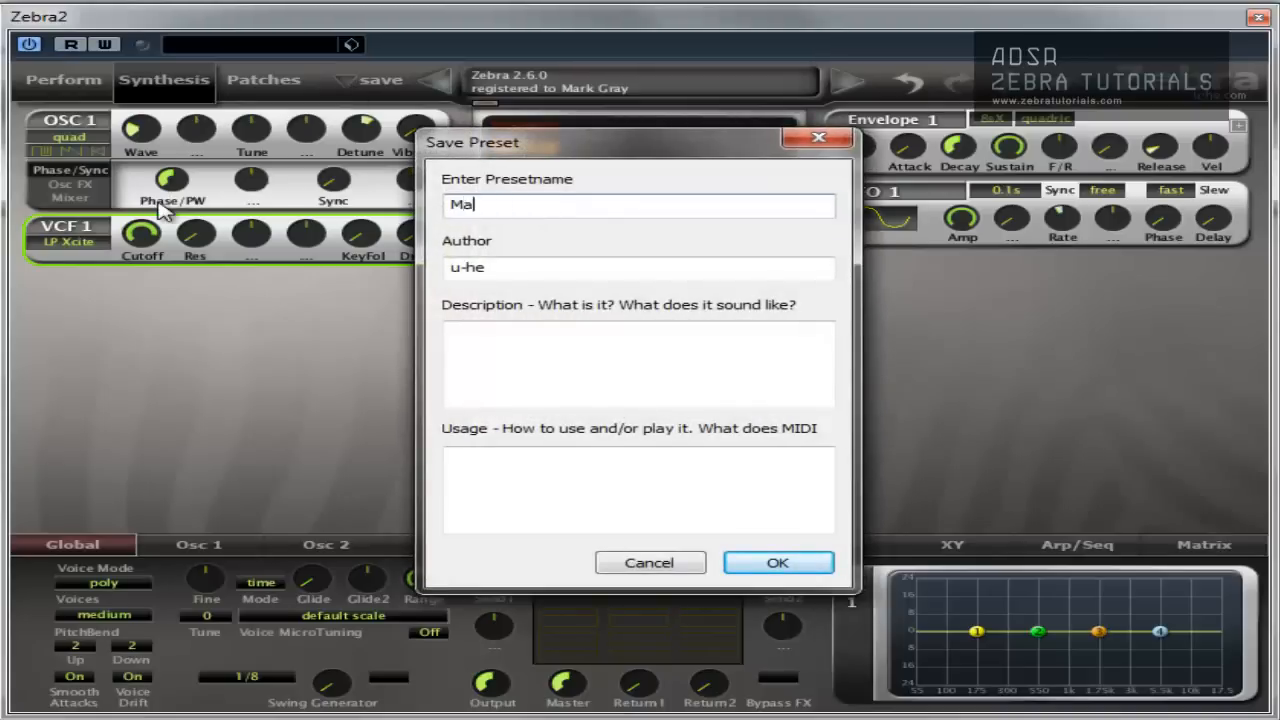
pyautogui.write('rk test')
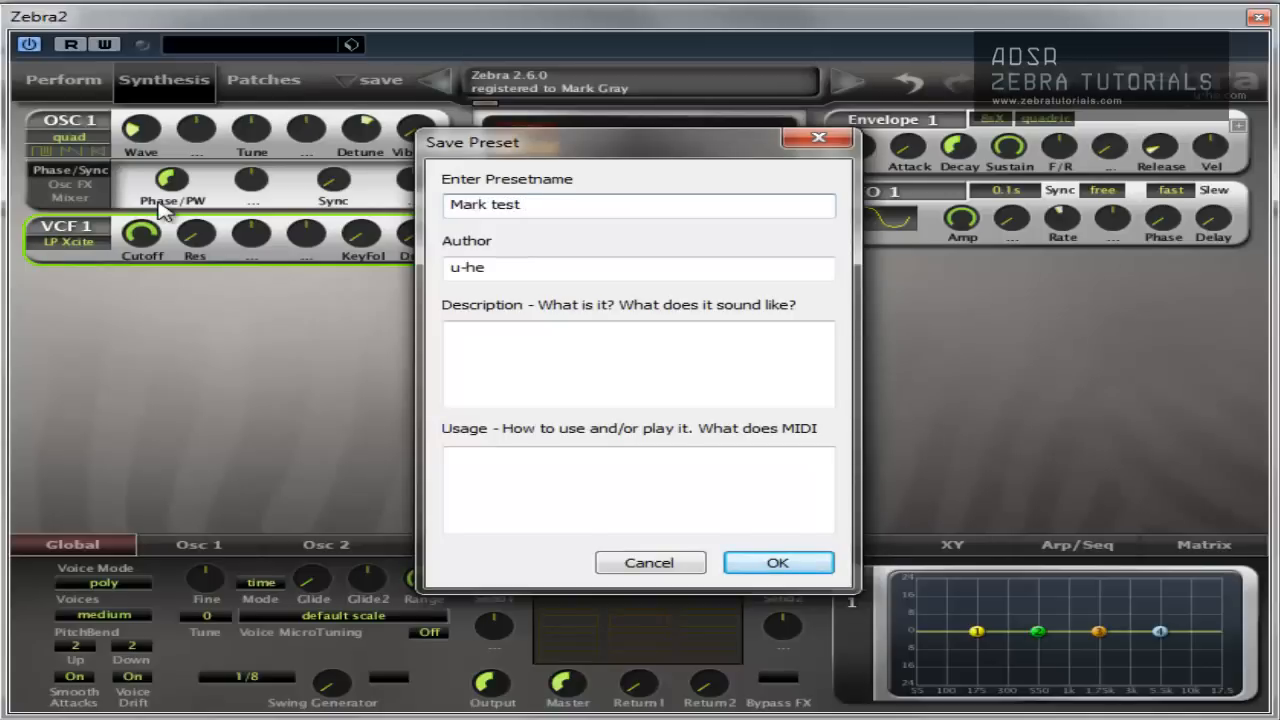
pyautogui.write('patch 1')
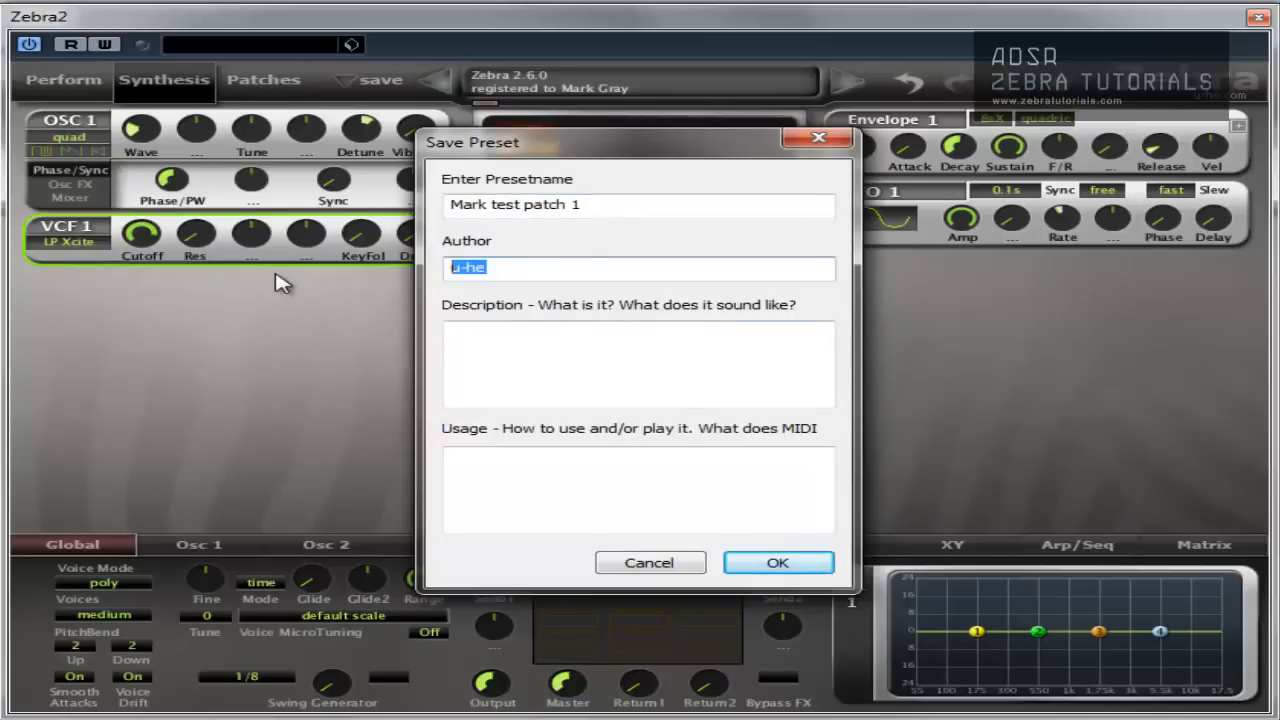
pyautogui.write('MG')
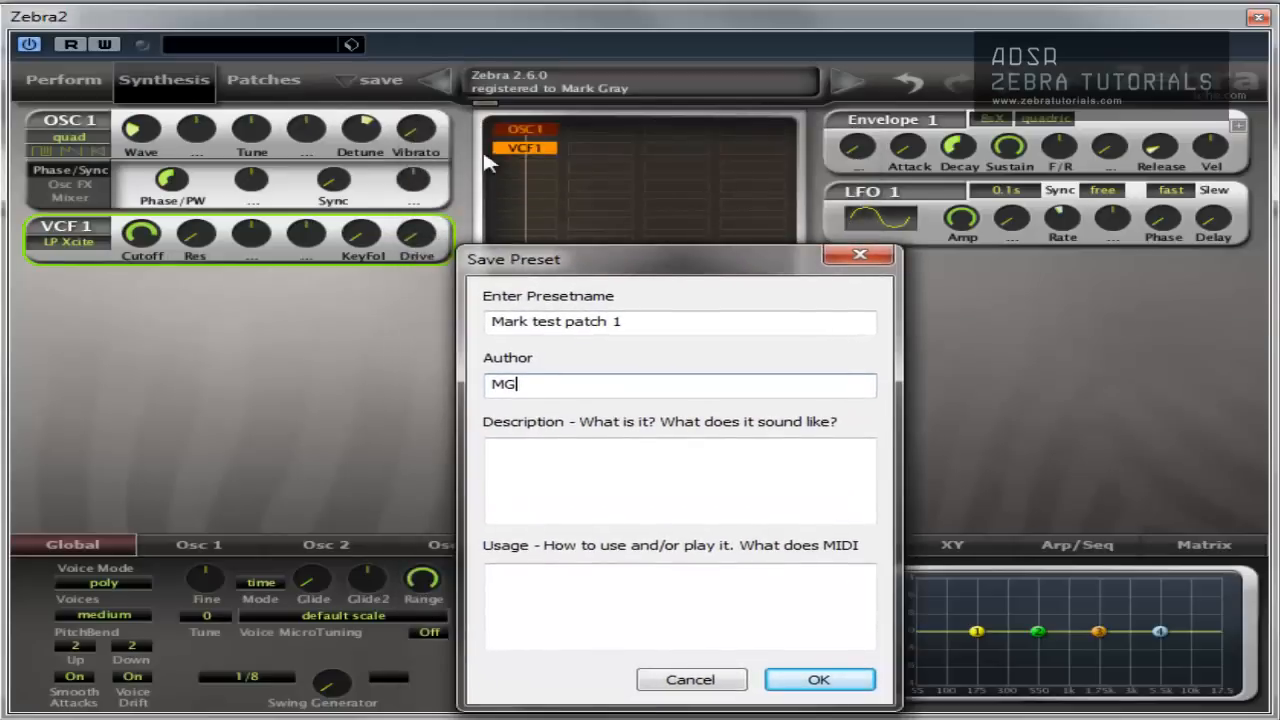
pyautogui.click(264, 80)
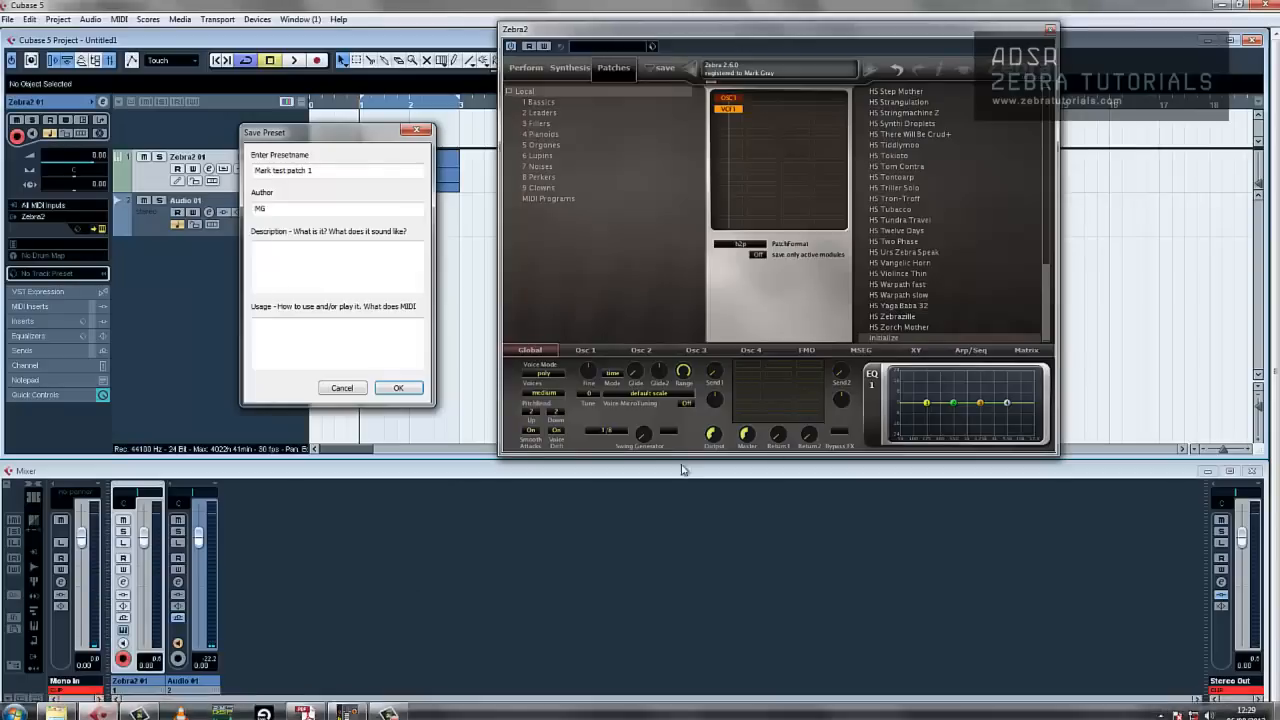
# Step: Confirm the save so Mark test patch 1 is written into the 1 Basics folder
pyautogui.click(398, 388)
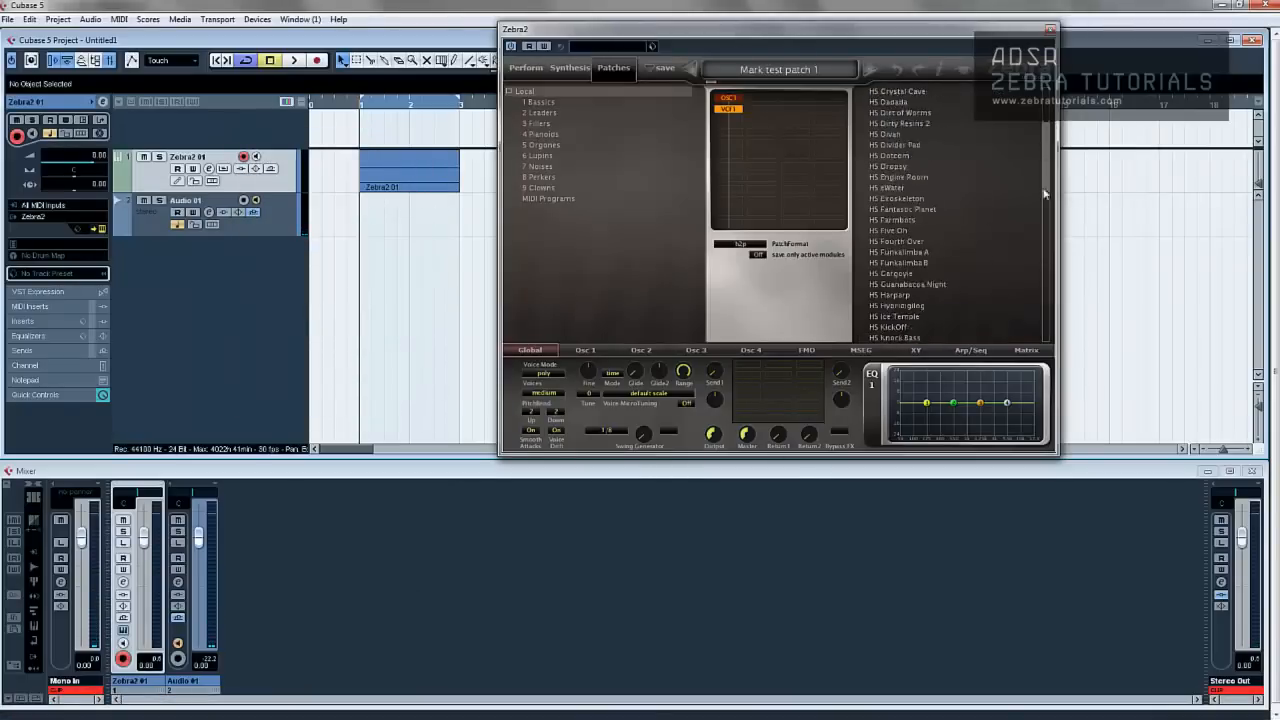
pyautogui.scroll(-3)
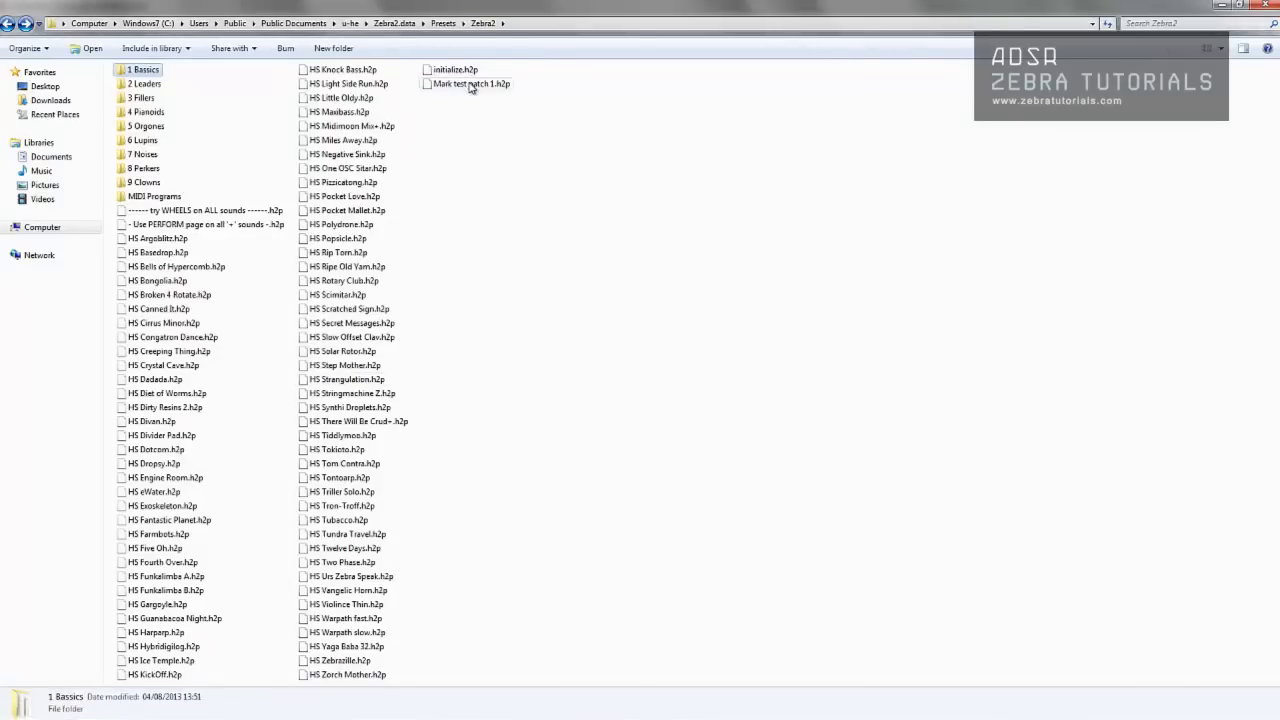
# Step: Create a new folder named Marks Patches in the Zebra2 Presets folder in Explorer
pyautogui.click(470, 84)
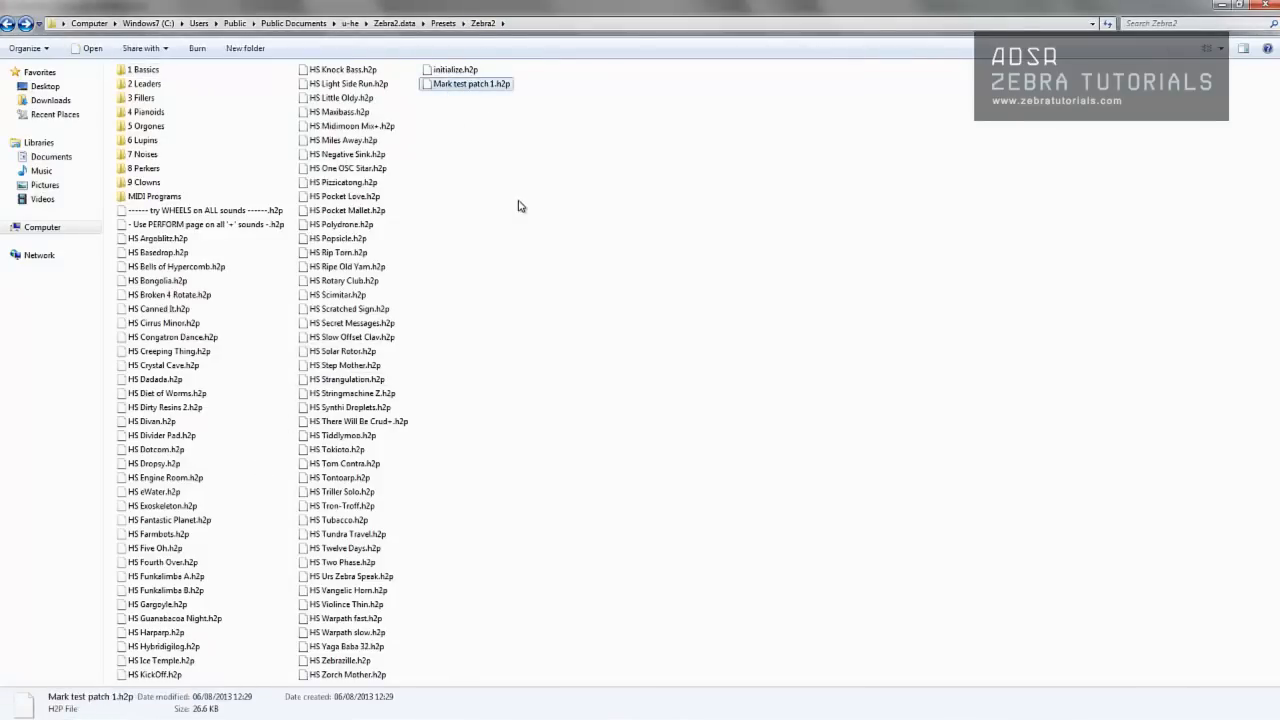
pyautogui.moveTo(488, 172)
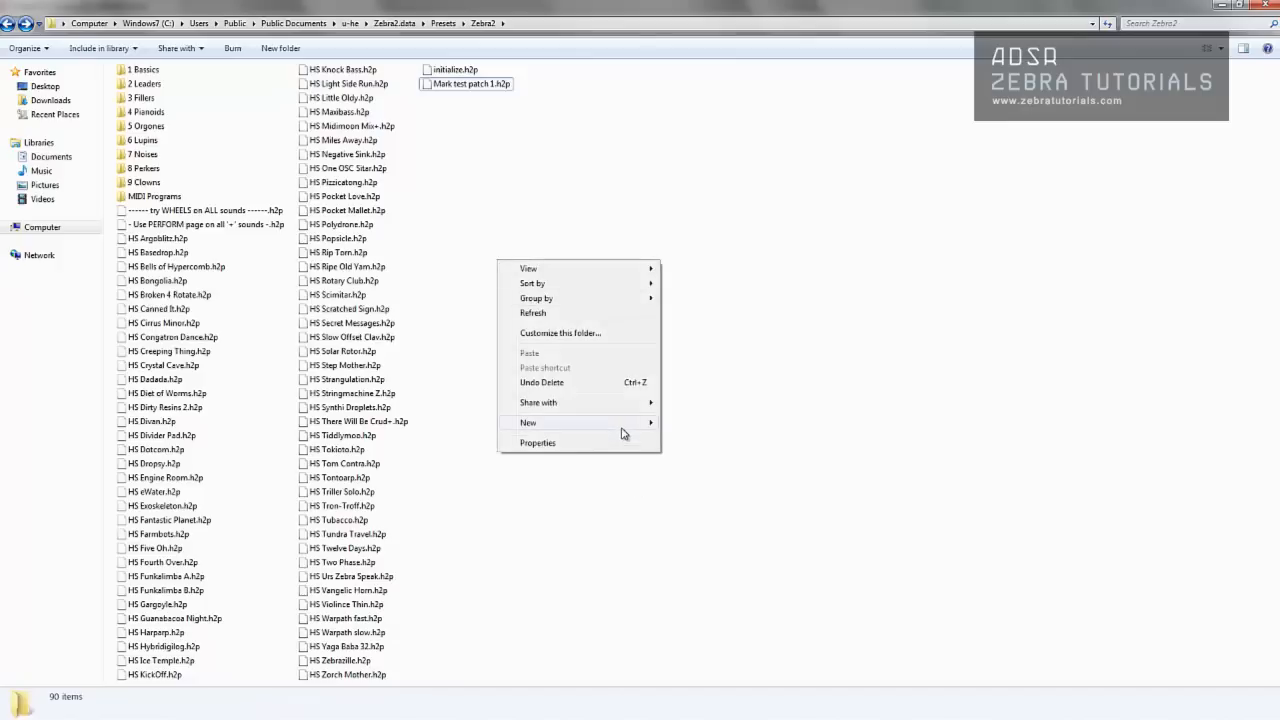
pyautogui.click(528, 420)
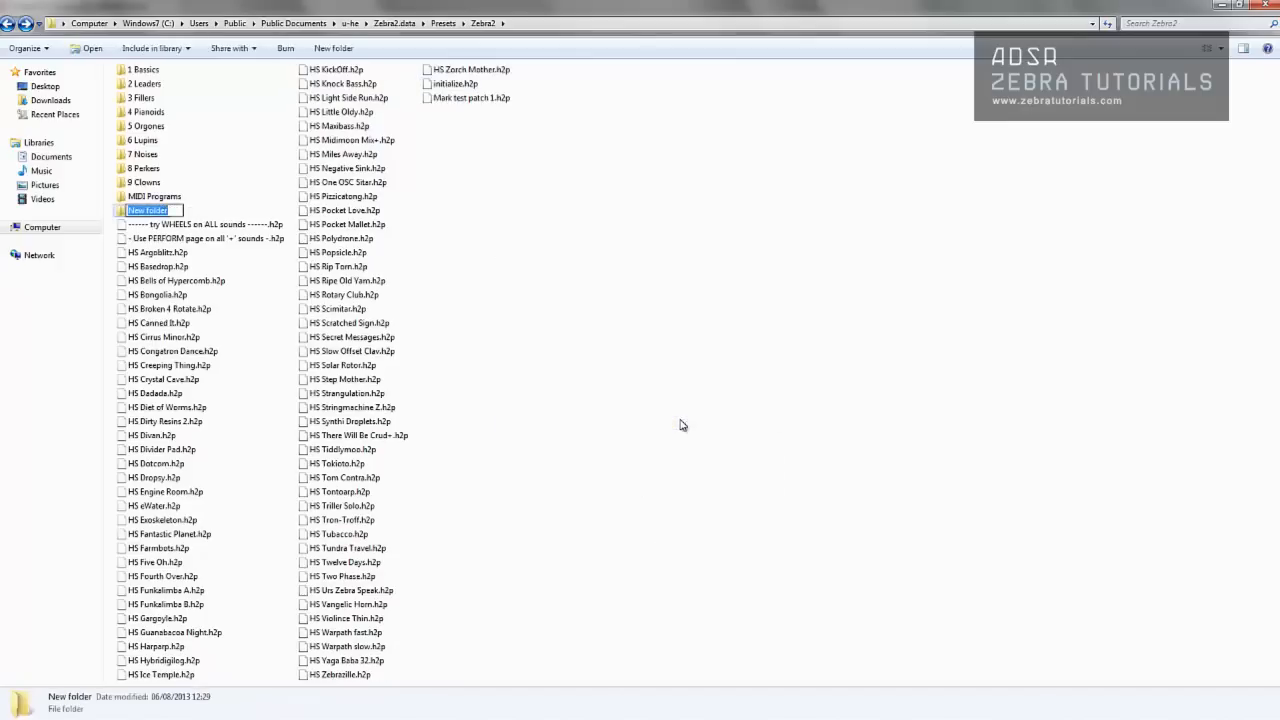
pyautogui.write('Marks Pat')
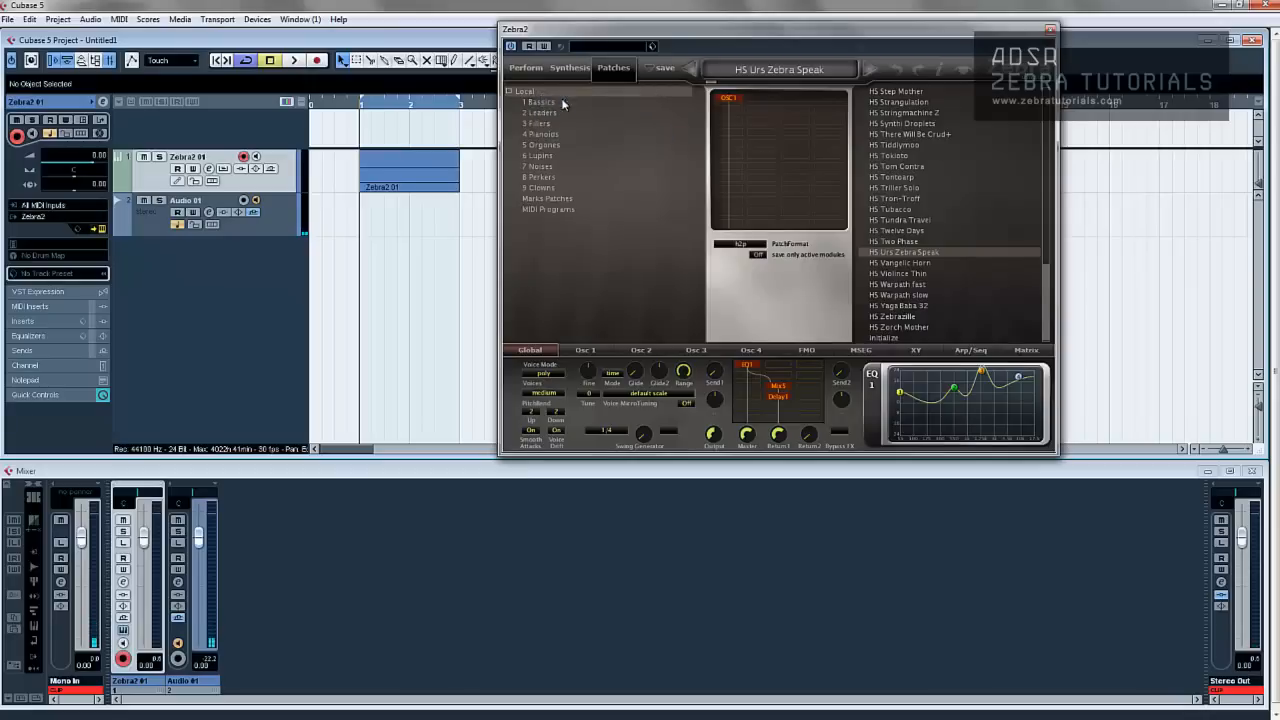
pyautogui.moveTo(1048, 310)
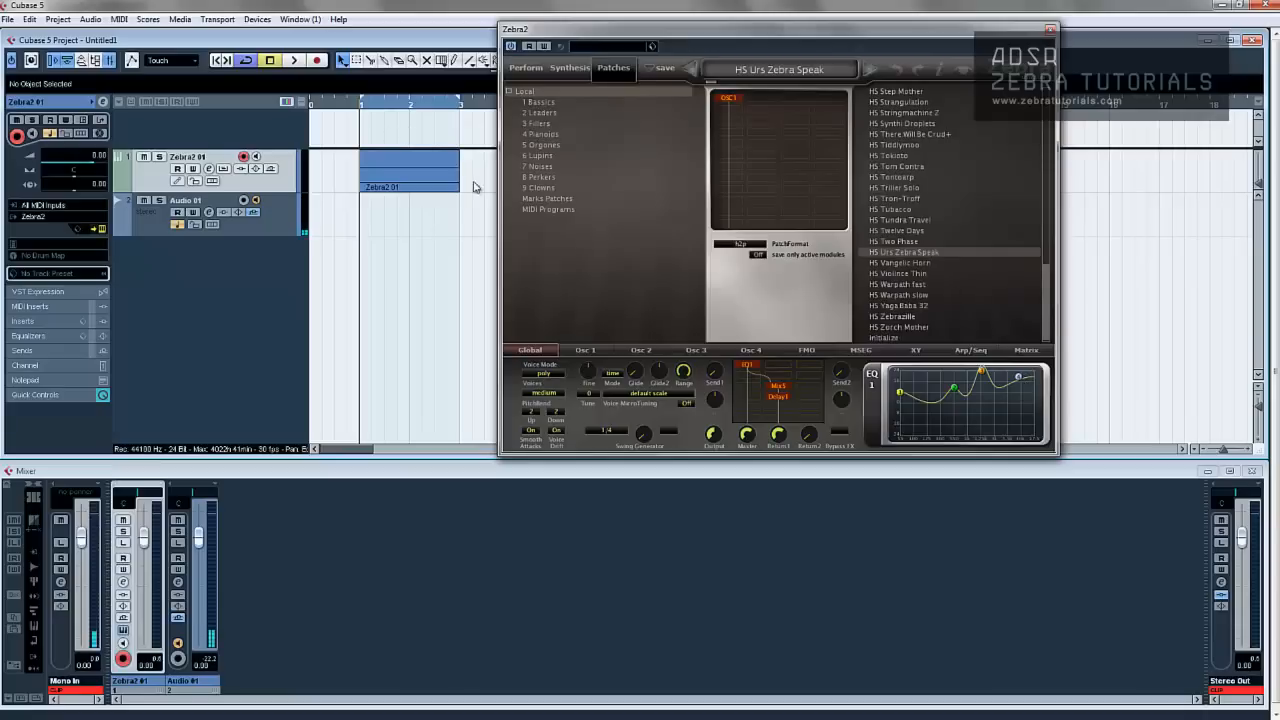
pyautogui.moveTo(540, 206)
pyautogui.write('Mark test patch 1')
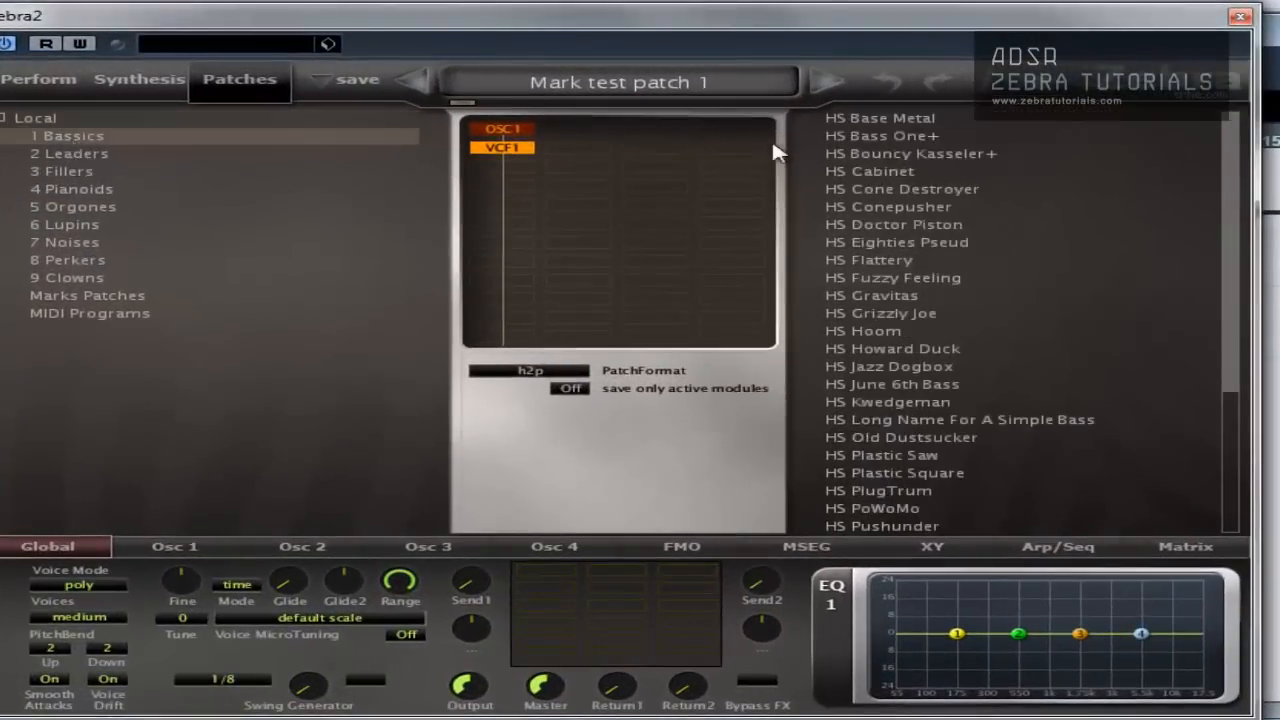
# Step: Return to the Patches browser to see Marks Patches under Local and bring up the folder menu
pyautogui.click(618, 82)
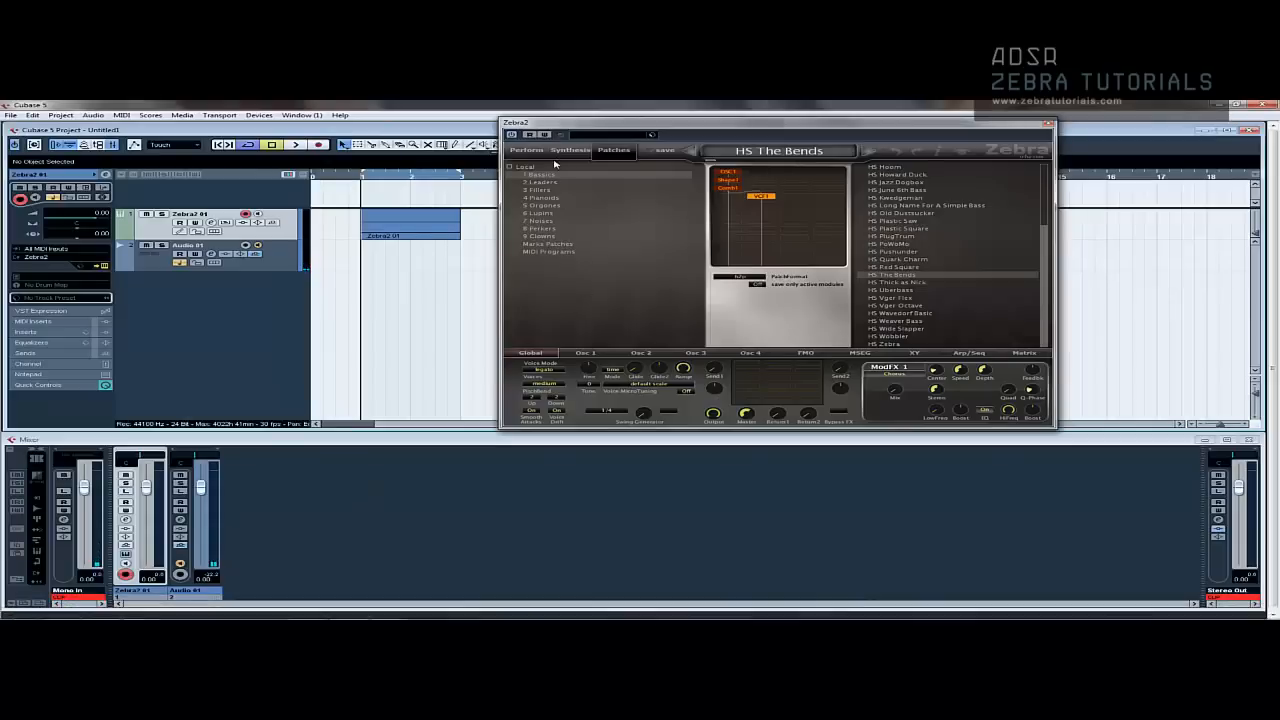
pyautogui.rightClick(556, 164)
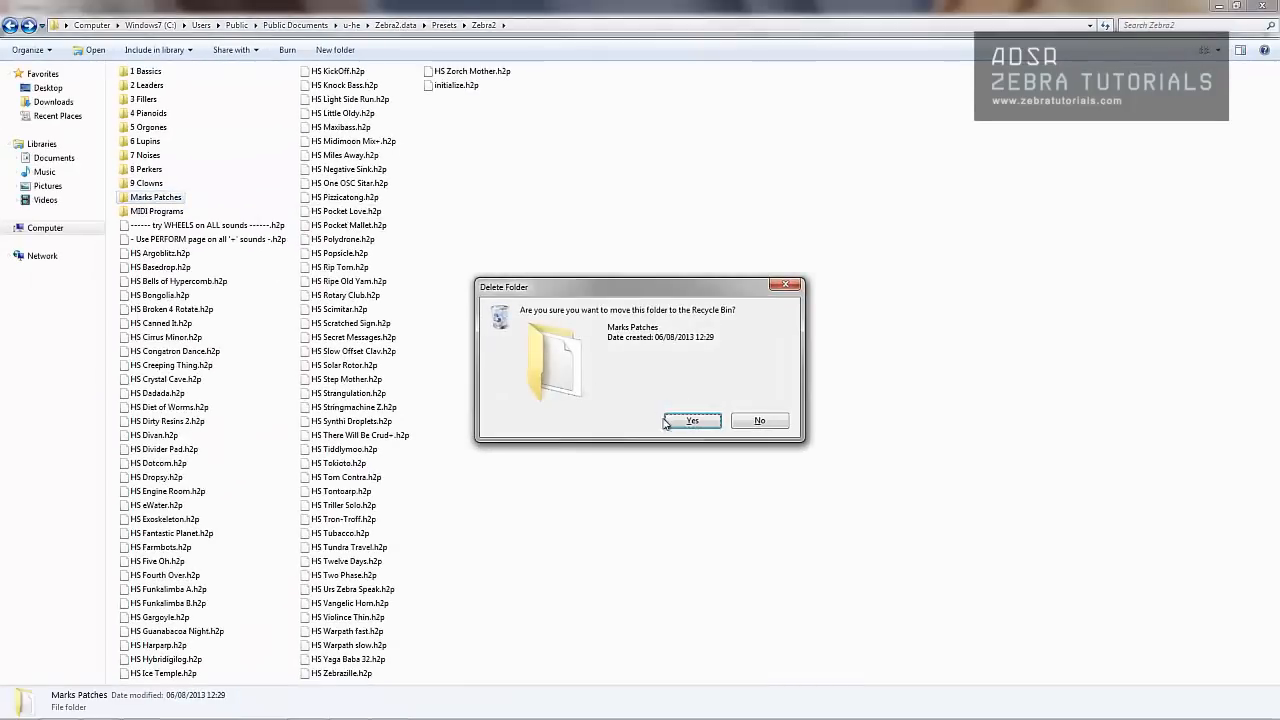
# Step: Confirm deleting Marks Patches in Explorer and cancel Zebra2's folder name prompt
pyautogui.click(692, 420)
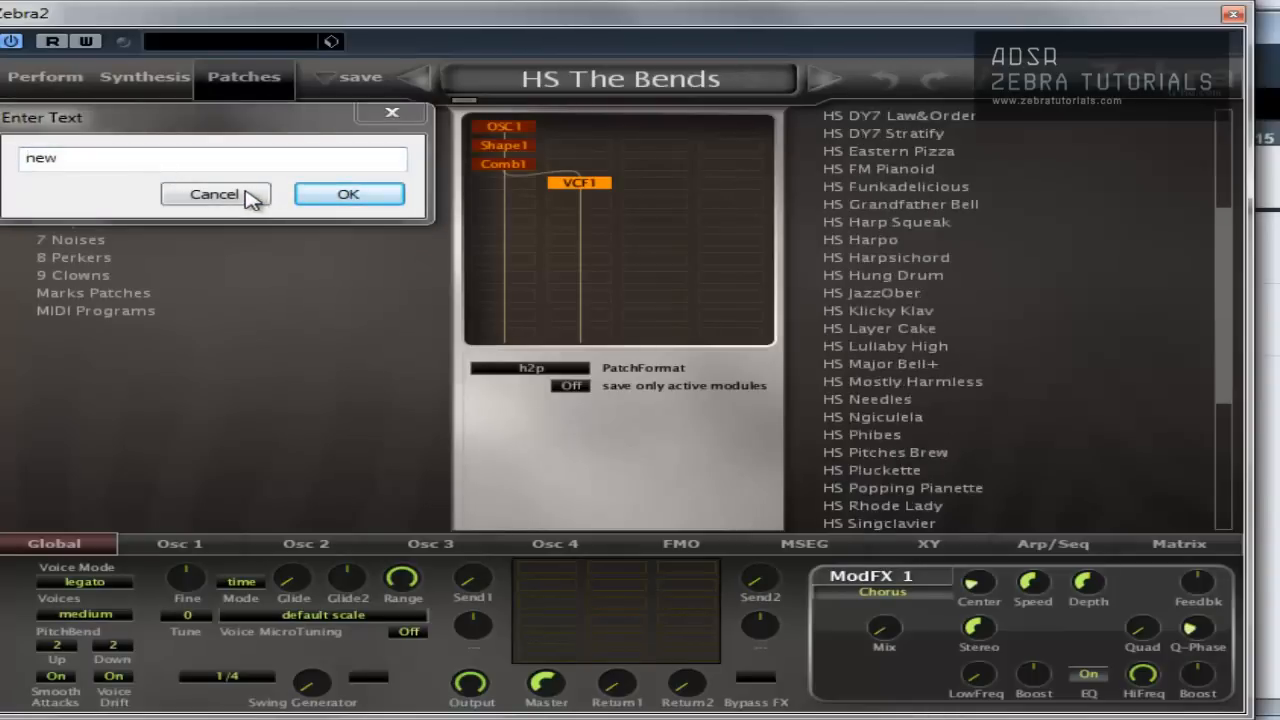
pyautogui.click(212, 194)
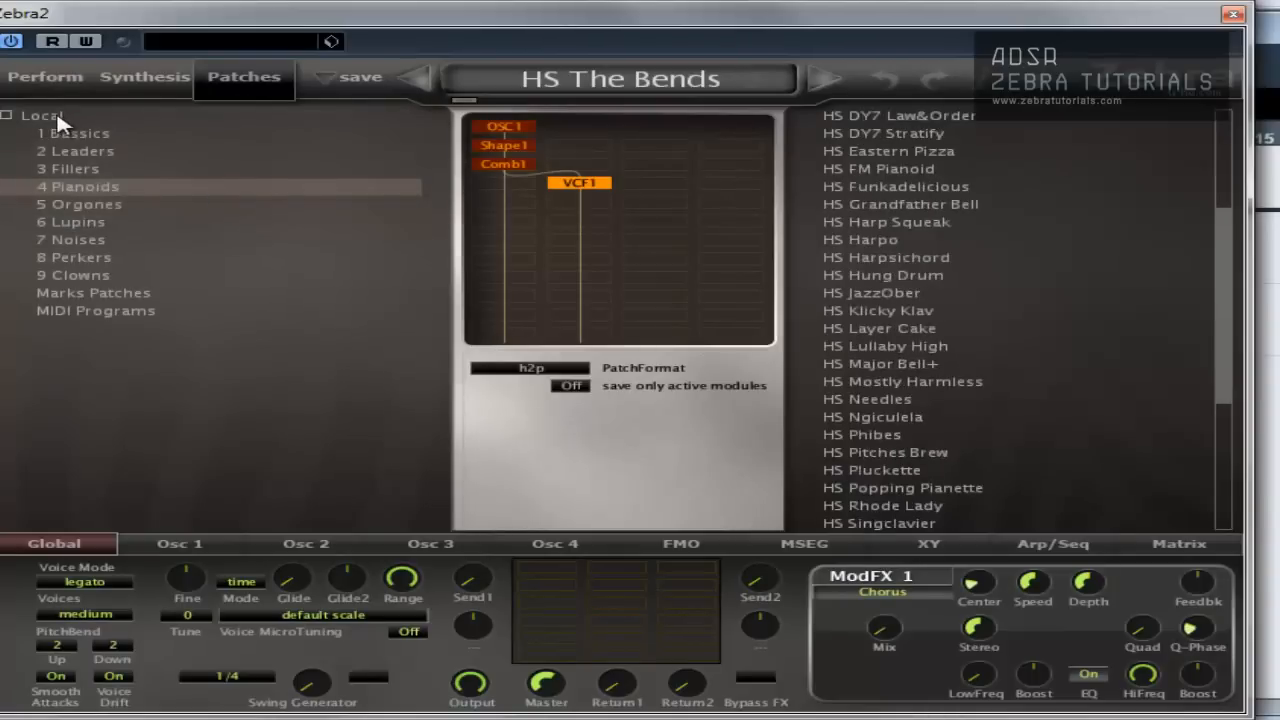
pyautogui.rightClick(60, 120)
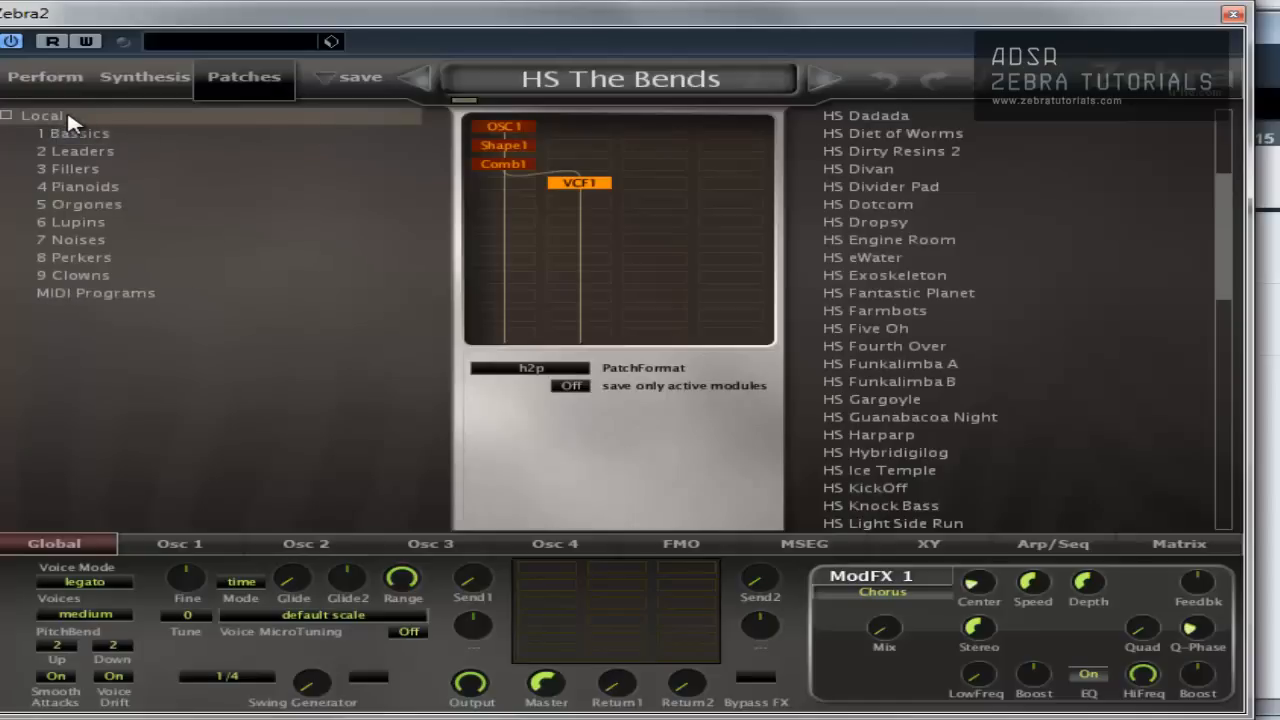
# Step: Create a folder named Marks Test Patches from the browser's folder tree menu
pyautogui.rightClick(42, 114)
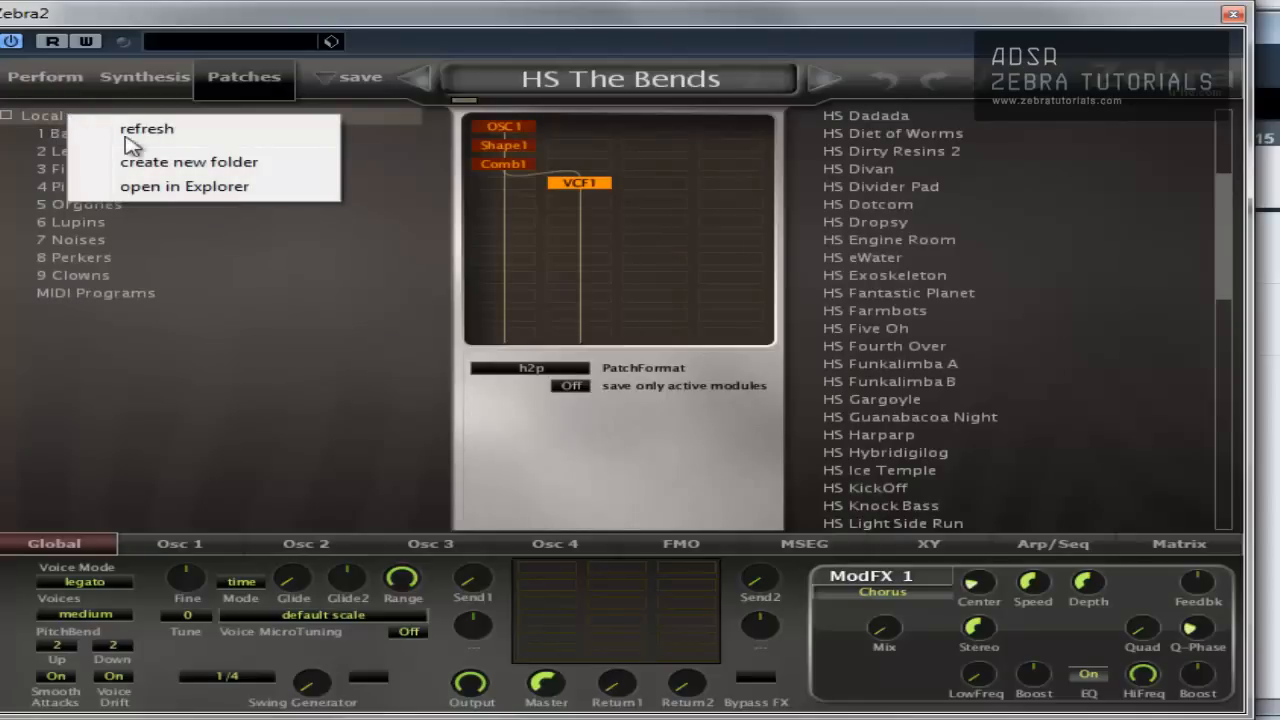
pyautogui.click(188, 160)
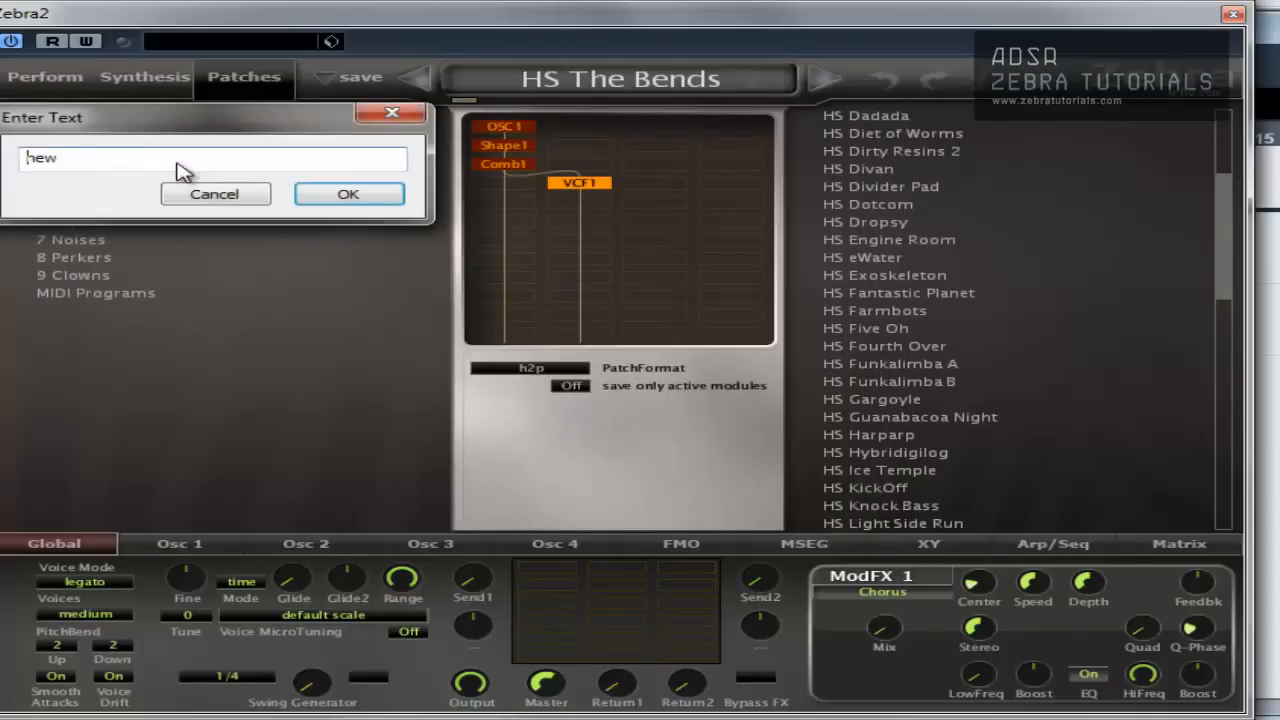
pyautogui.write('Marks Test Patches')
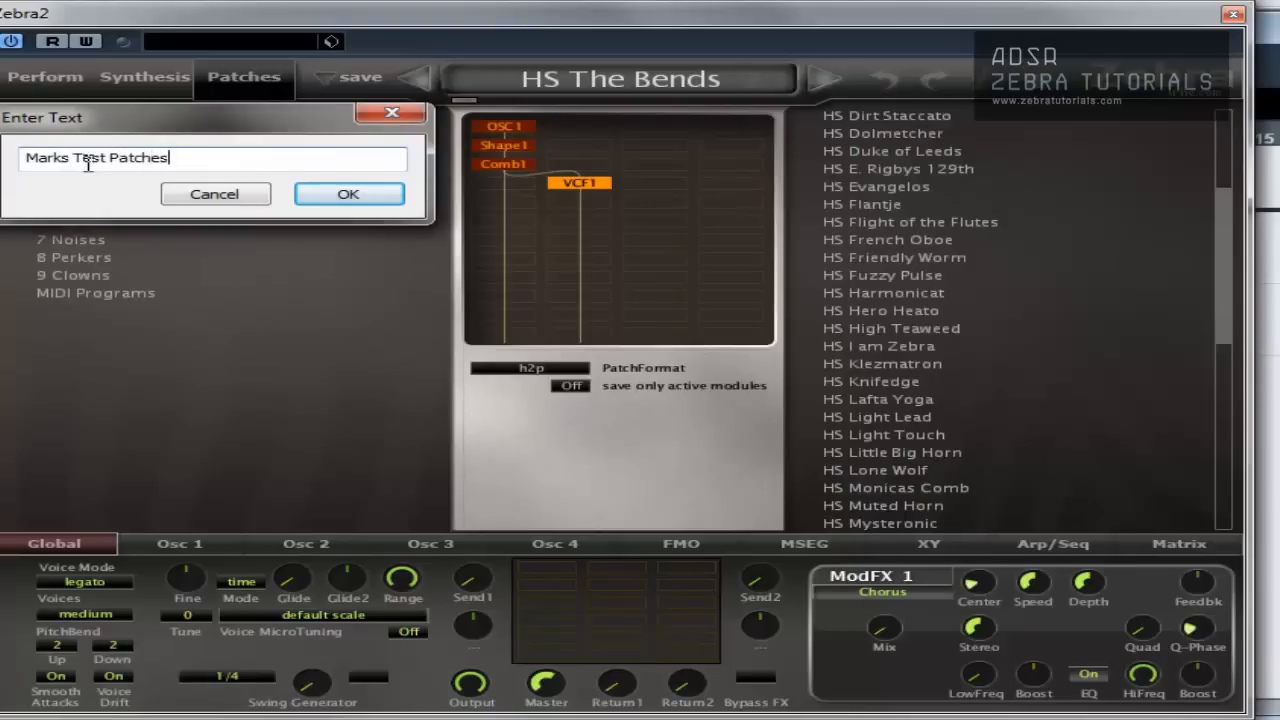
pyautogui.click(348, 192)
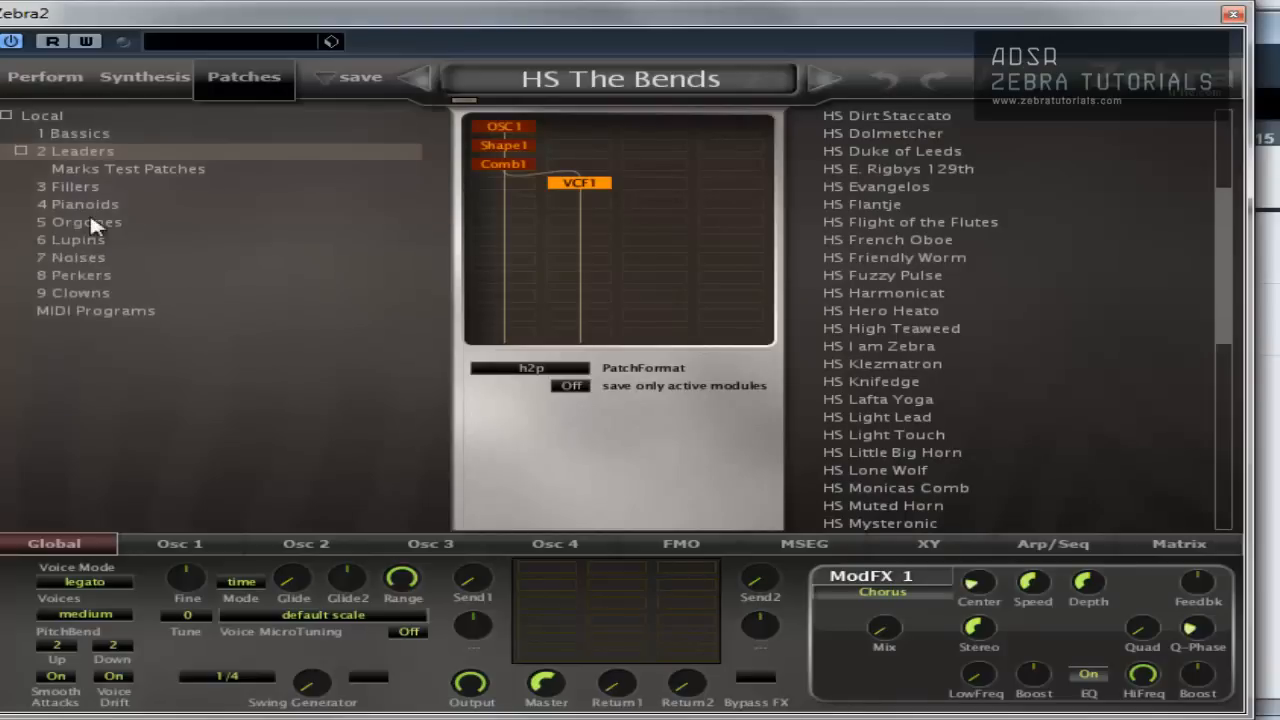
pyautogui.moveTo(52, 164)
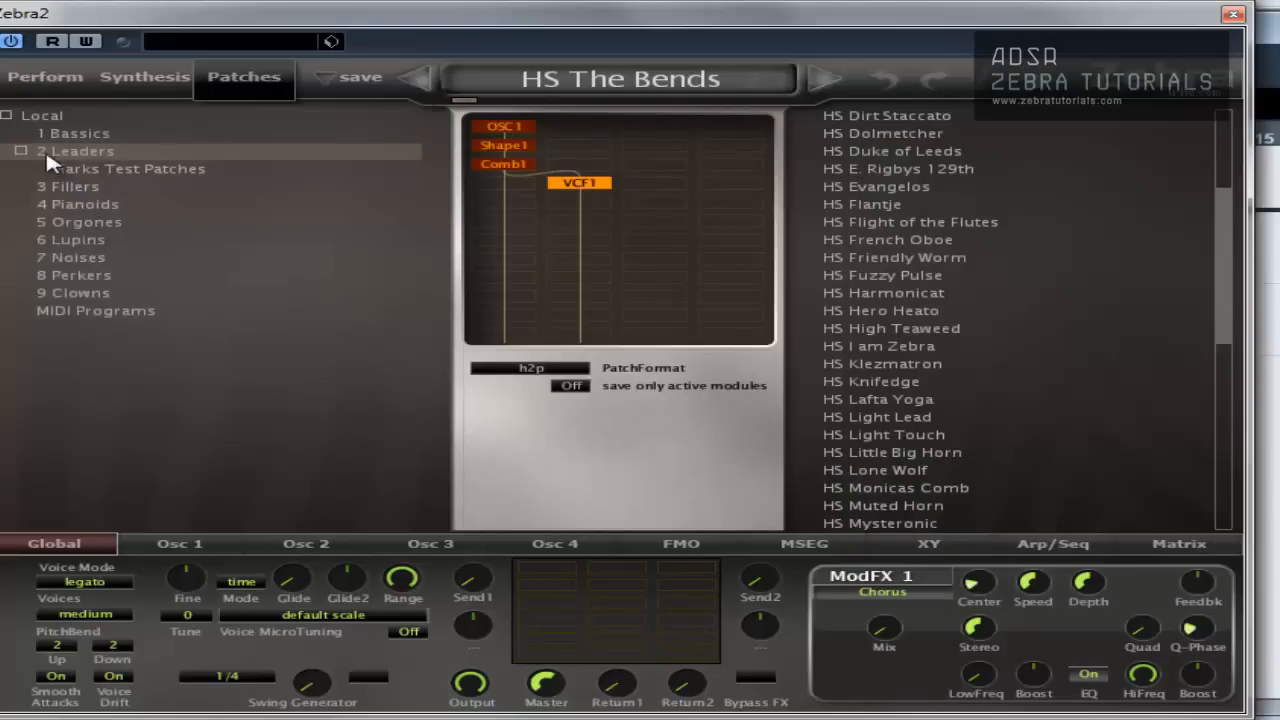
pyautogui.moveTo(68, 162)
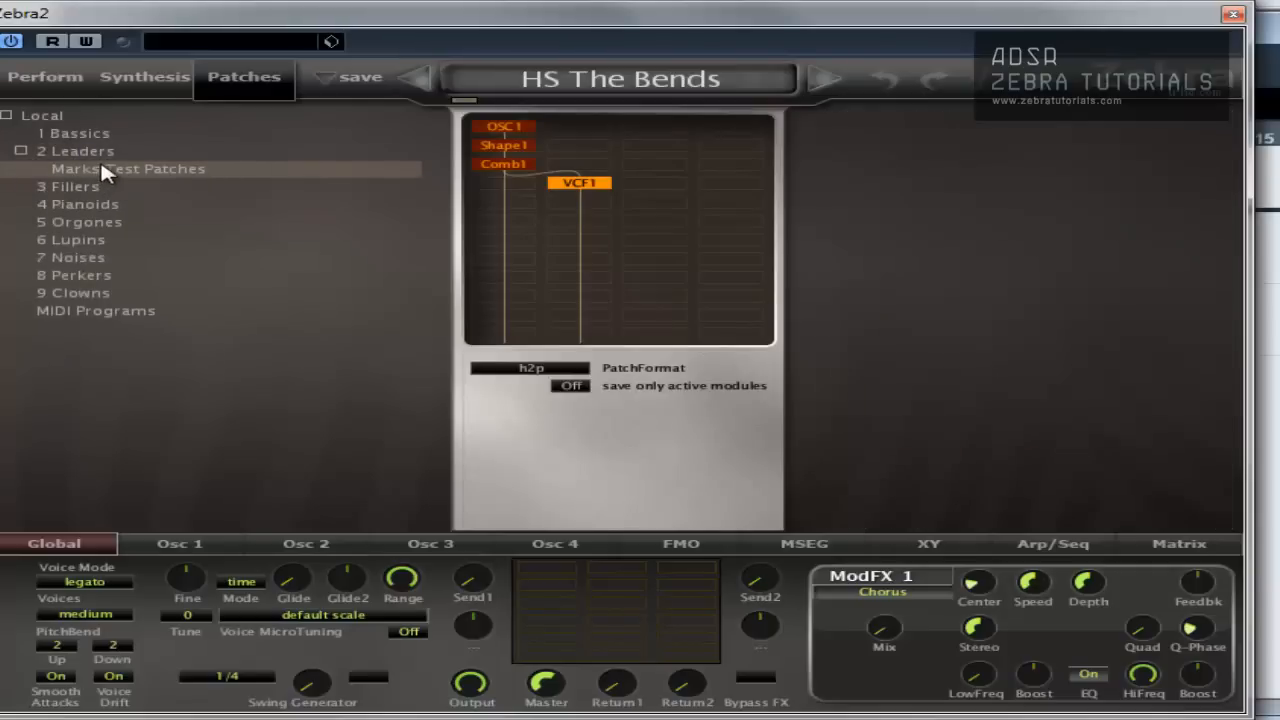
pyautogui.moveTo(120, 180)
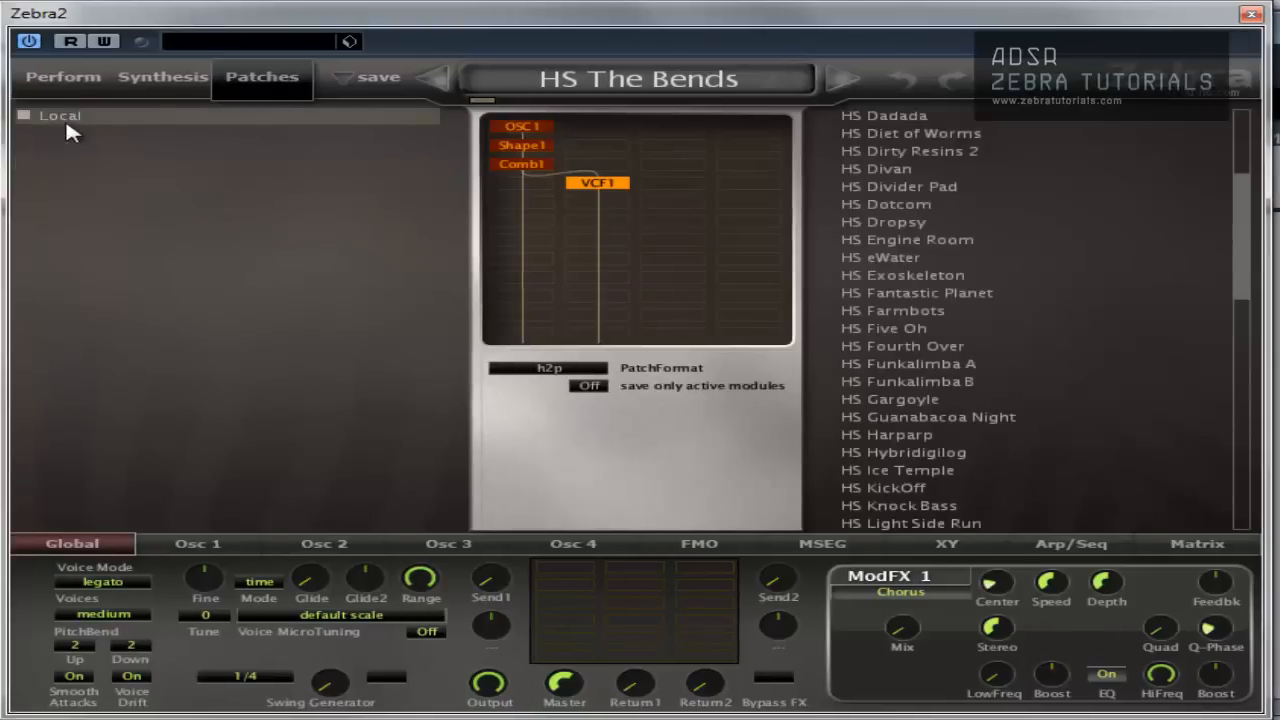
# Step: Create a new folder named 'Marks Test Patches' under the Local patch folders
pyautogui.click(58, 114)
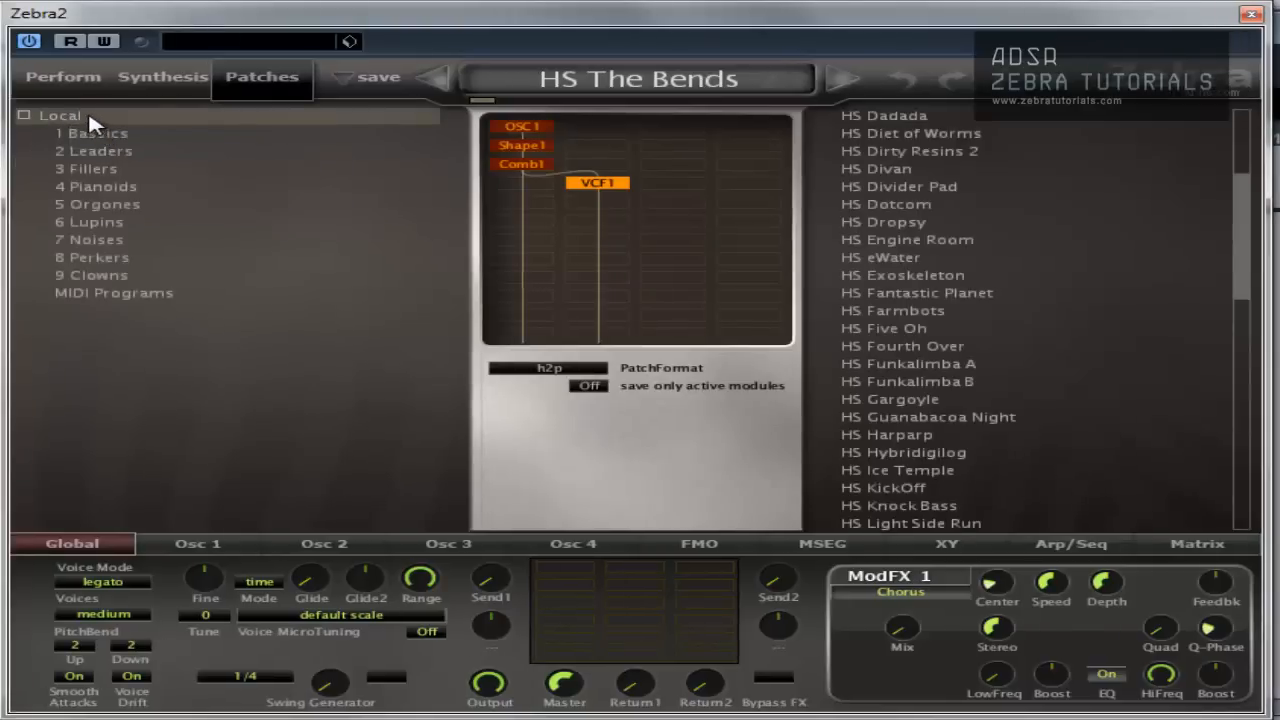
pyautogui.rightClick(60, 114)
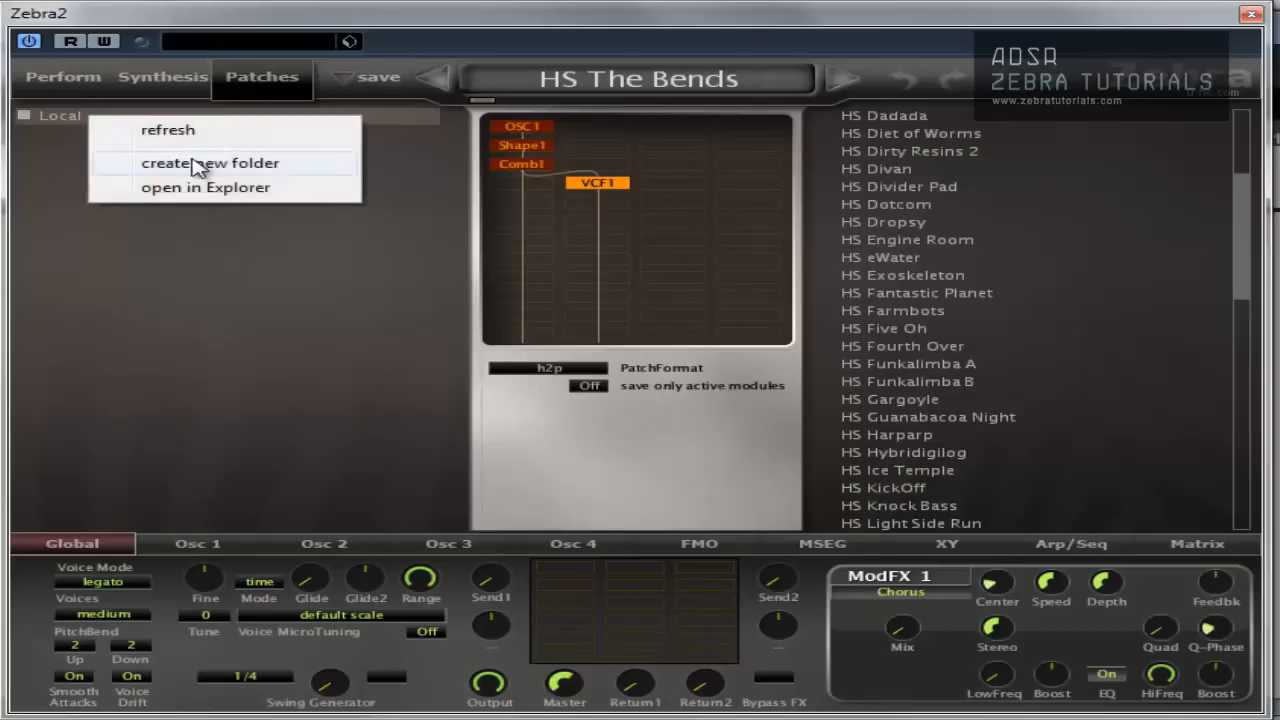
pyautogui.click(210, 162)
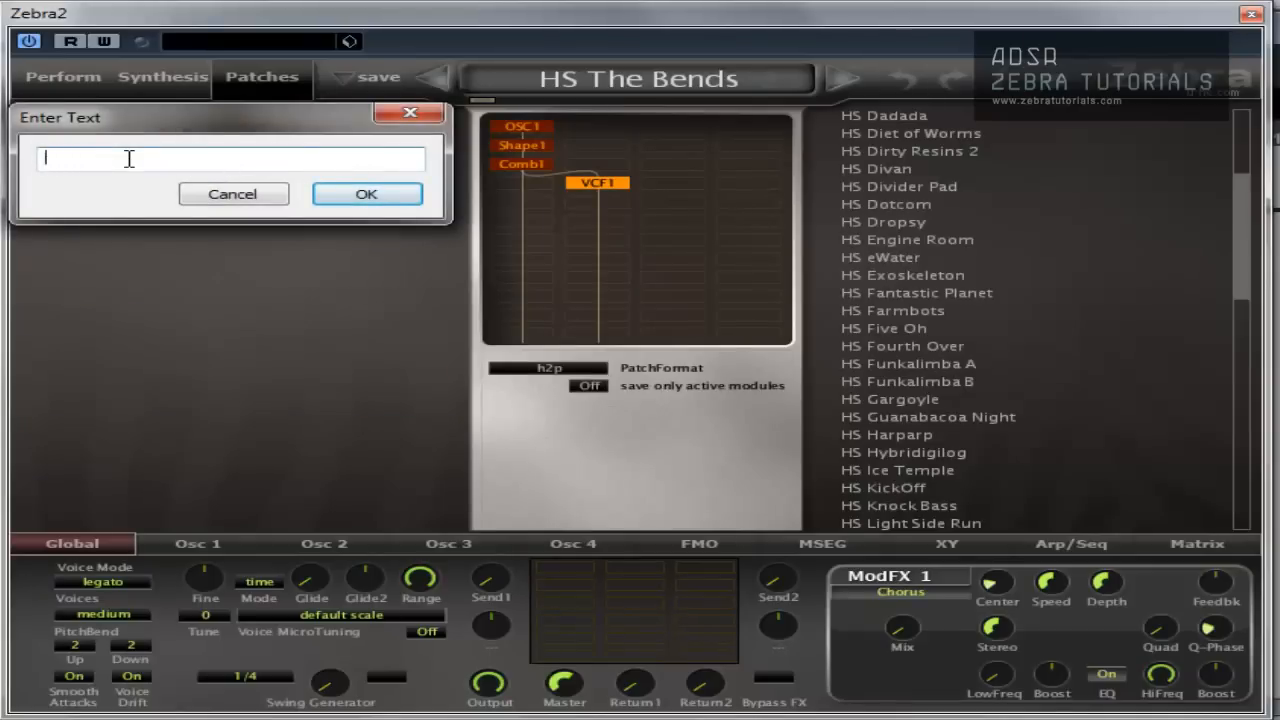
pyautogui.write('Marks Test')
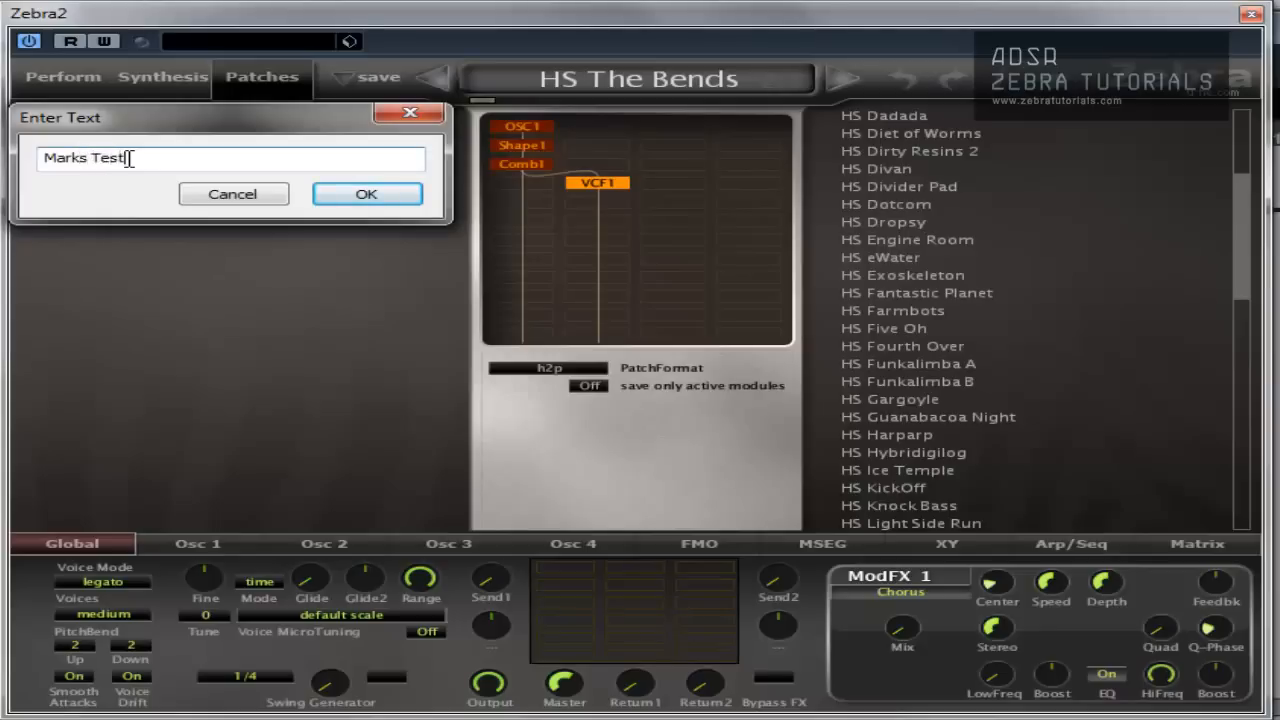
pyautogui.write('Patches')
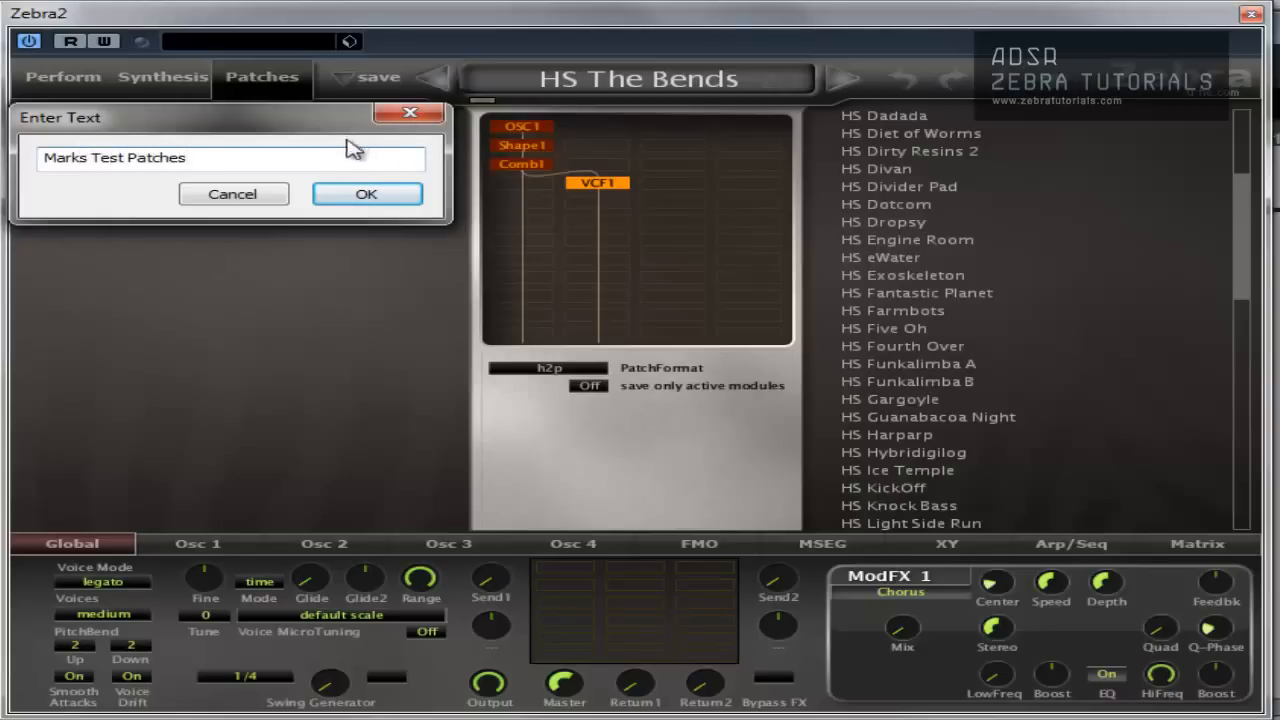
pyautogui.click(366, 194)
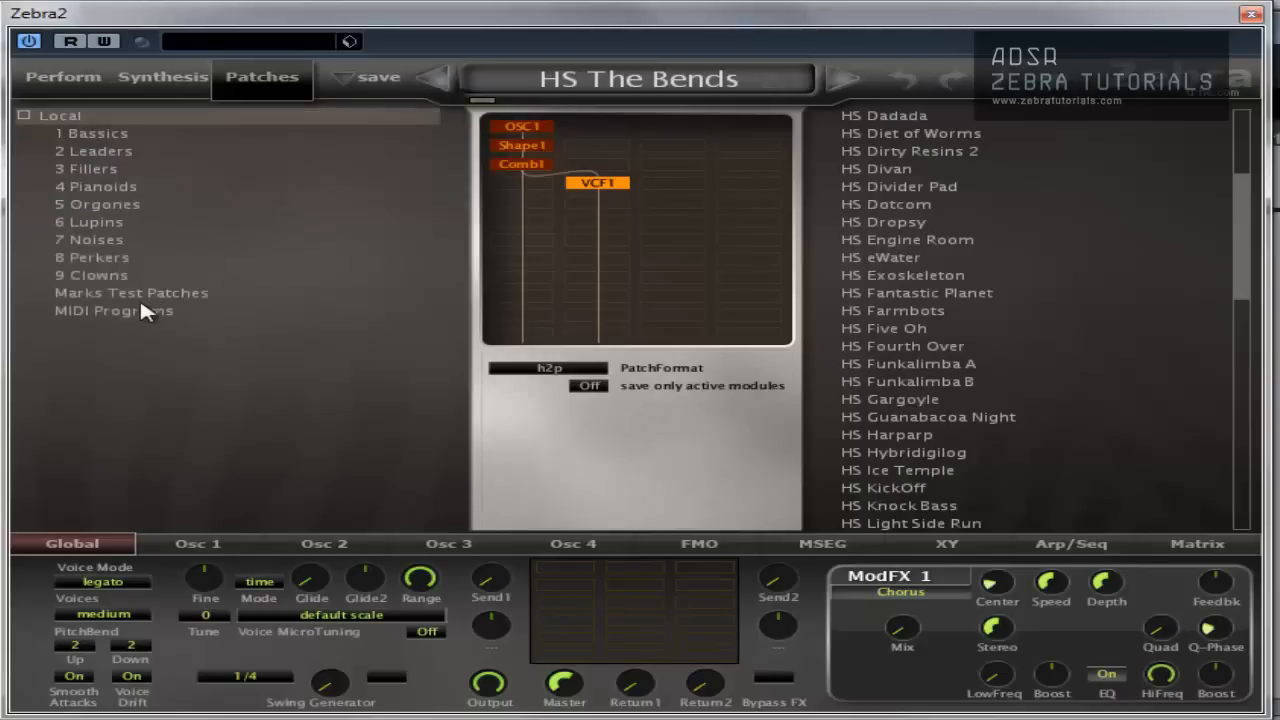
# Step: Select the empty Marks Test Patches folder and load HS The Bends
pyautogui.click(130, 292)
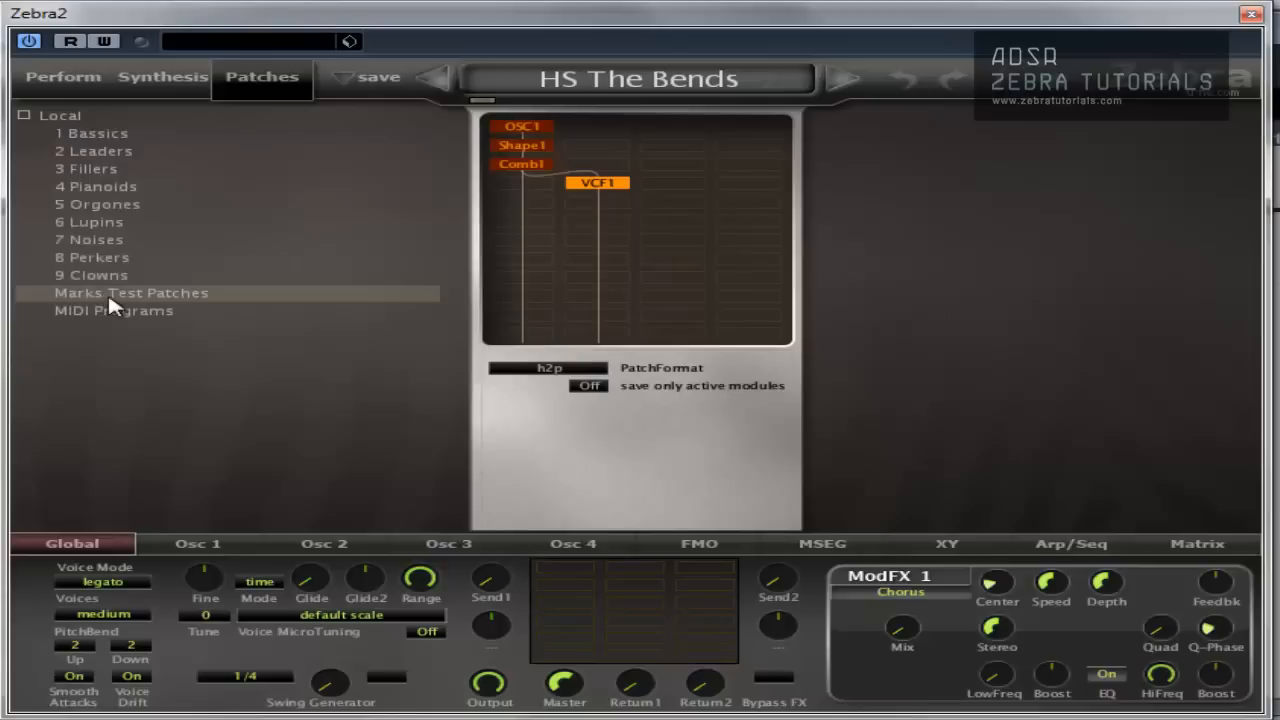
pyautogui.click(162, 76)
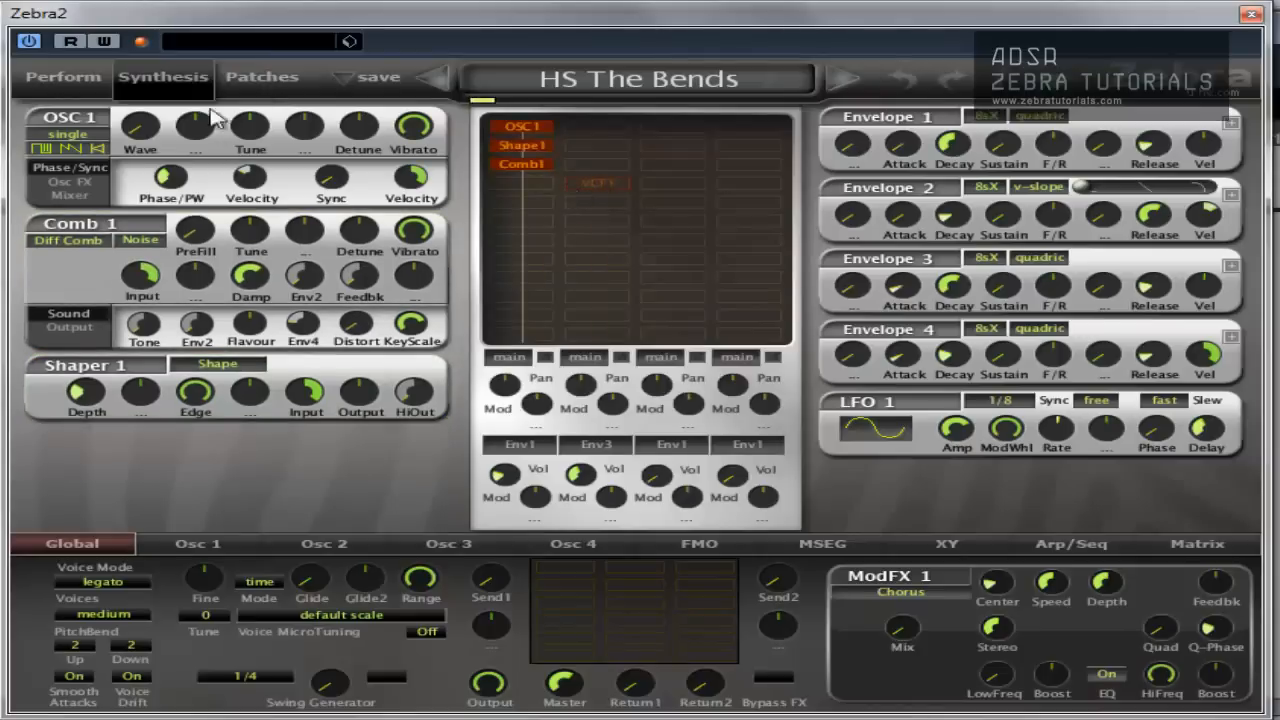
# Step: Load the Initialize patch from the patch browser
pyautogui.click(262, 76)
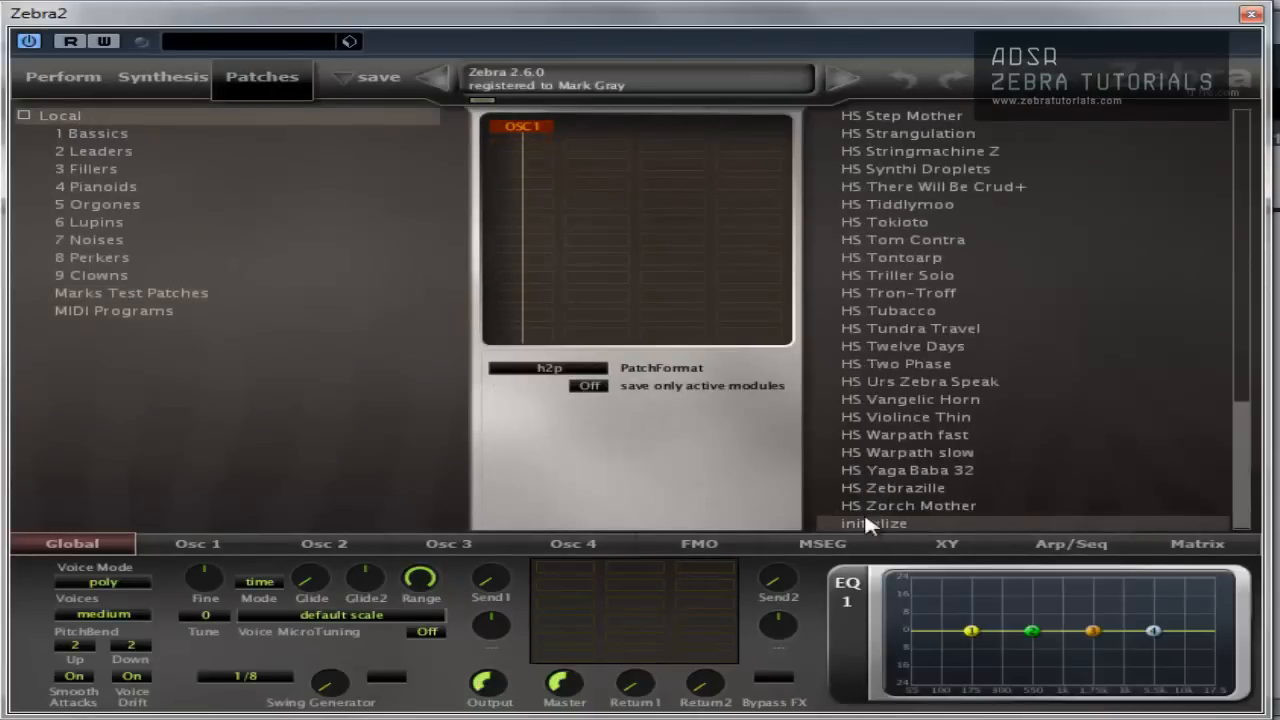
pyautogui.click(162, 76)
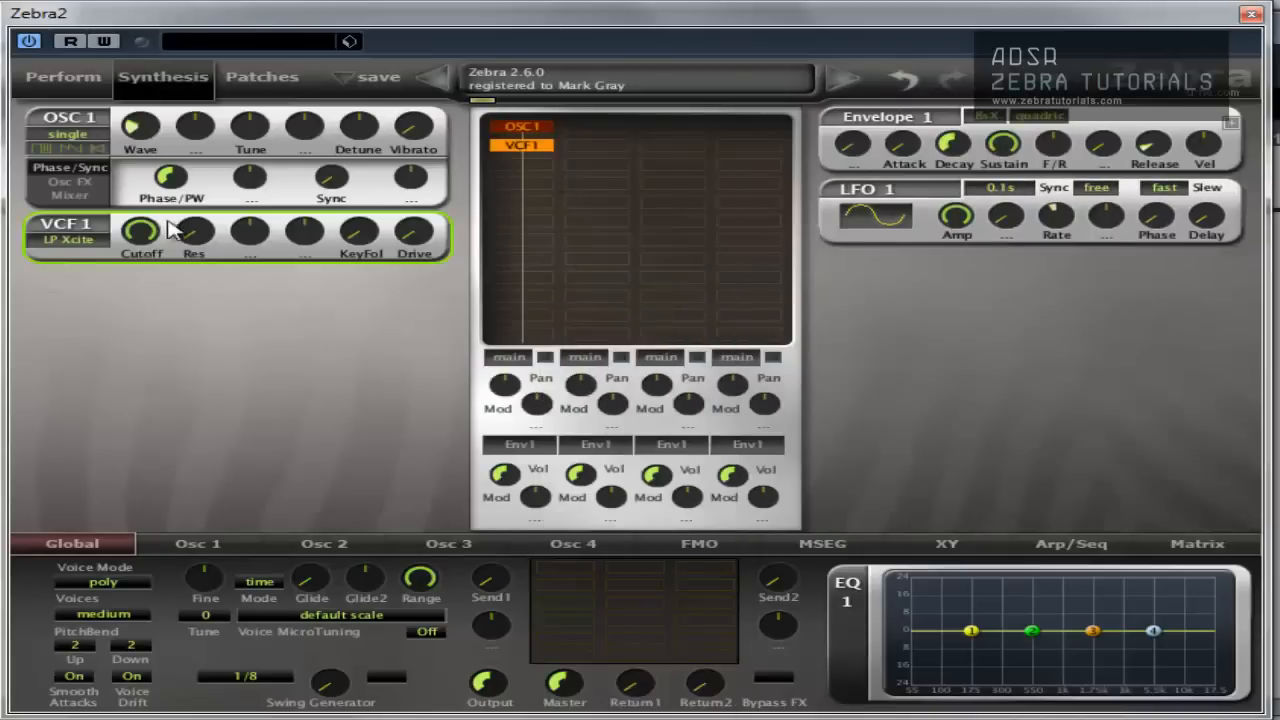
pyautogui.moveTo(140, 232); pyautogui.dragTo(140, 200)
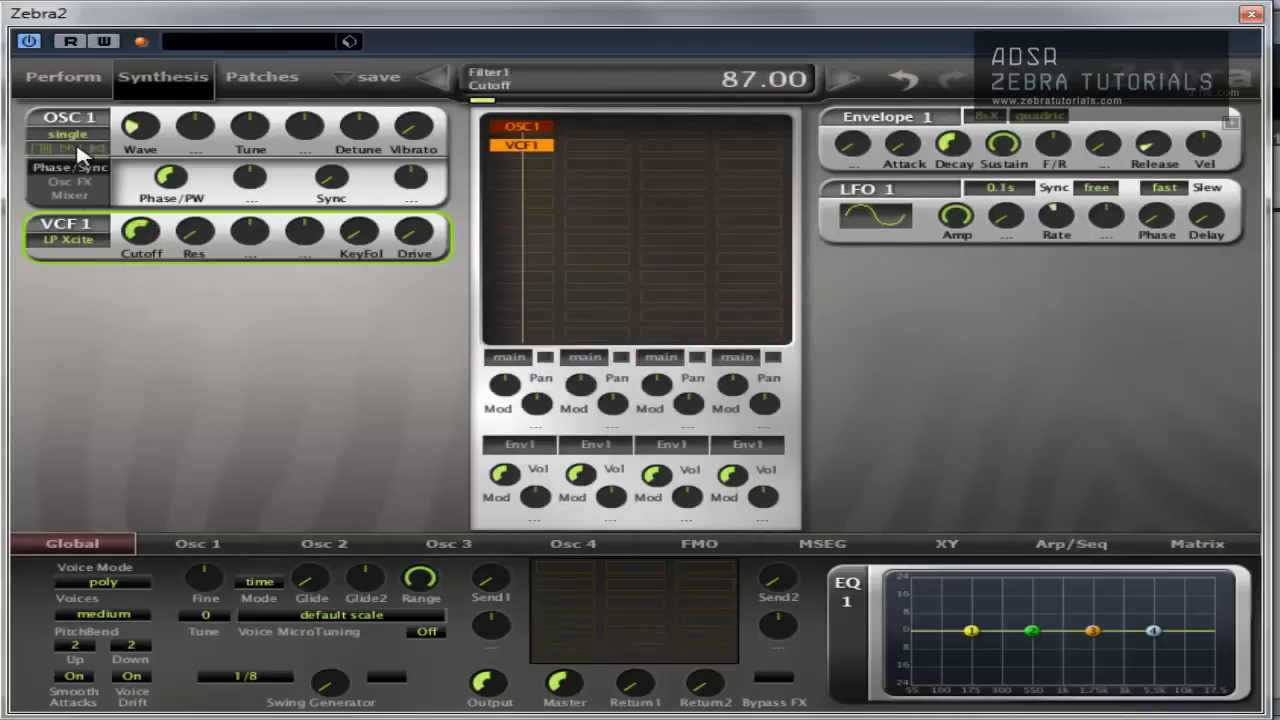
# Step: Set OSC1 to the dual waveform, Detune to 24 and VCF1 Cutoff to 124
pyautogui.click(68, 132)
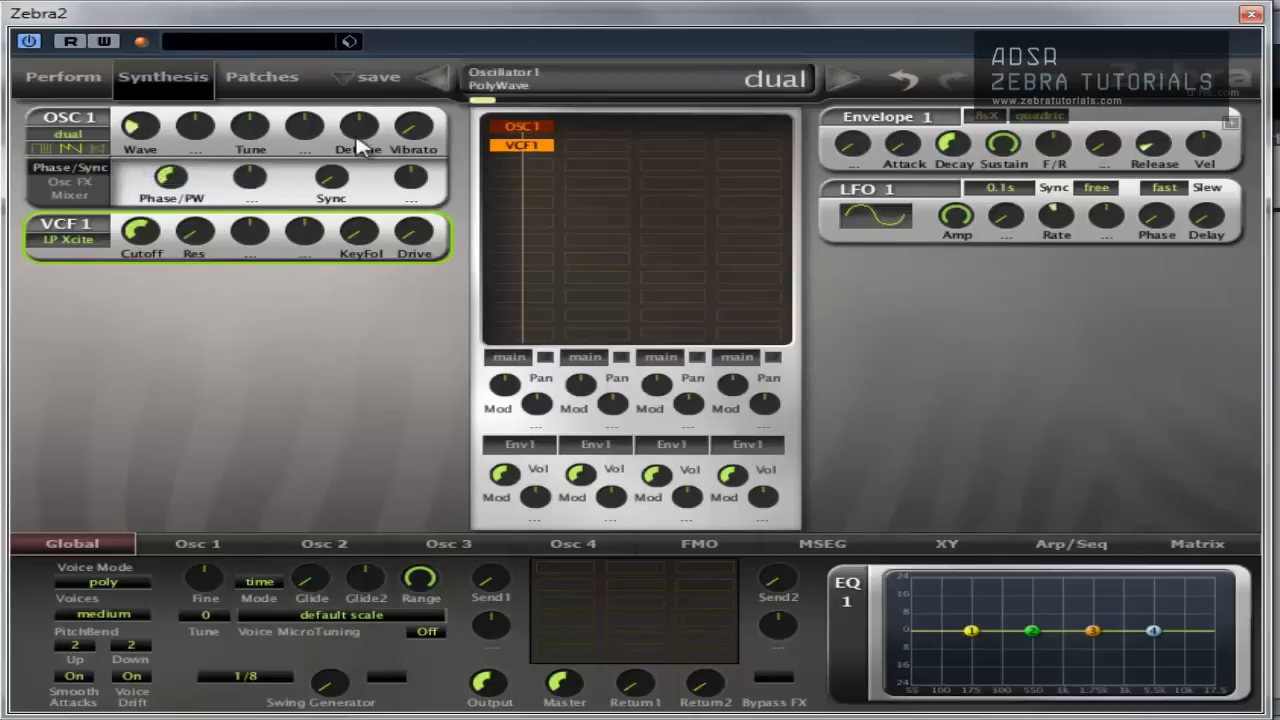
pyautogui.moveTo(360, 124); pyautogui.dragTo(360, 100)
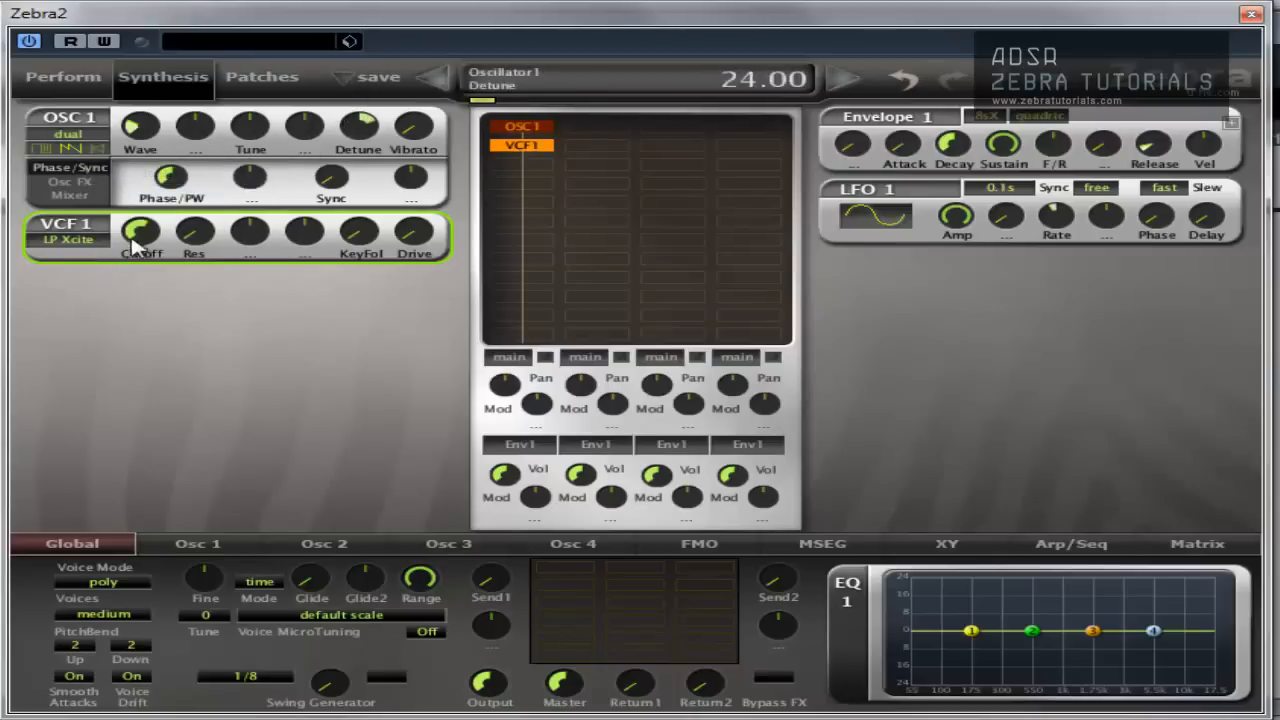
pyautogui.moveTo(140, 230); pyautogui.dragTo(140, 216)
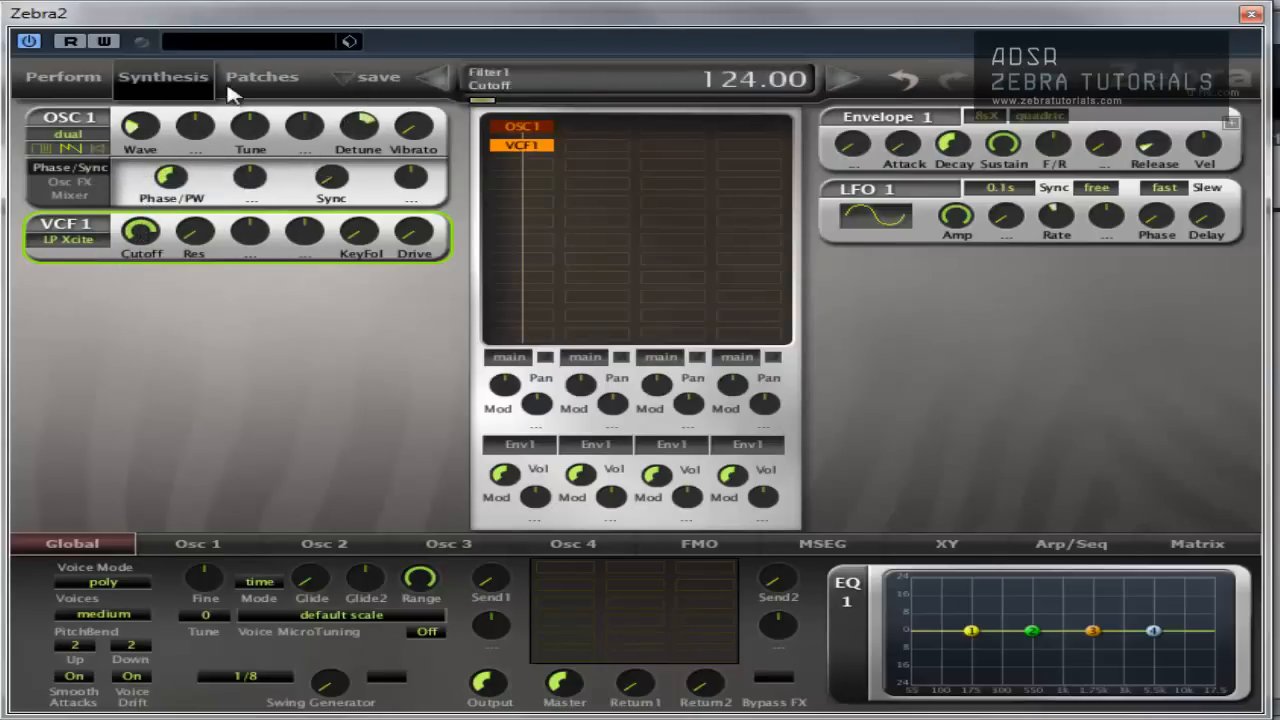
pyautogui.click(264, 76)
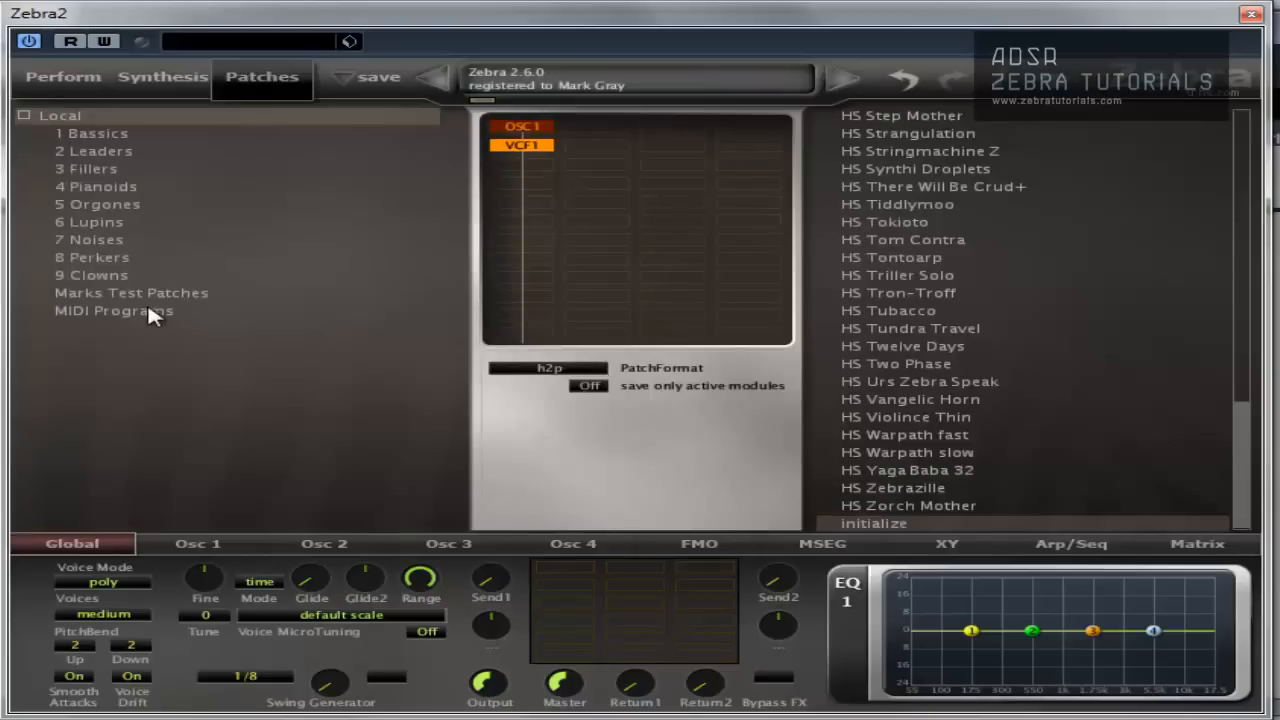
# Step: Save the current patch as preset 'mtp' into the Marks Test Patches folder
pyautogui.click(132, 292)
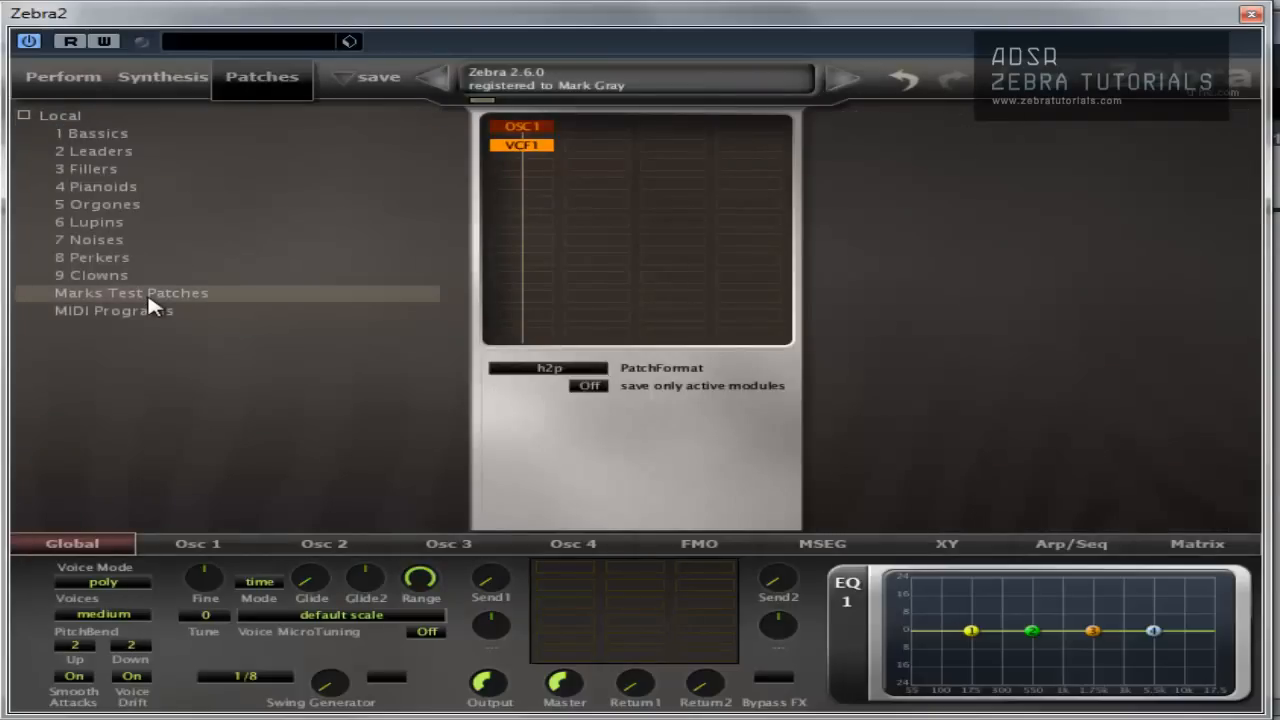
pyautogui.rightClick(132, 292)
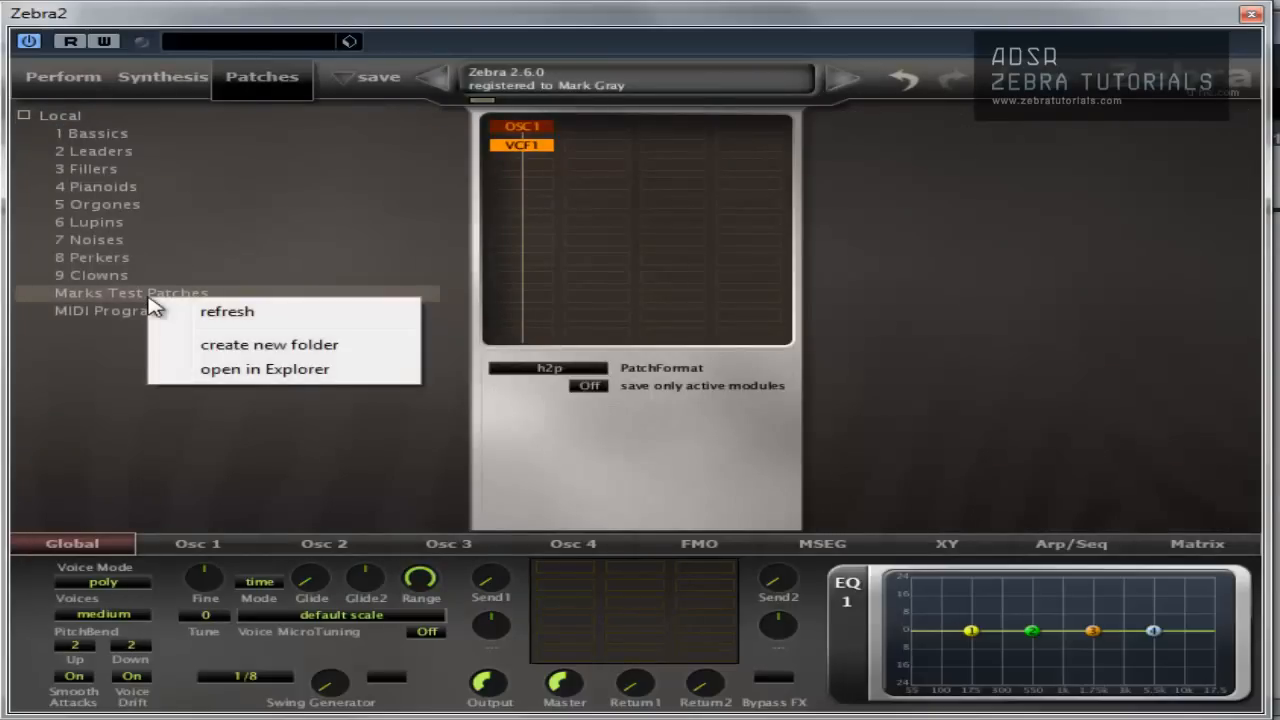
pyautogui.moveTo(238, 264)
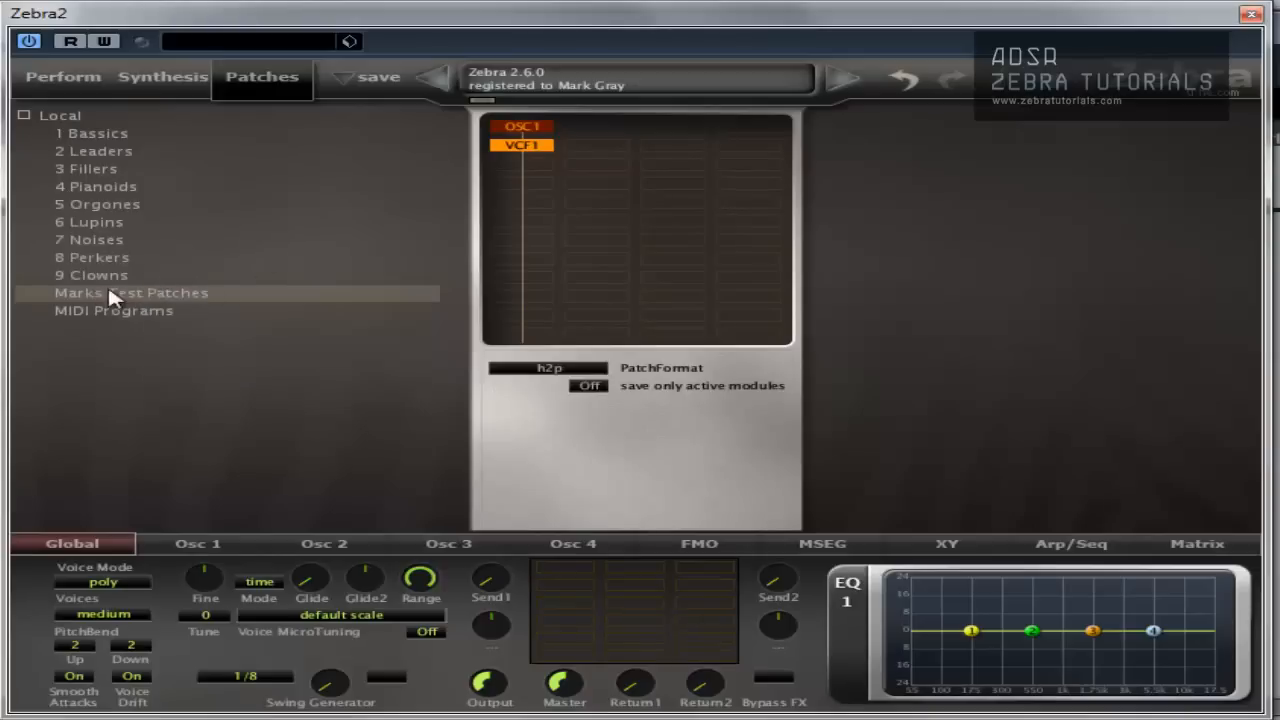
pyautogui.moveTo(120, 276)
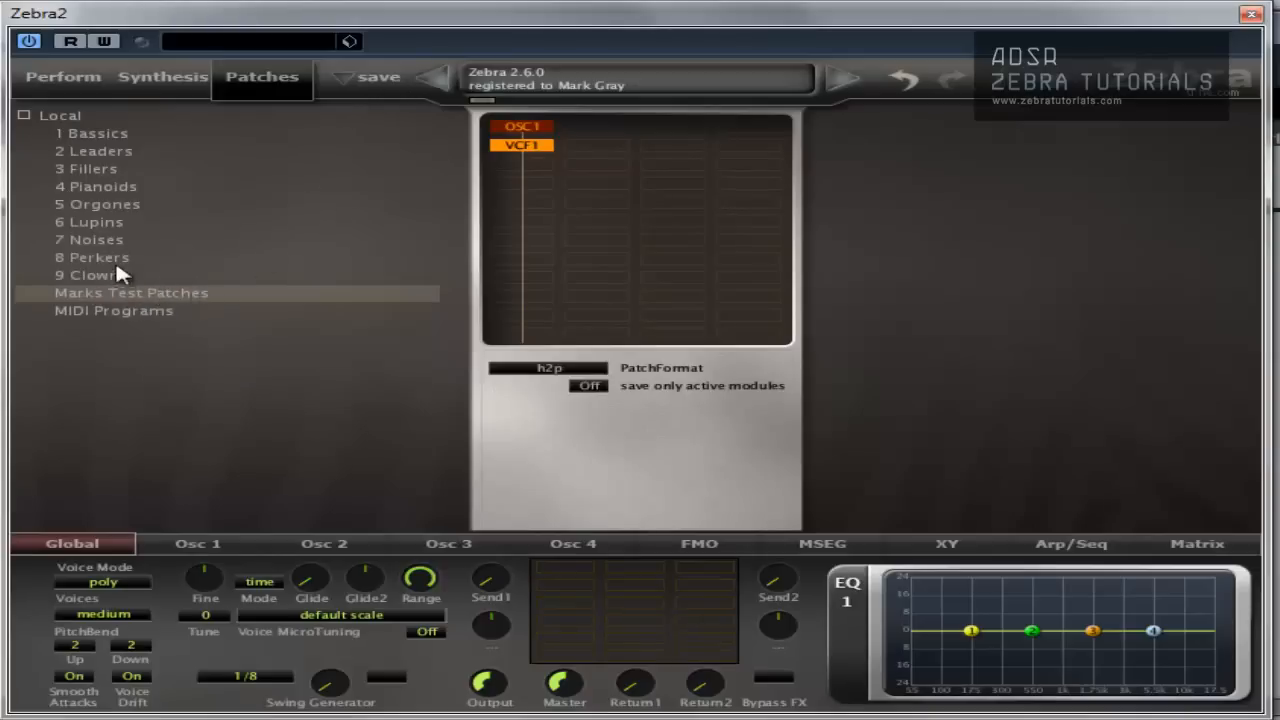
pyautogui.click(380, 76)
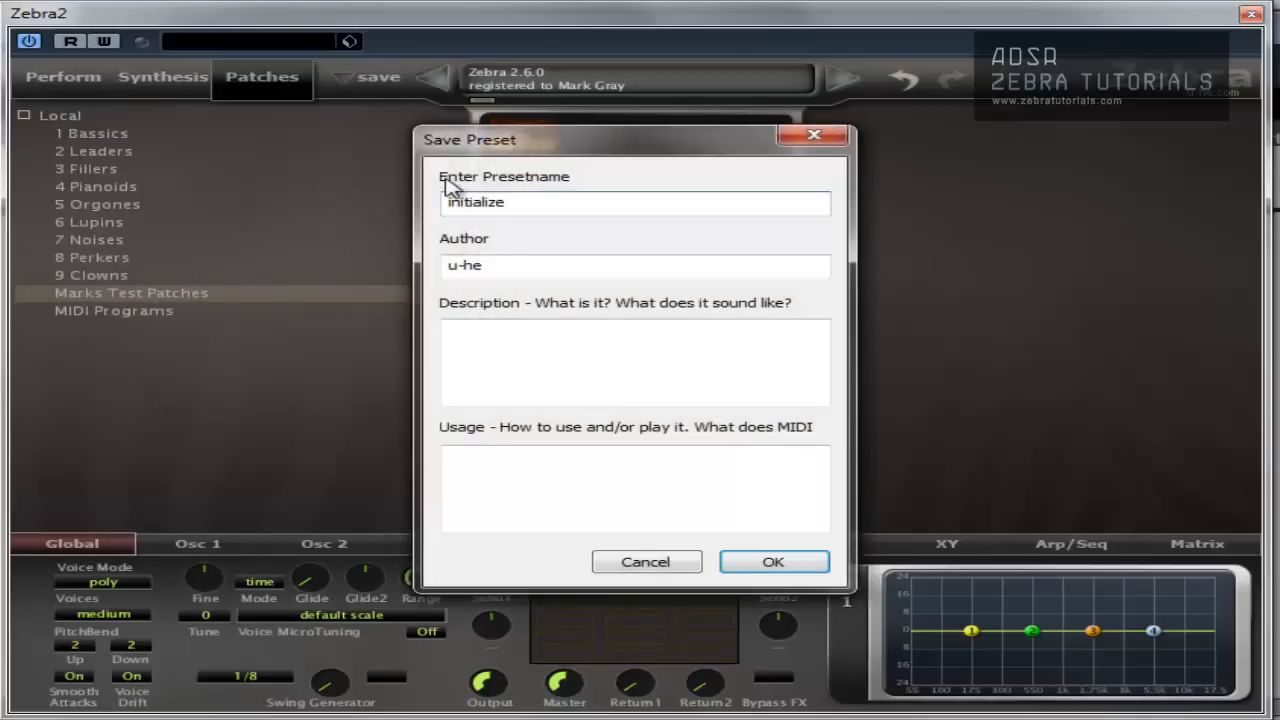
pyautogui.write('m')
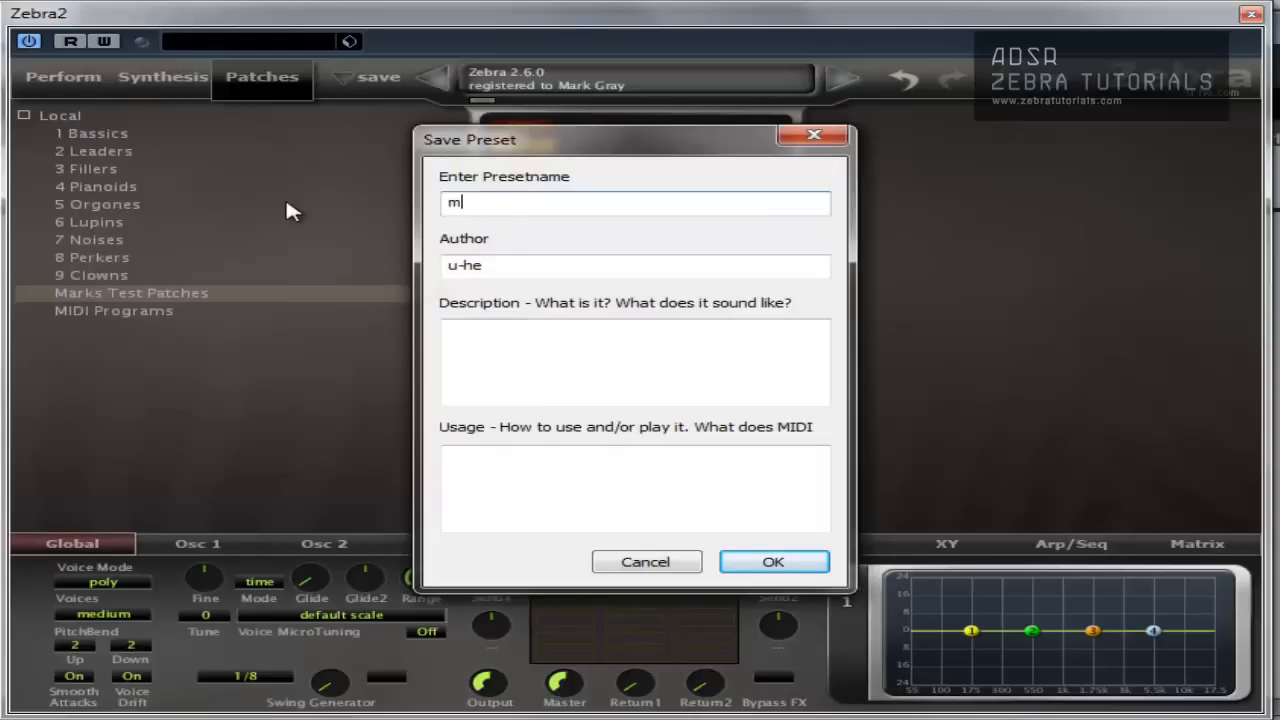
pyautogui.write('tp')
pyautogui.click(634, 264)
pyautogui.write('mg')
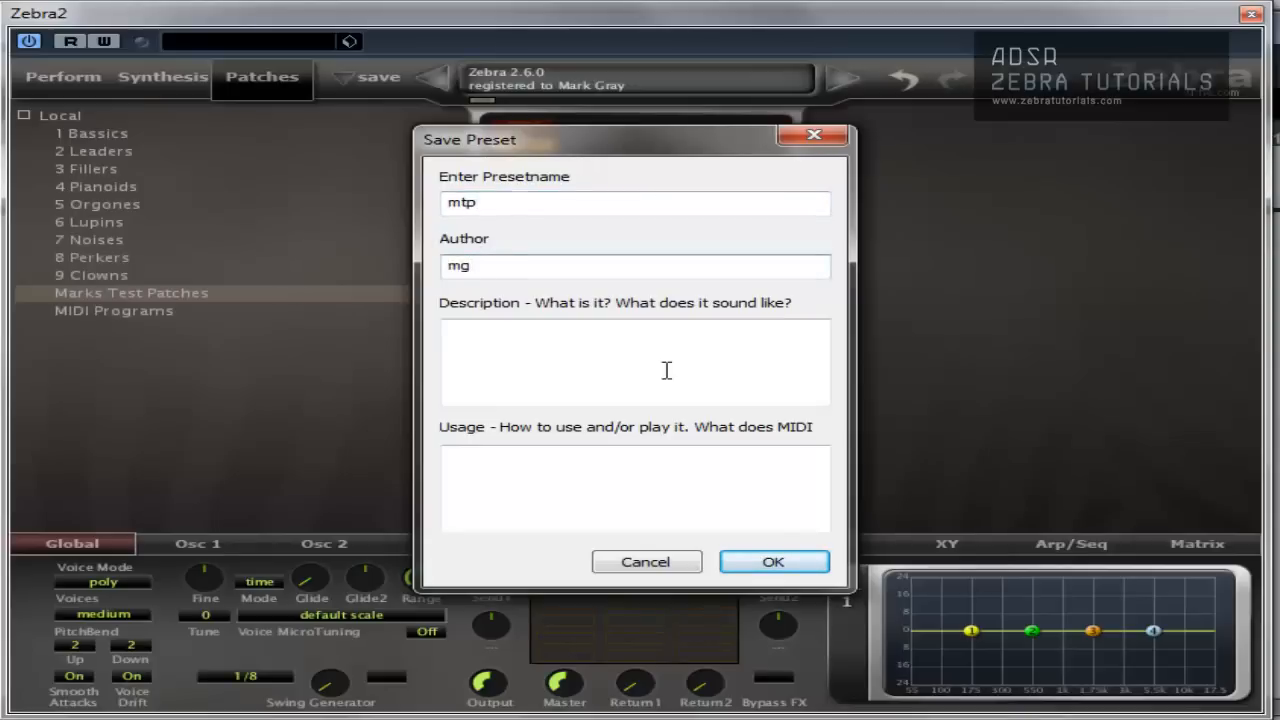
pyautogui.click(772, 560)
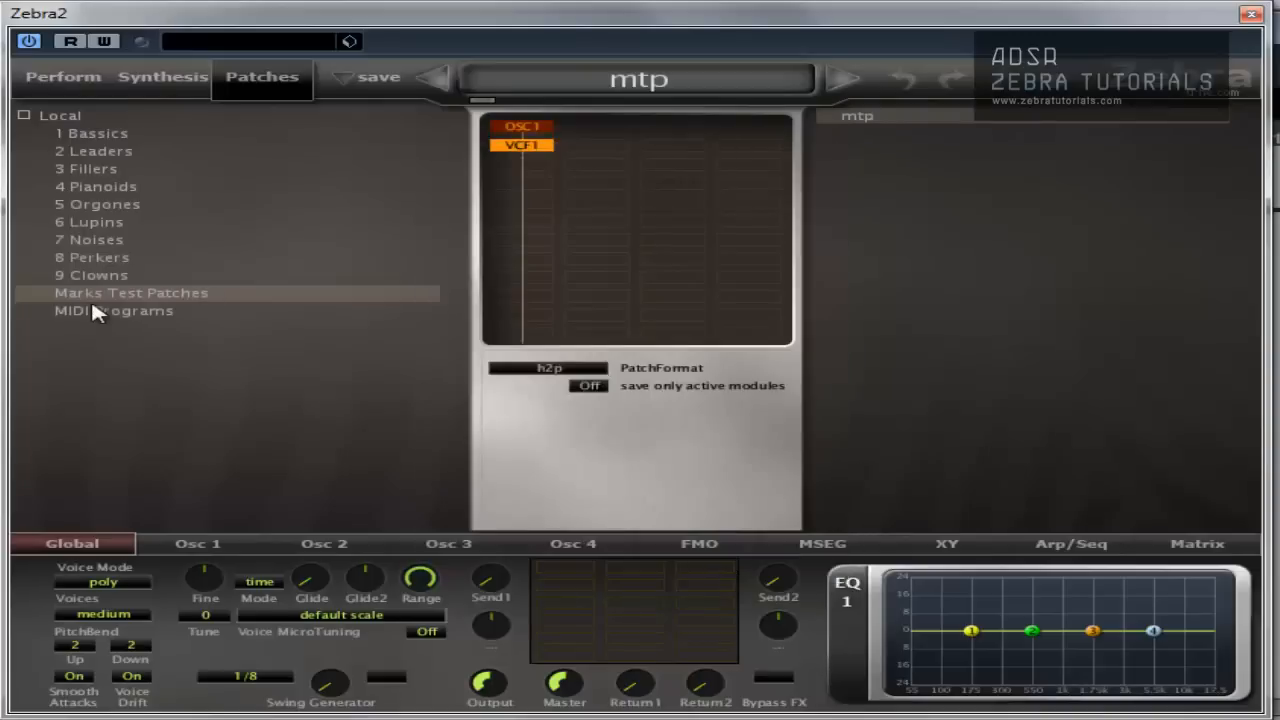
pyautogui.moveTo(140, 296)
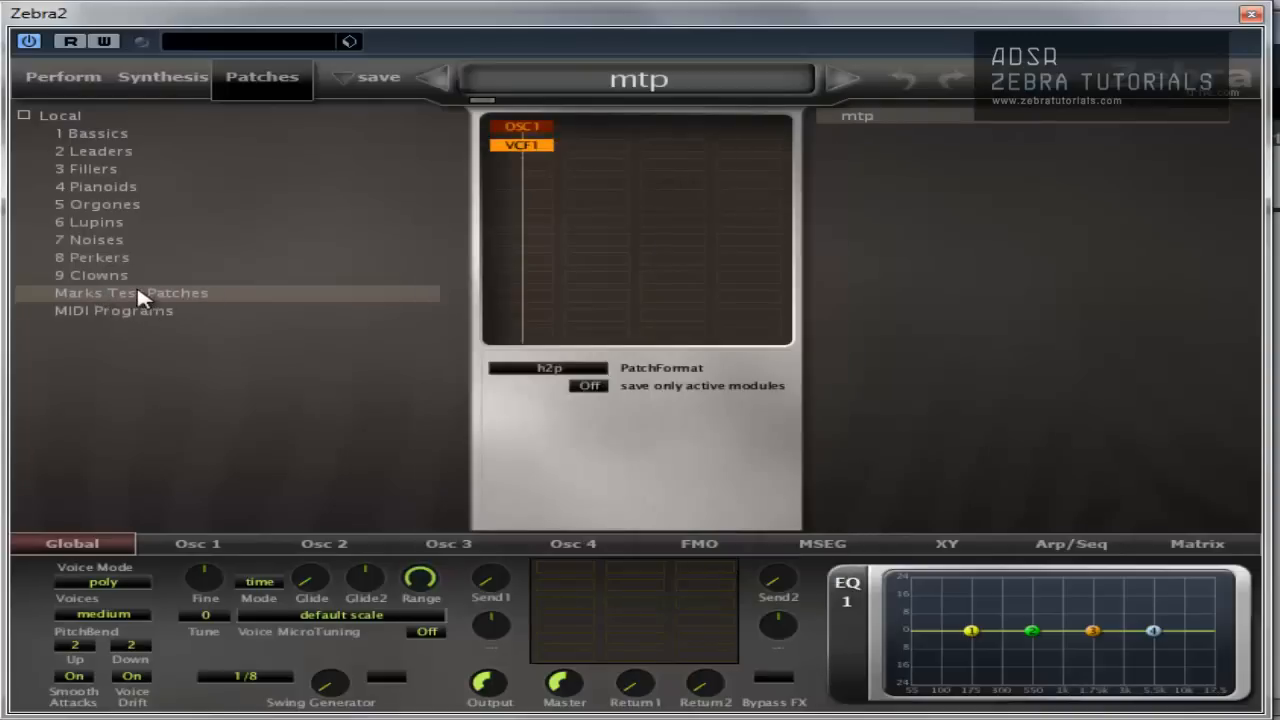
pyautogui.moveTo(872, 124)
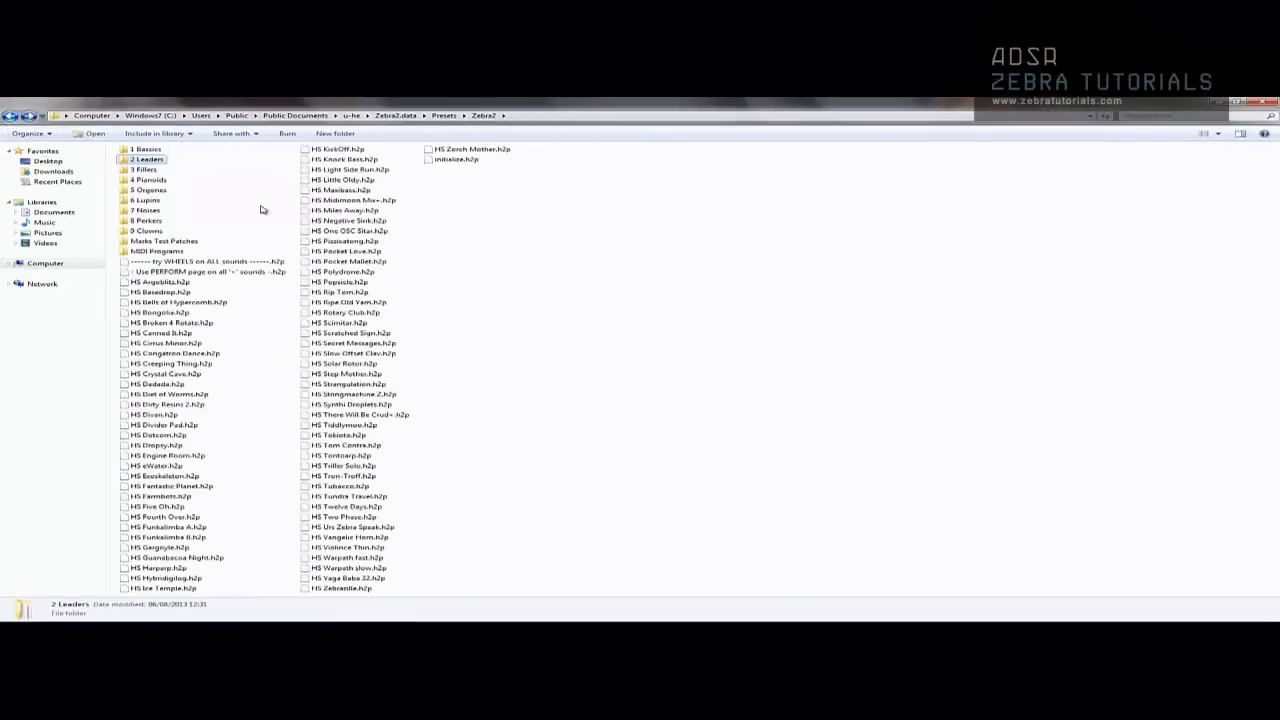
# Step: Browse into the Zebra2 Presets folder showing its bank folders and HS patch files
pyautogui.doubleClick(164, 240)
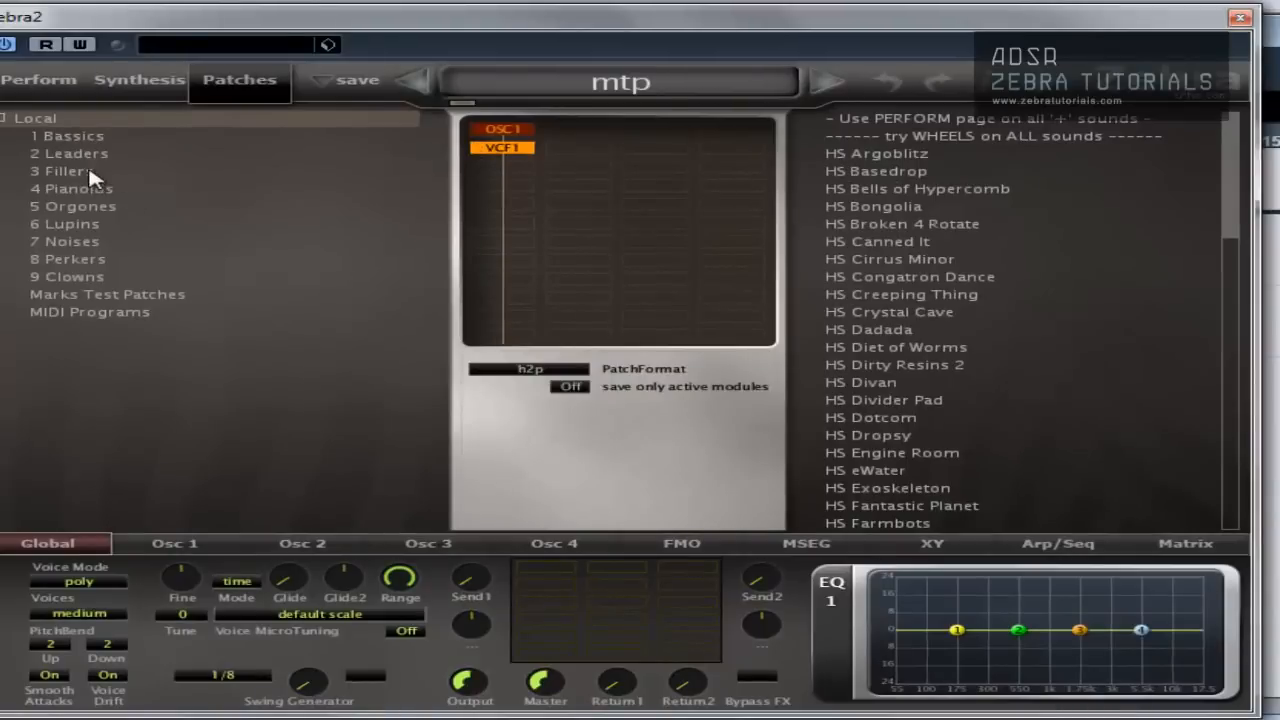
# Step: Mark mtp as junk, then make Viral 05 BadTape a favourite in the 9 Clowns bank
pyautogui.click(108, 292)
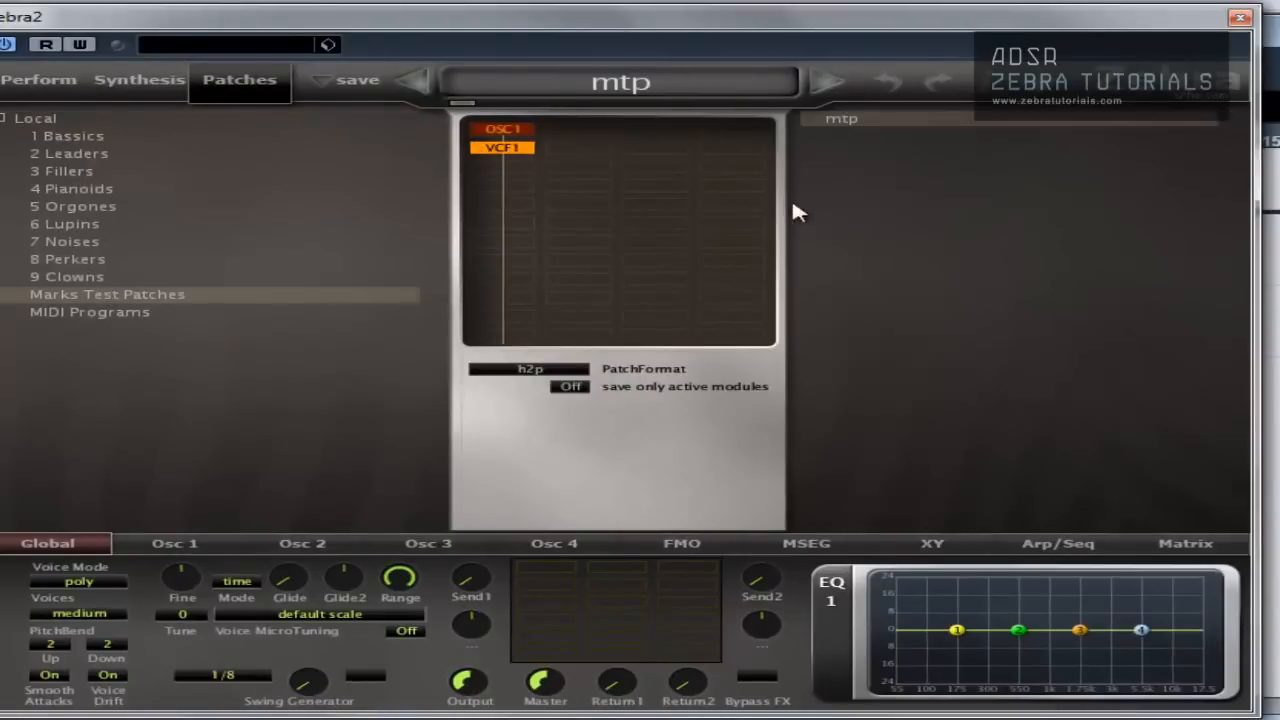
pyautogui.moveTo(890, 144)
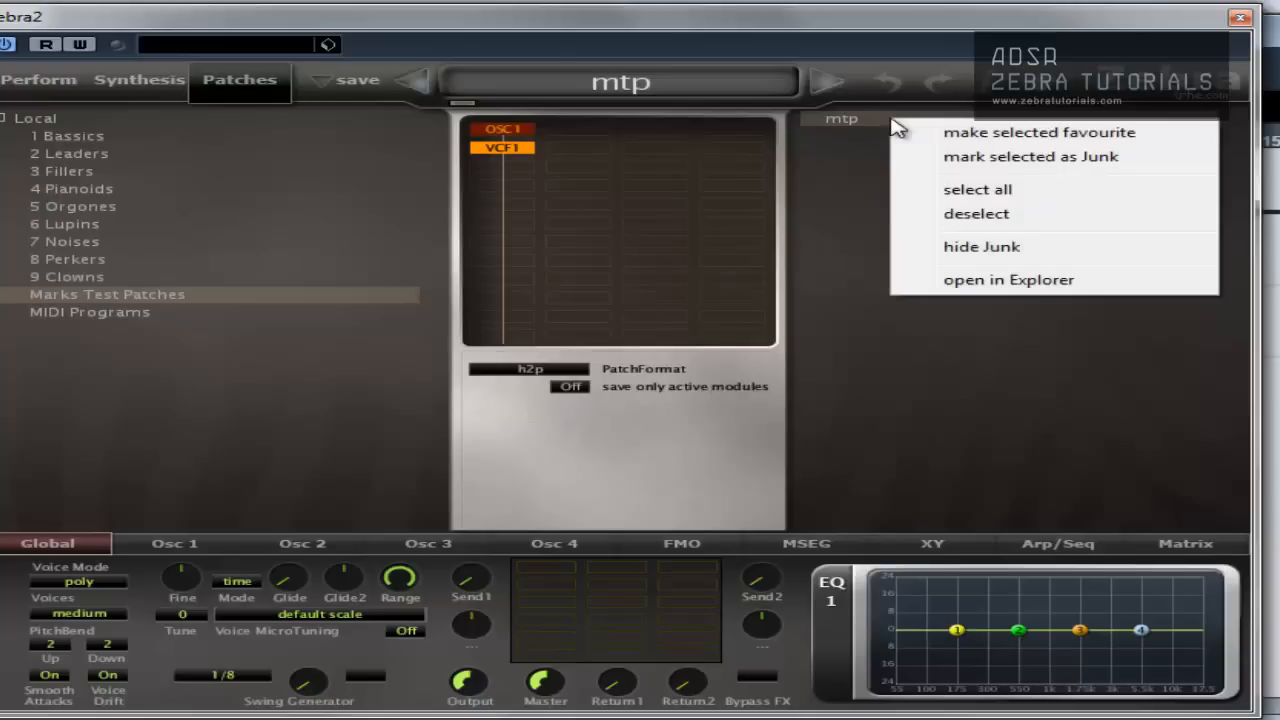
pyautogui.click(810, 118)
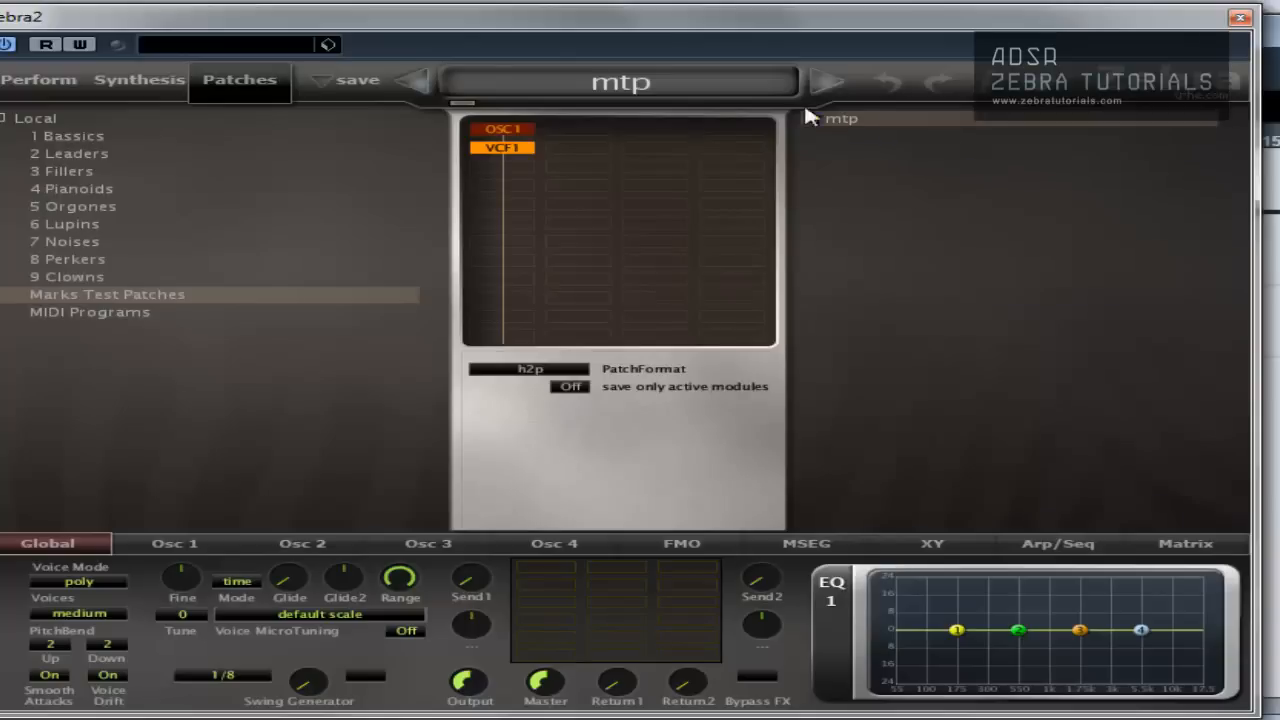
pyautogui.click(74, 276)
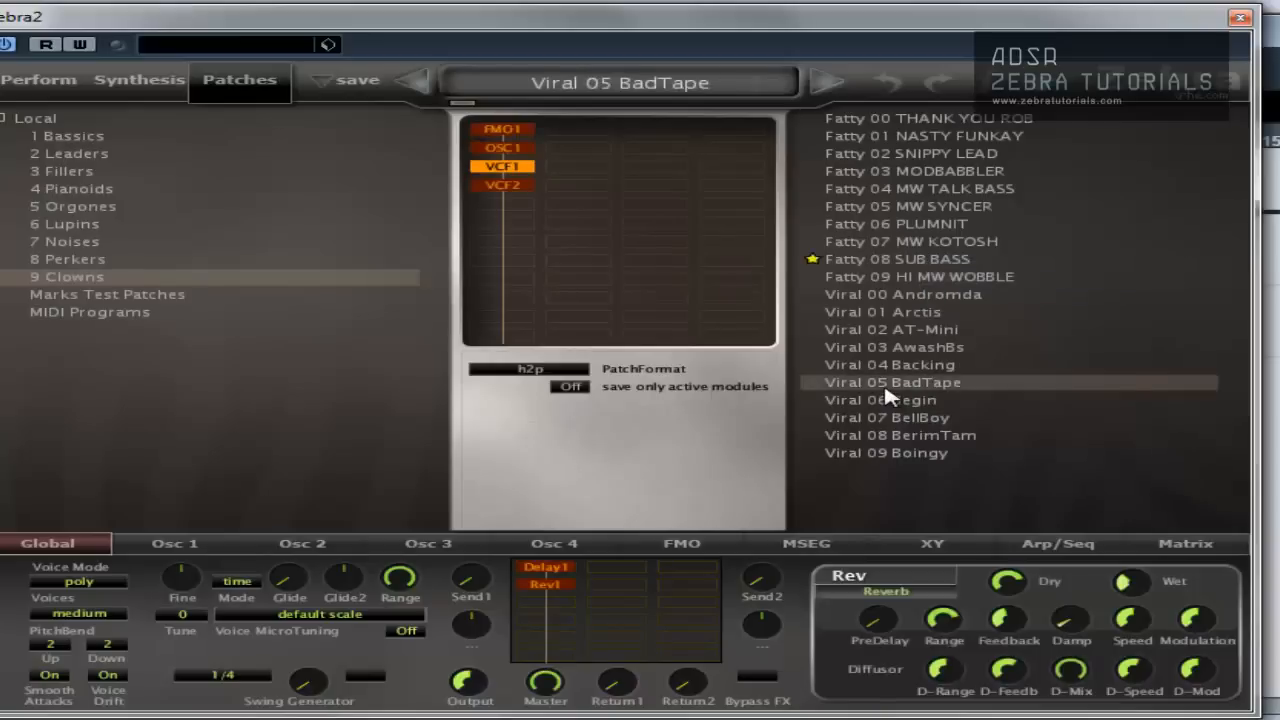
pyautogui.click(892, 382)
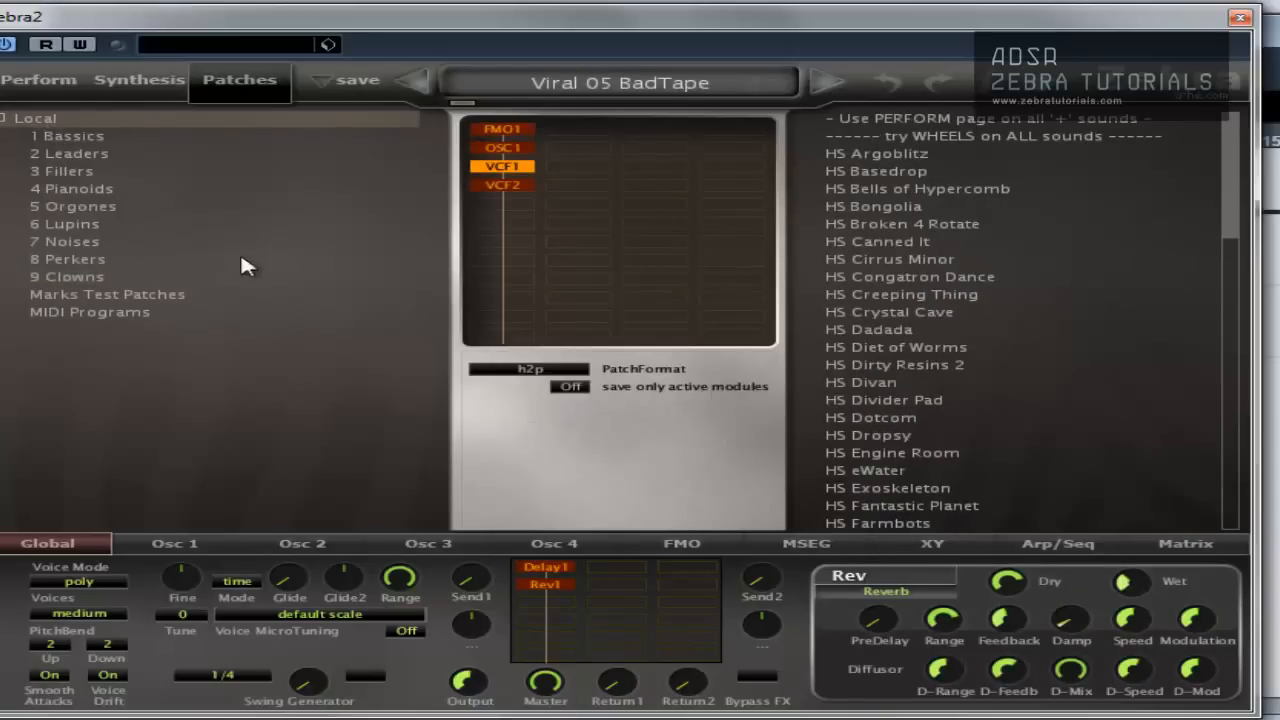
# Step: Flip between the Perkers and Clowns banks to refresh the patch list
pyautogui.click(76, 258)
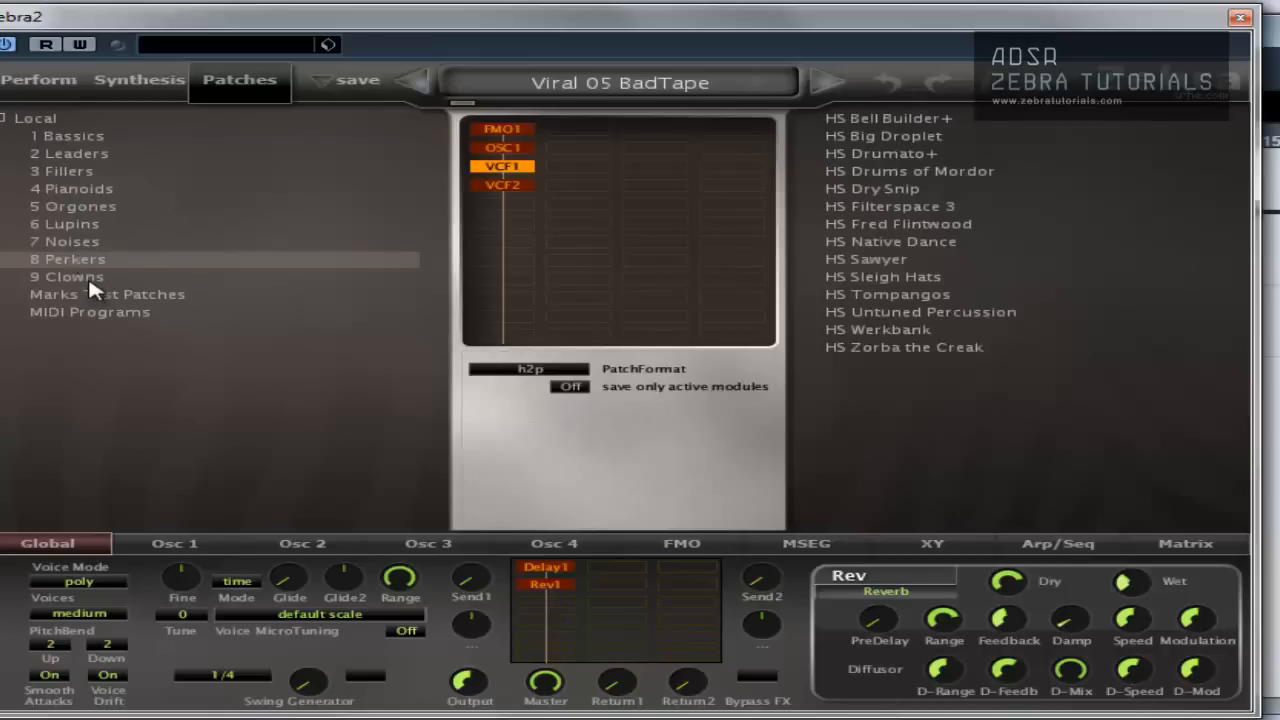
pyautogui.click(68, 276)
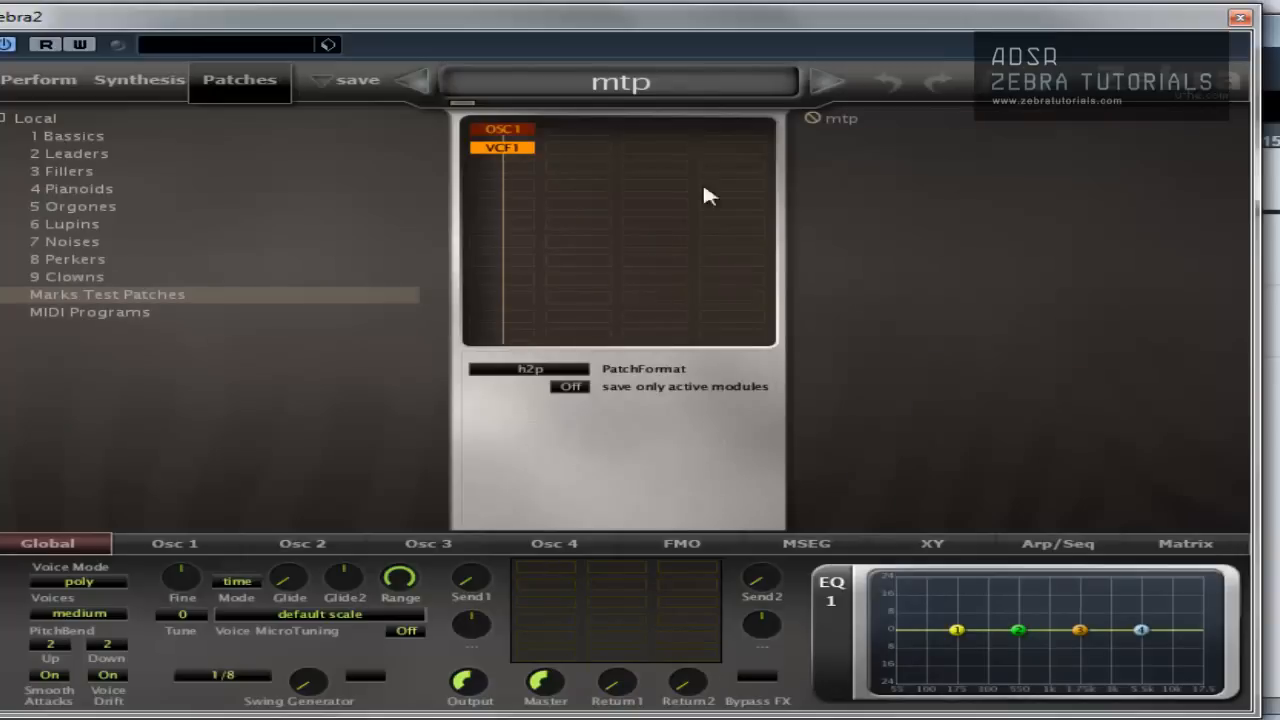
pyautogui.click(70, 258)
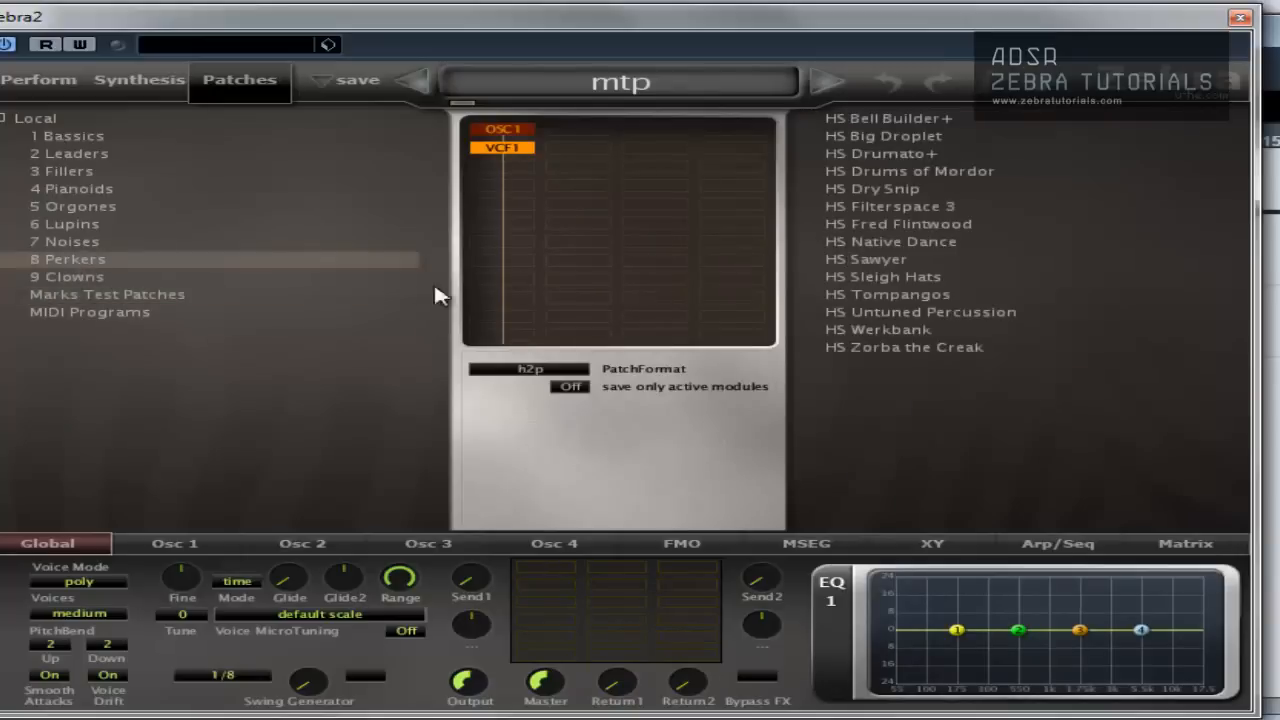
pyautogui.click(74, 276)
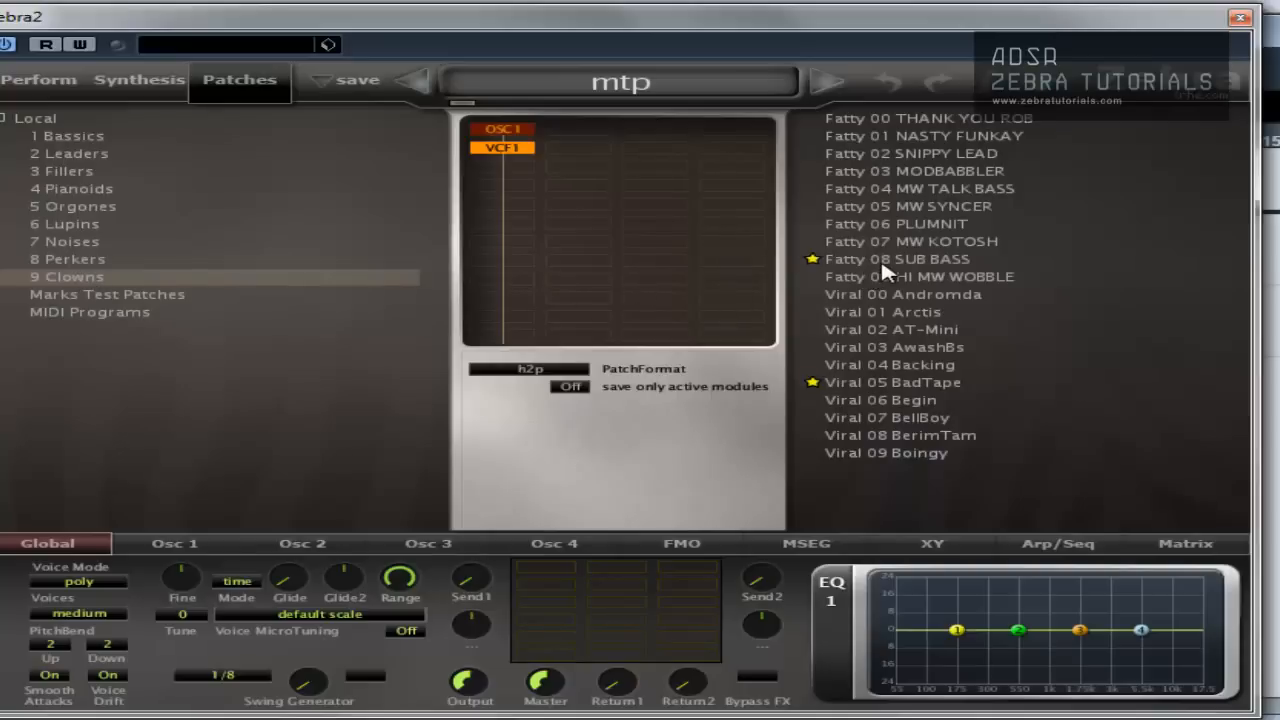
# Step: Unfavourite Fatty 08 SUB BASS and Viral 05 BadTape in the Clowns list
pyautogui.rightClick(896, 258)
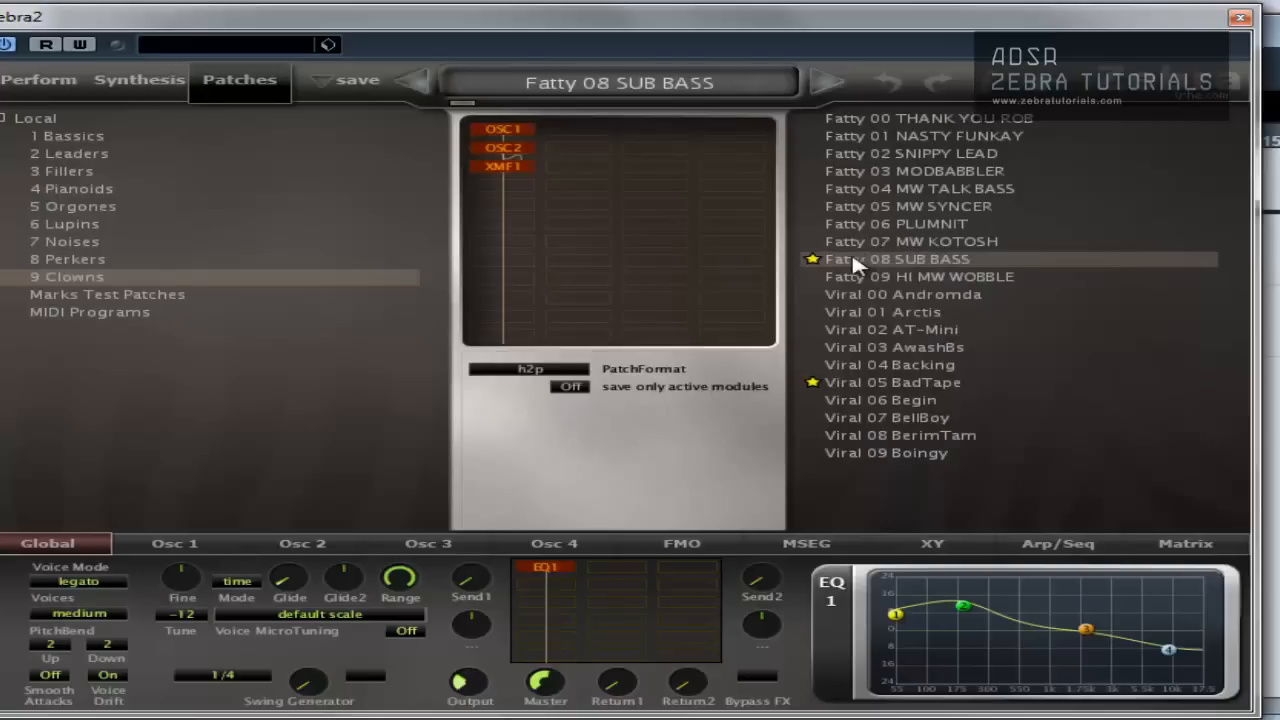
pyautogui.click(916, 276)
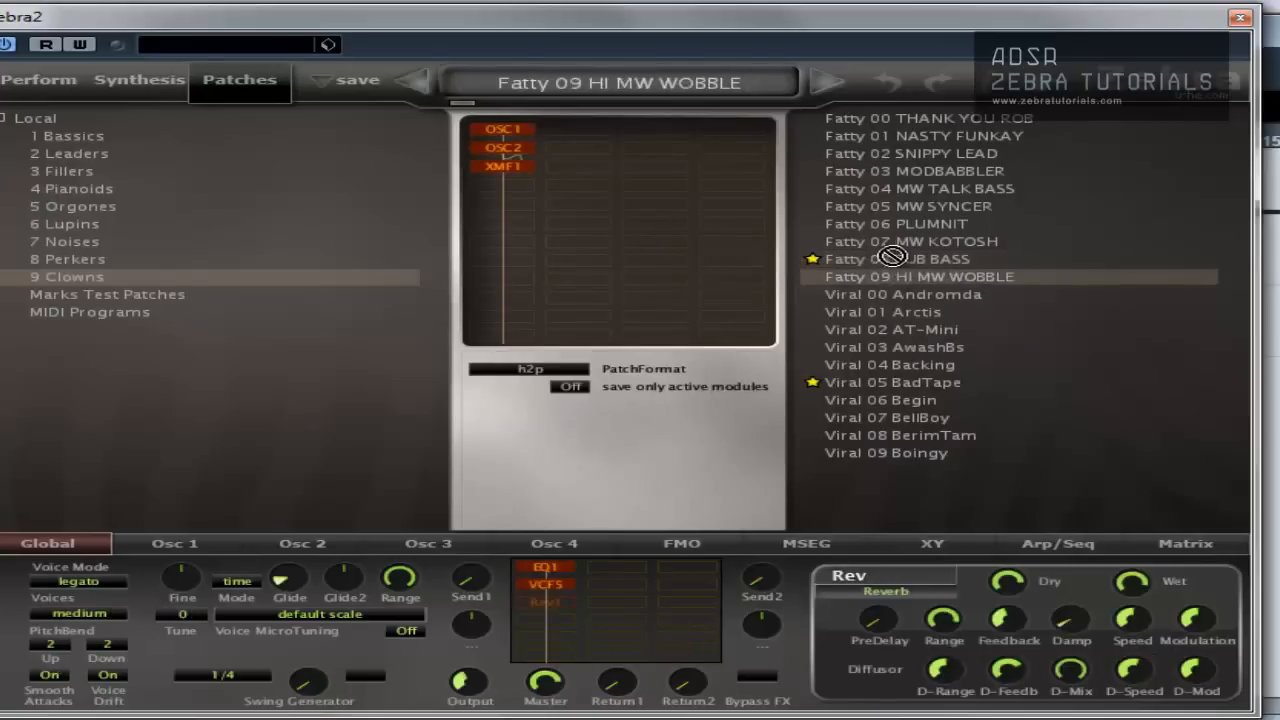
pyautogui.click(896, 260)
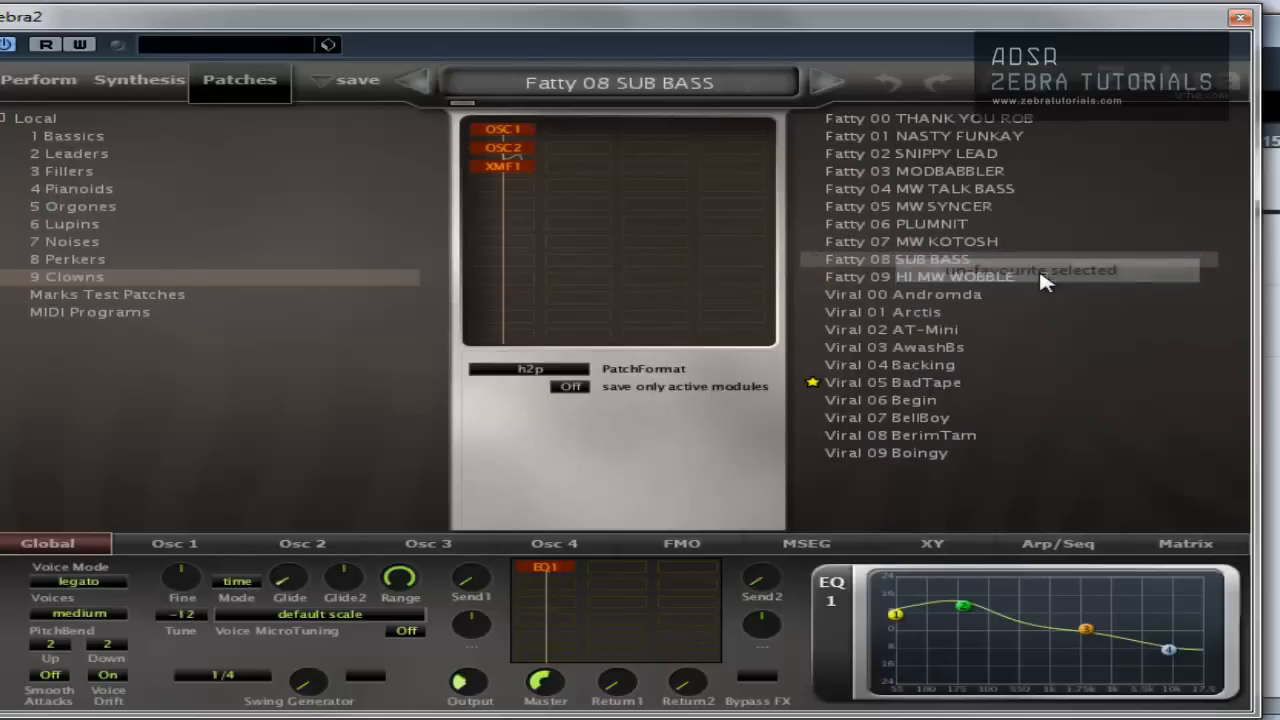
pyautogui.rightClick(890, 382)
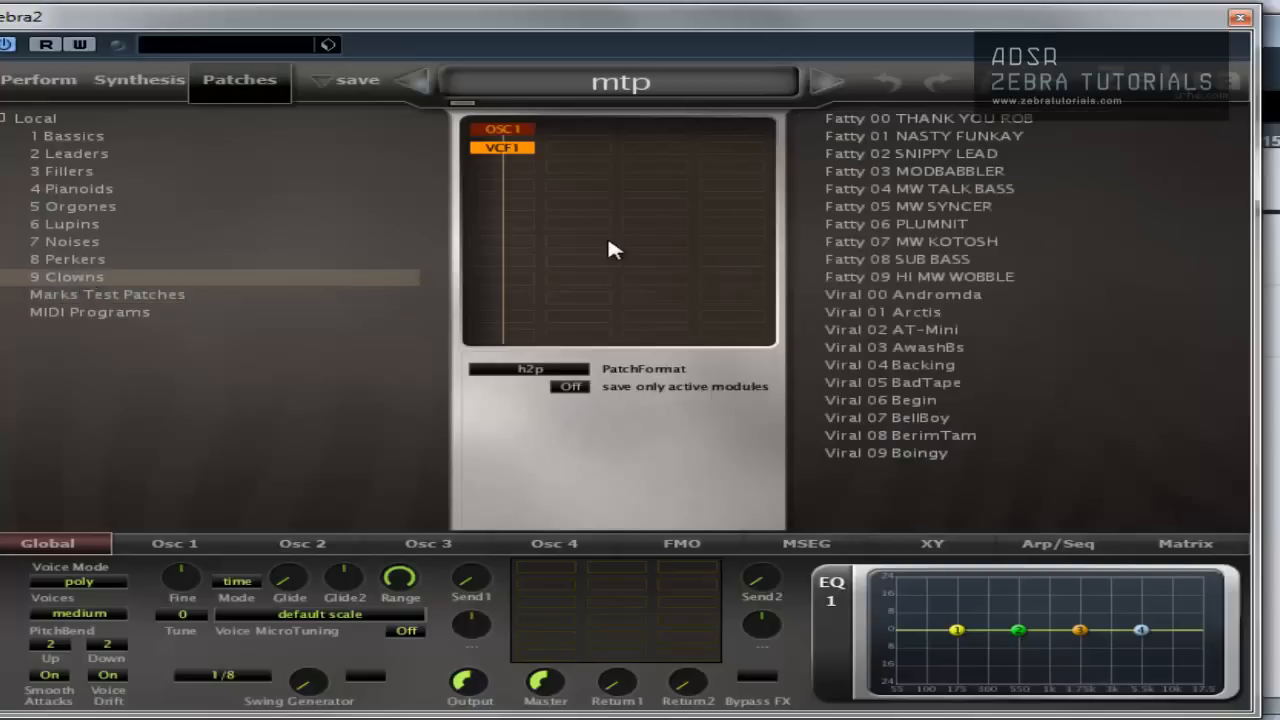
# Step: Mark Fatty 04 MW TALK BASS, Fatty 08 SUB BASS and Viral 04 Backing as junk, then hide junk
pyautogui.click(916, 188)
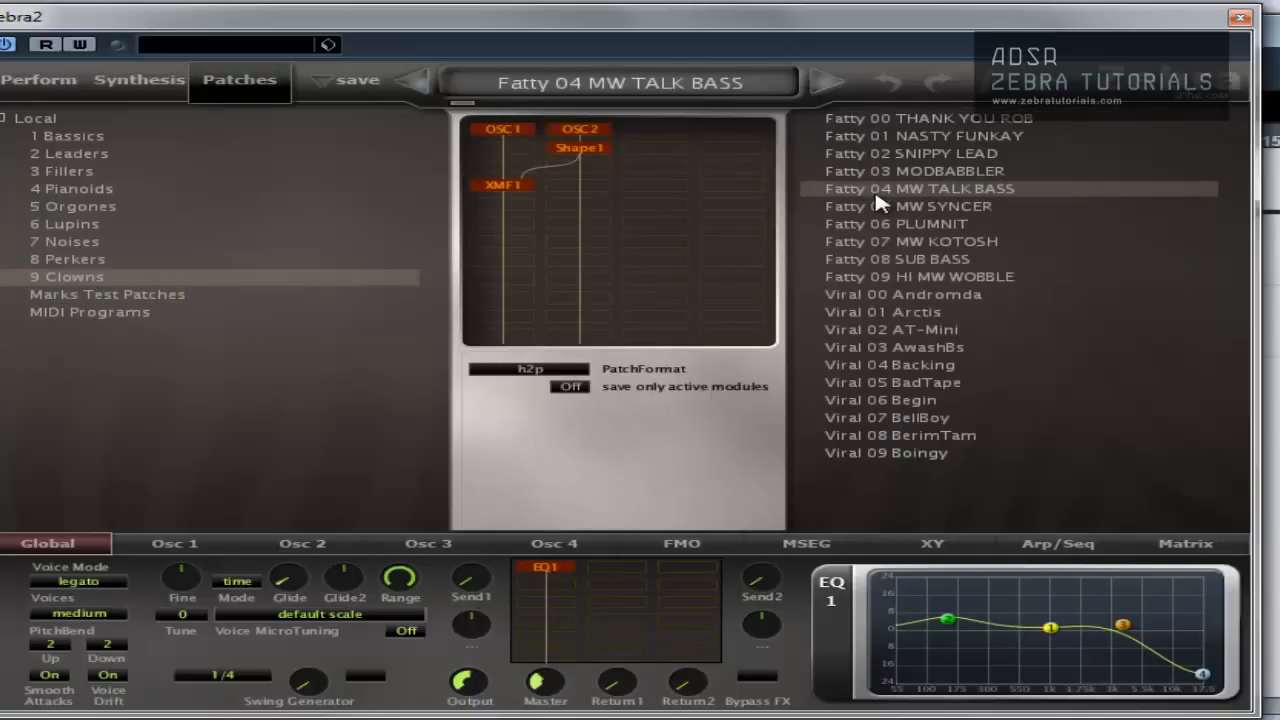
pyautogui.rightClick(916, 188)
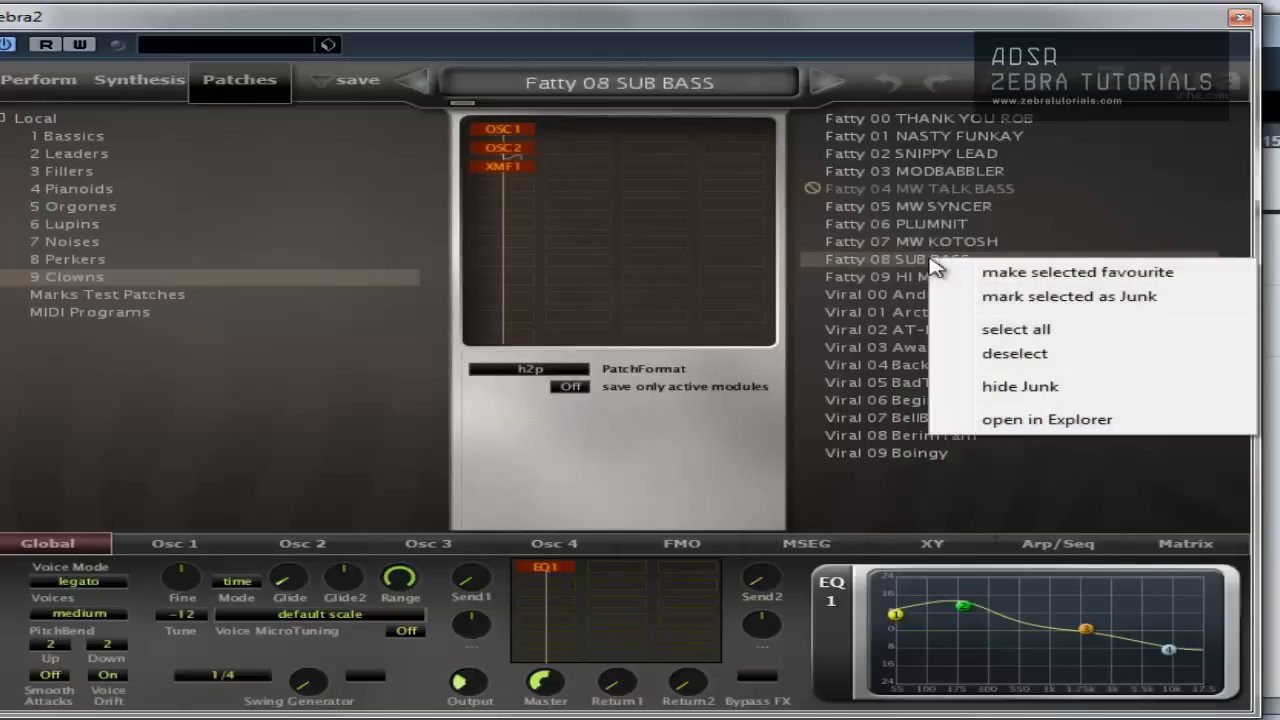
pyautogui.click(888, 364)
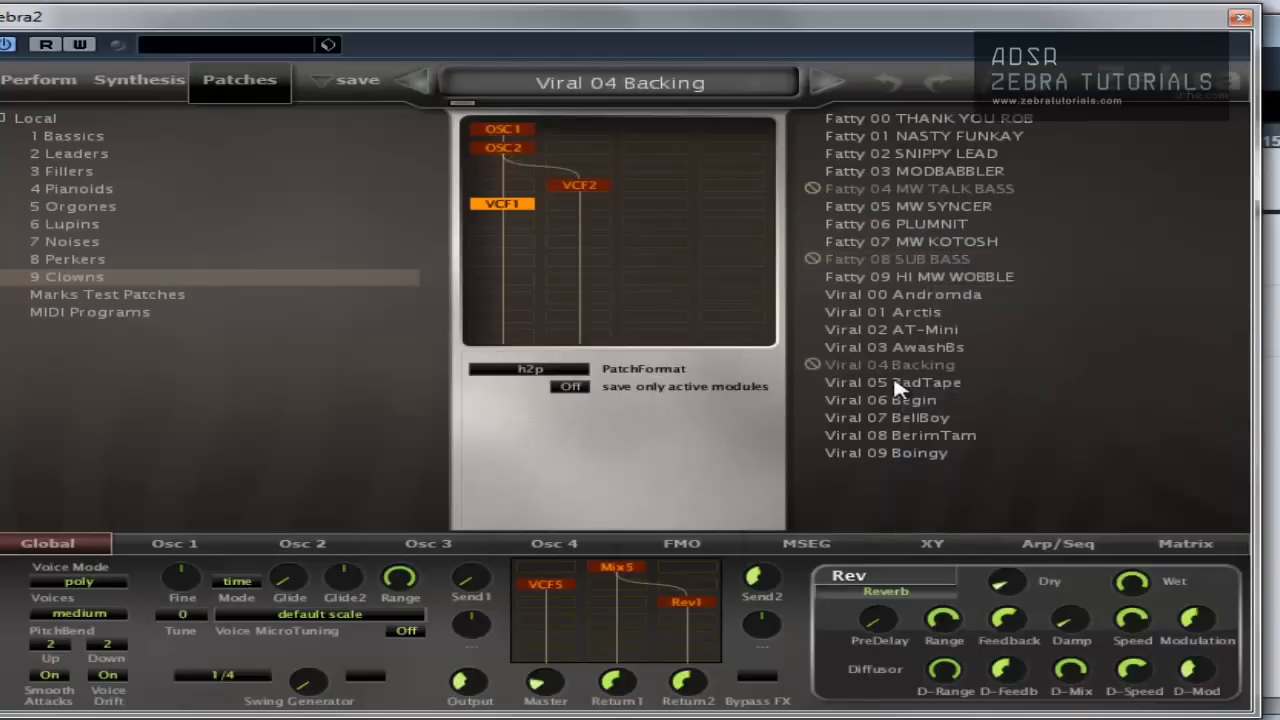
pyautogui.rightClick(896, 384)
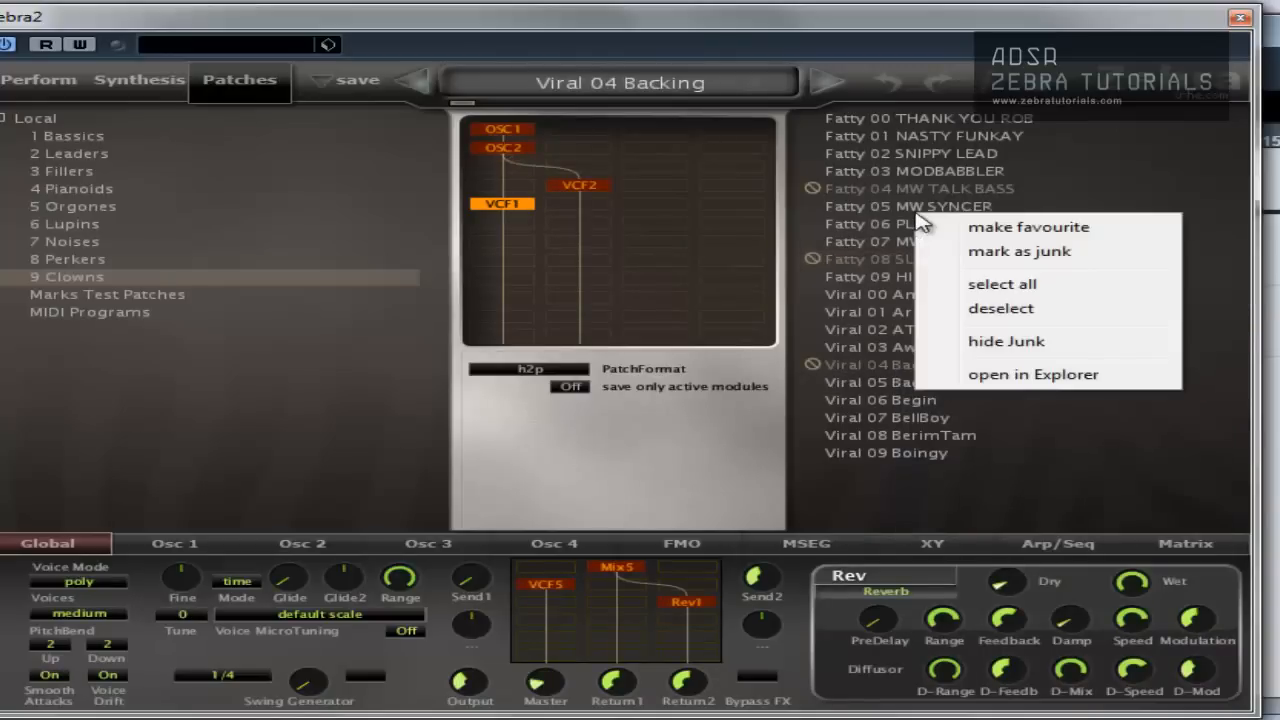
pyautogui.click(1006, 340)
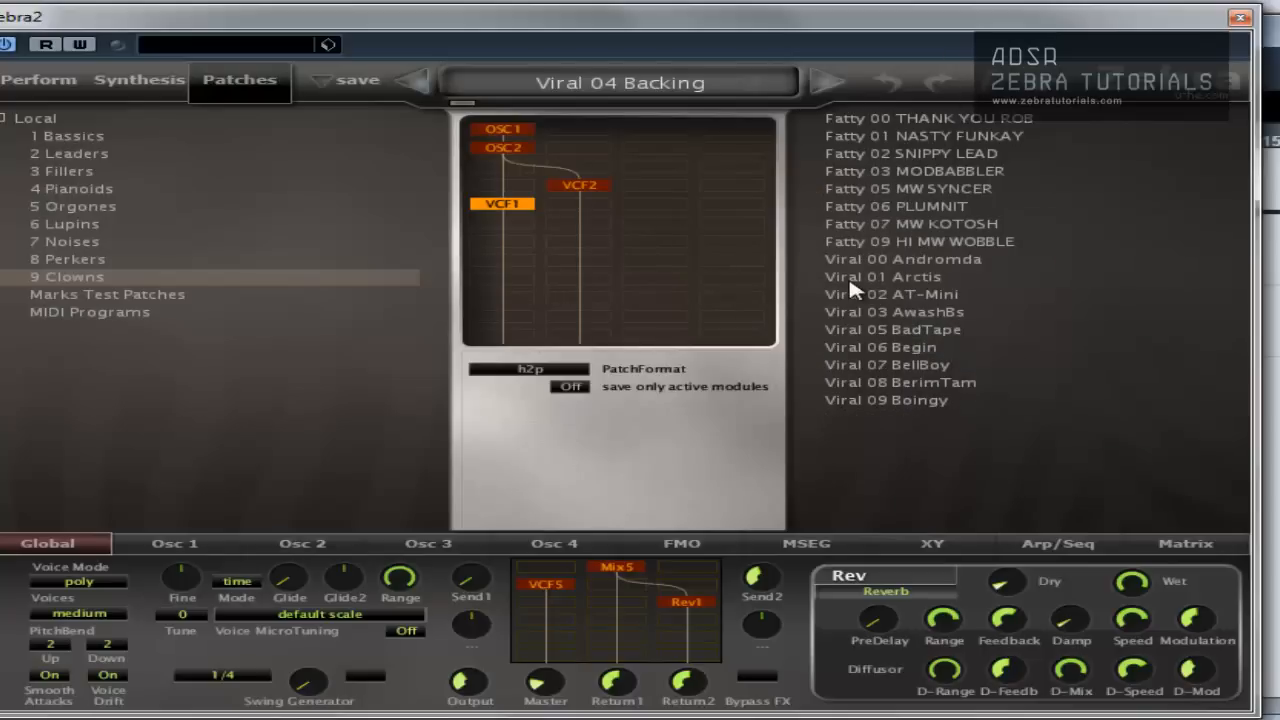
pyautogui.moveTo(876, 264)
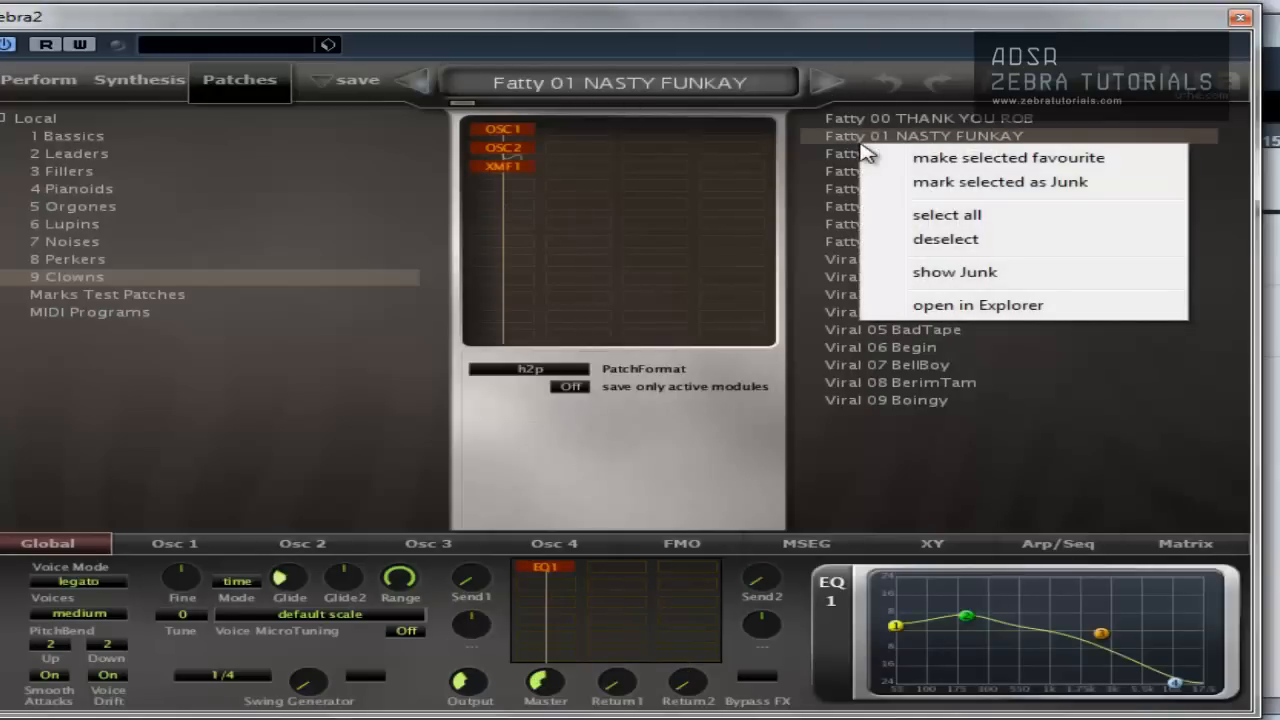
# Step: Show junk again, audition Fatty 04 and Fatty 08, and load Viral 02 AT-Mini
pyautogui.click(954, 272)
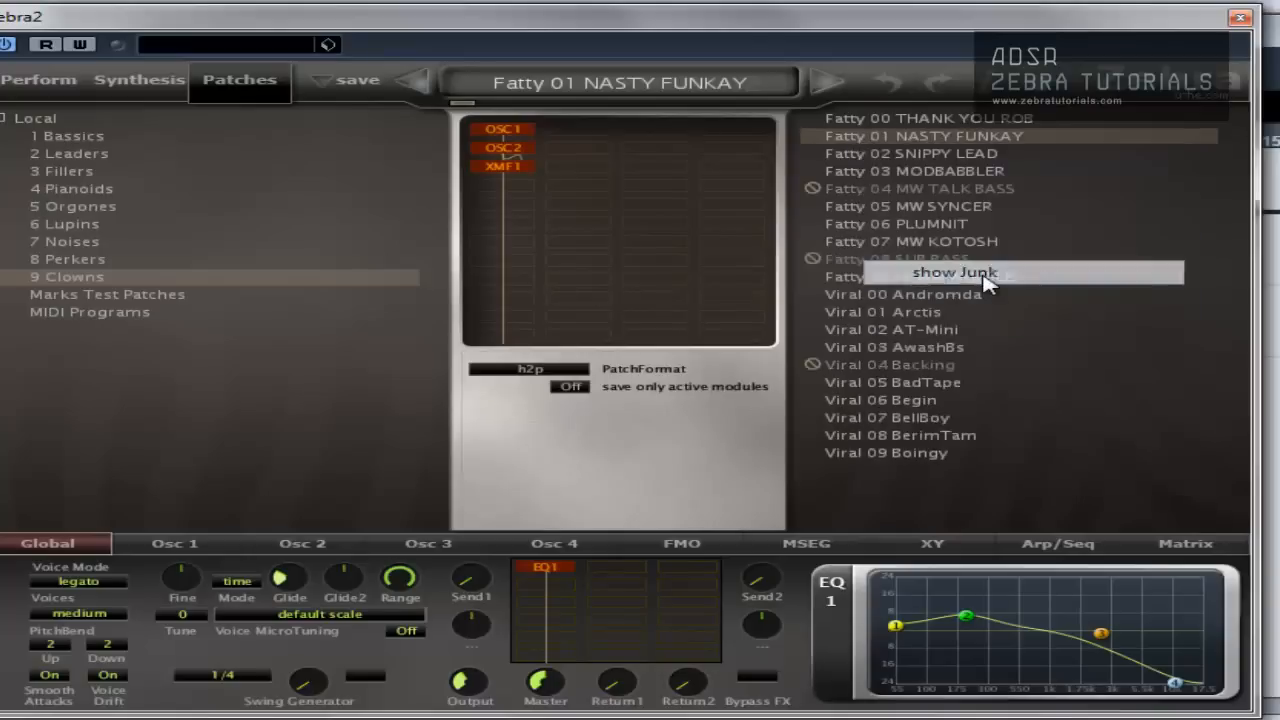
pyautogui.click(916, 188)
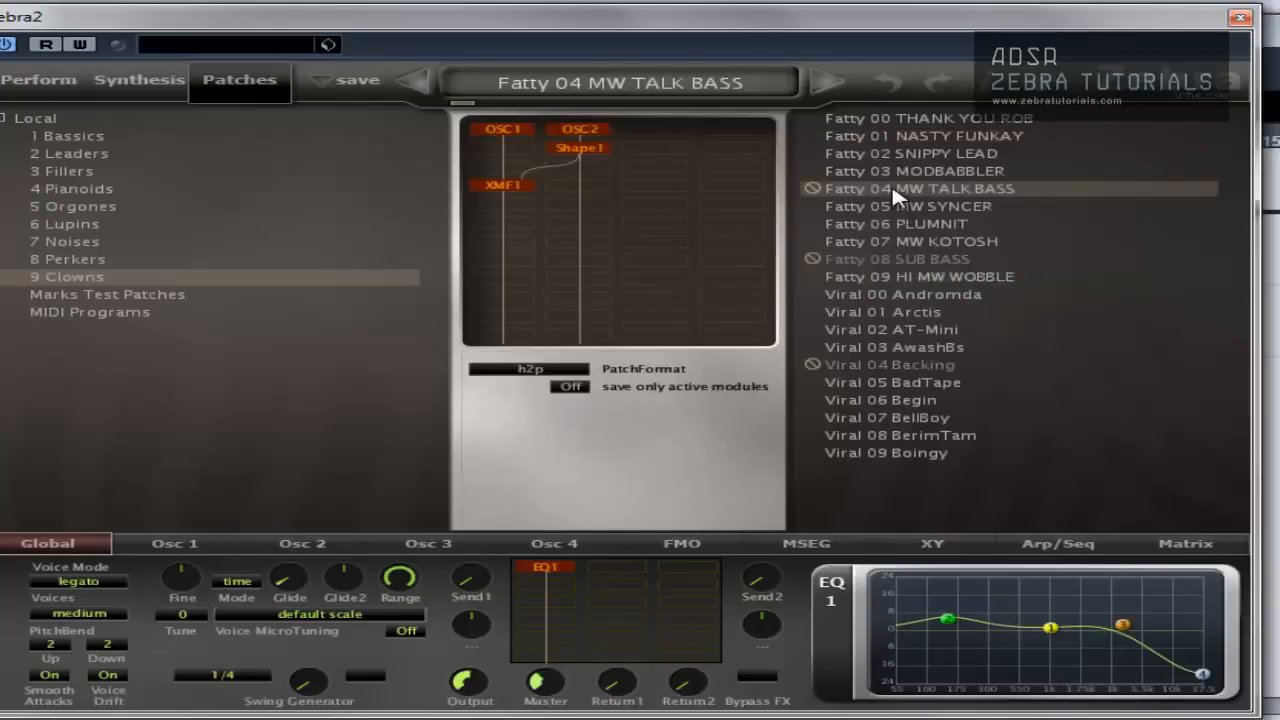
pyautogui.click(896, 258)
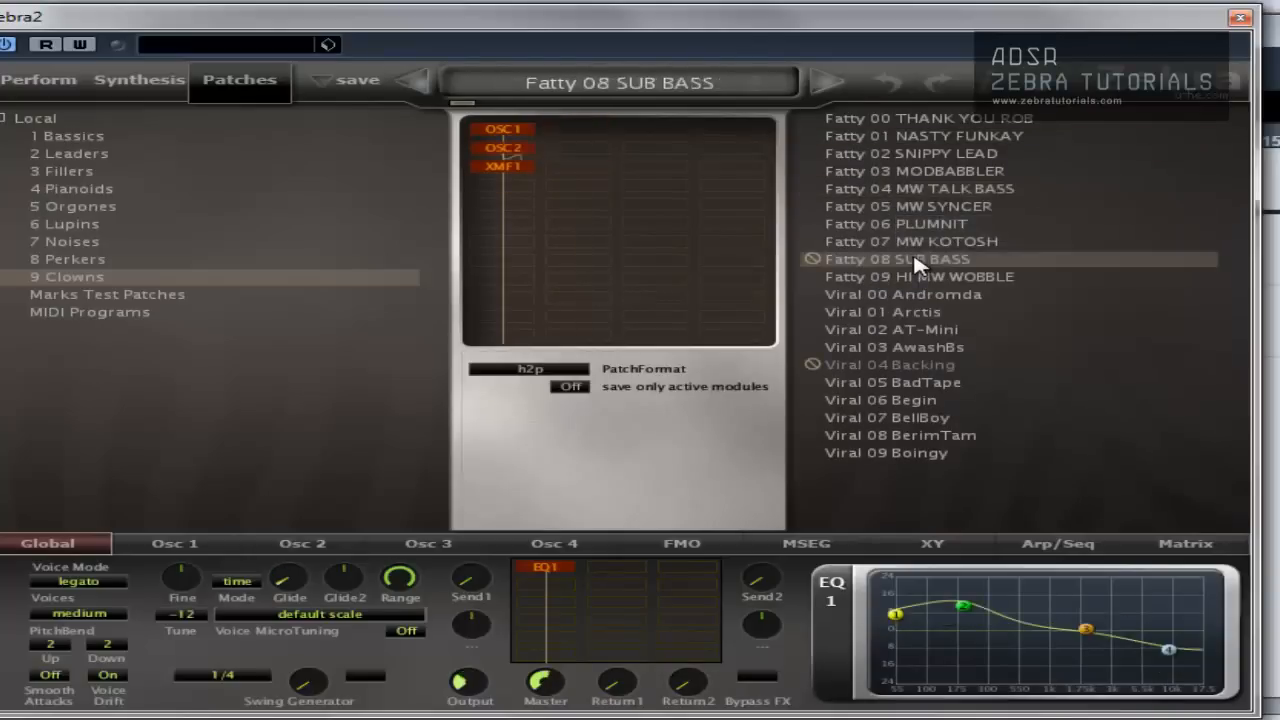
pyautogui.moveTo(912, 370)
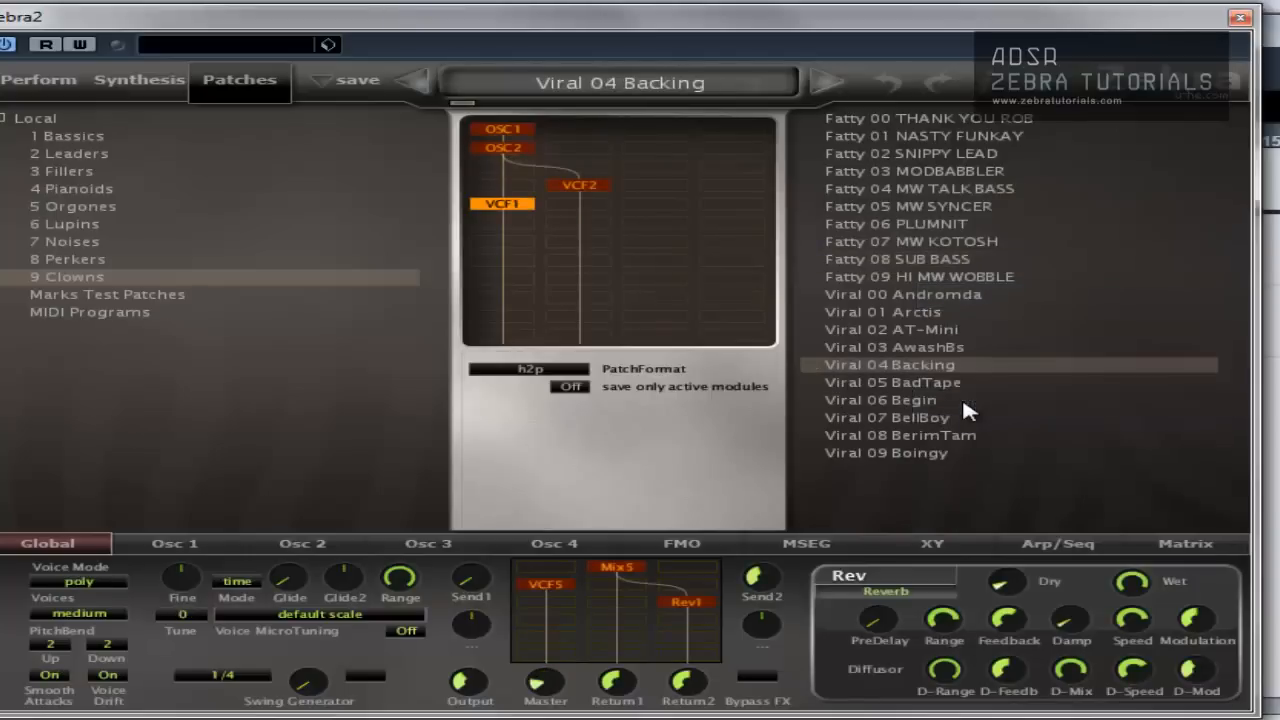
pyautogui.moveTo(904, 340)
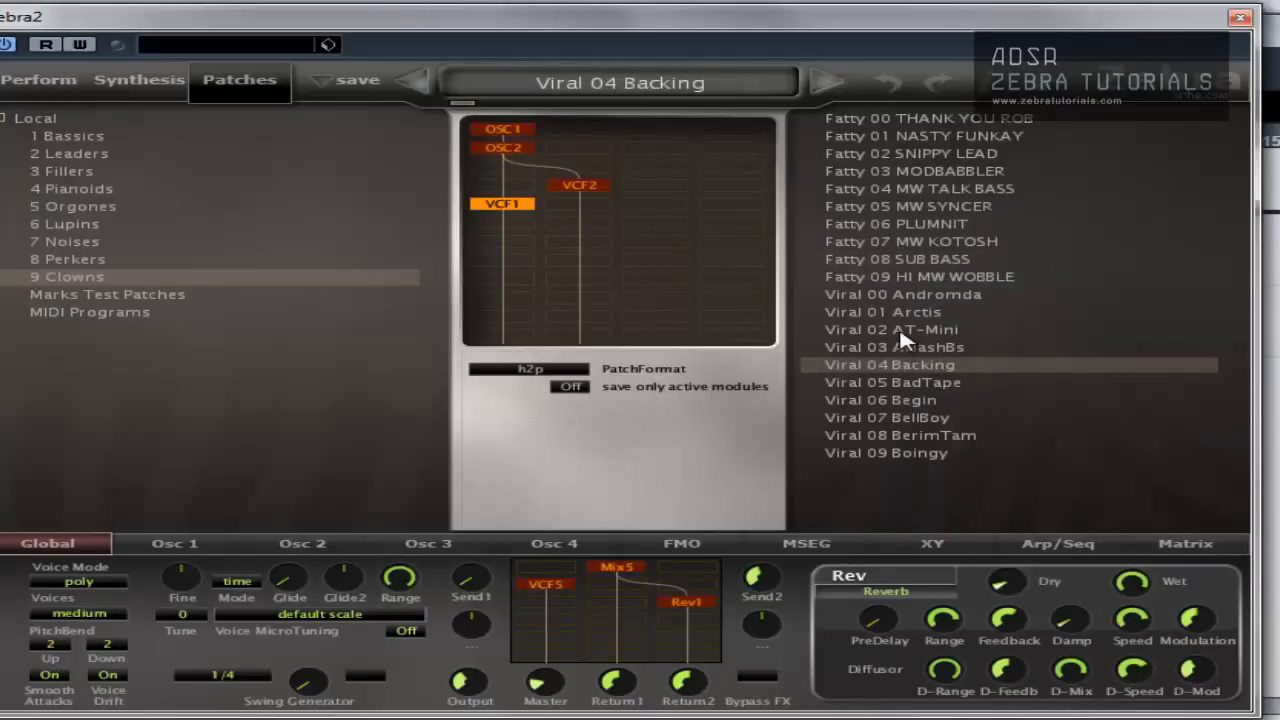
pyautogui.rightClick(892, 328)
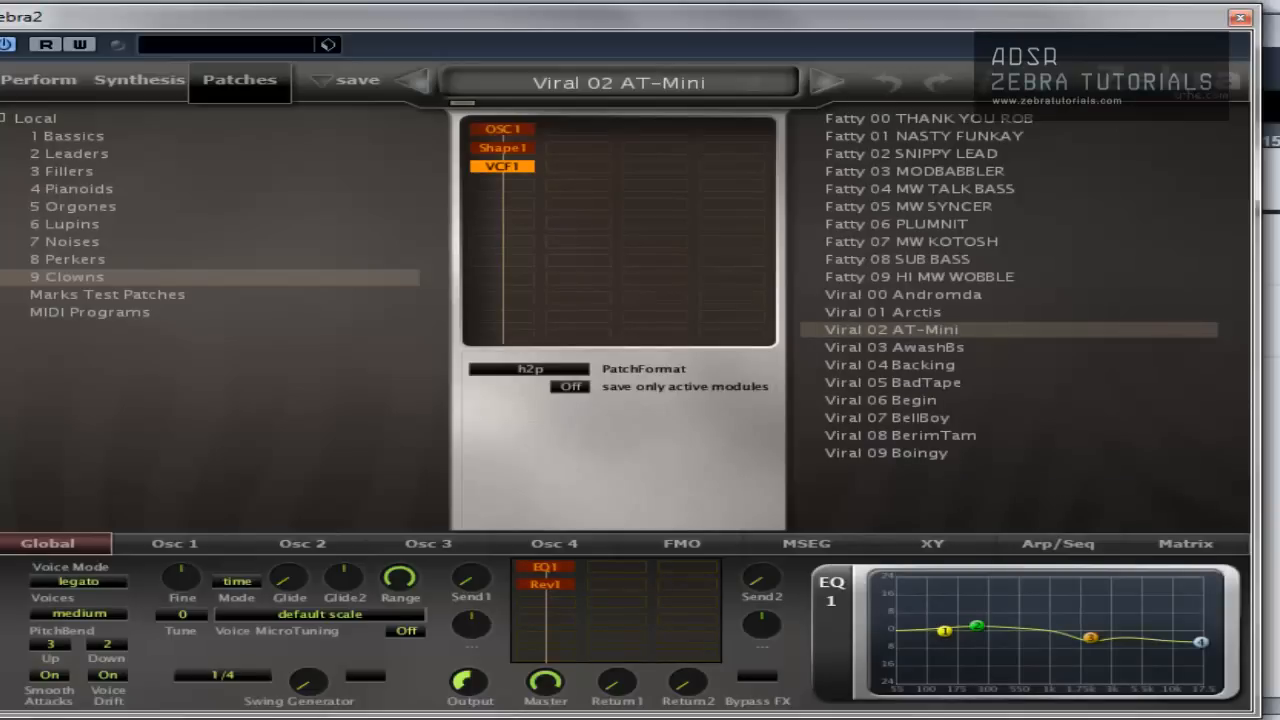
pyautogui.moveTo(950, 384)
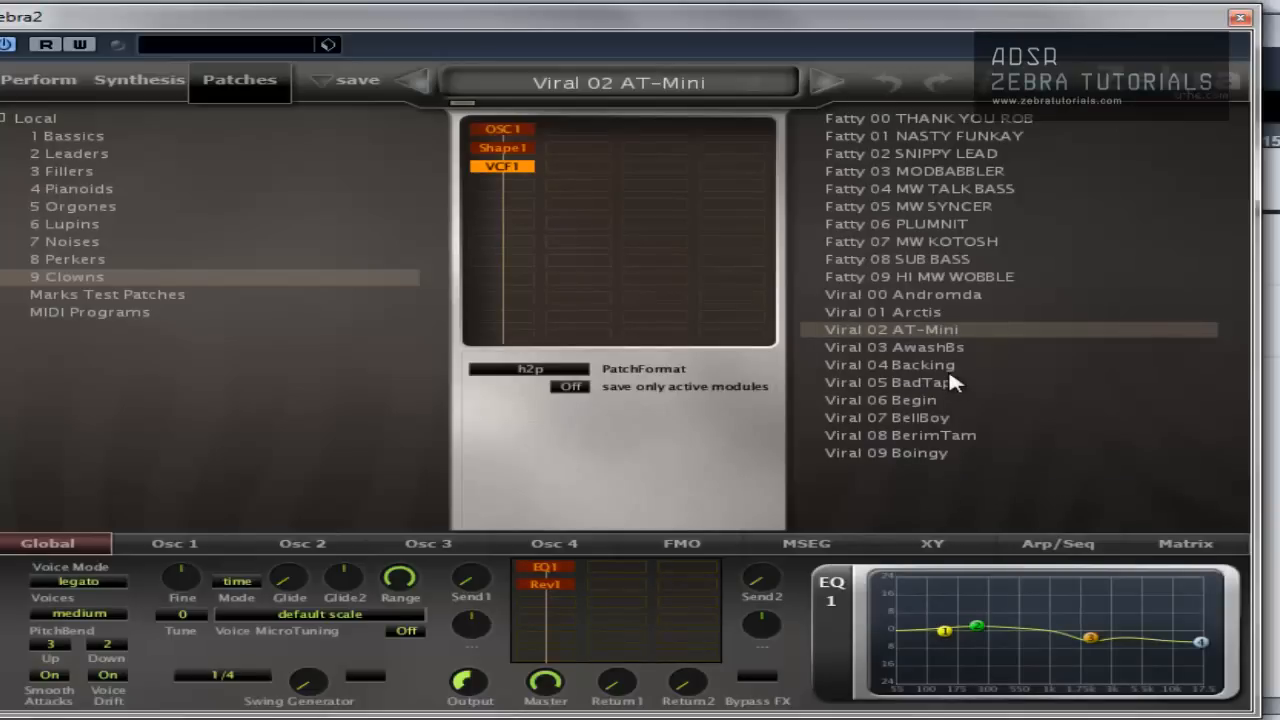
# Step: Select the 1 Basics folder to list its HS bass patches
pyautogui.click(66, 136)
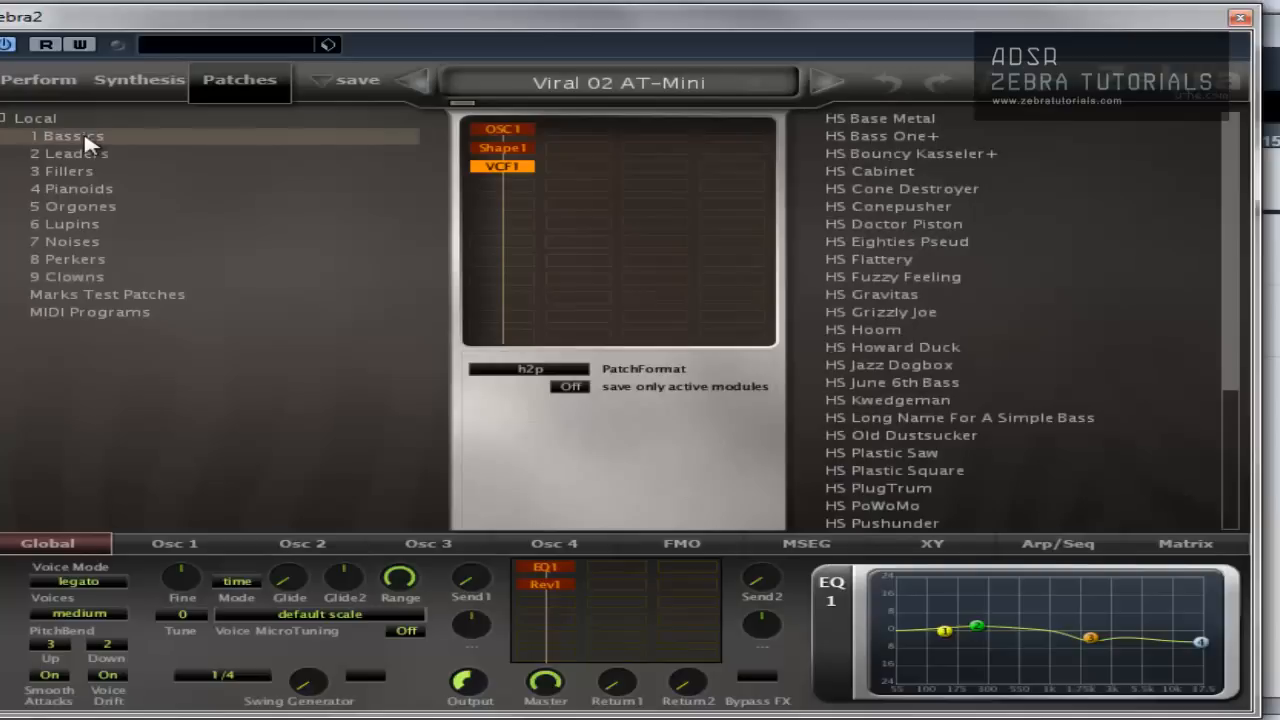
pyautogui.rightClick(70, 136)
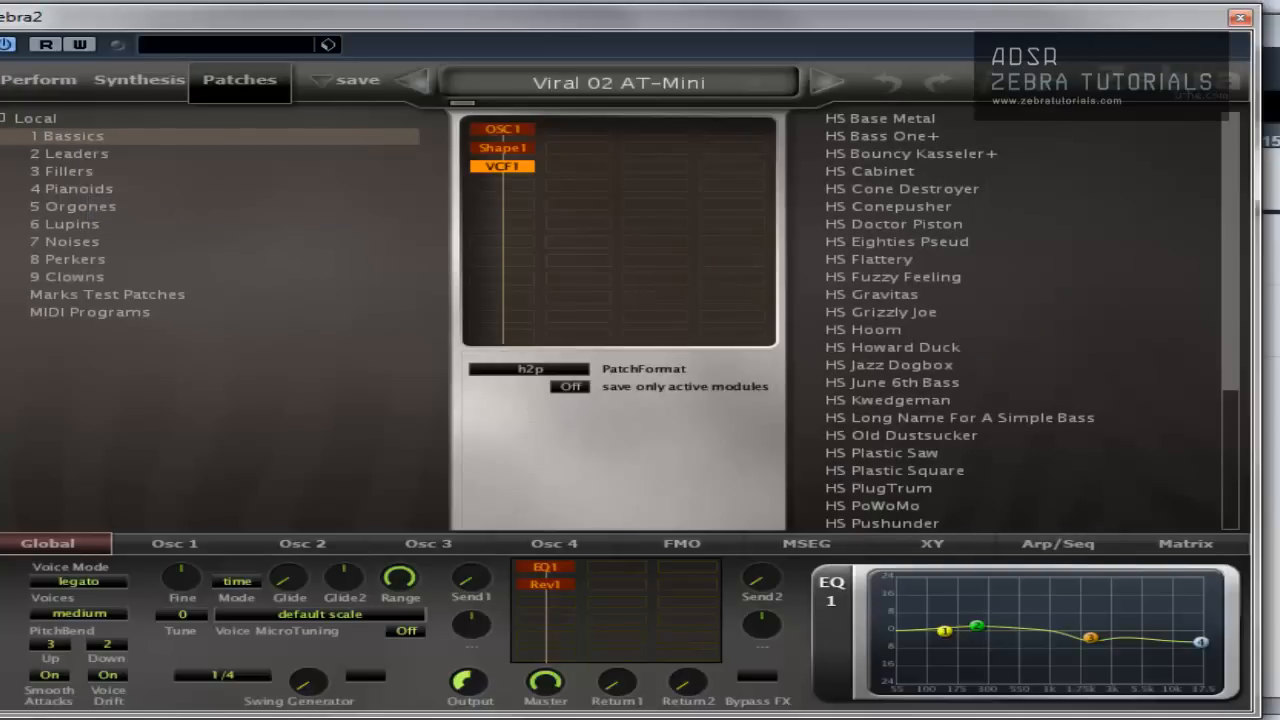
pyautogui.moveTo(796, 276)
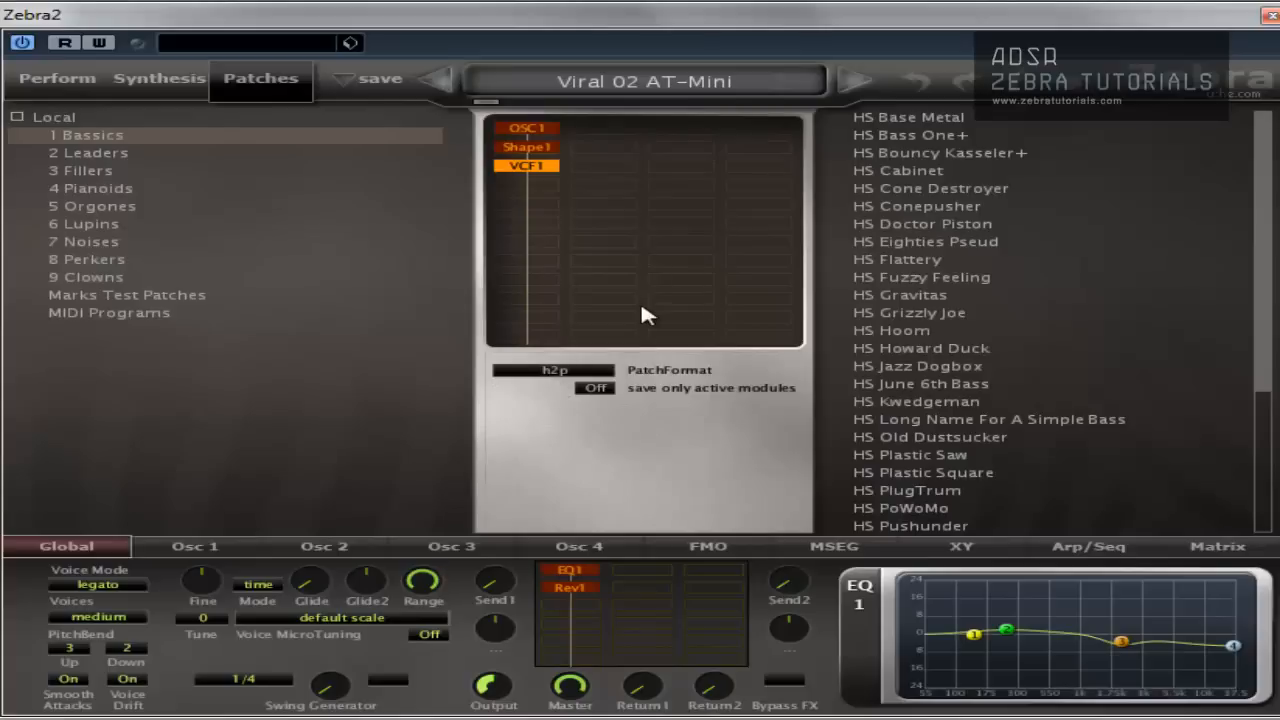
pyautogui.moveTo(592, 308)
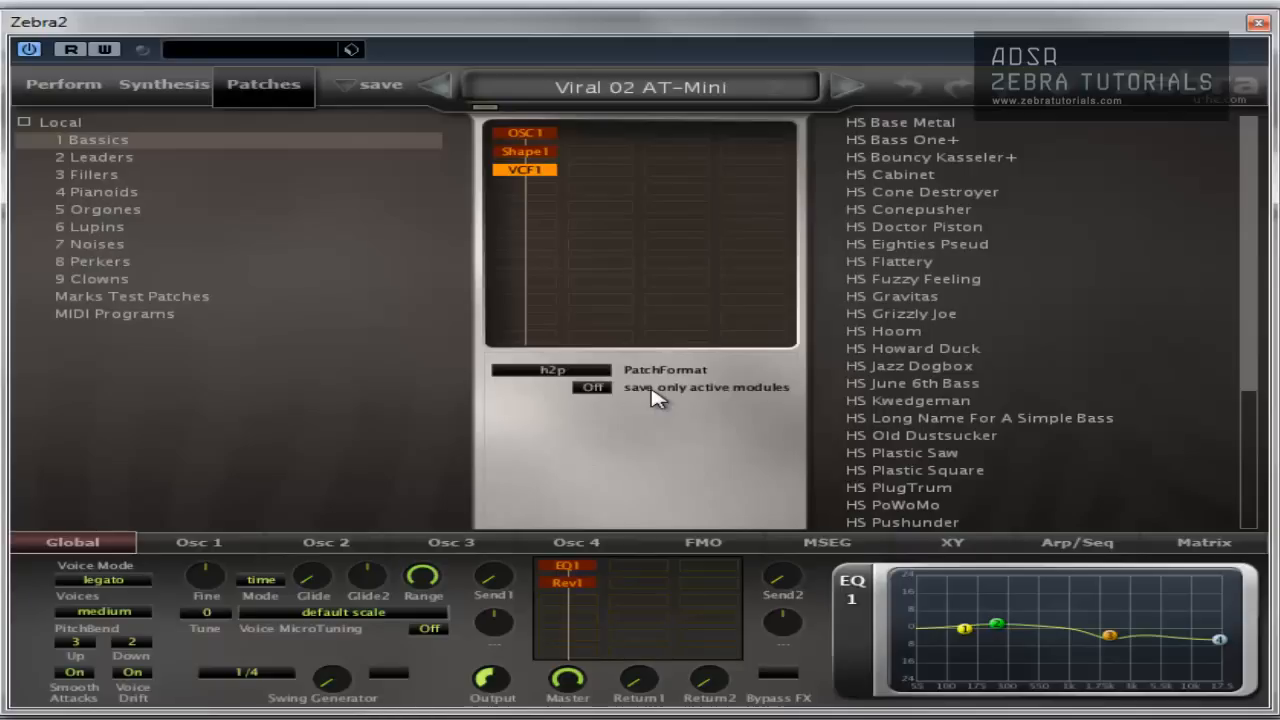
pyautogui.moveTo(400, 312)
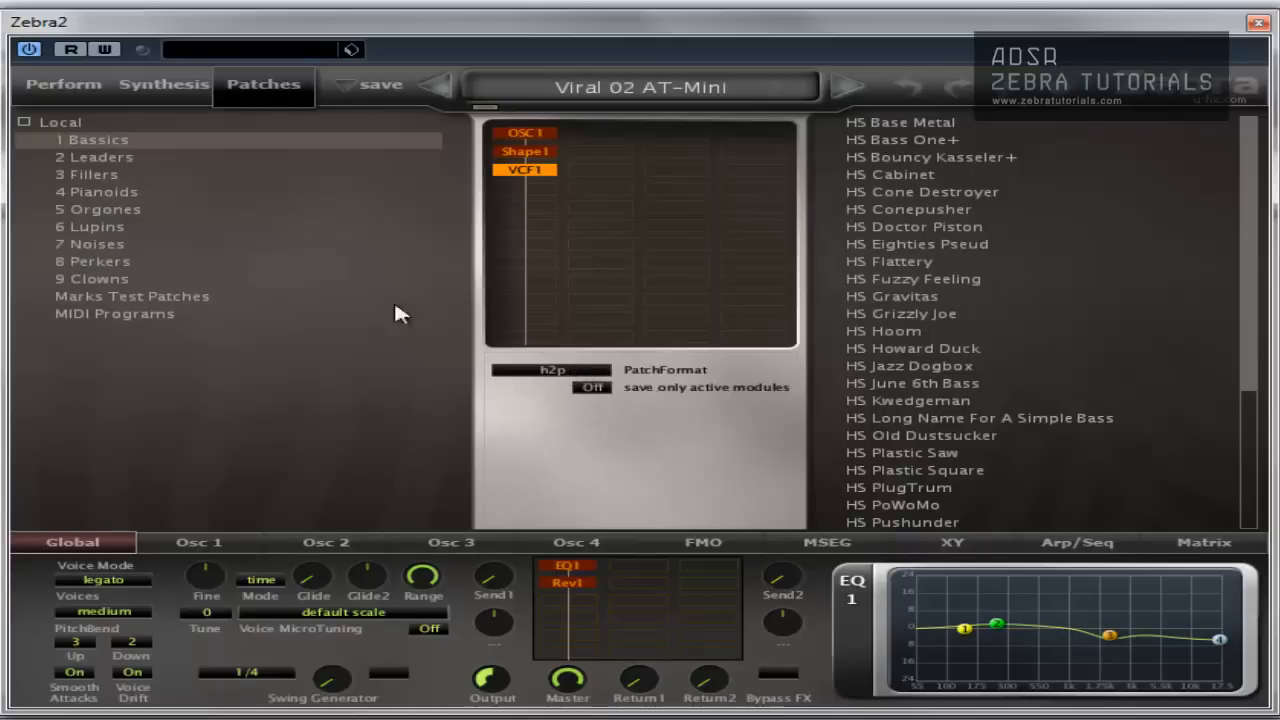
# Step: Switch PatchFormat to native and save mtp with description 'test native pay'
pyautogui.click(132, 296)
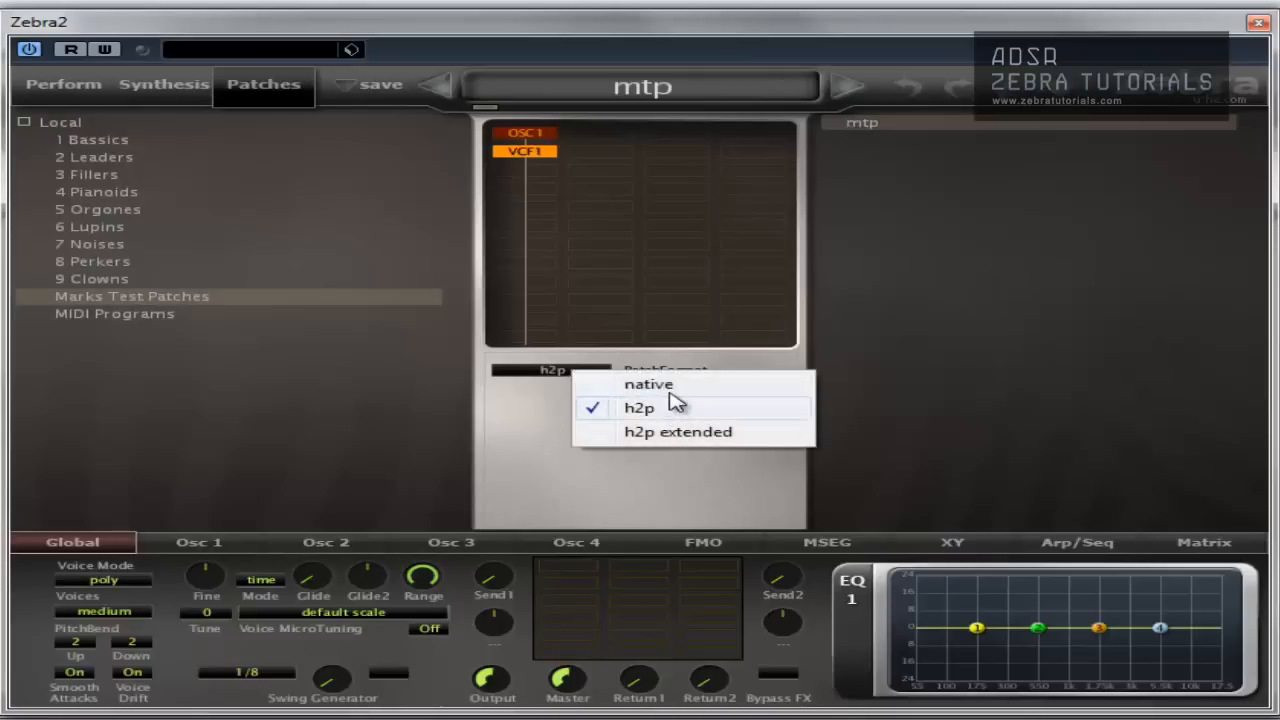
pyautogui.click(648, 384)
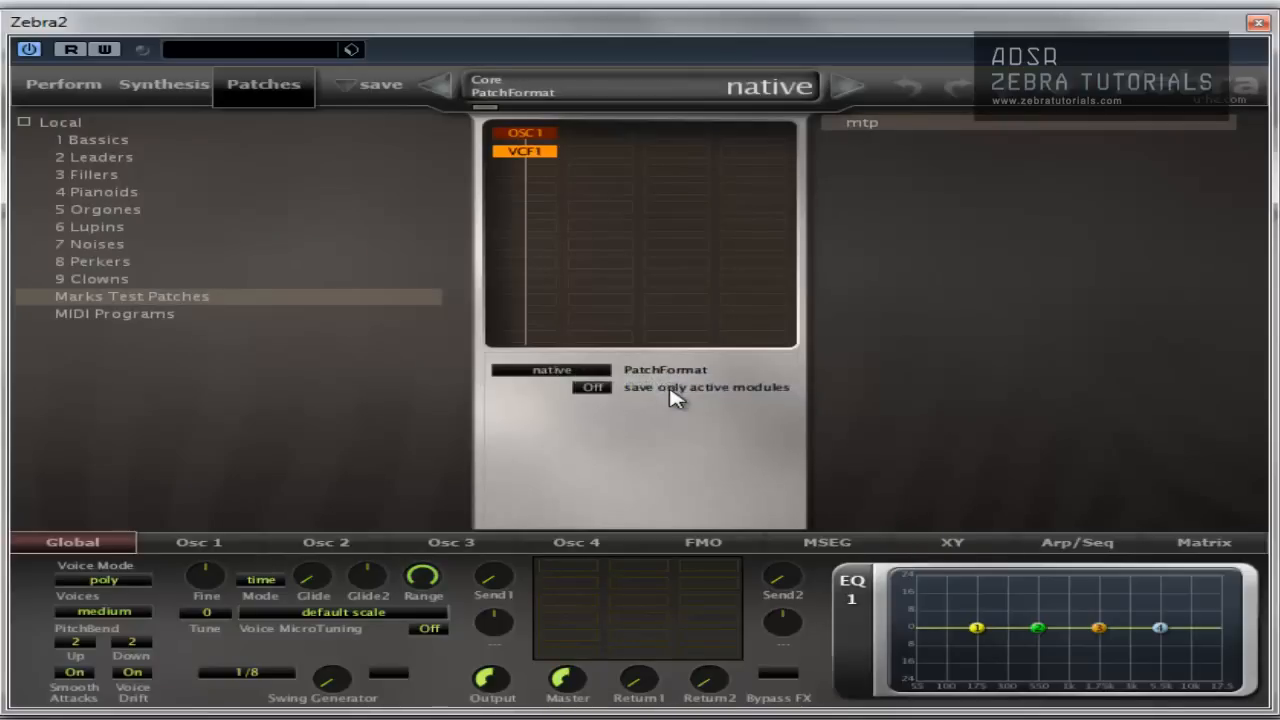
pyautogui.click(380, 84)
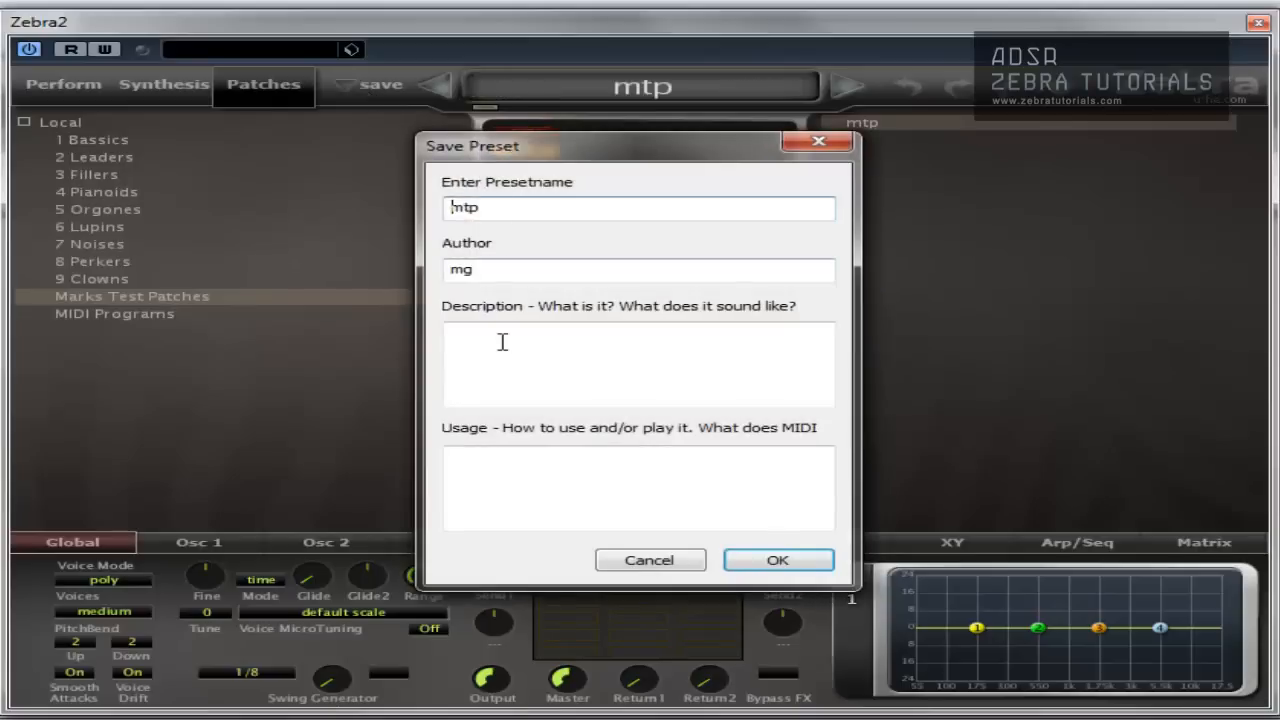
pyautogui.write('test')
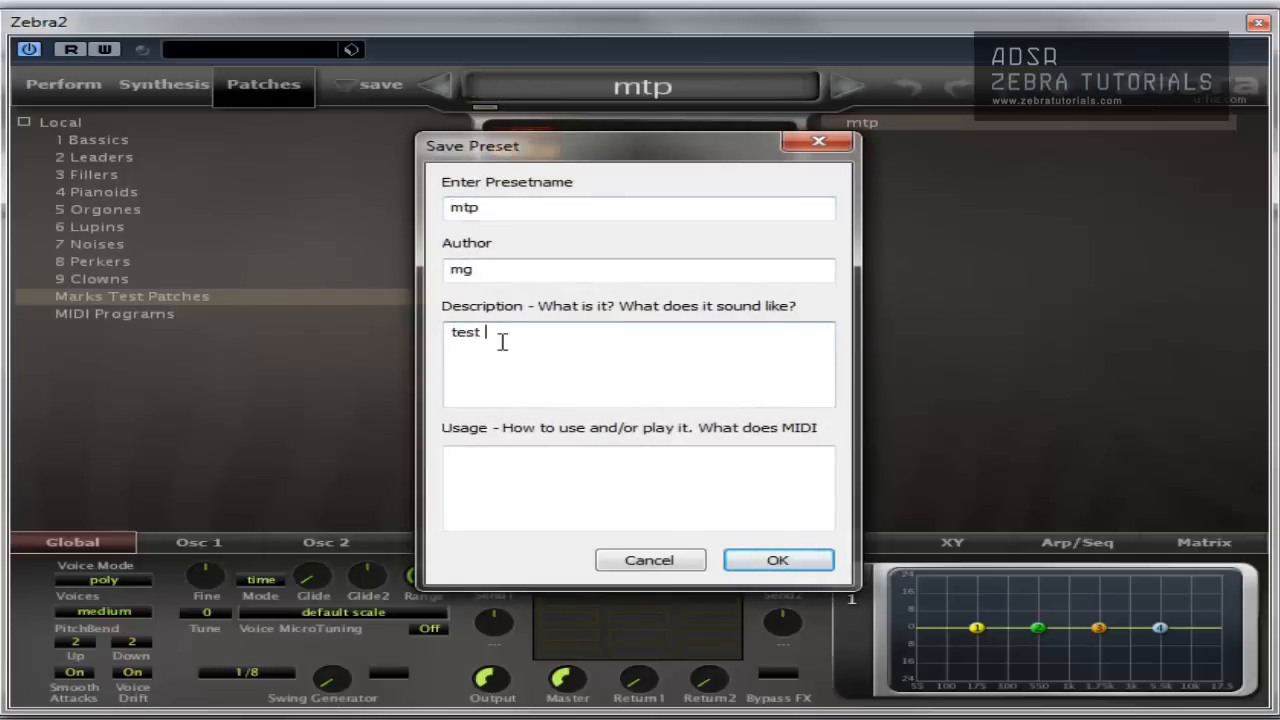
pyautogui.write('native pay')
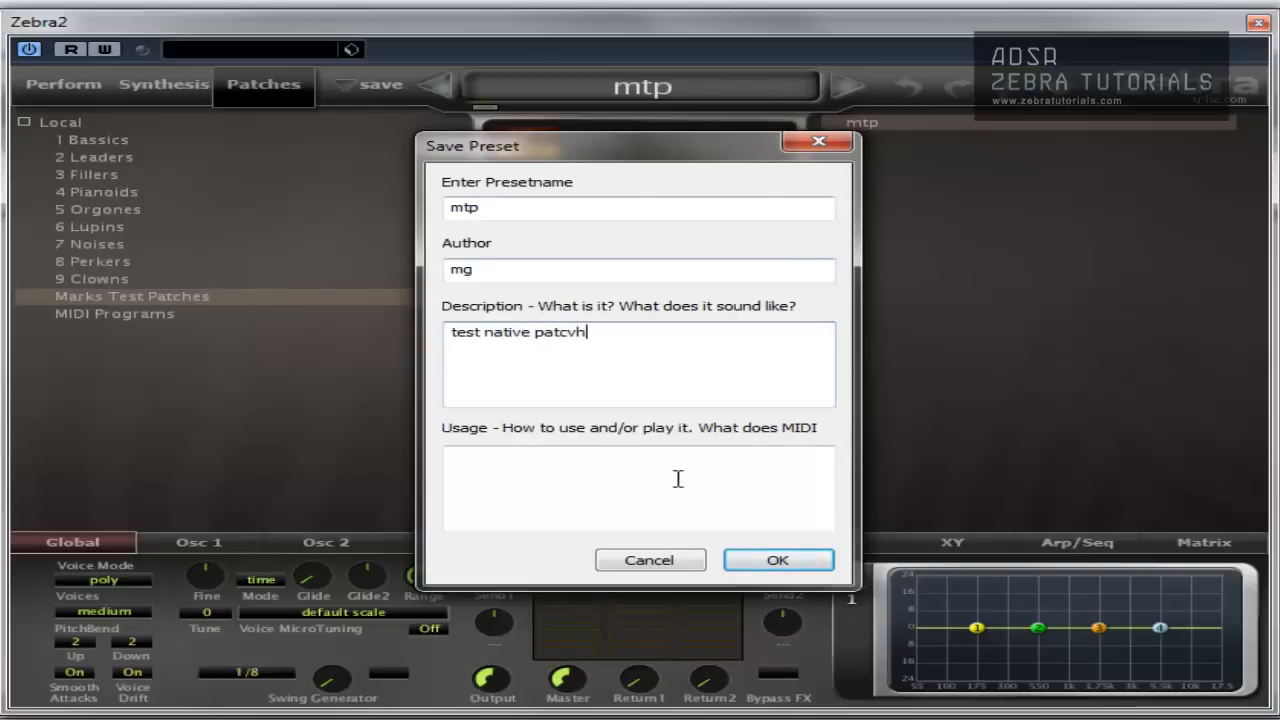
pyautogui.click(778, 560)
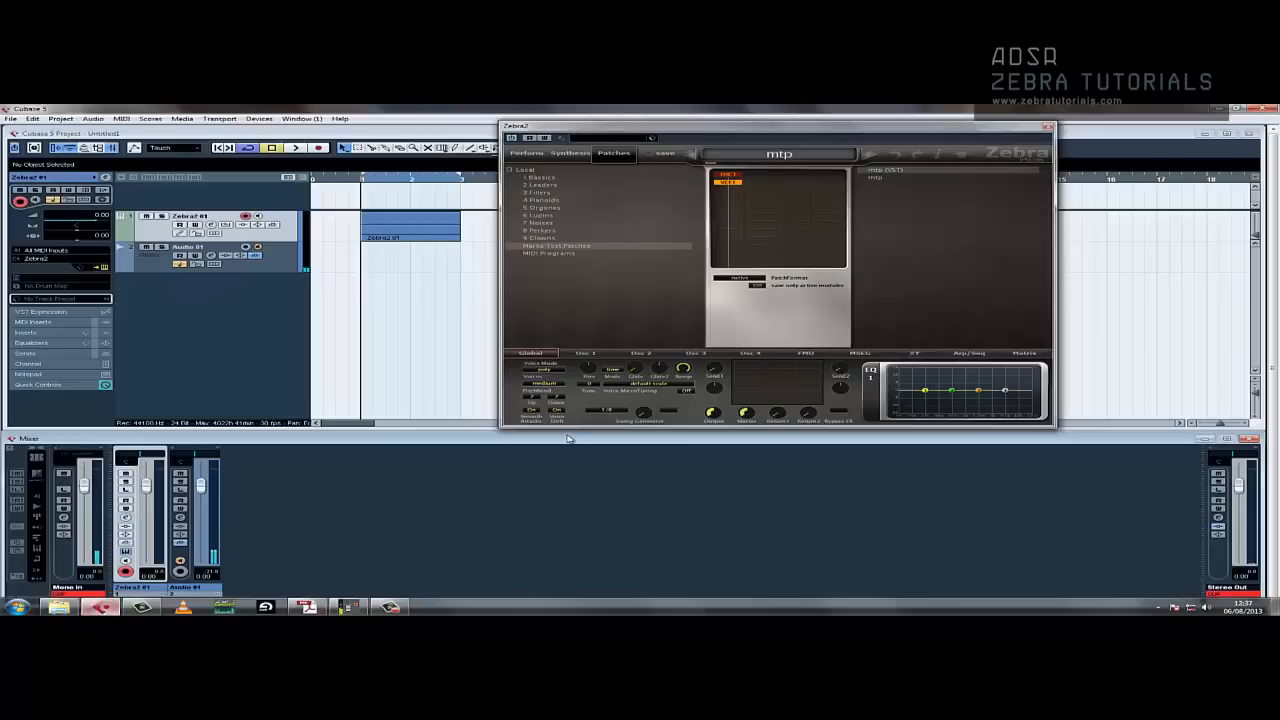
# Step: Choose the h2p extended patch format and resave the mtp patch, acknowledging the Preset exists warning
pyautogui.click(740, 276)
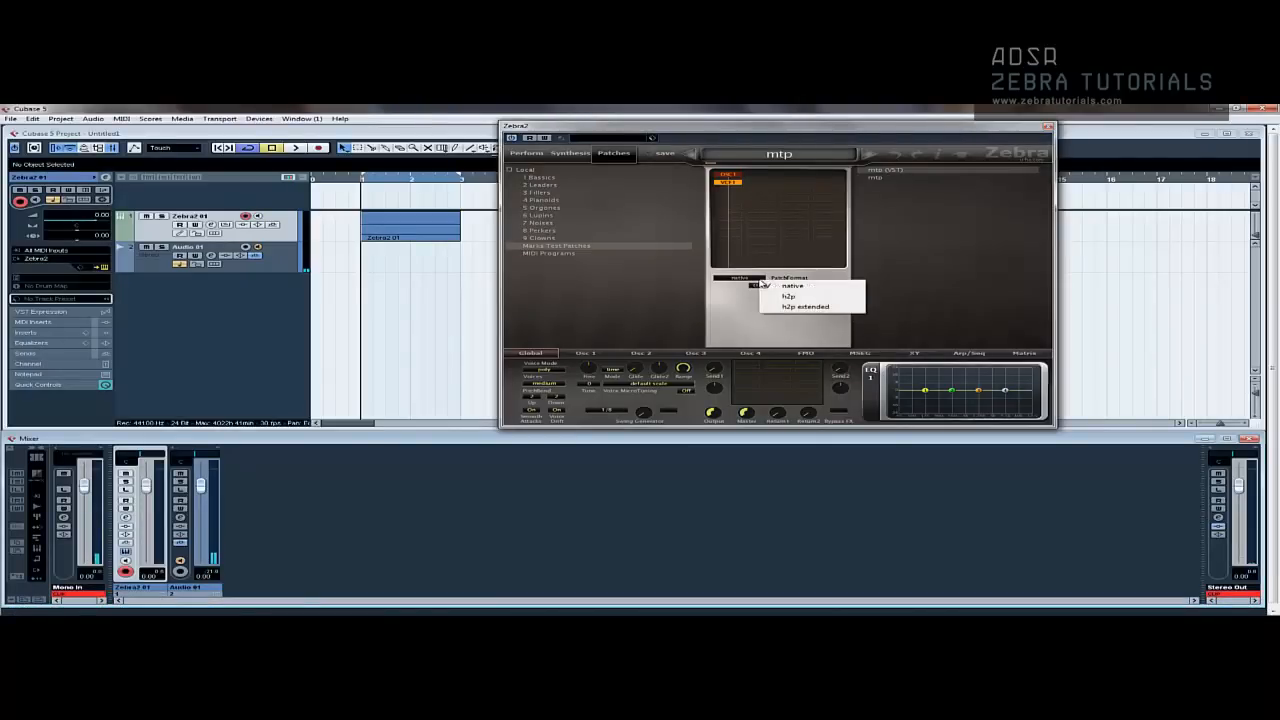
pyautogui.click(788, 296)
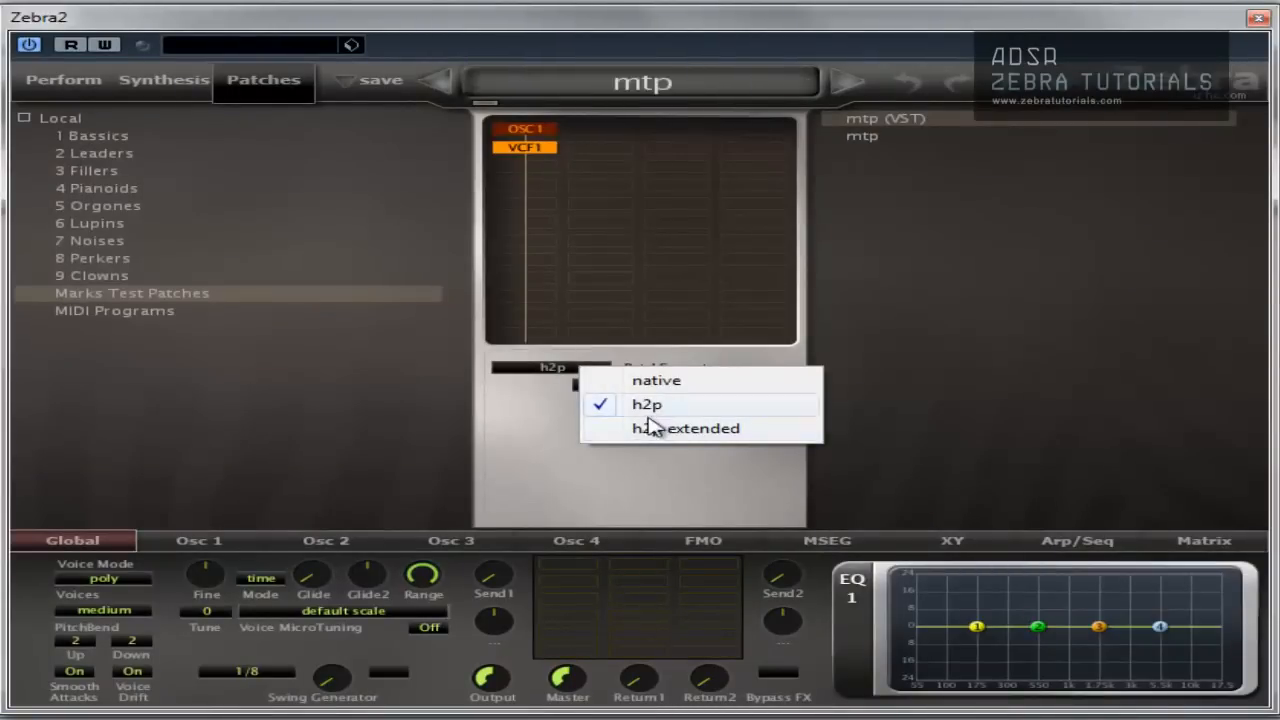
pyautogui.click(380, 80)
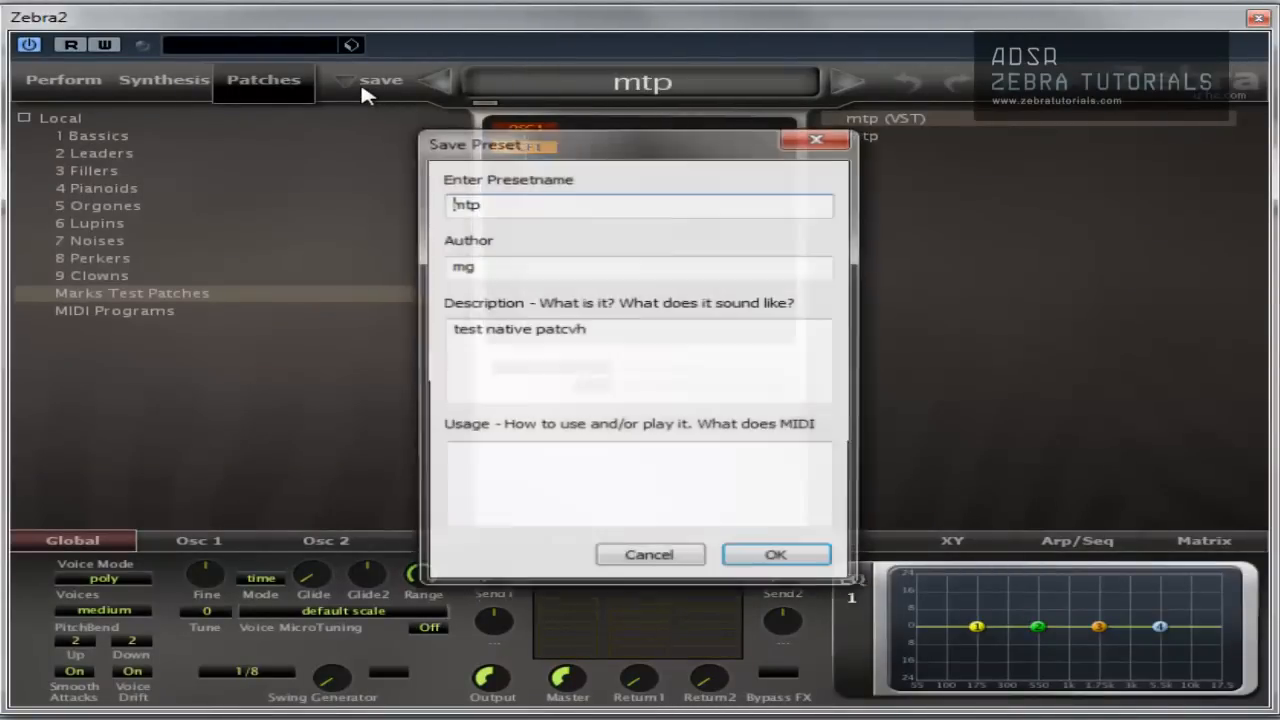
pyautogui.click(776, 554)
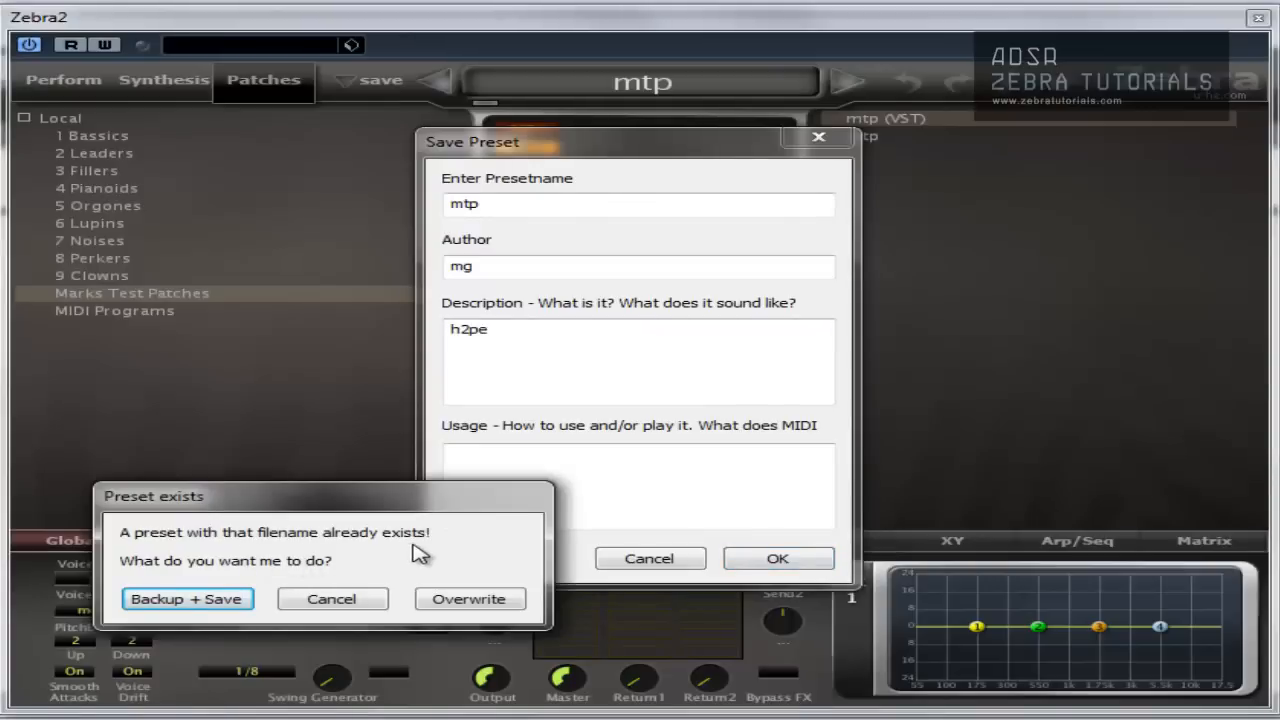
pyautogui.moveTo(372, 602)
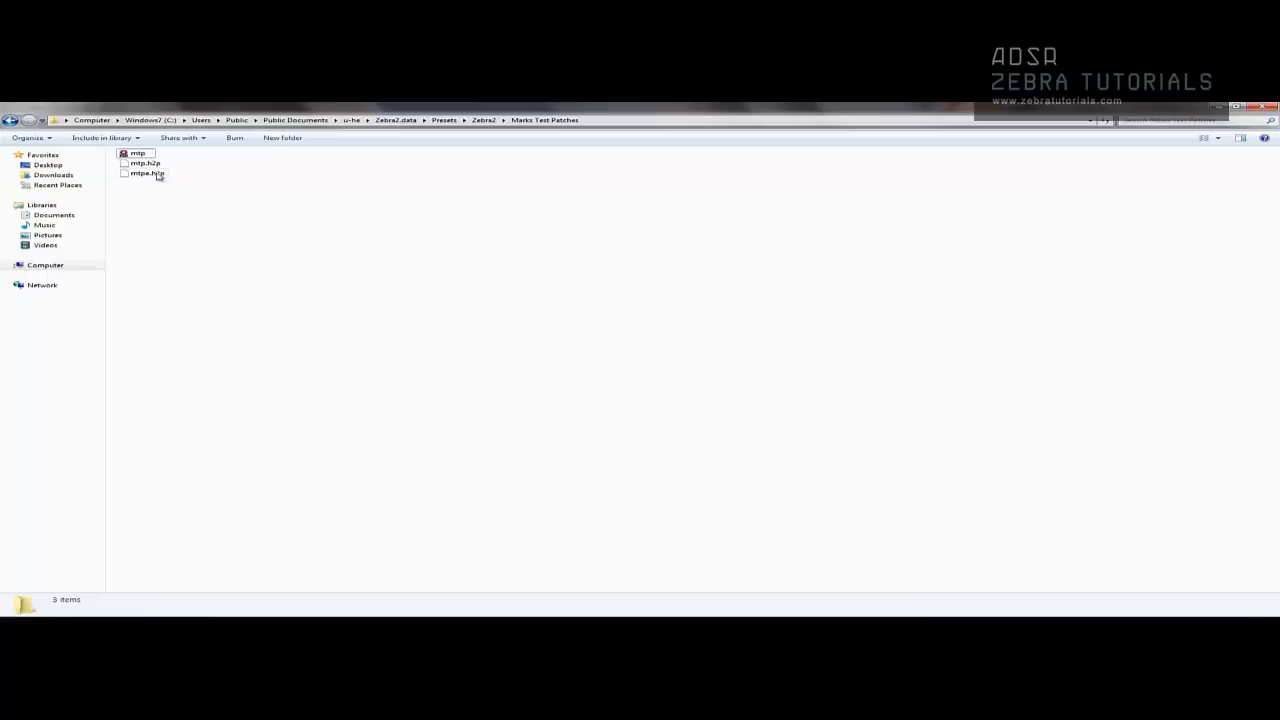
pyautogui.moveTo(200, 412)
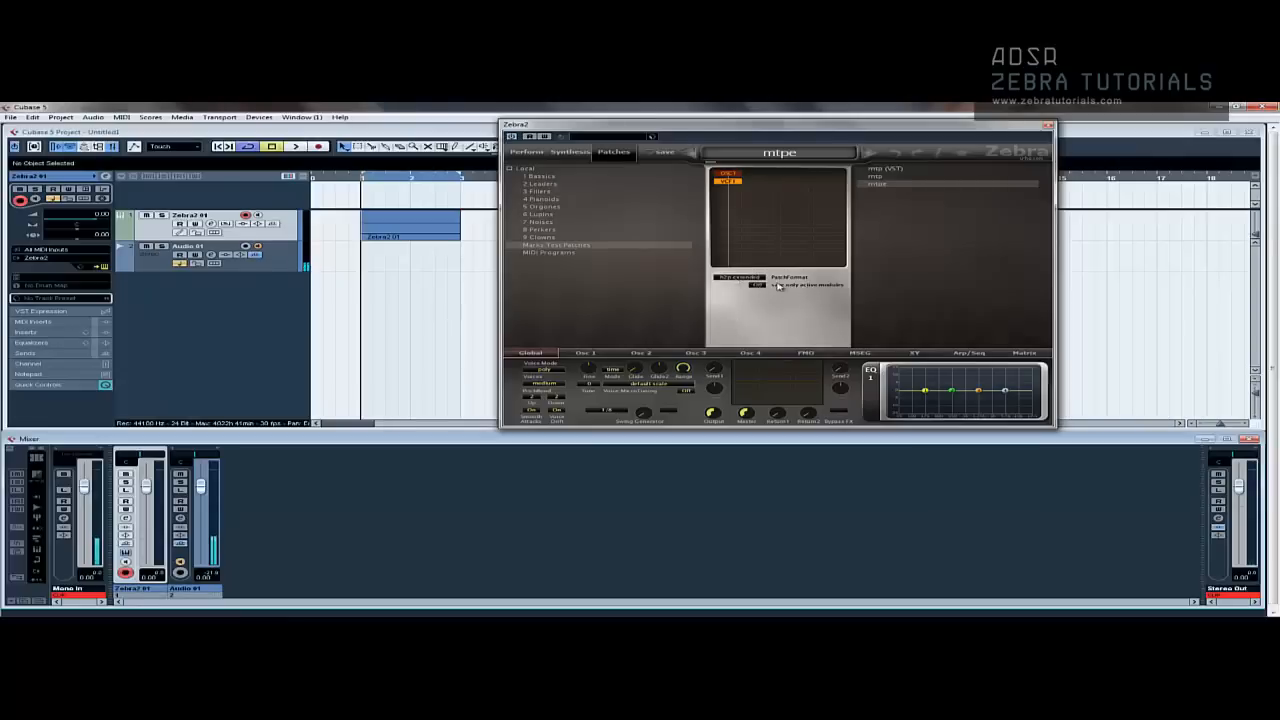
# Step: Return from Explorer to Zebra2 in Cubase and show the patch browser with mtpe
pyautogui.click(728, 180)
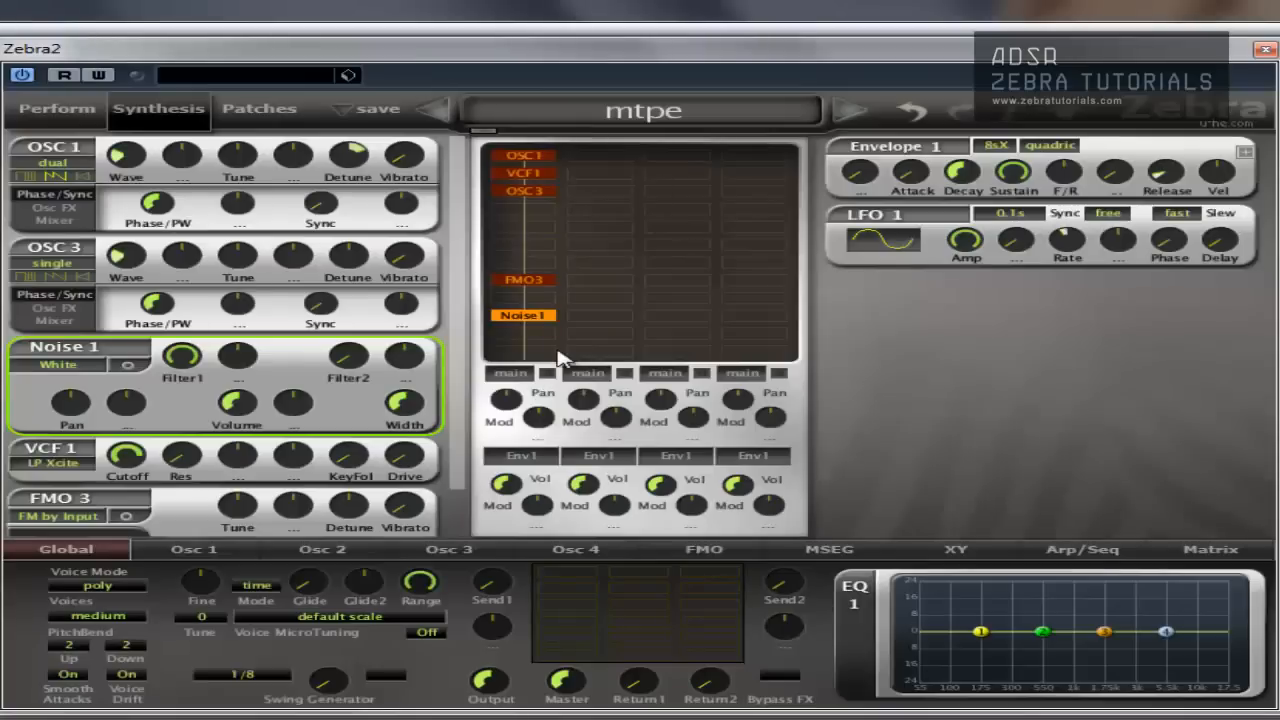
pyautogui.click(260, 108)
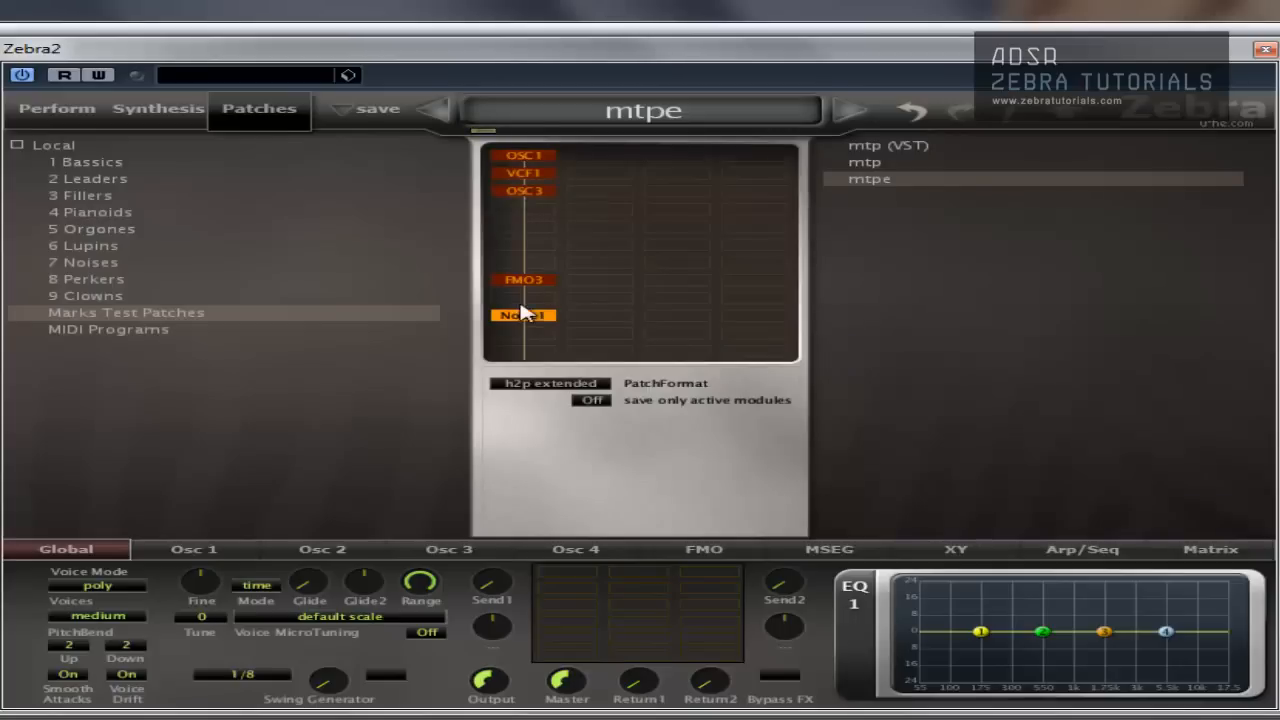
# Step: Deactivate Noise 1 on the Synthesis page, then set 'save only active modules' to On in Patches
pyautogui.click(158, 108)
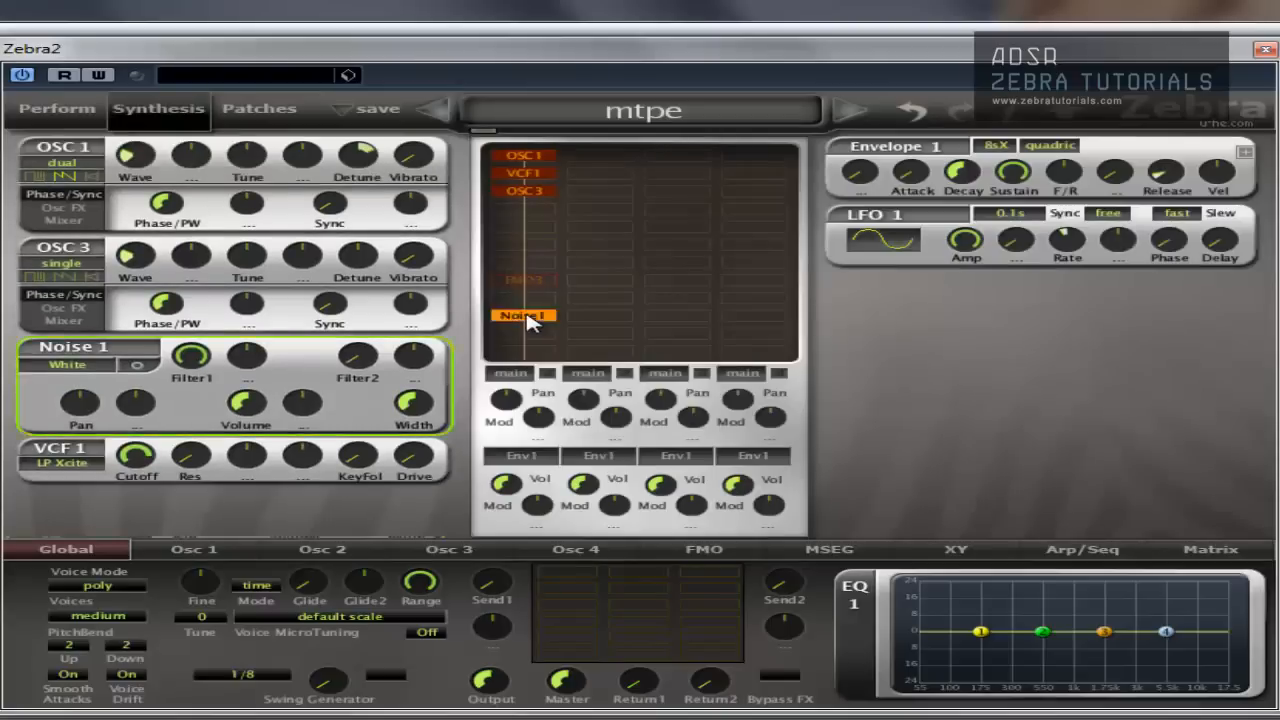
pyautogui.click(524, 316)
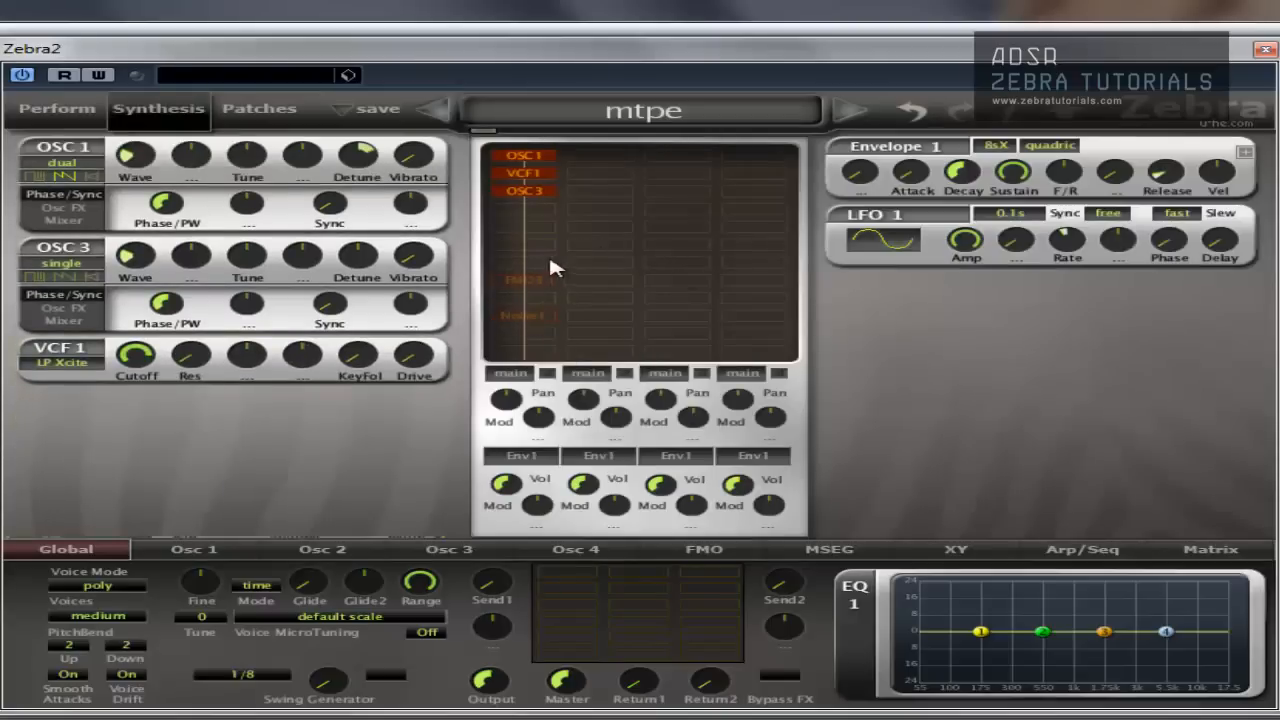
pyautogui.click(260, 108)
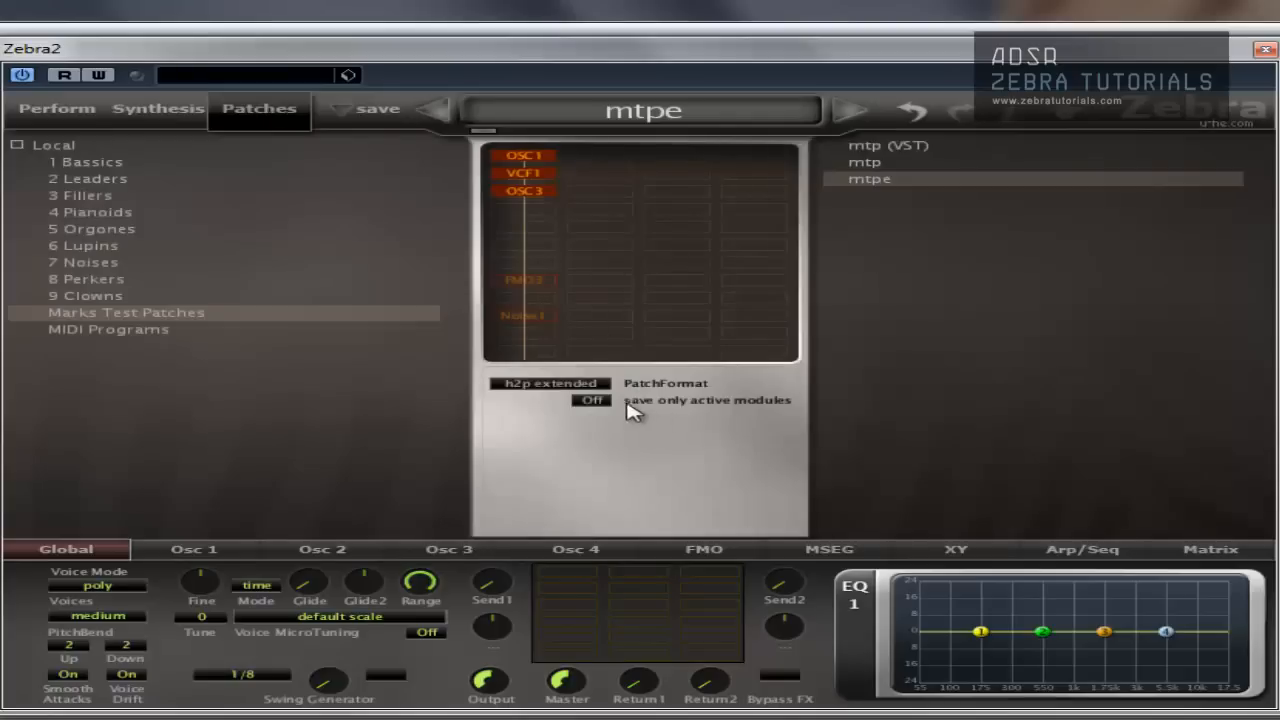
pyautogui.moveTo(676, 418)
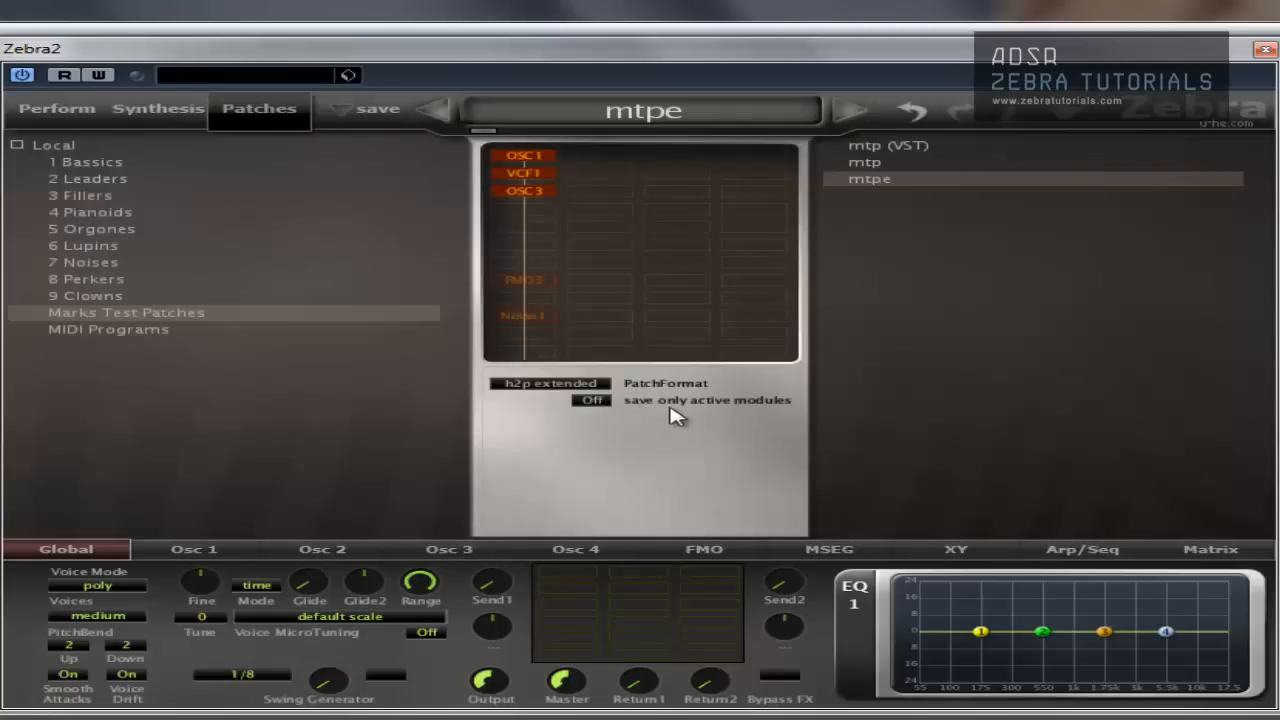
pyautogui.click(592, 400)
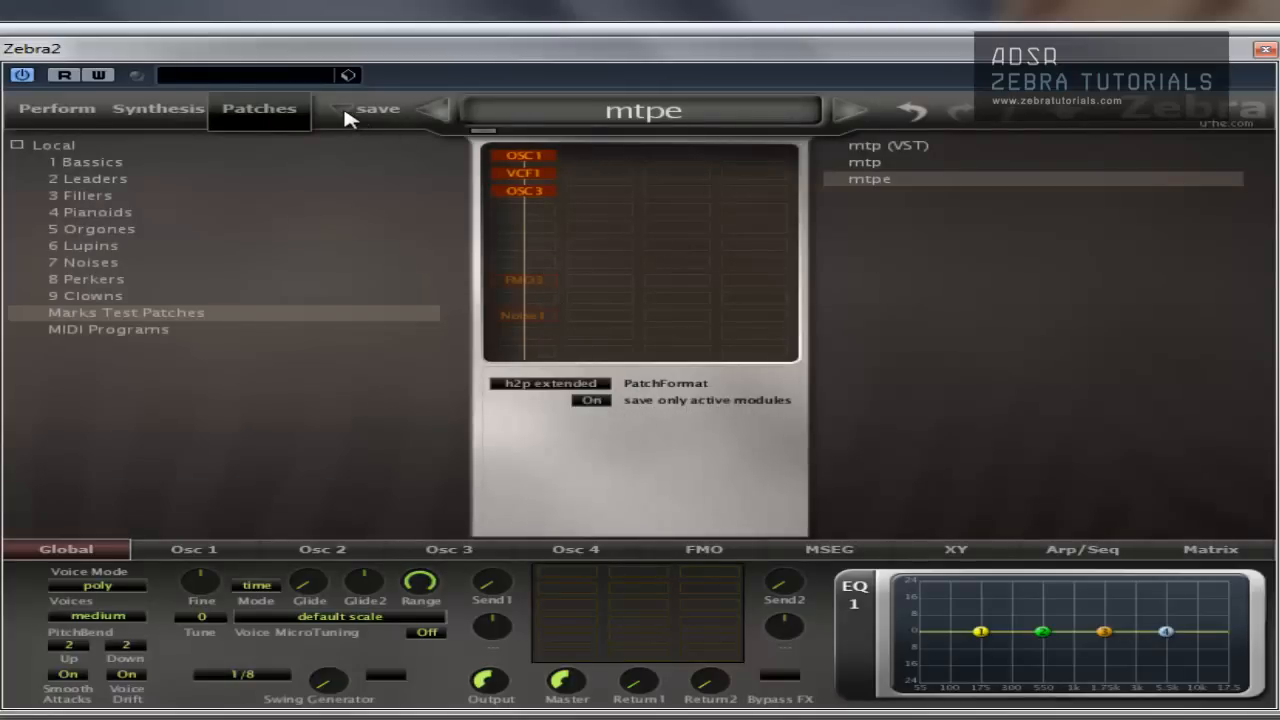
pyautogui.click(380, 108)
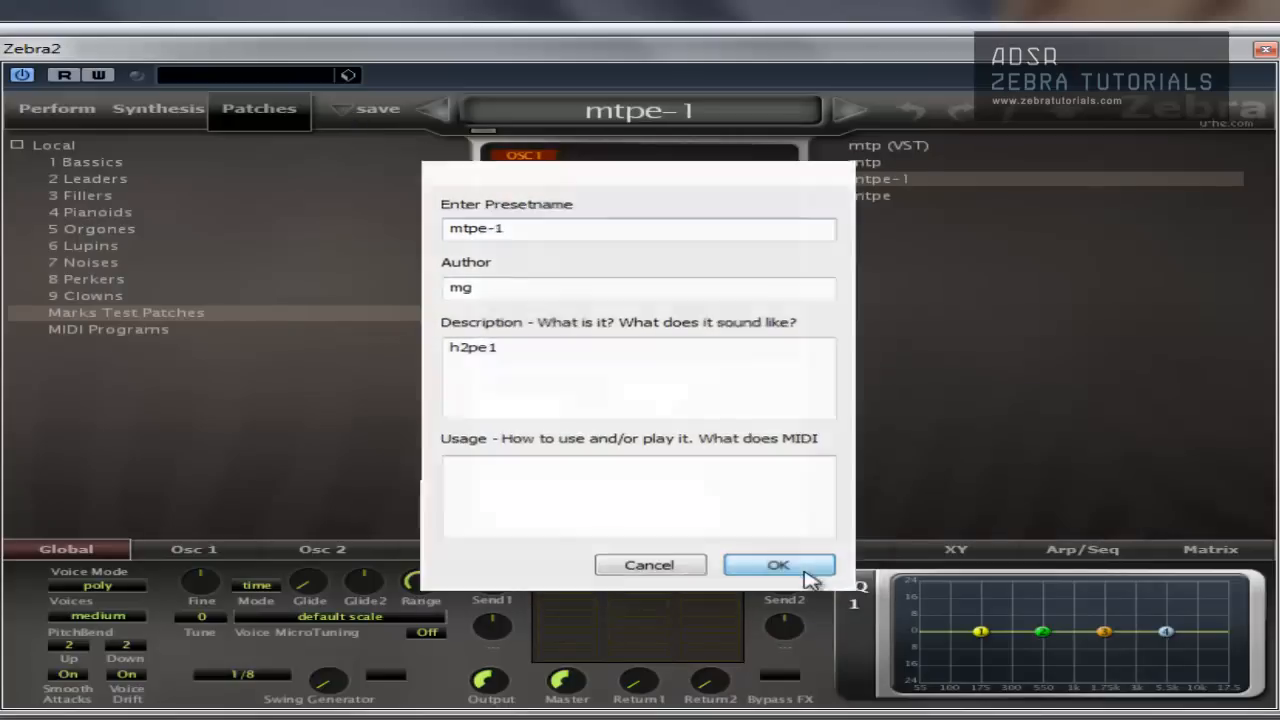
pyautogui.click(778, 564)
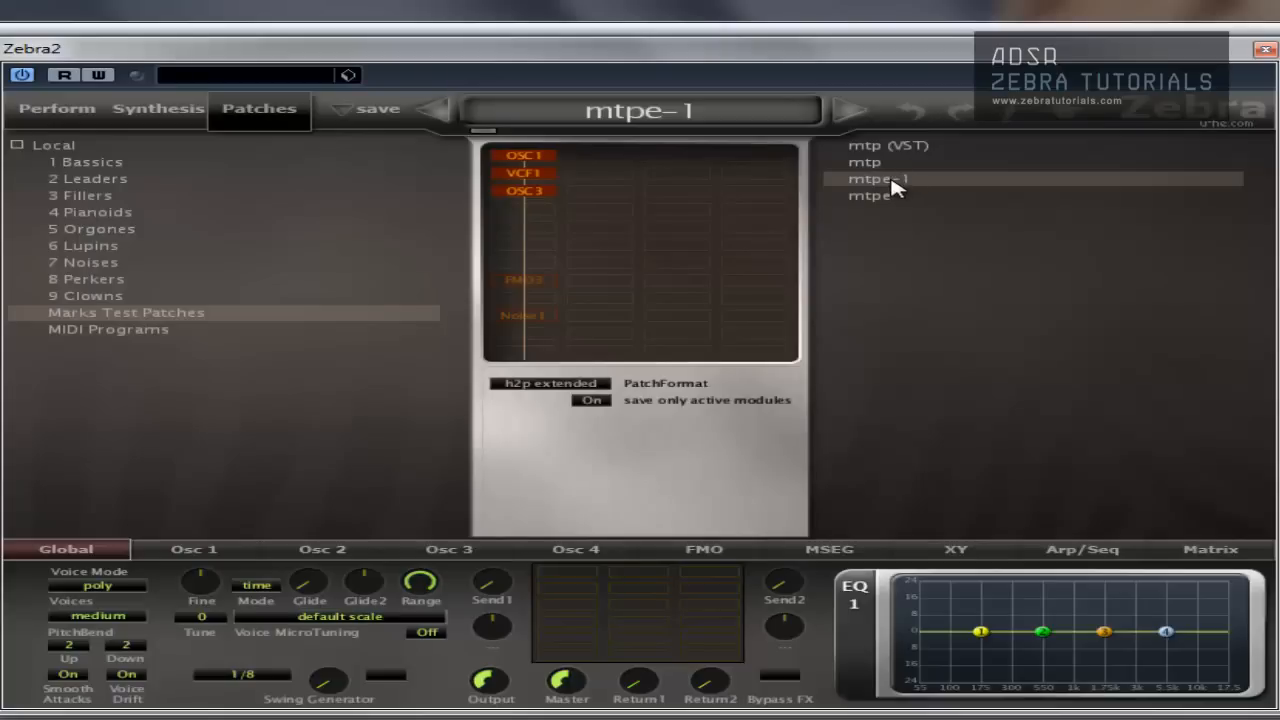
pyautogui.moveTo(118, 172)
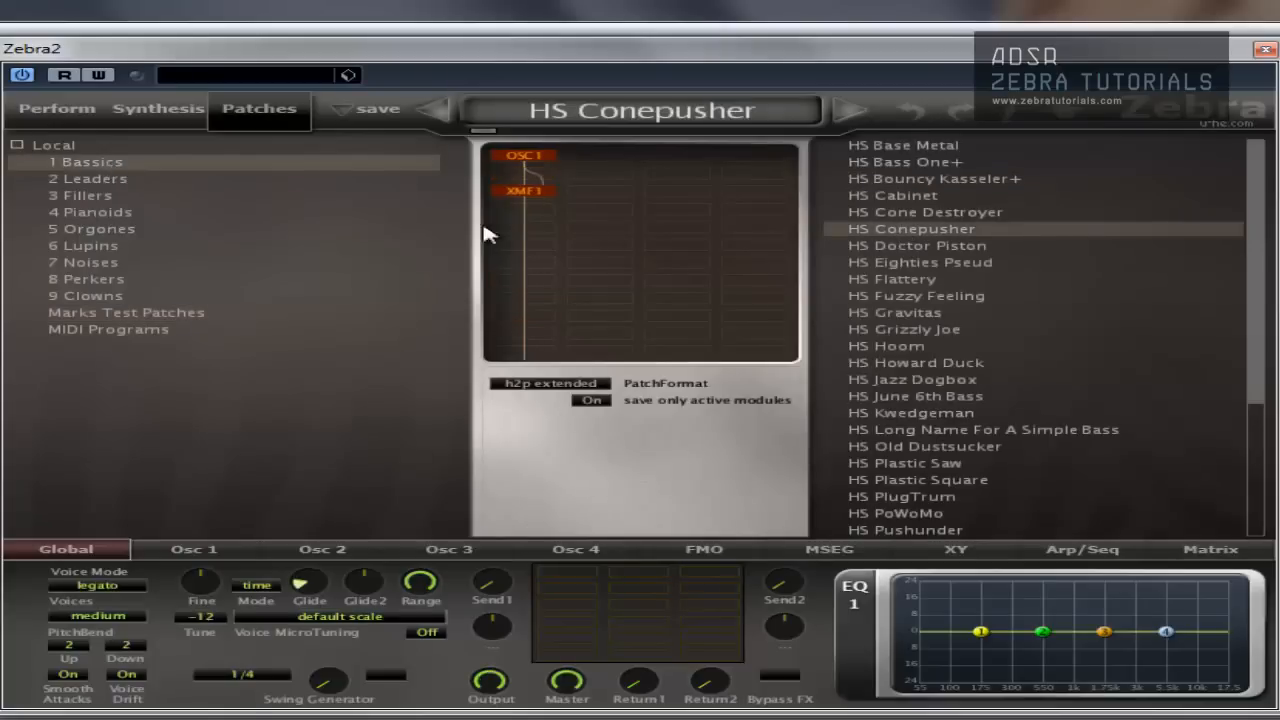
pyautogui.click(126, 312)
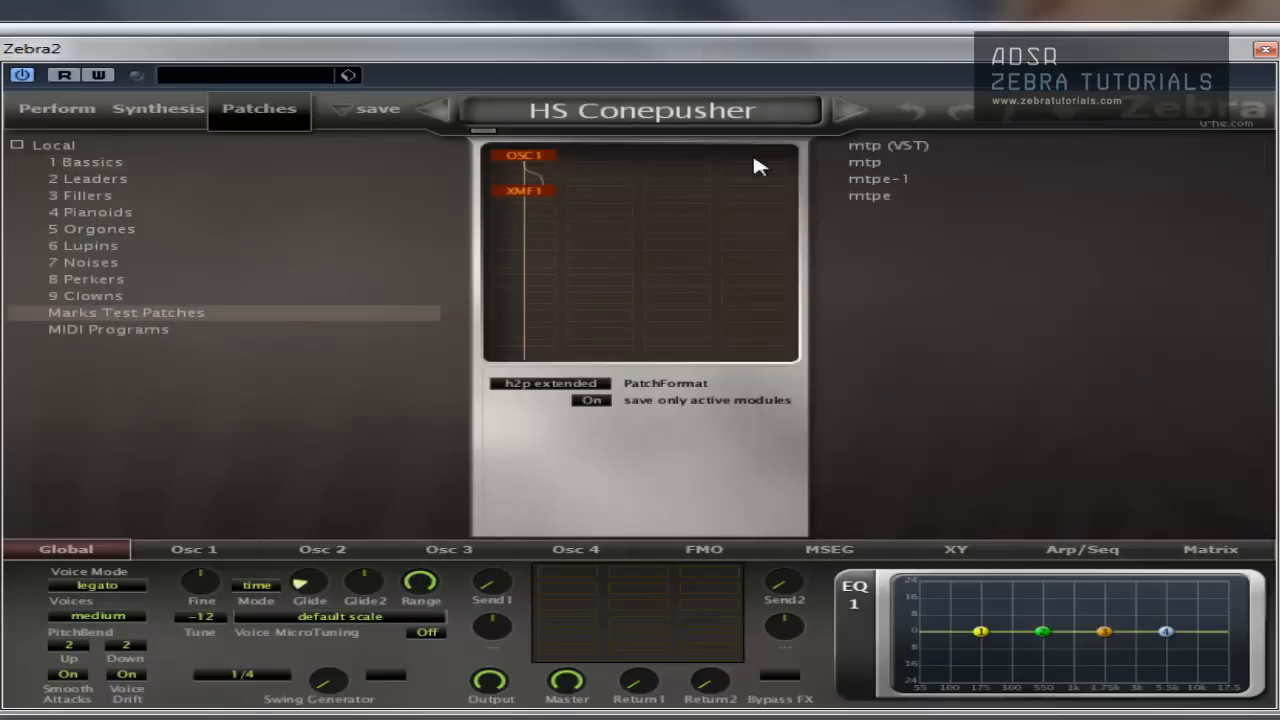
pyautogui.click(876, 180)
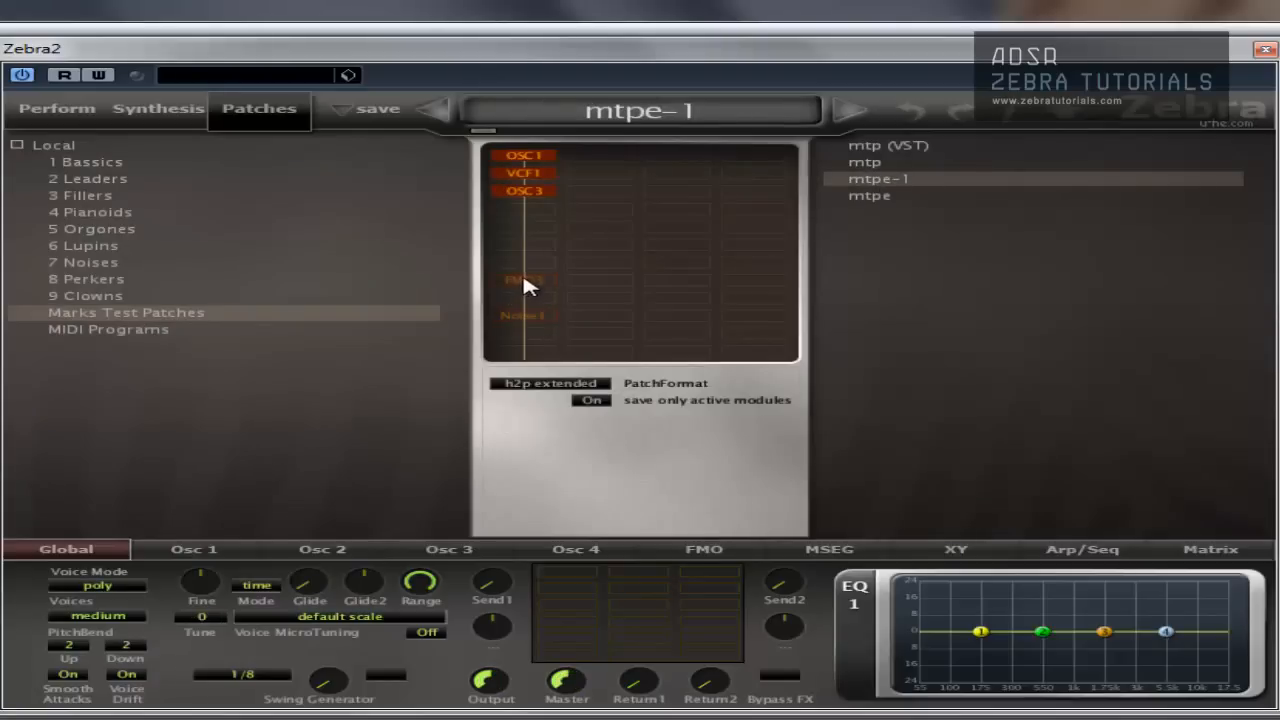
pyautogui.click(868, 196)
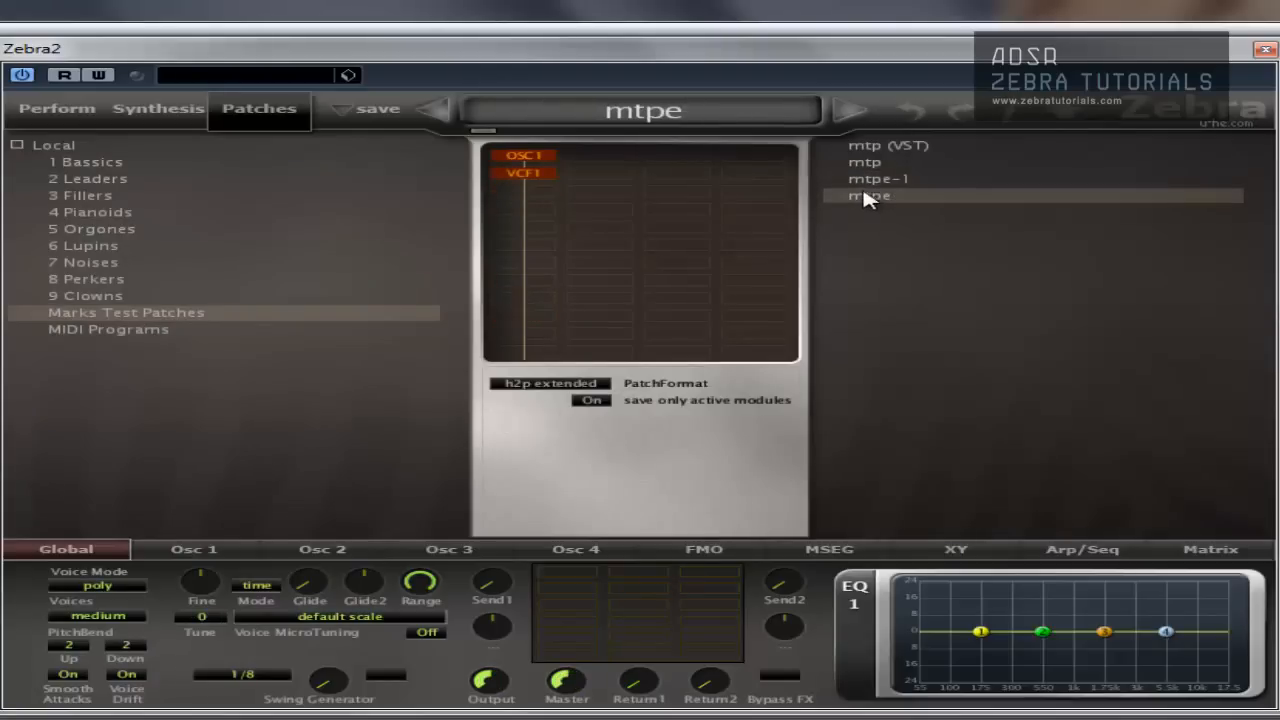
pyautogui.click(876, 178)
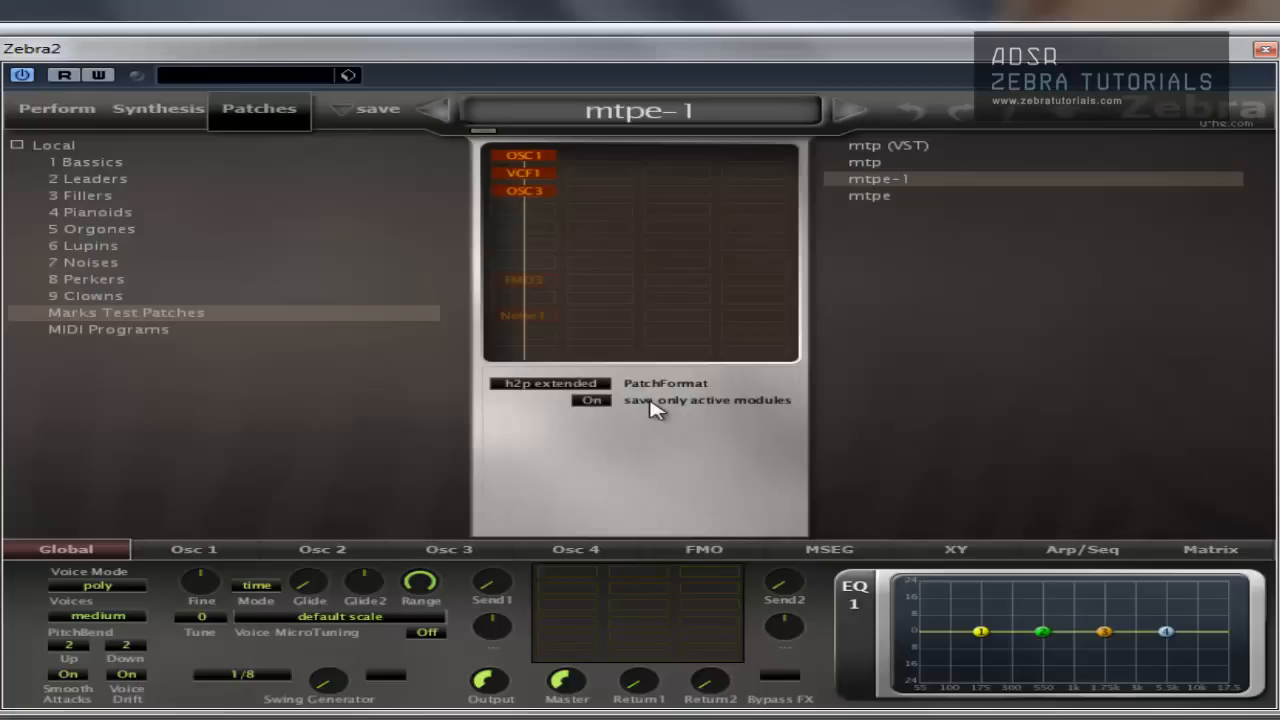
pyautogui.moveTo(810, 414)
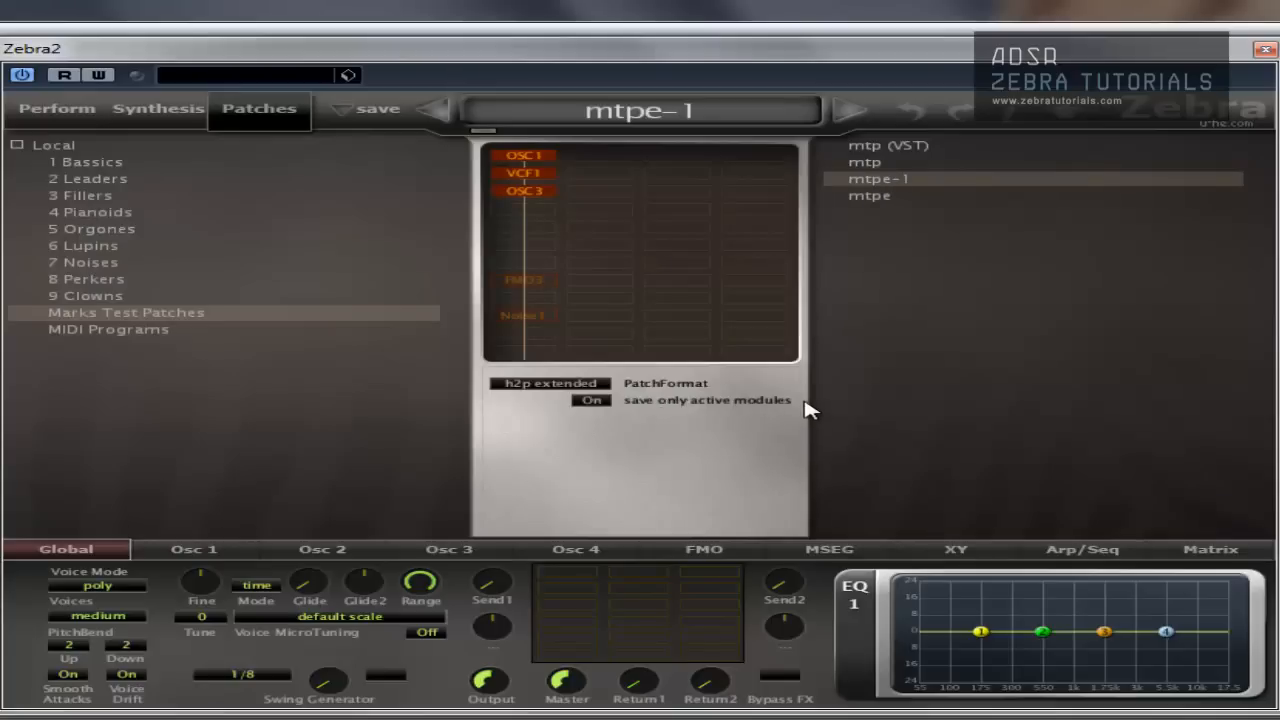
pyautogui.moveTo(560, 310)
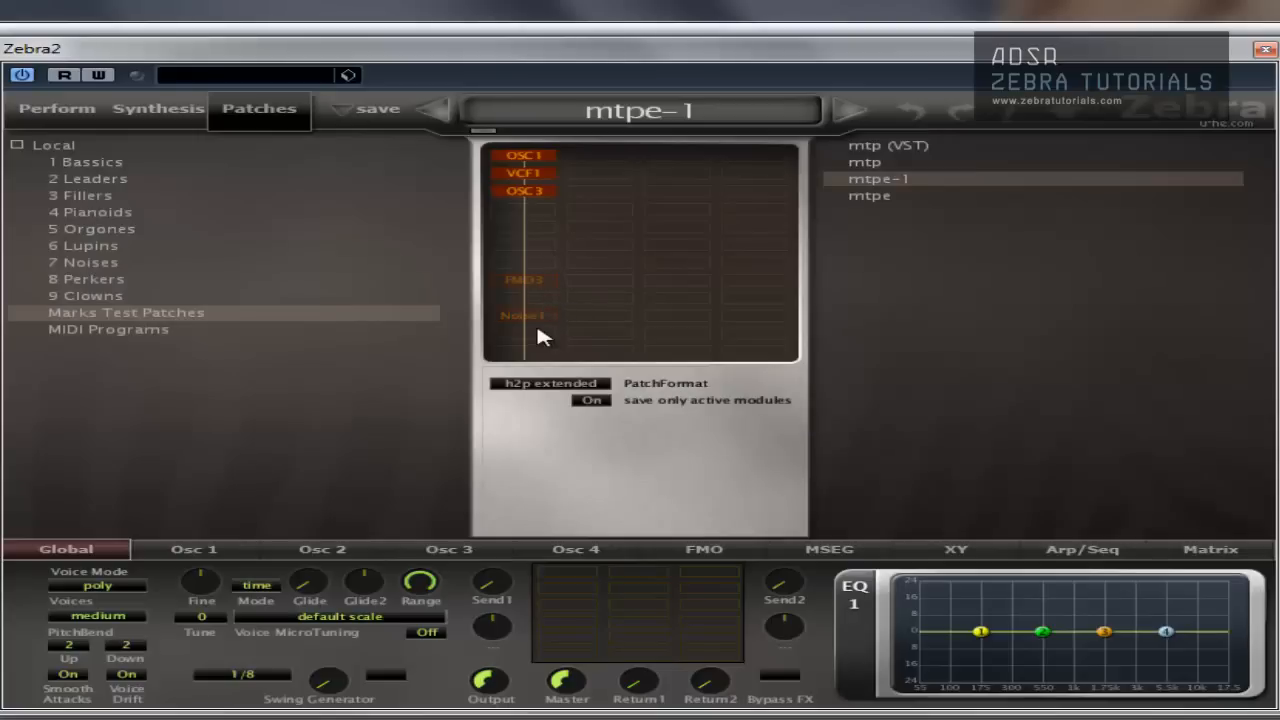
pyautogui.click(868, 196)
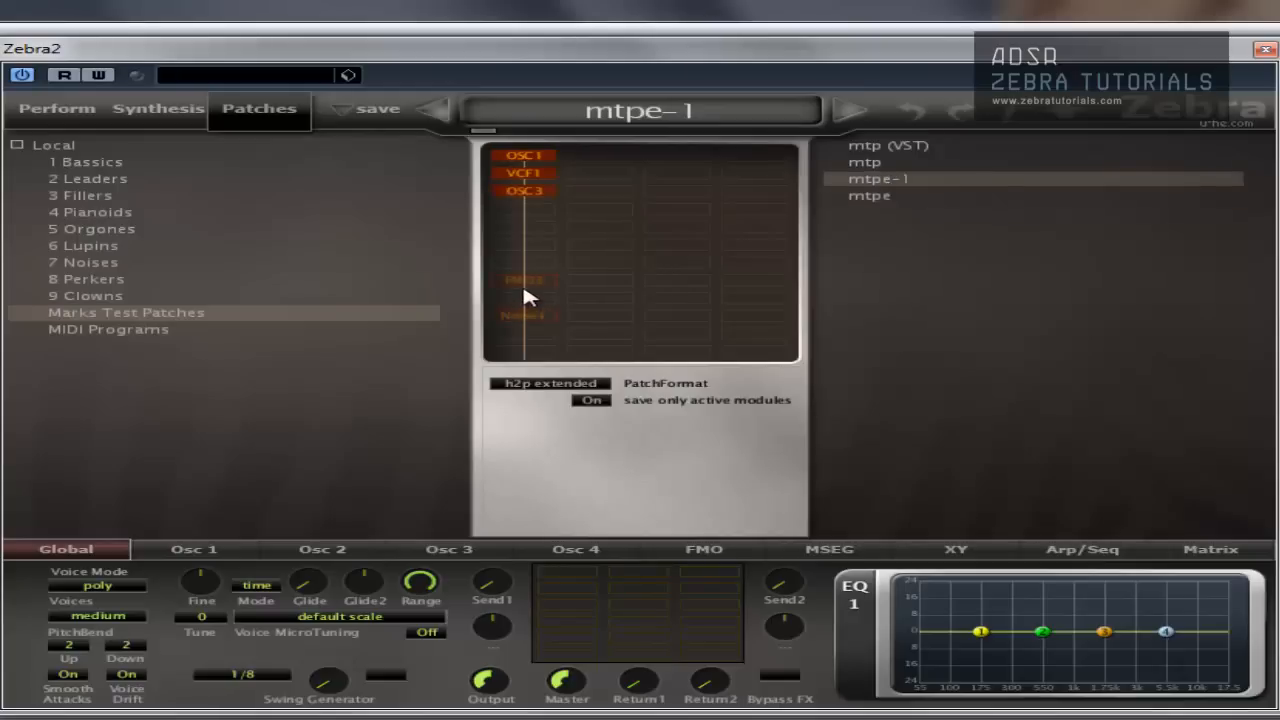
pyautogui.click(156, 108)
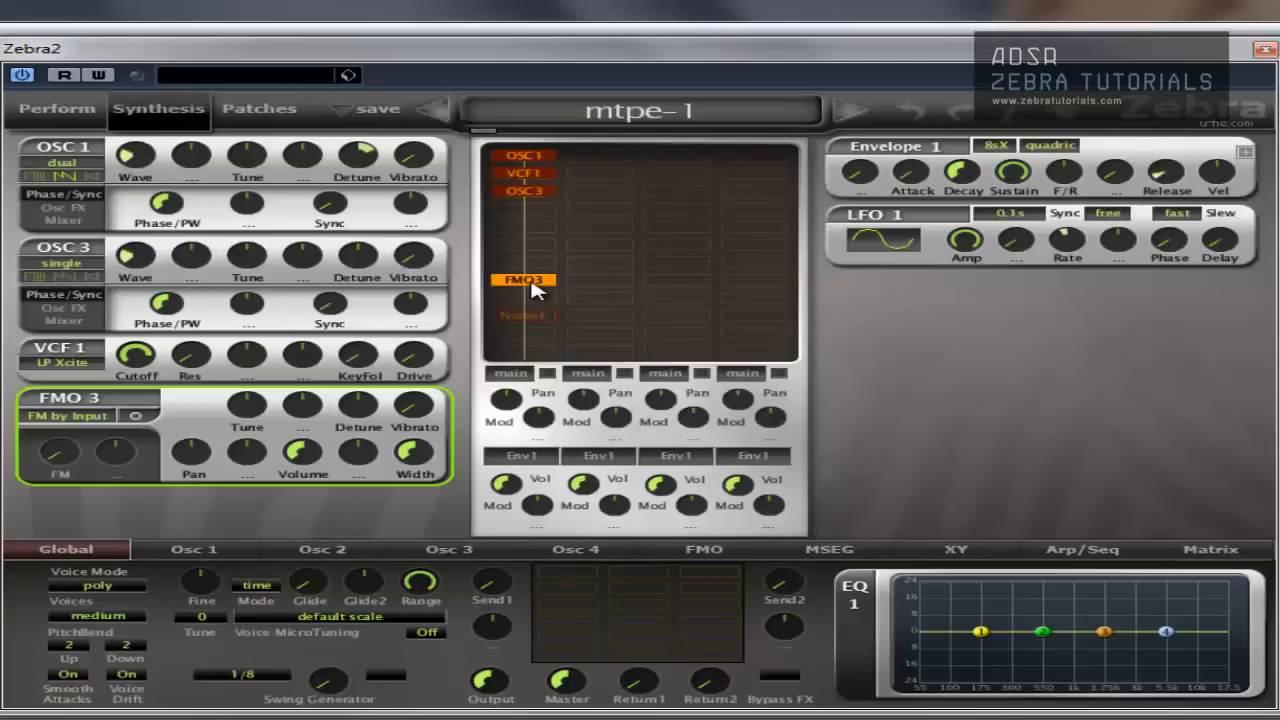
pyautogui.click(524, 280)
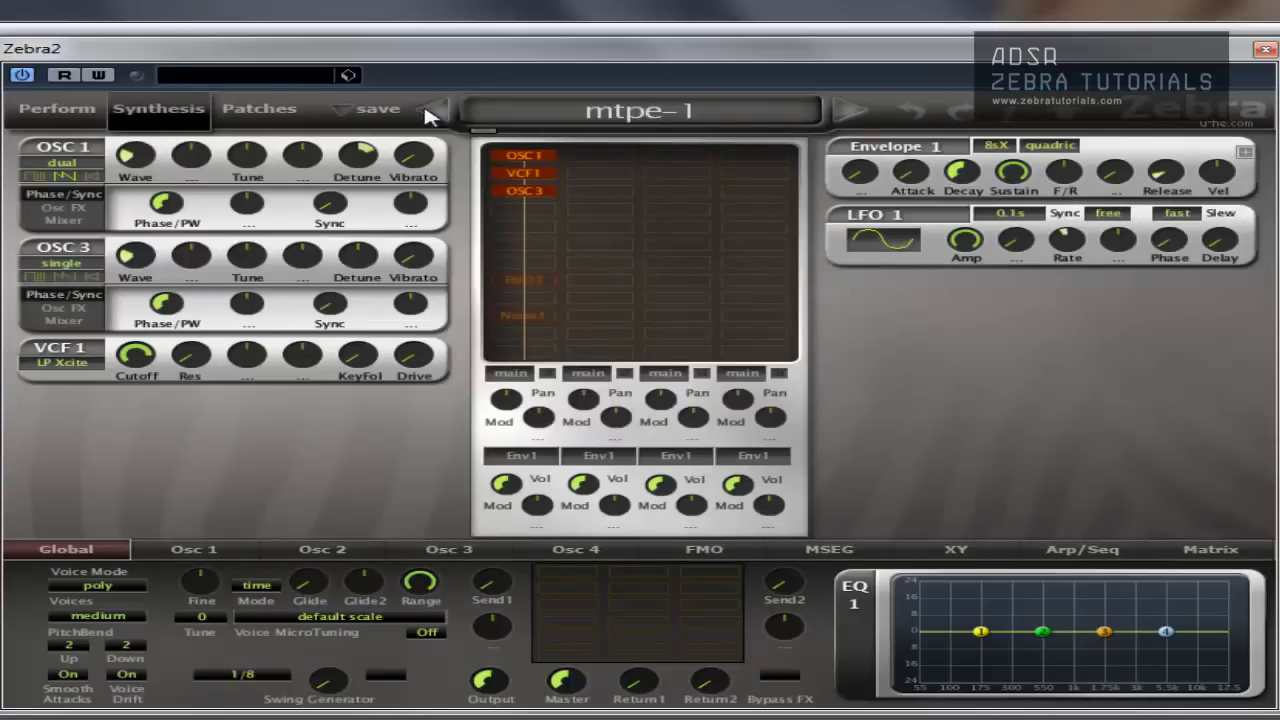
pyautogui.click(260, 108)
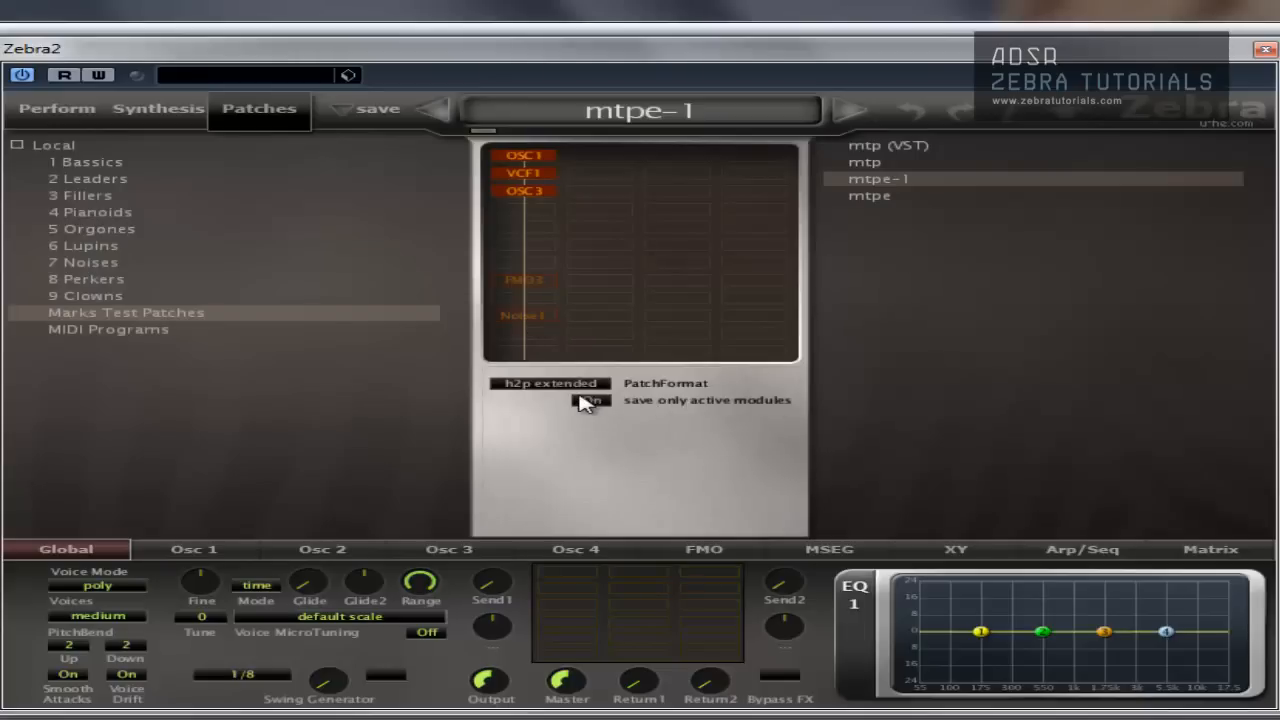
# Step: Save the patch as a new preset named mtpe-active with only active modules kept
pyautogui.click(592, 400)
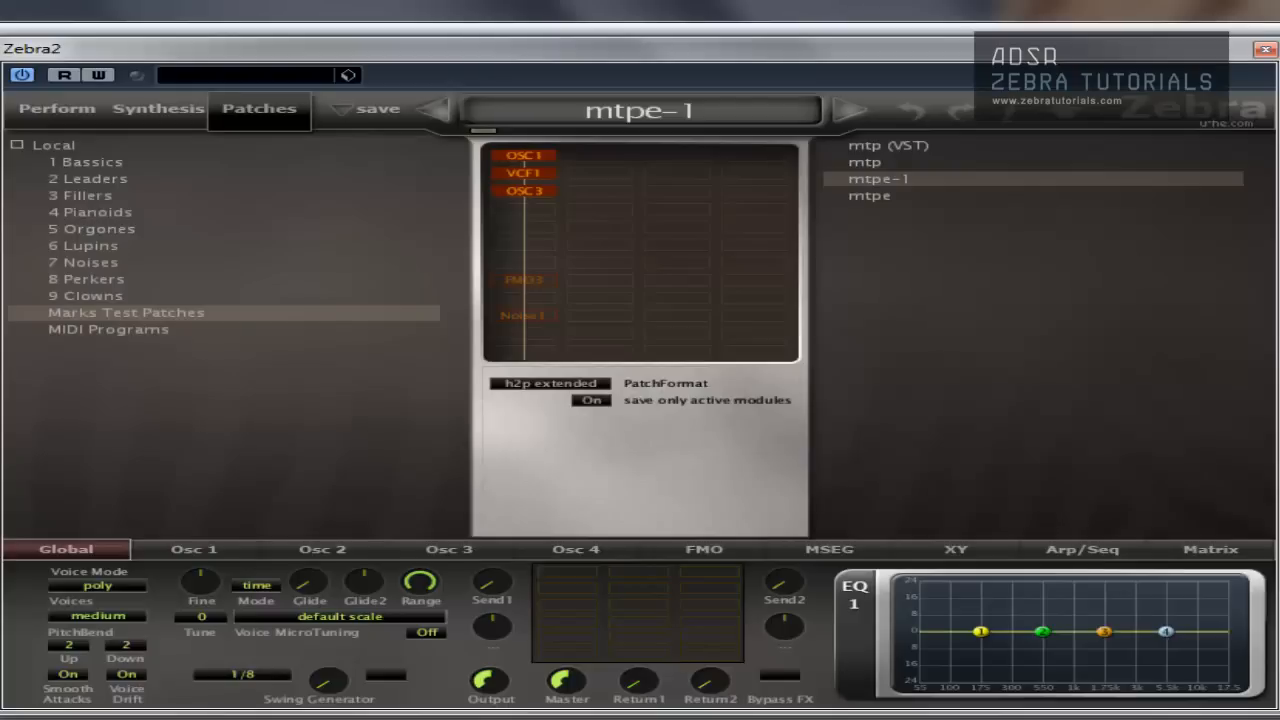
pyautogui.click(378, 108)
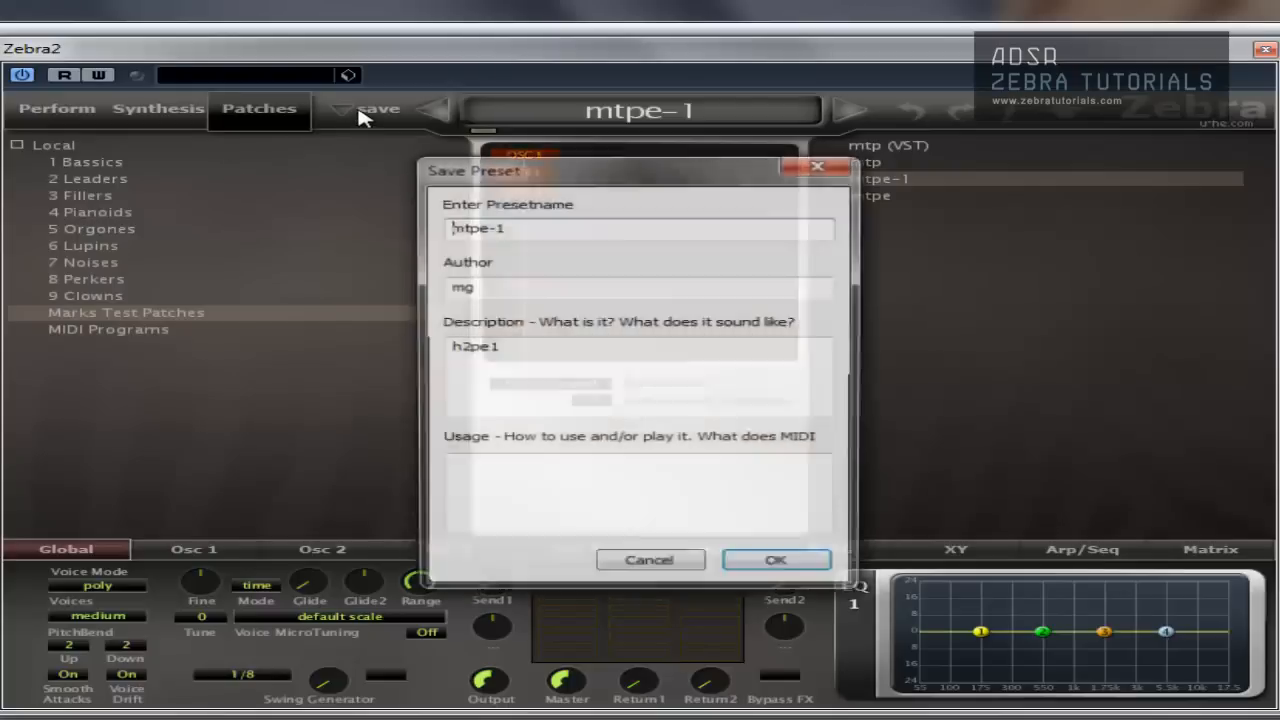
pyautogui.write('mtpe-active')
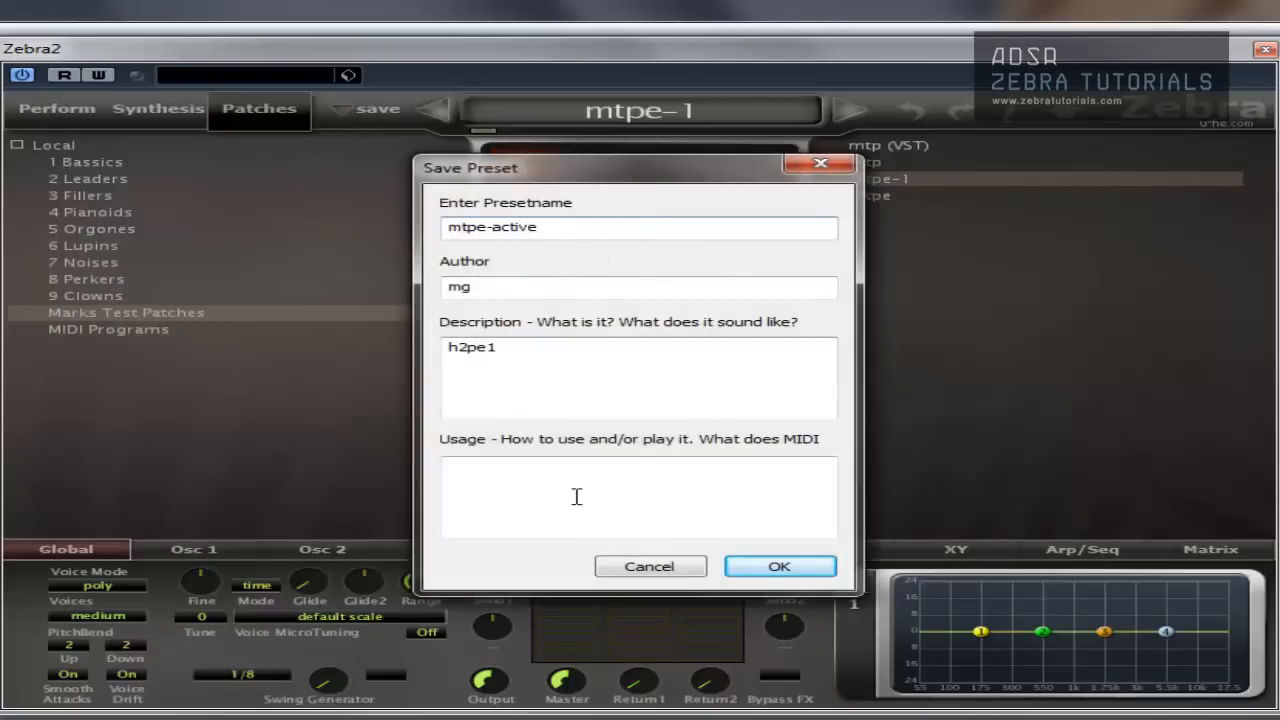
pyautogui.click(780, 566)
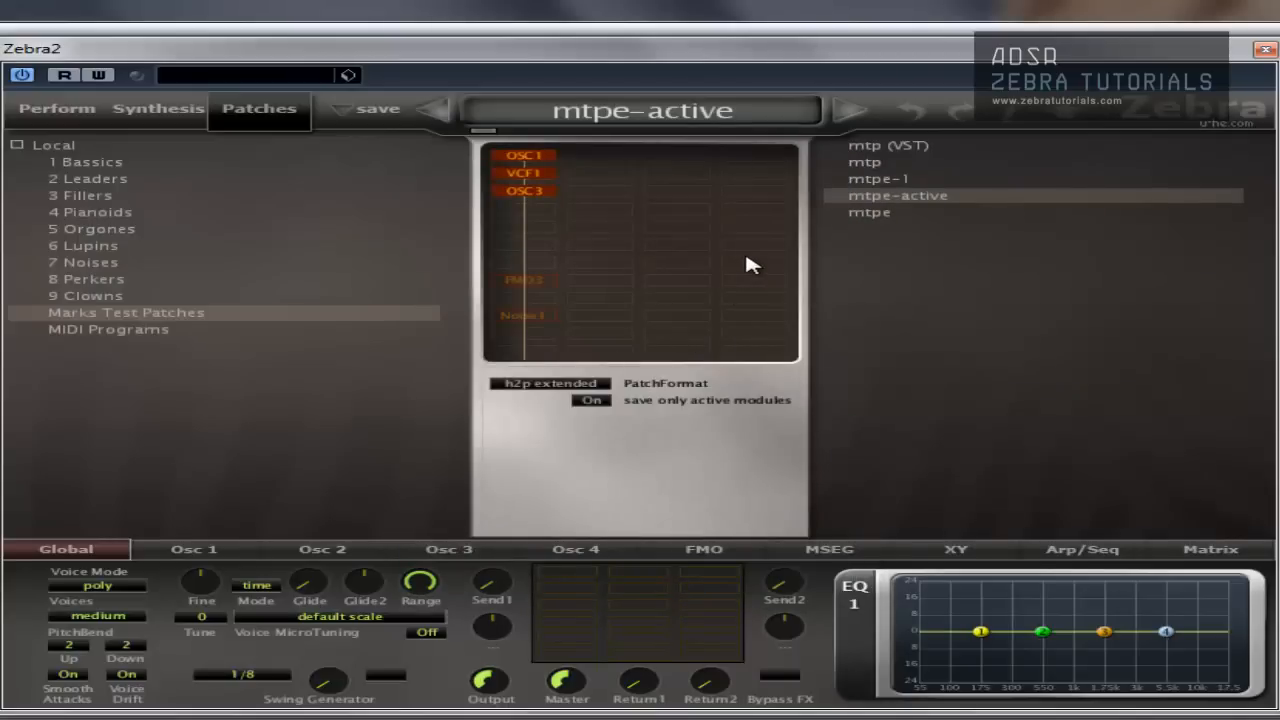
# Step: Set 'save only active modules' Off and save a new preset named mtpe-activeoff
pyautogui.click(592, 400)
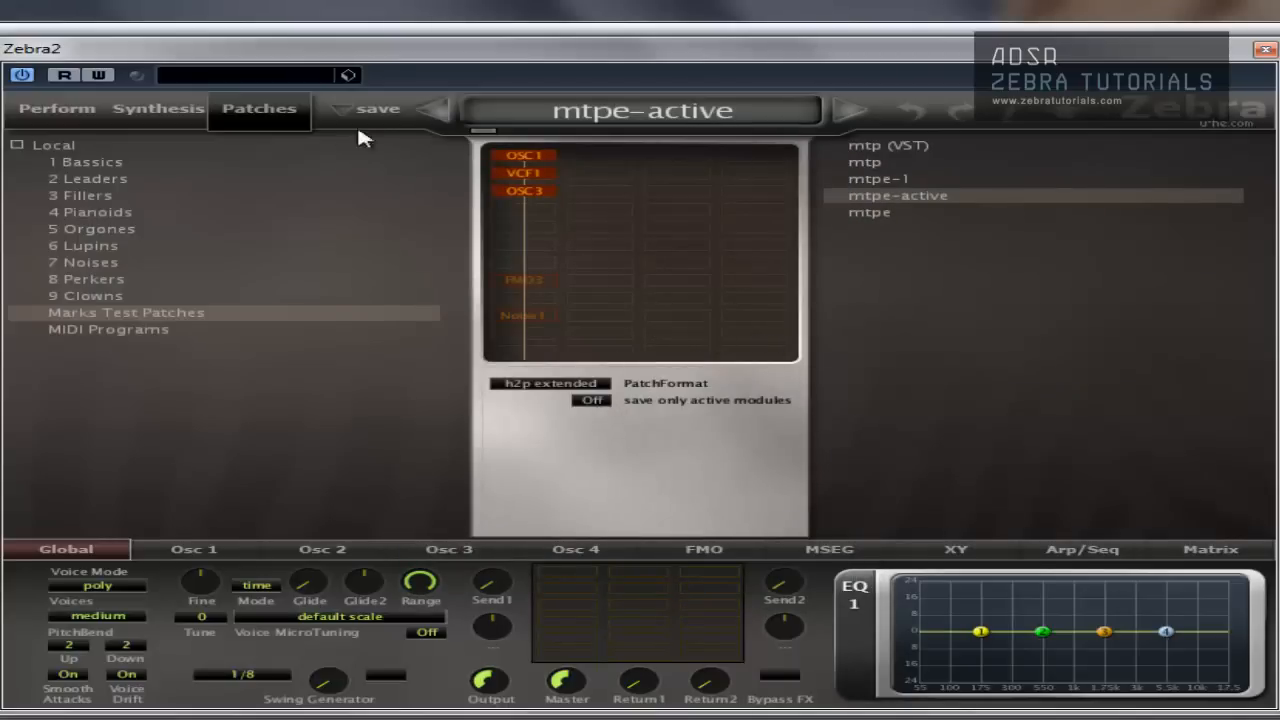
pyautogui.click(378, 108)
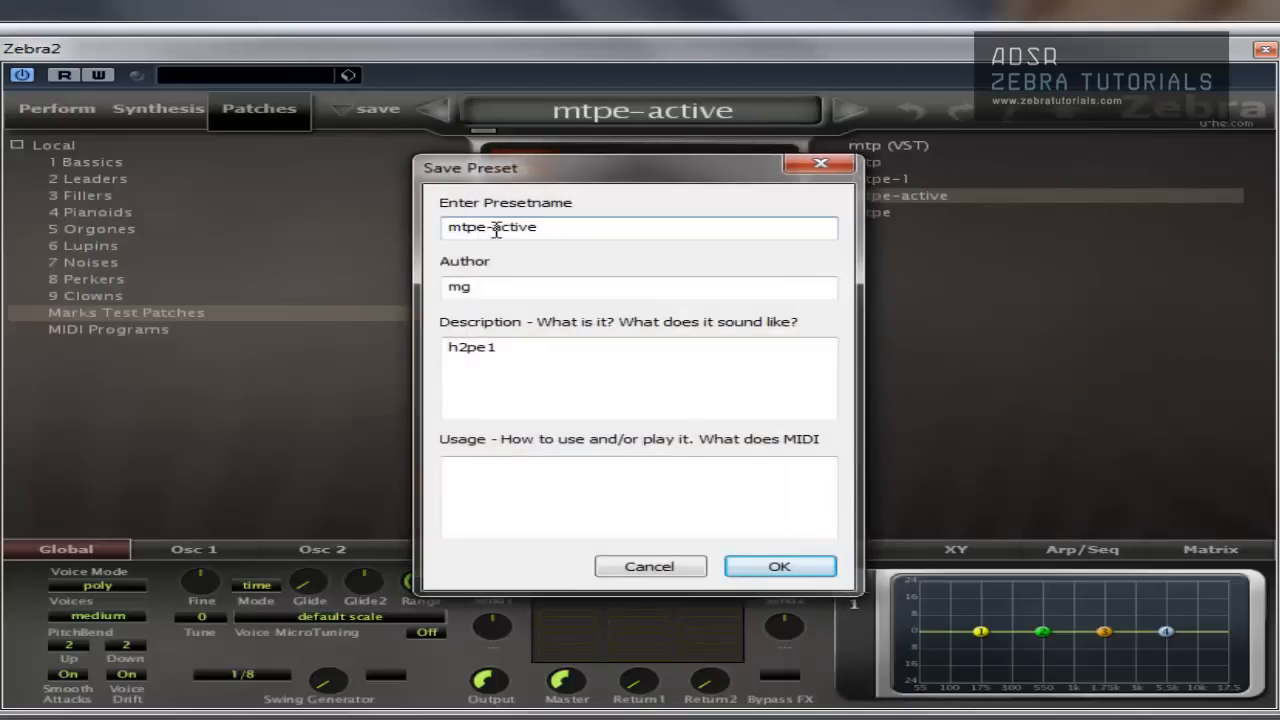
pyautogui.write('ol')
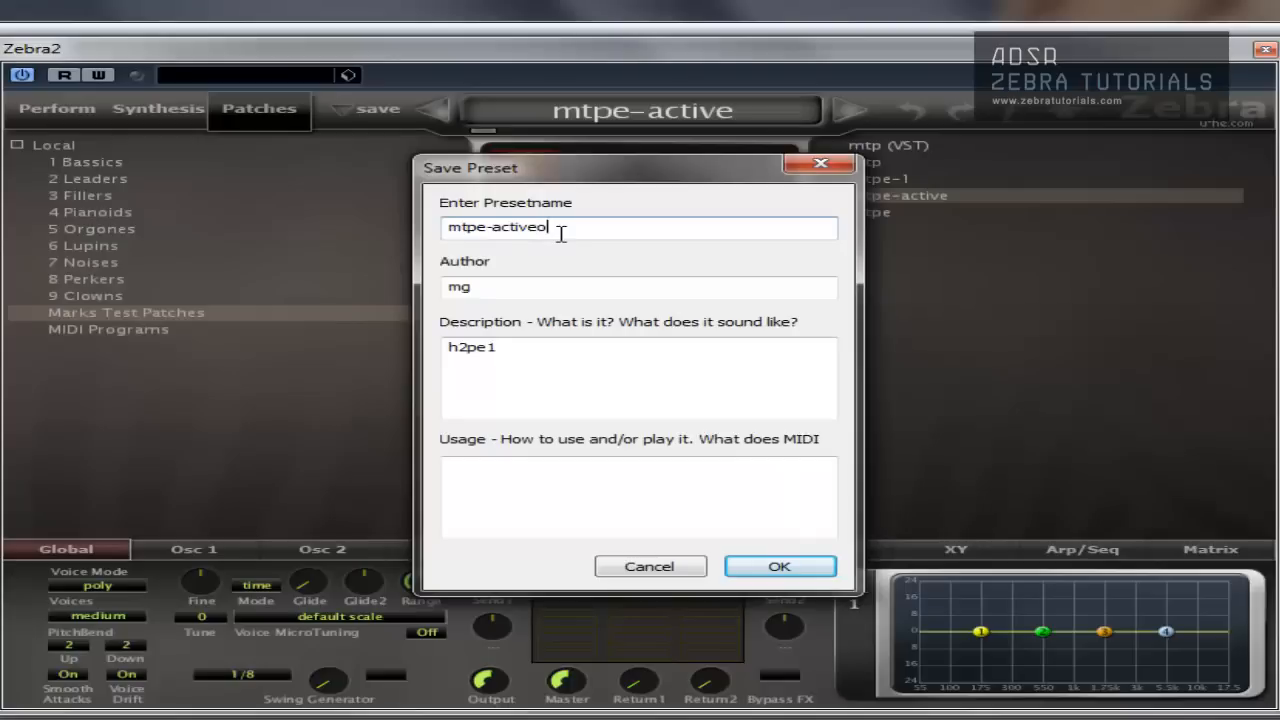
pyautogui.write('ff')
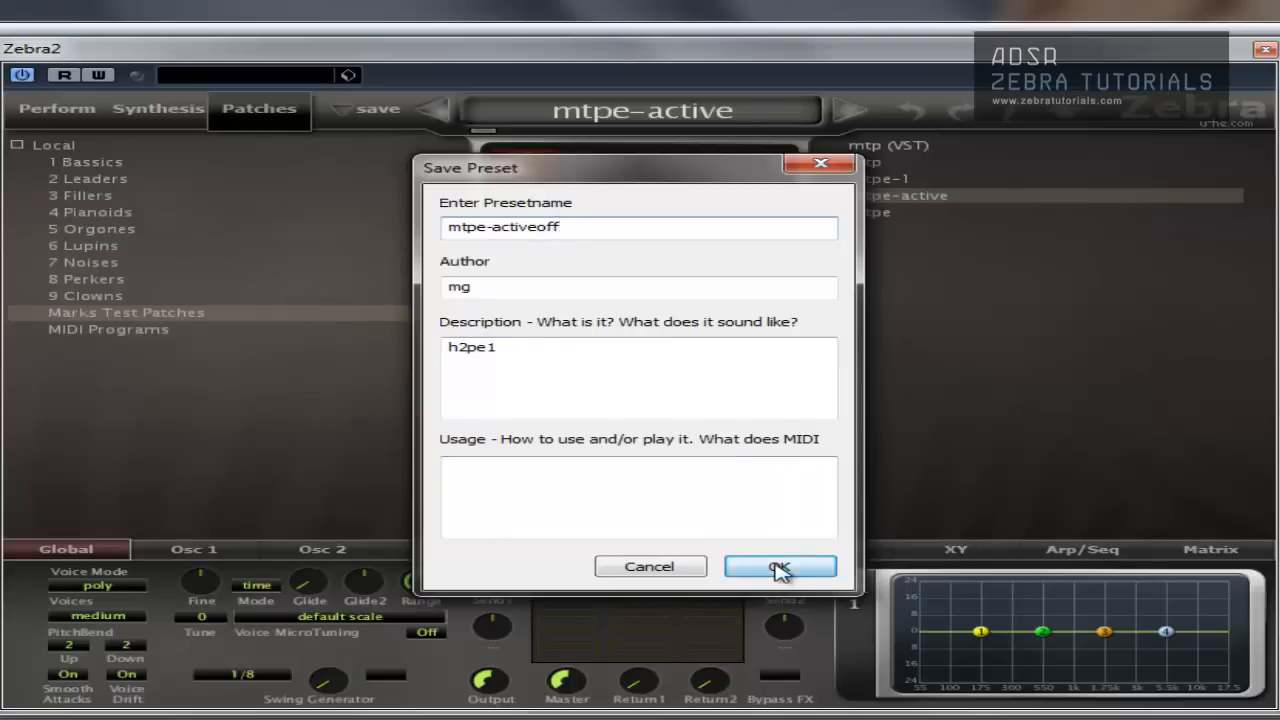
pyautogui.click(780, 566)
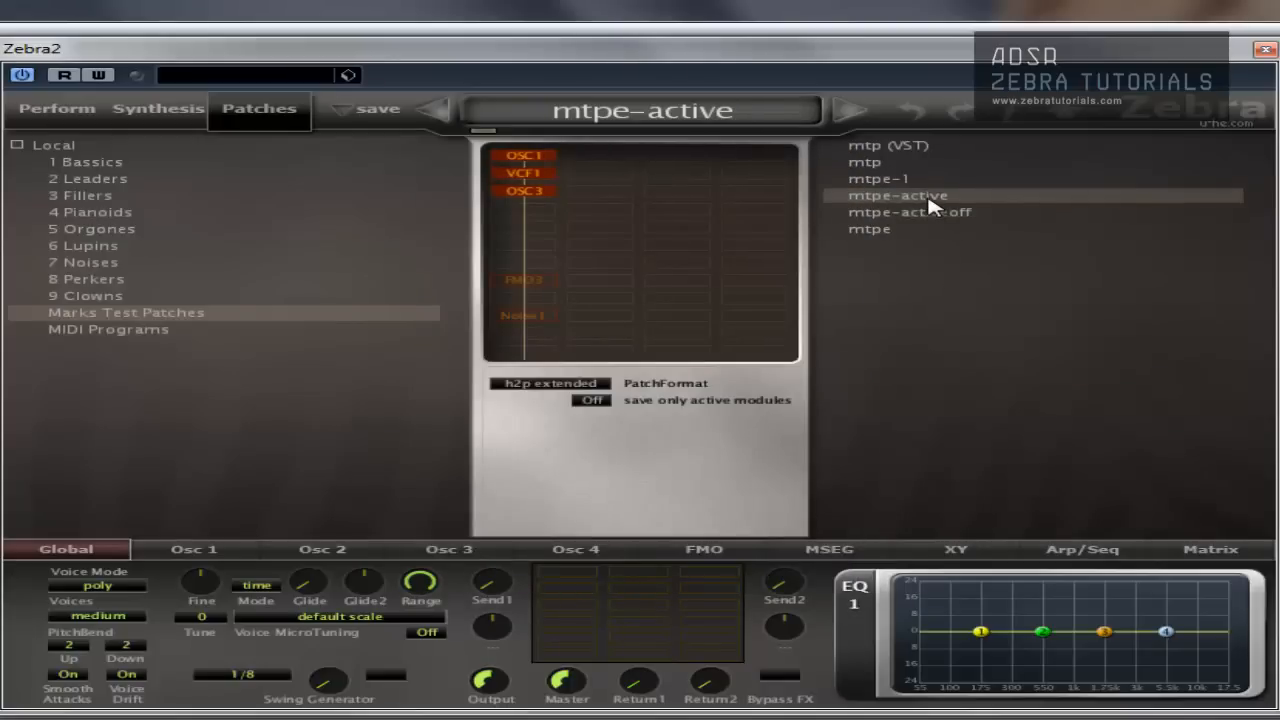
# Step: Compare mtpe-activeoff against mtpe, reload mtpe-activeoff, and switch 'save only active modules' back On
pyautogui.click(908, 212)
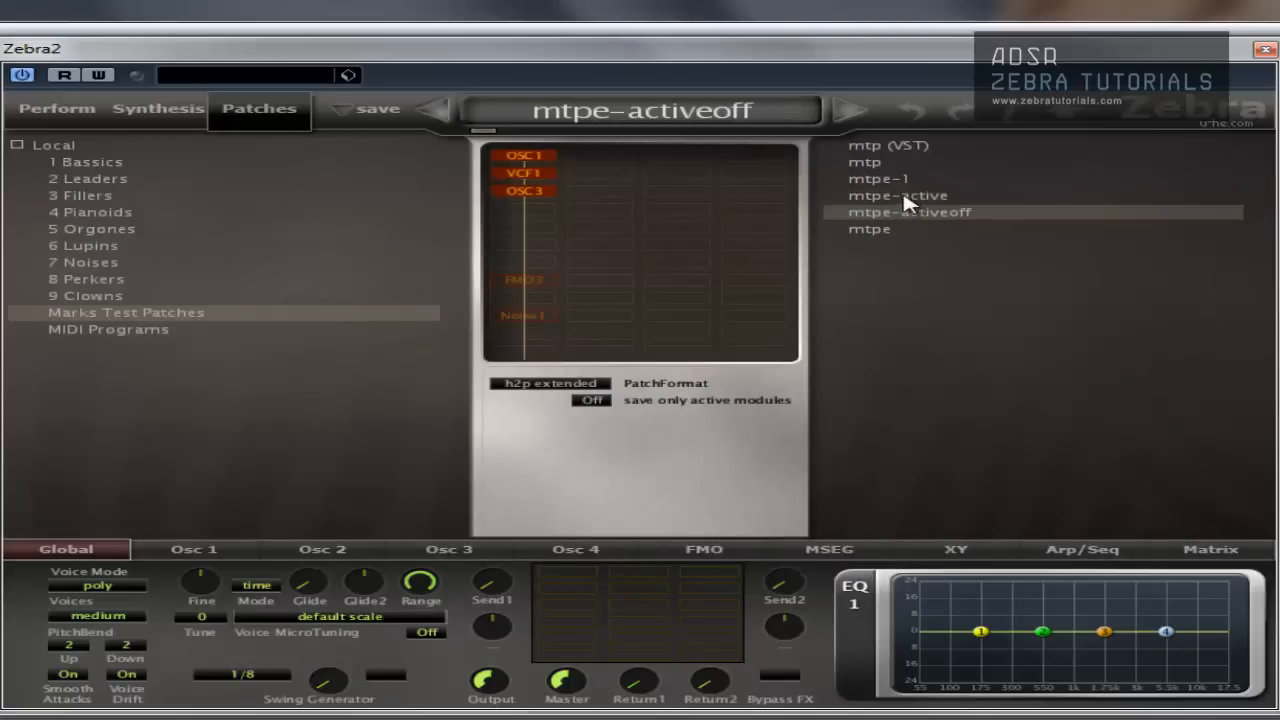
pyautogui.click(868, 228)
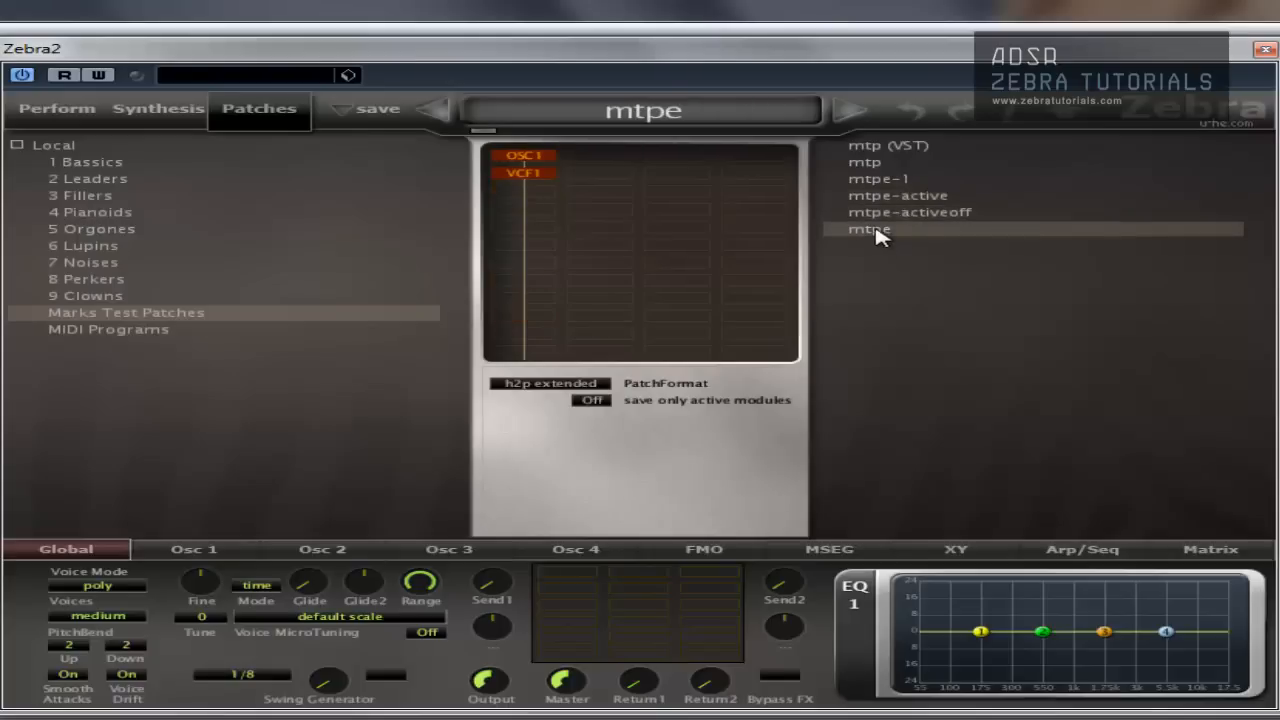
pyautogui.click(896, 196)
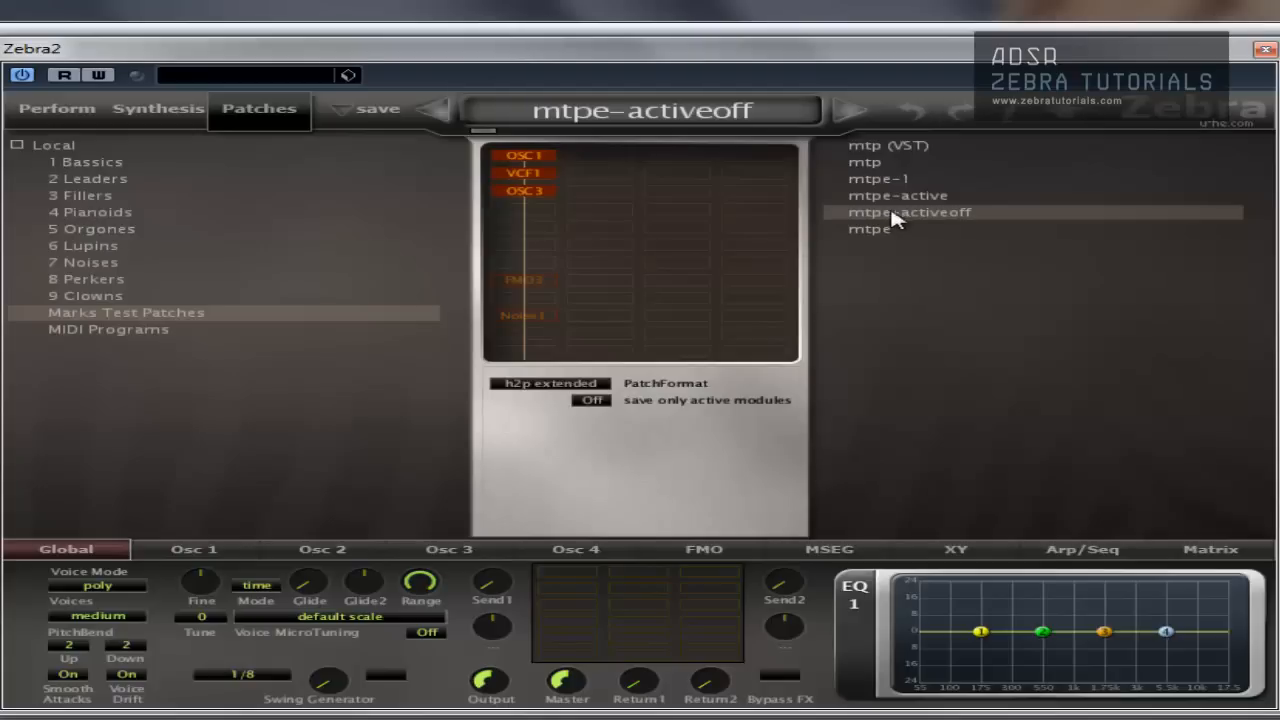
pyautogui.click(592, 400)
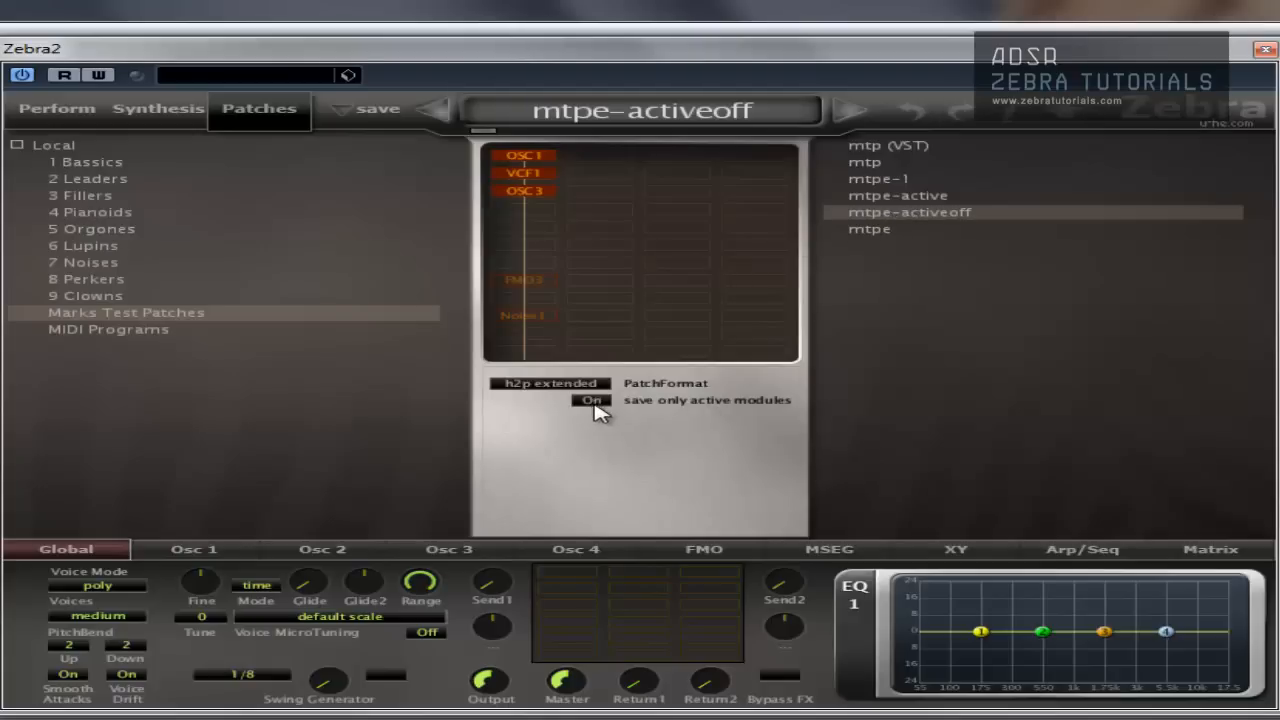
pyautogui.moveTo(584, 288)
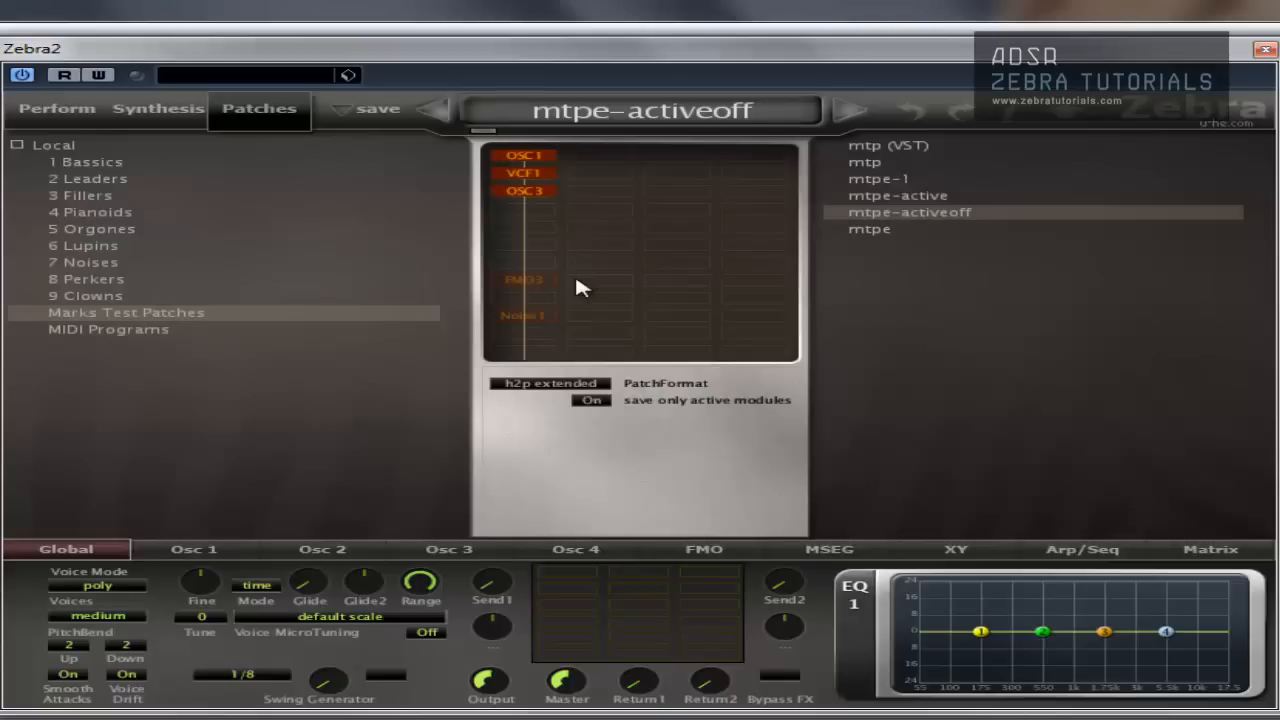
pyautogui.moveTo(548, 288)
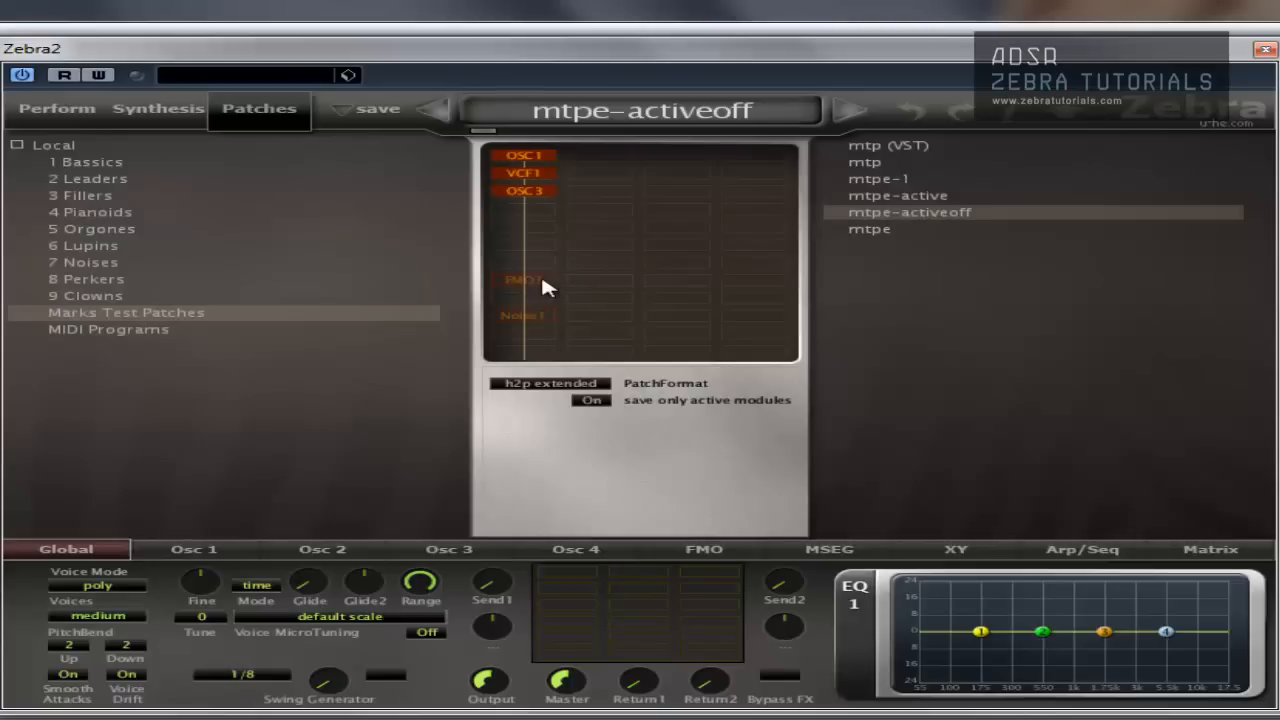
pyautogui.moveTo(584, 320)
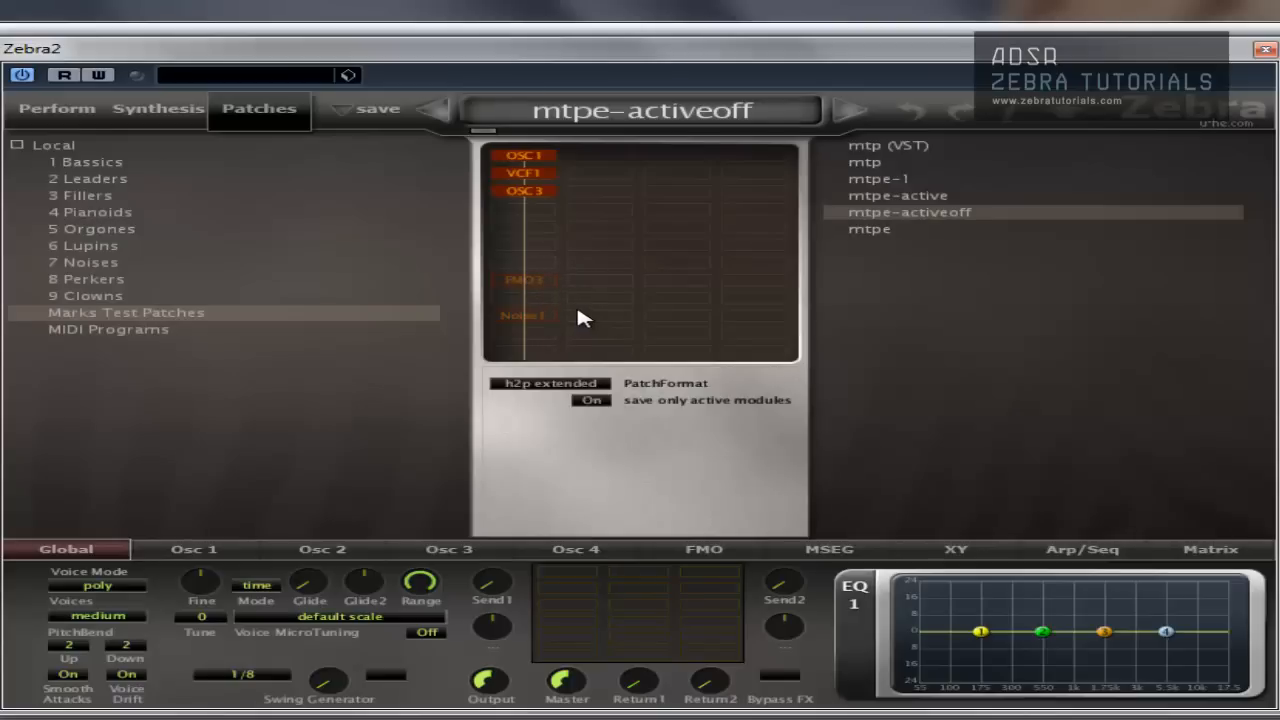
pyautogui.moveTo(710, 180)
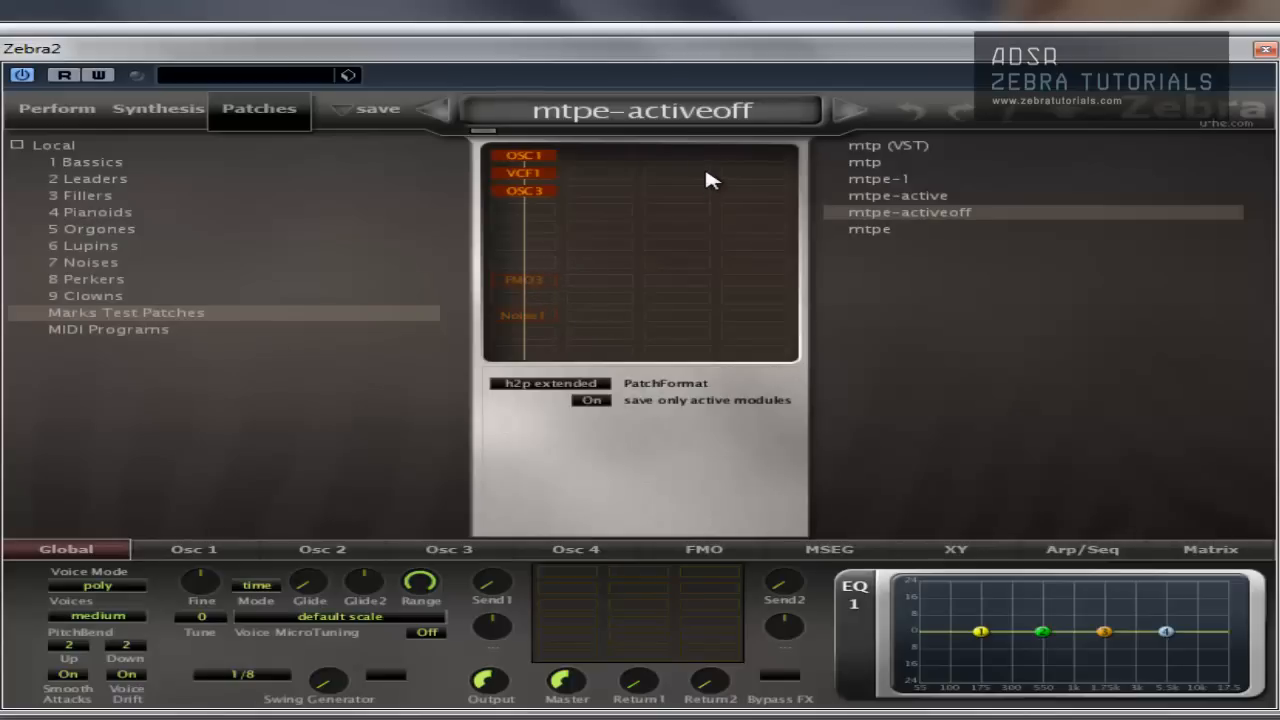